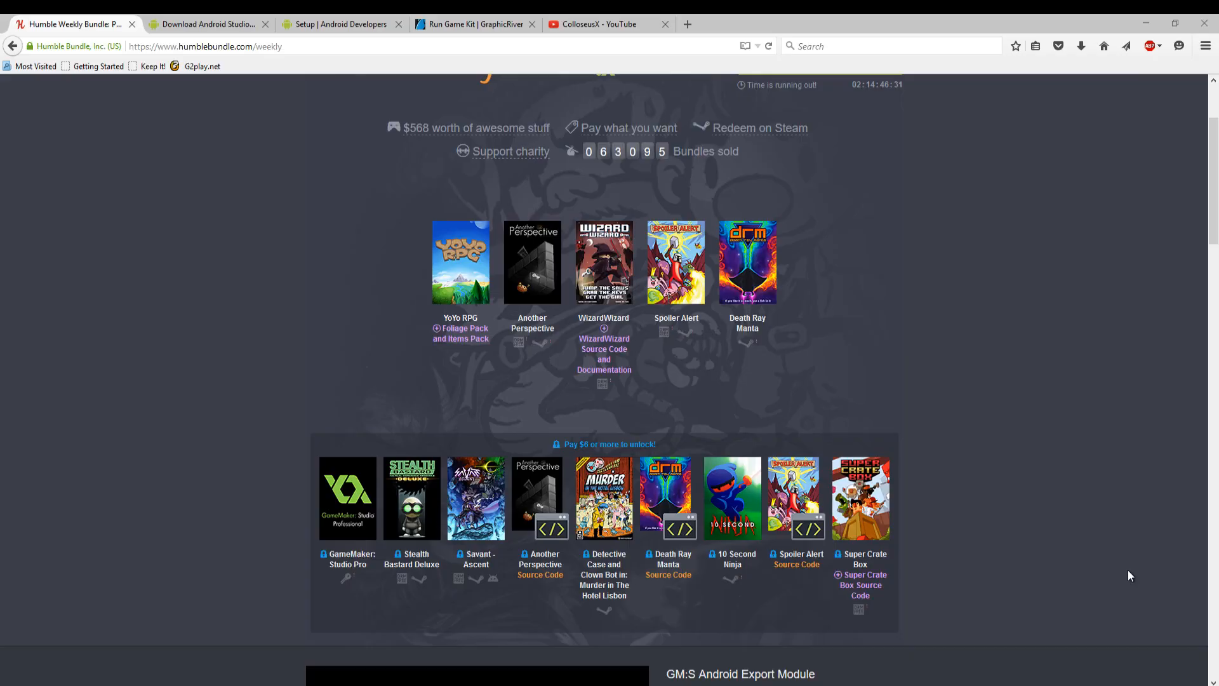
mouse_move(1172, 587)
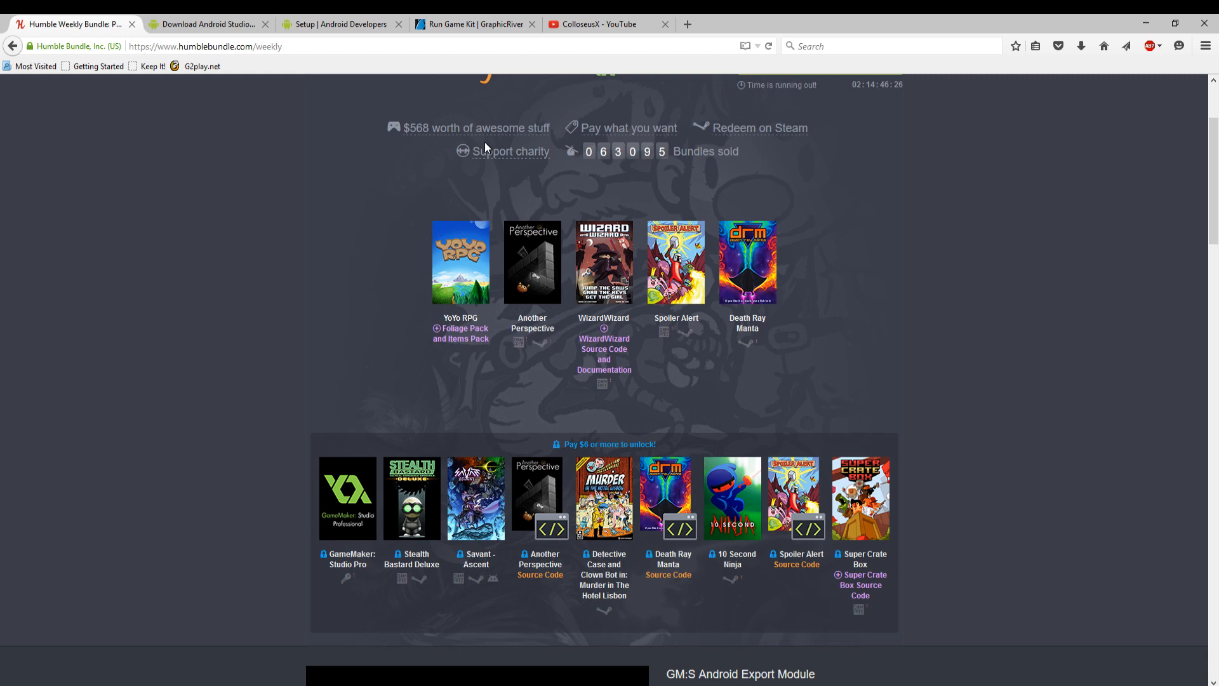
Step: Scroll through the current Android Developers page to review its content
scroll(up, 3)
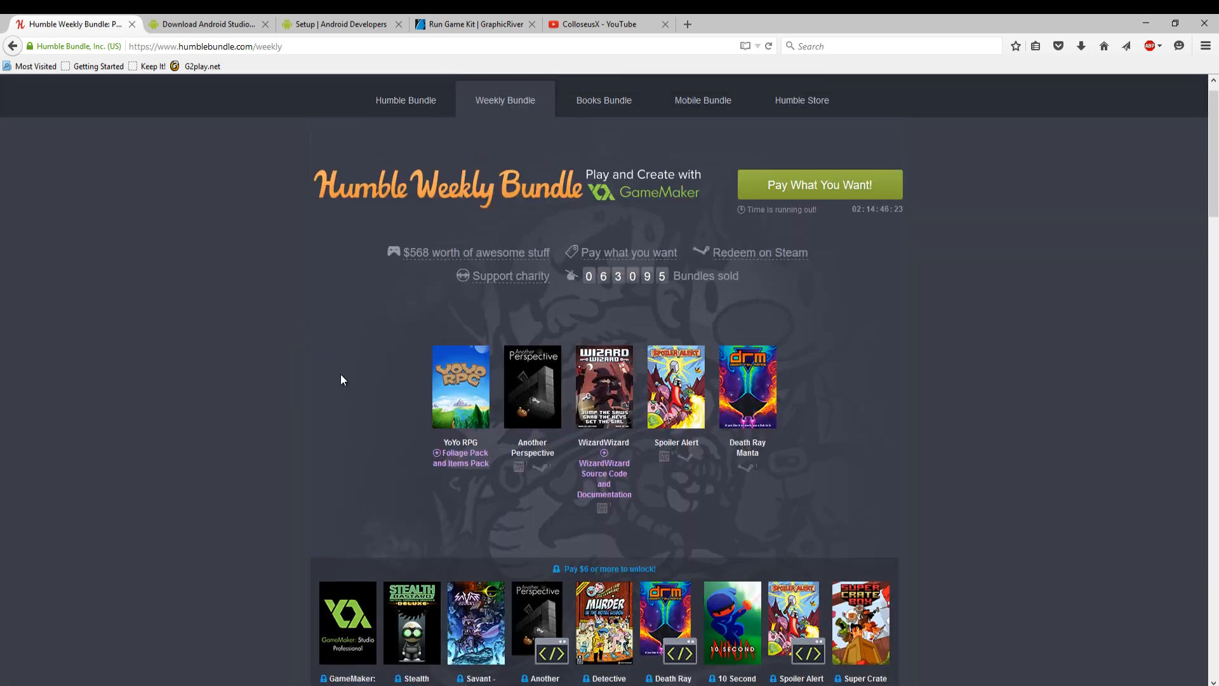
scroll(down, 3)
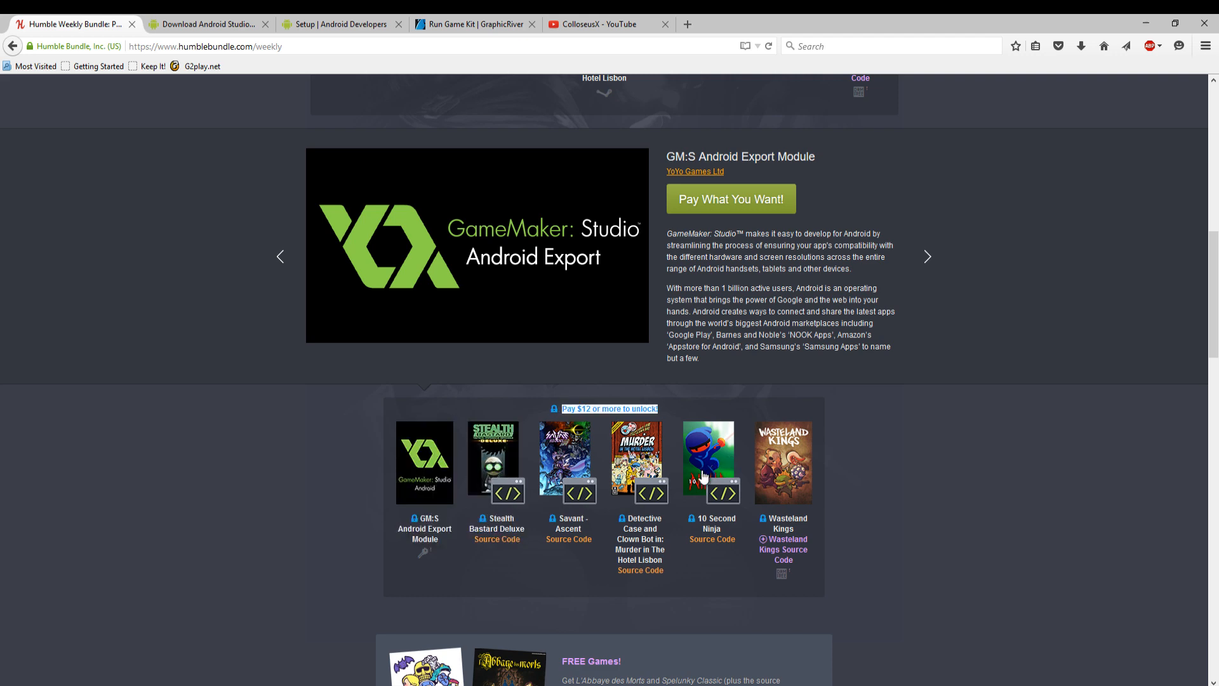
scroll(down, 3)
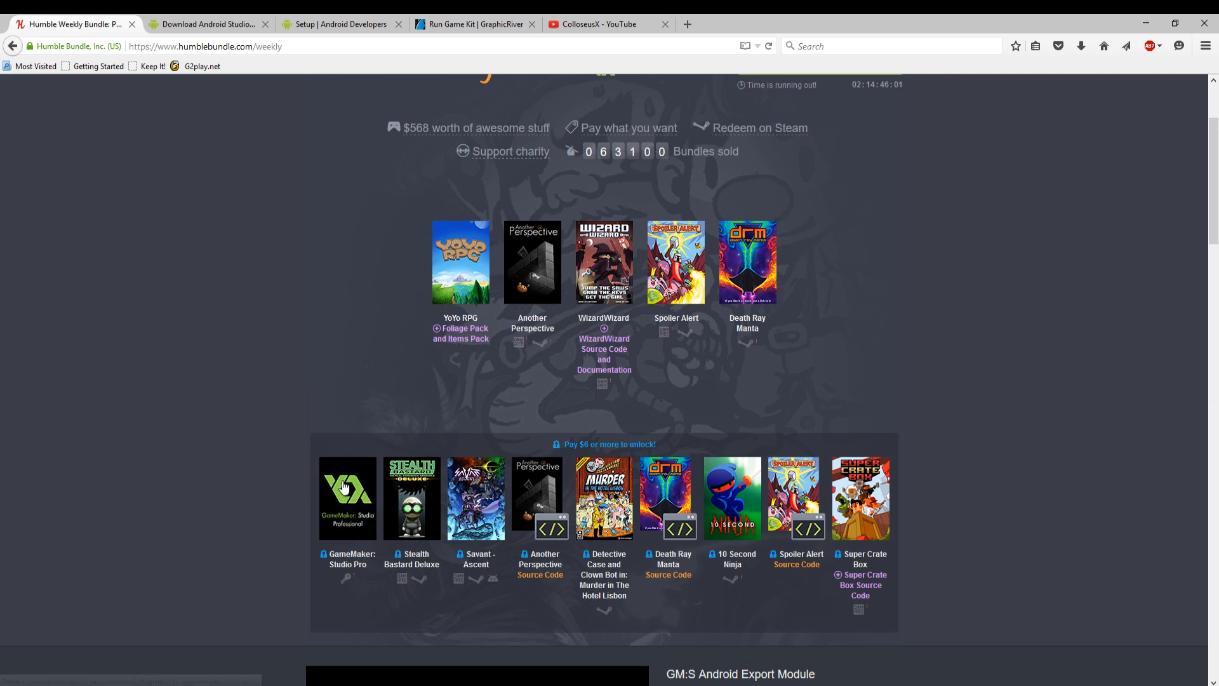
scroll(down, 3)
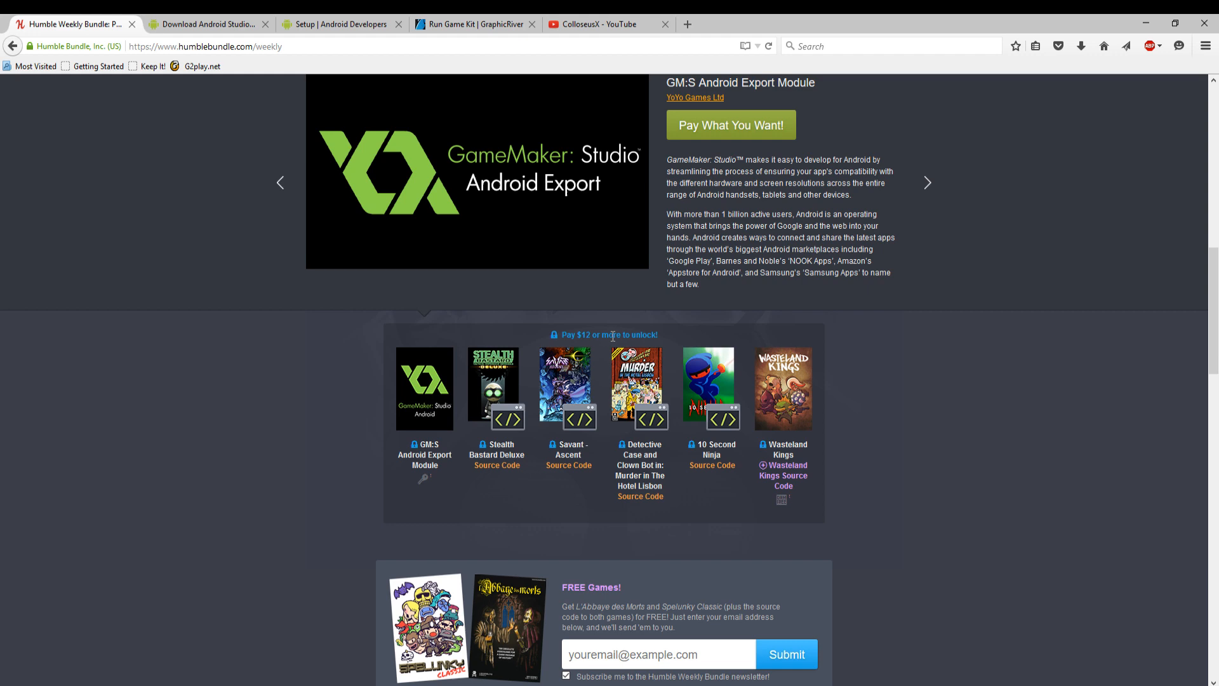
mouse_move(625, 332)
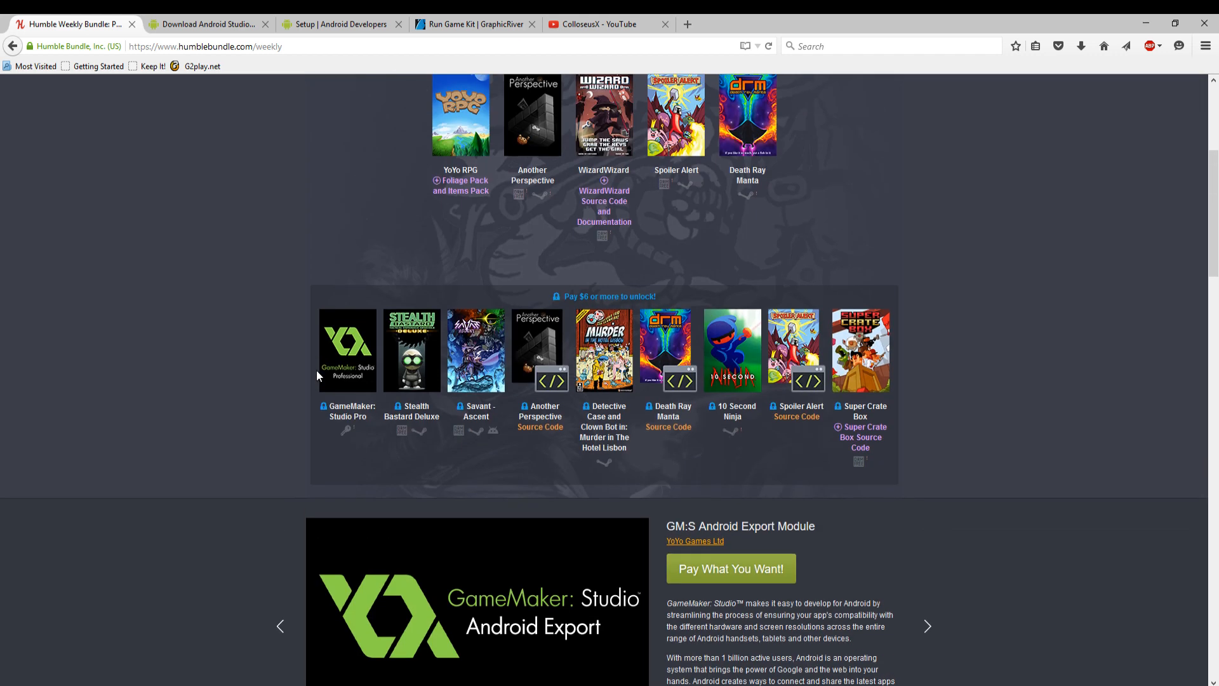
mouse_move(314, 373)
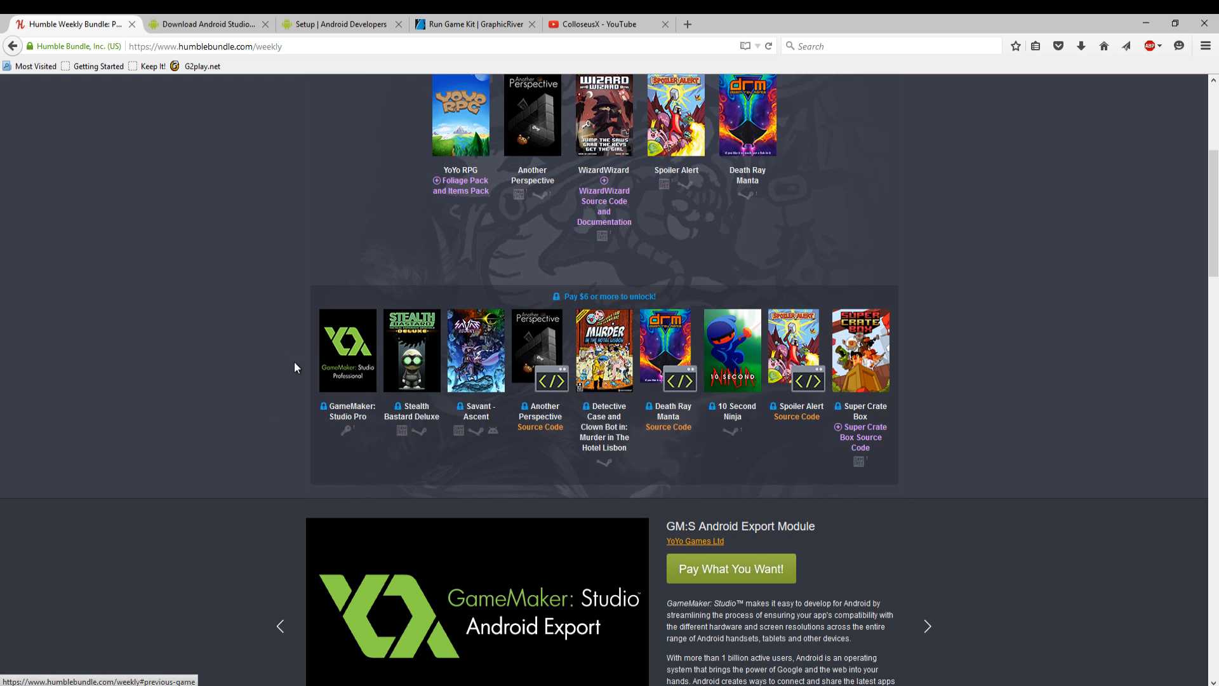
mouse_move(300, 330)
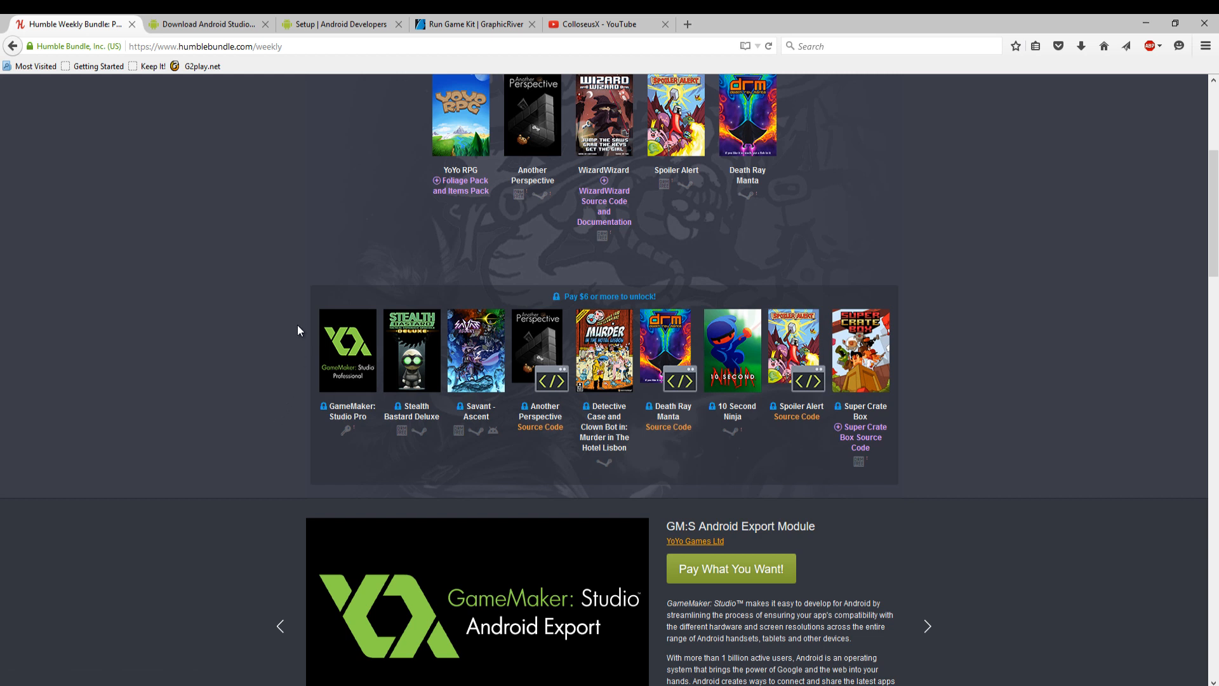
mouse_move(254, 249)
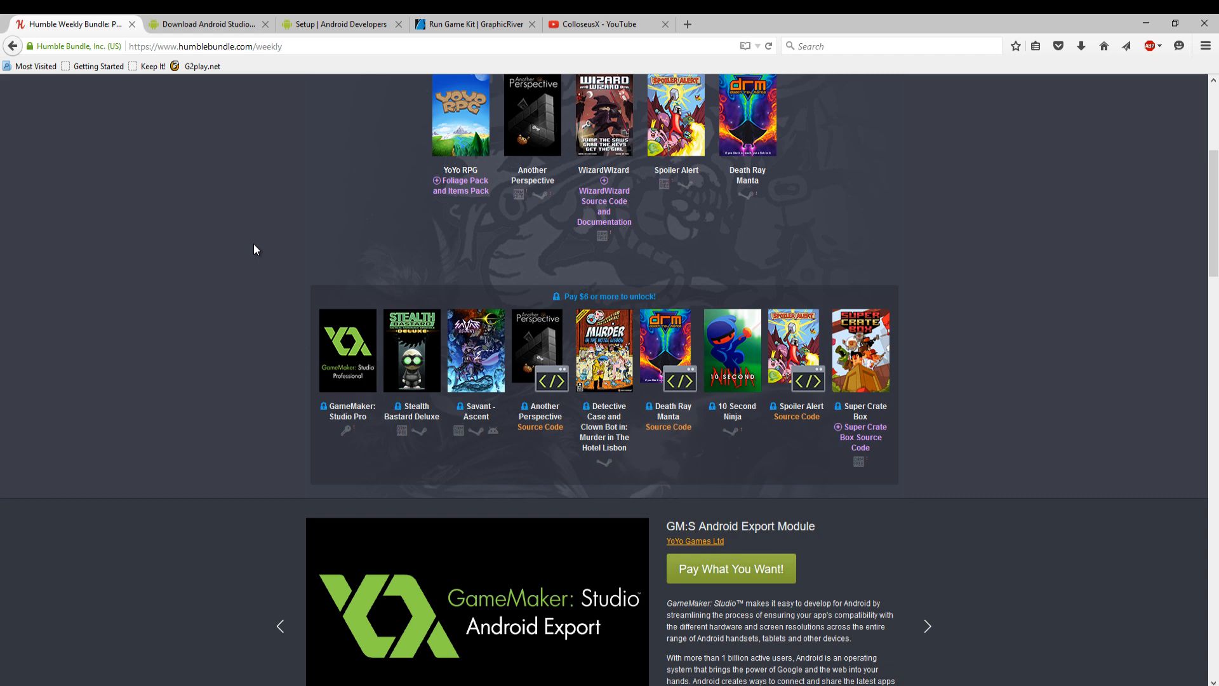
scroll(down, 3)
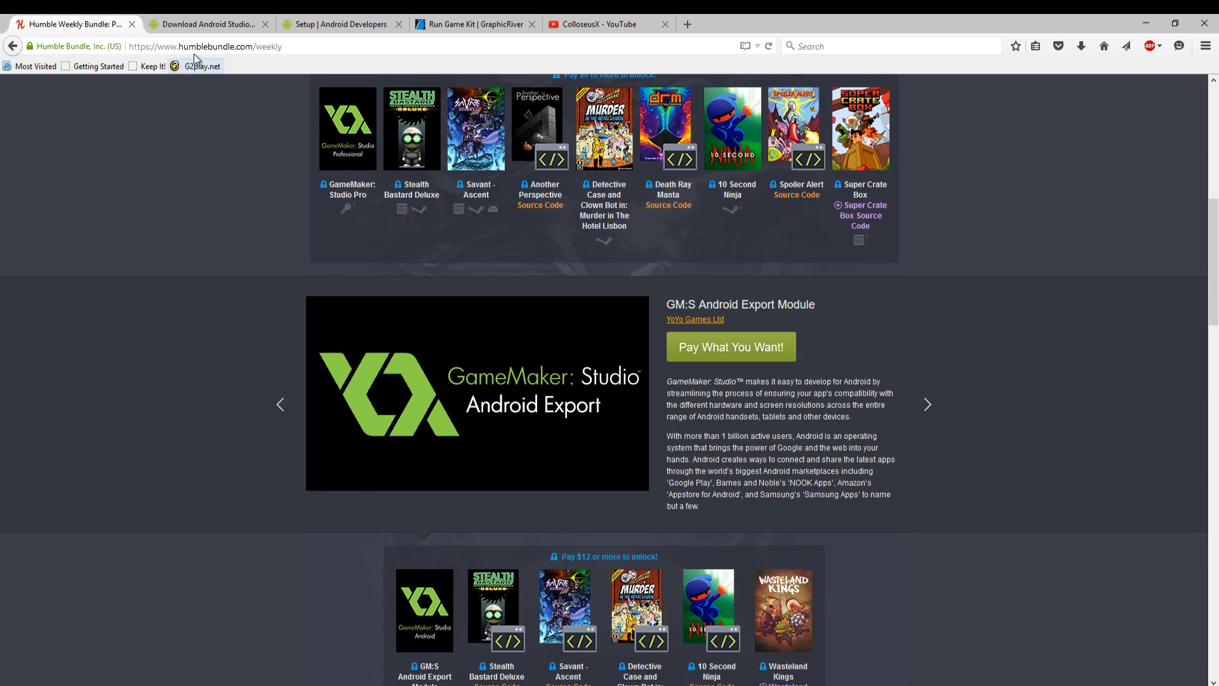
Step: Review the Android Studio download page and the NDK setup guide, then move to GraphicRiver
click(207, 24)
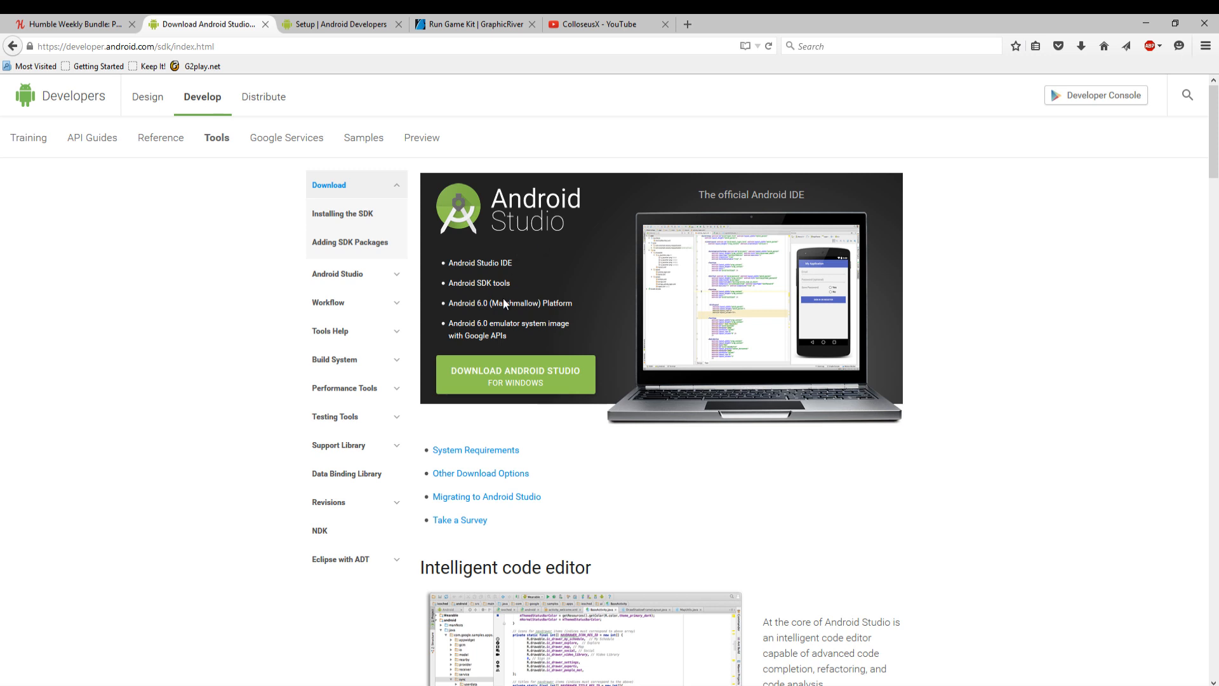
mouse_move(427, 205)
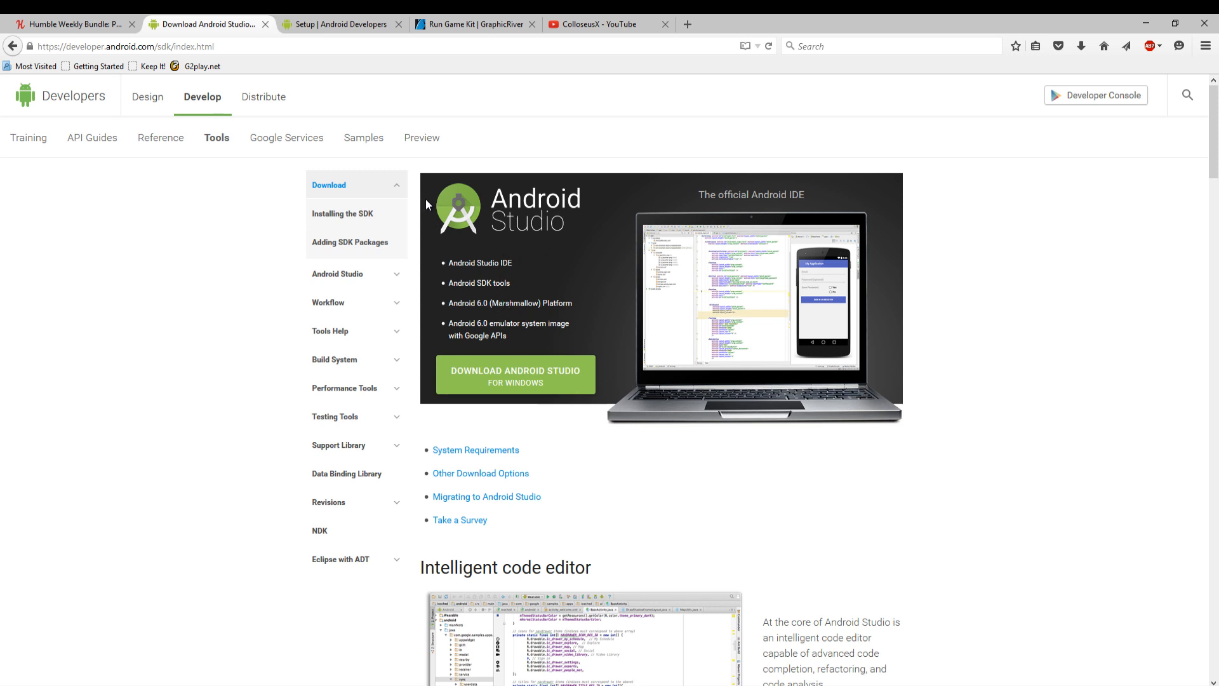
mouse_move(522, 389)
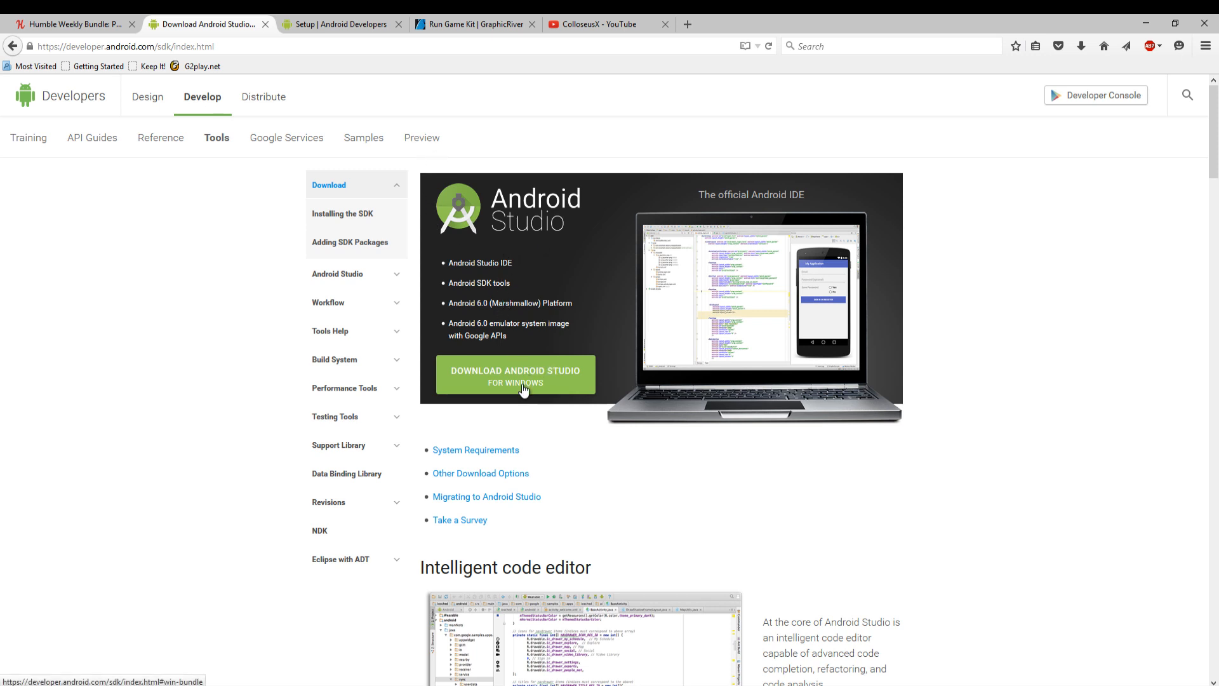
mouse_move(522, 374)
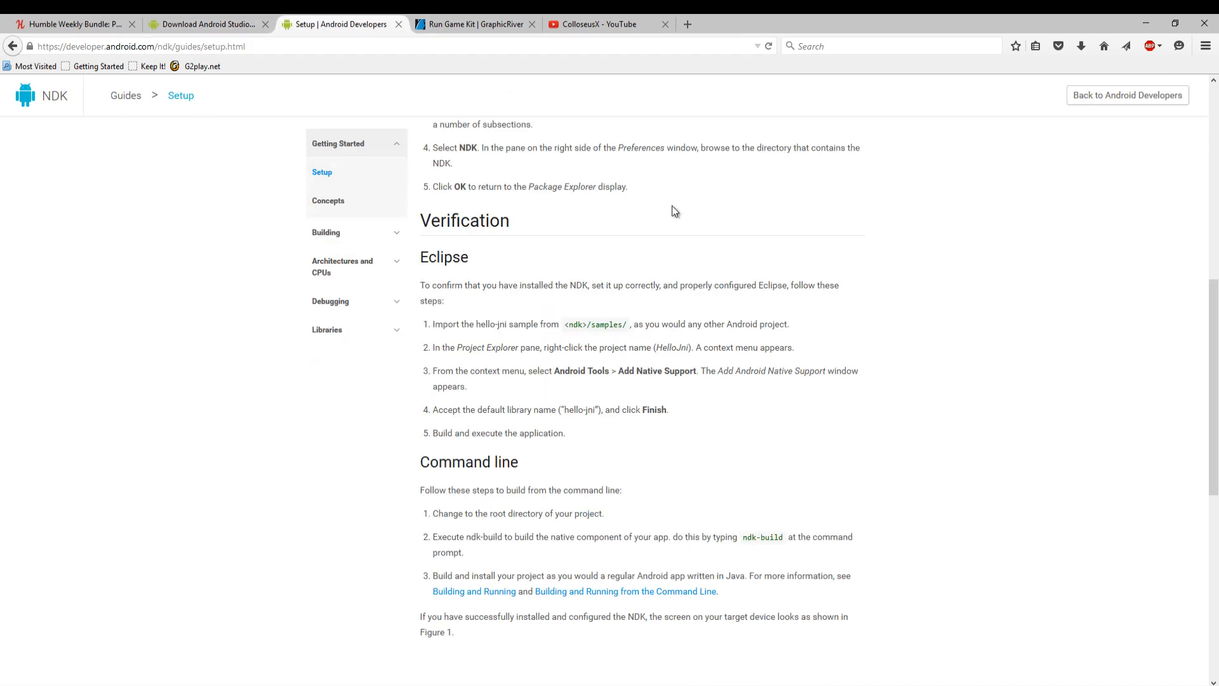
mouse_move(551, 306)
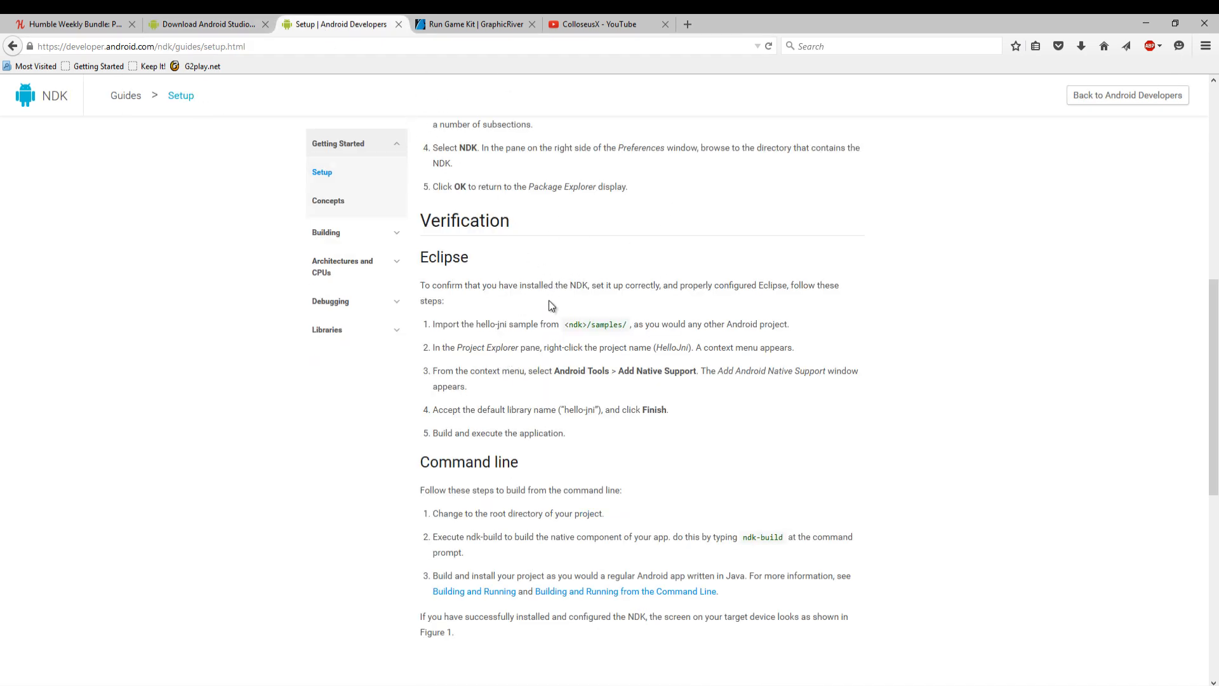
click(206, 24)
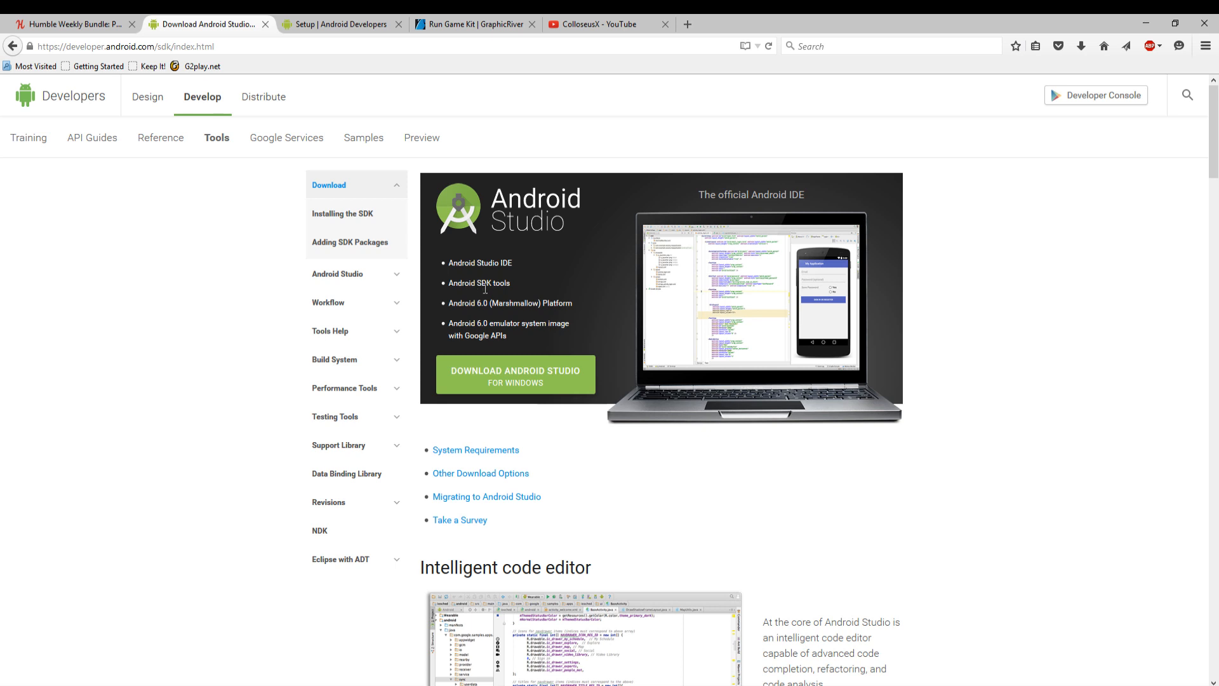
mouse_move(592, 338)
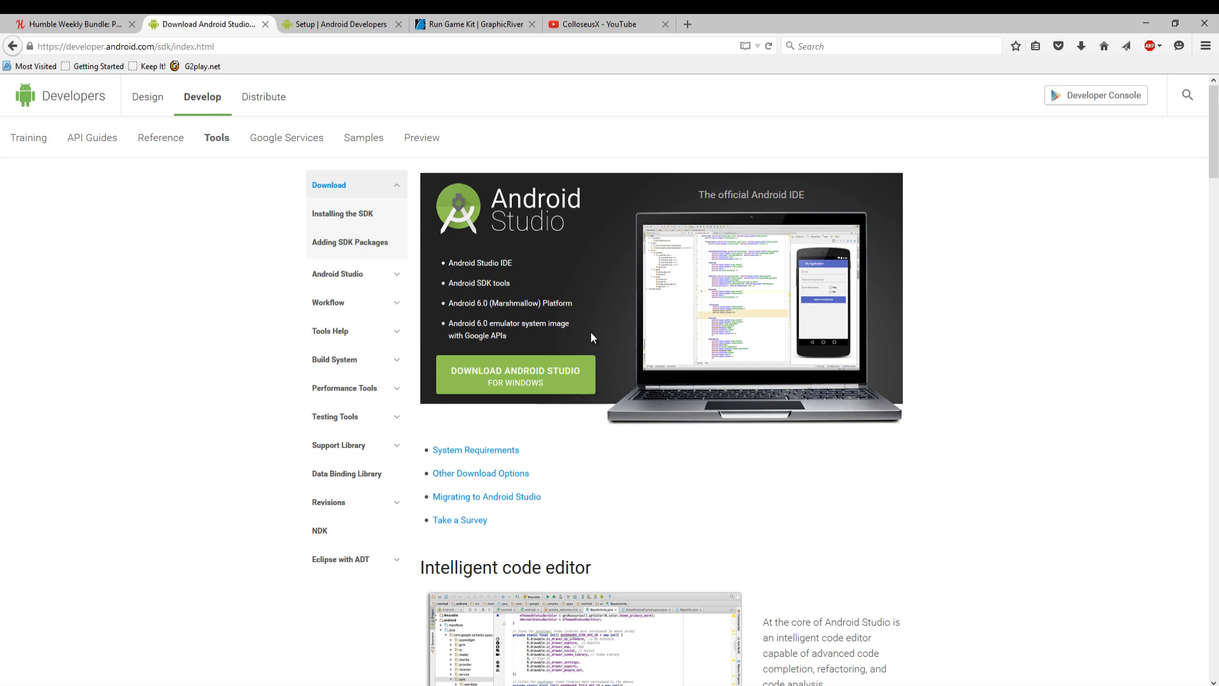
click(340, 24)
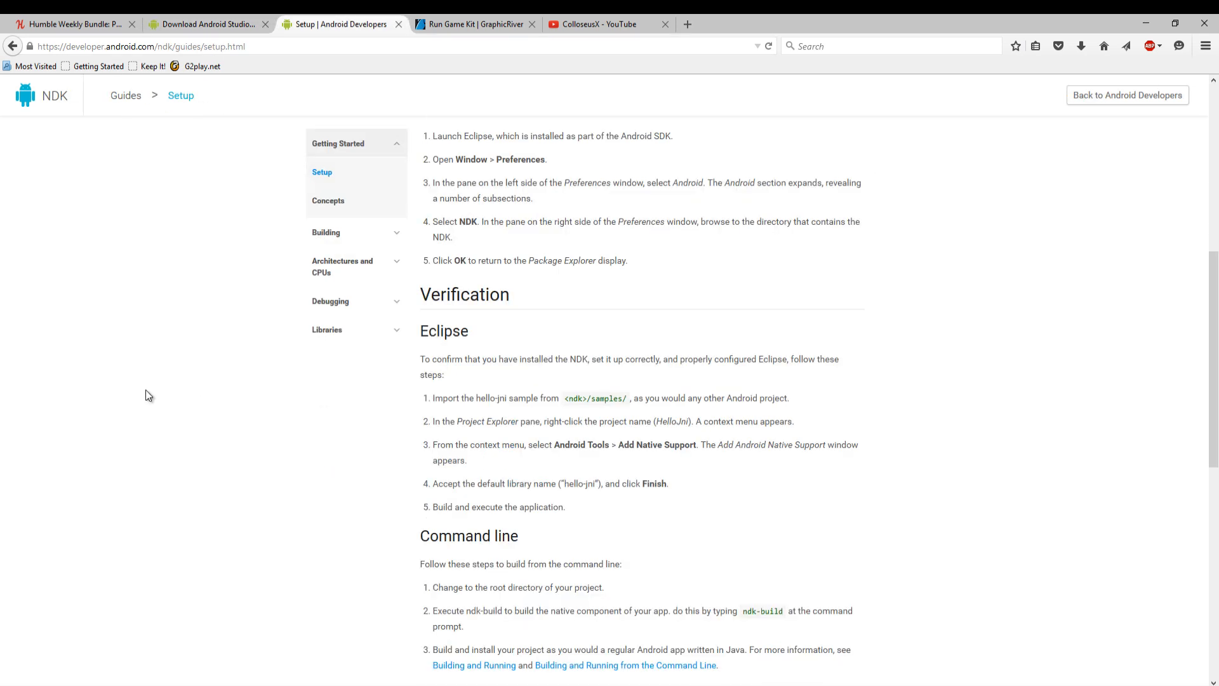
click(473, 24)
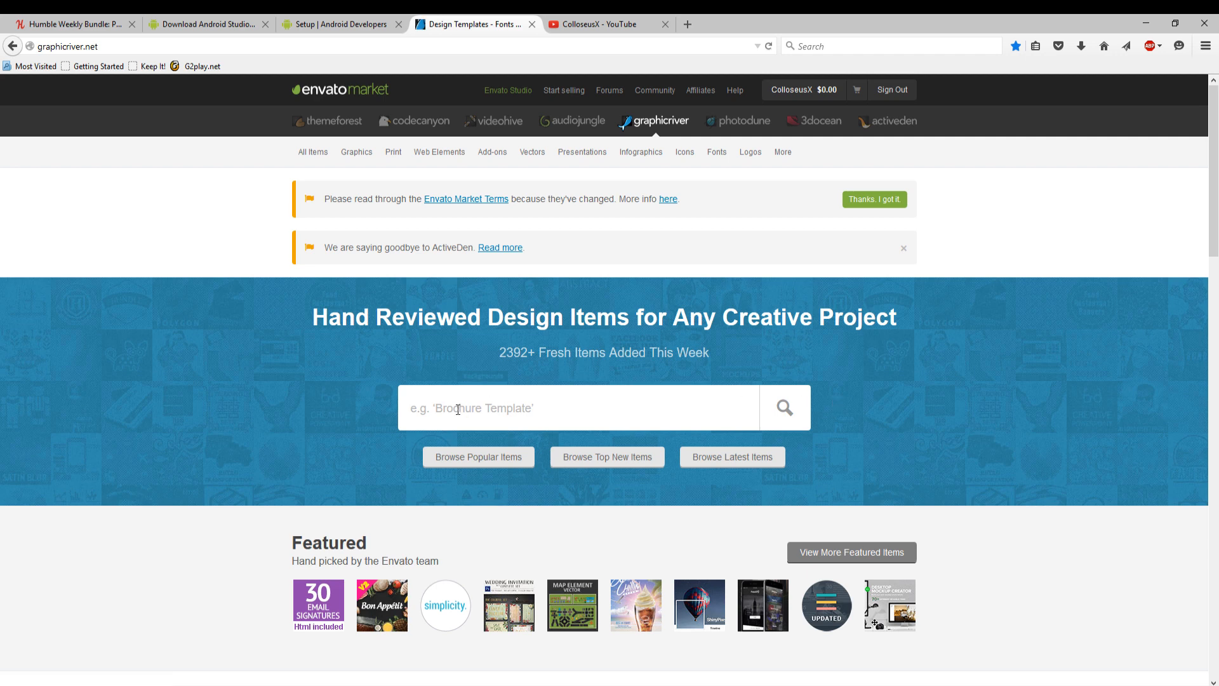
Step: Search GraphicRiver for 'game kit', showing 675 templates and designs
text(game)
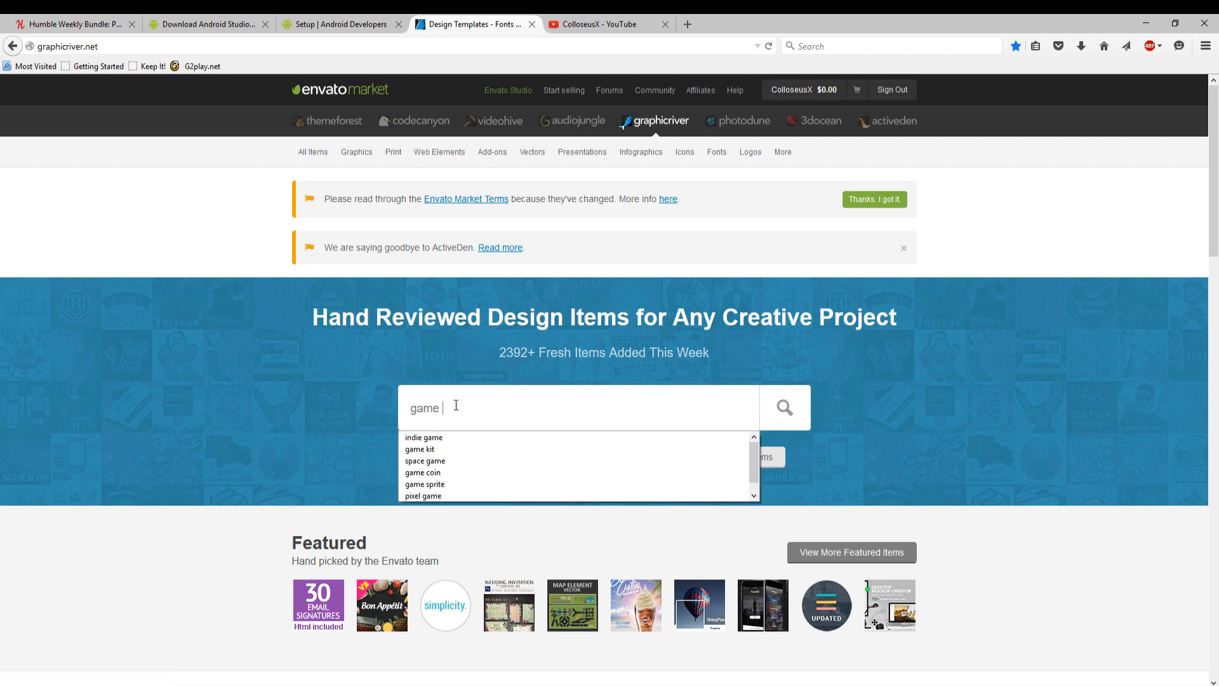
click(421, 448)
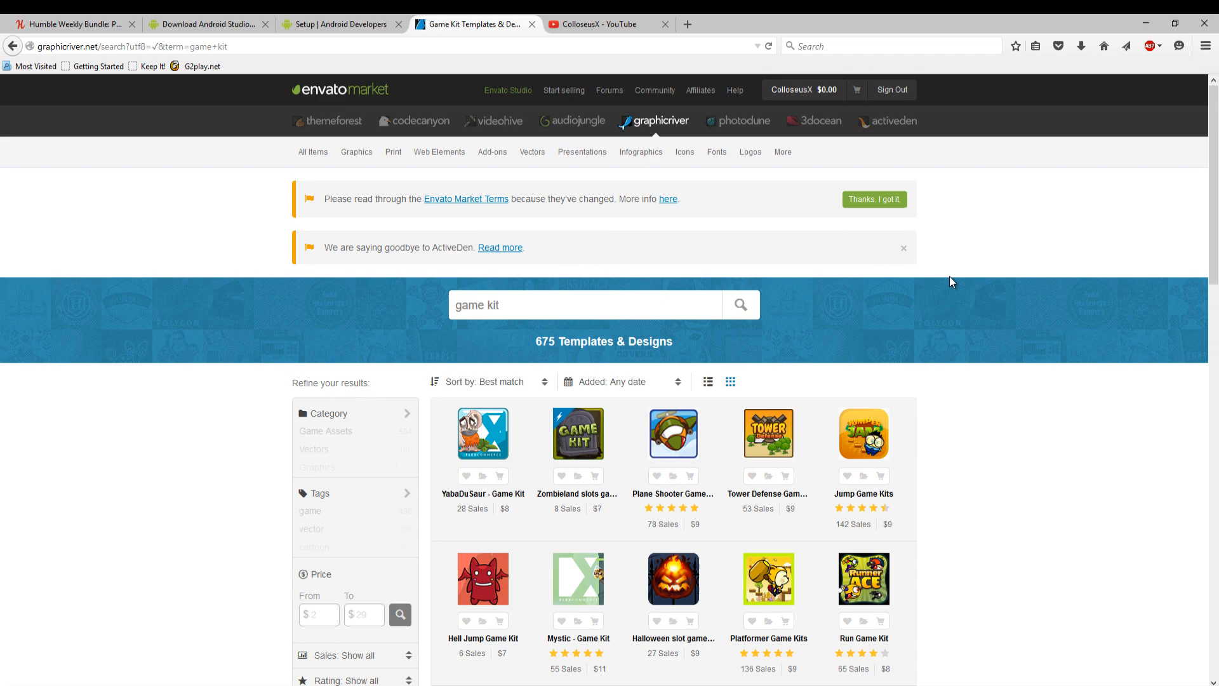
scroll(down, 3)
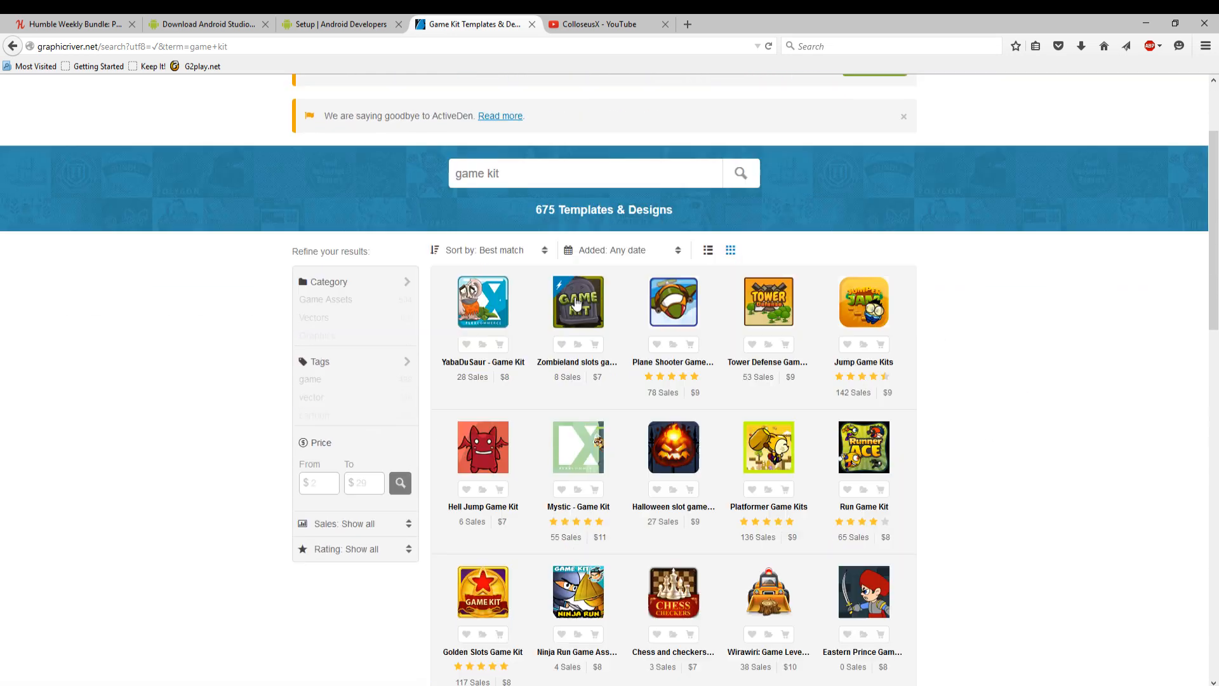
Step: Browse the Plane Shooter Game Kit listing and its preview images
click(673, 303)
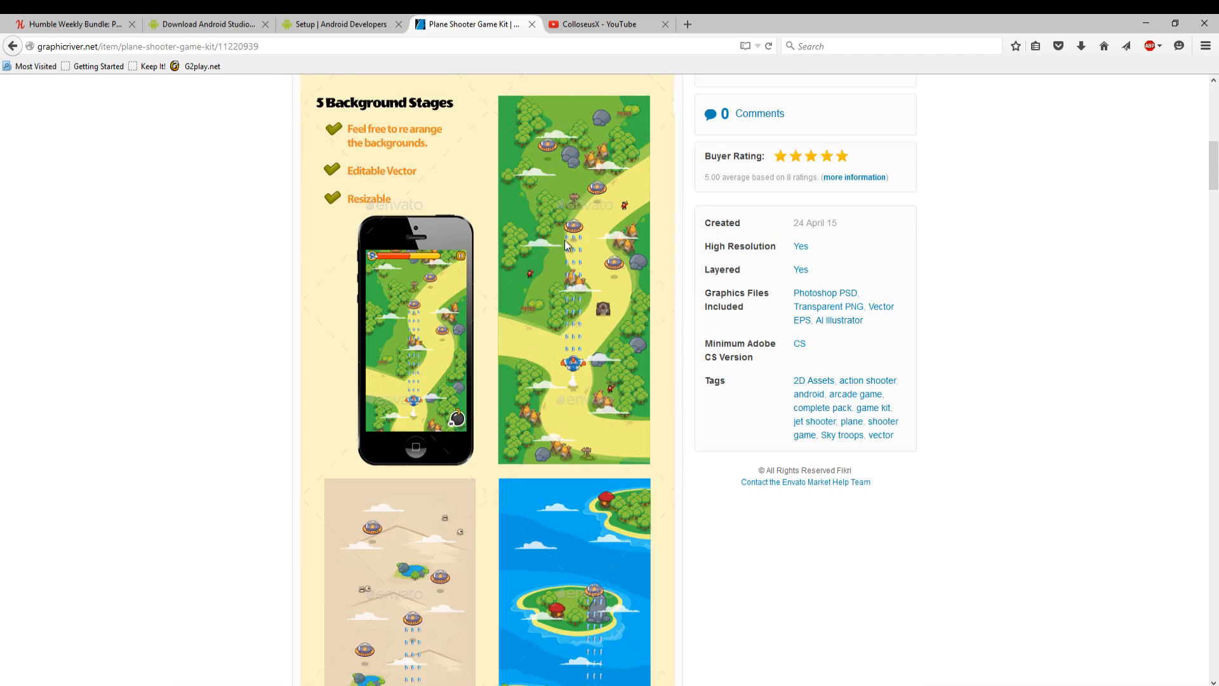
scroll(down, 3)
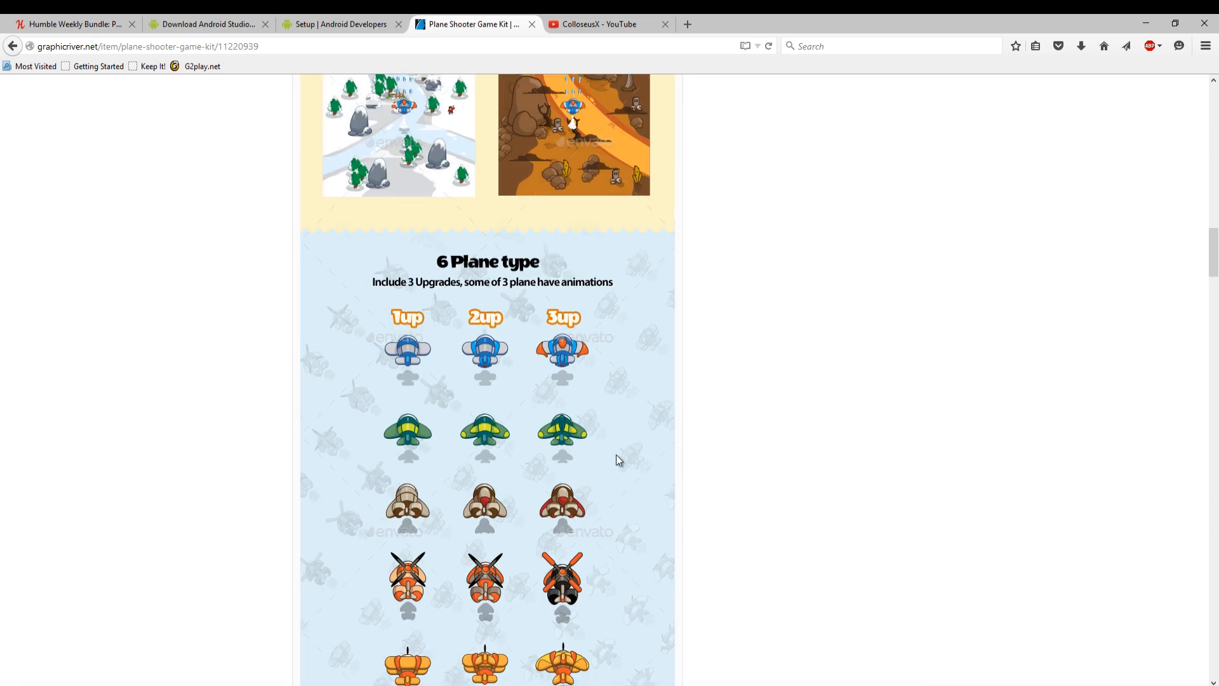
scroll(down, 3)
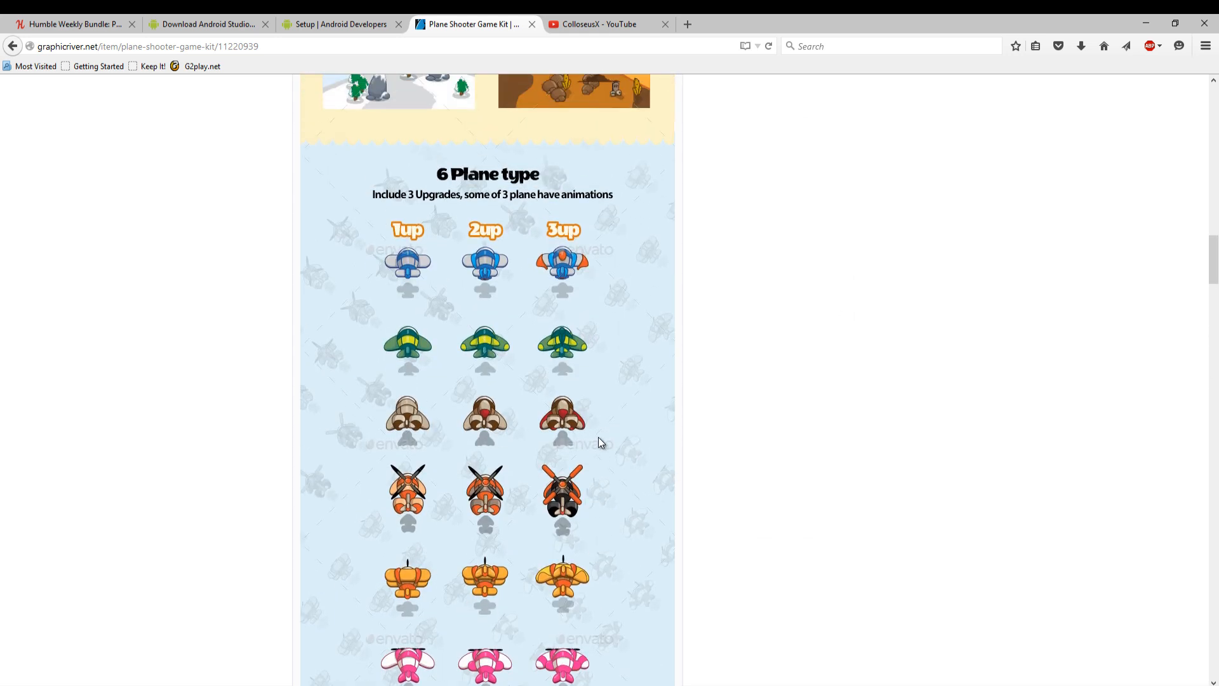
scroll(down, 3)
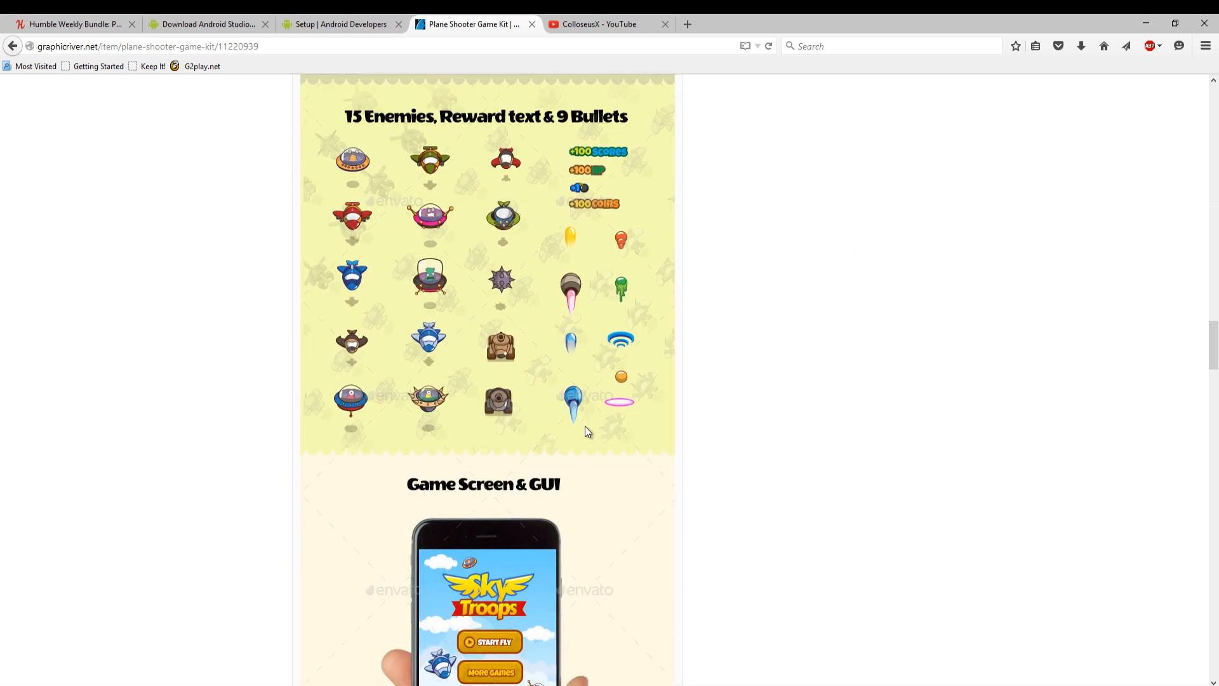
scroll(down, 3)
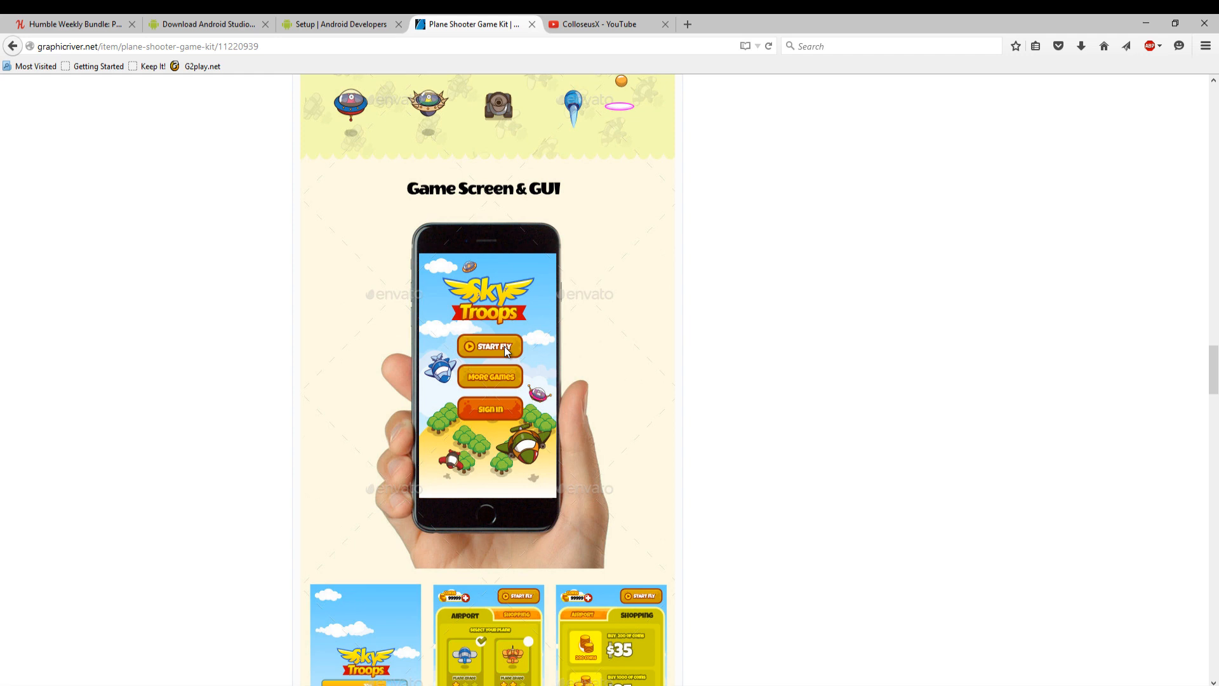
scroll(down, 3)
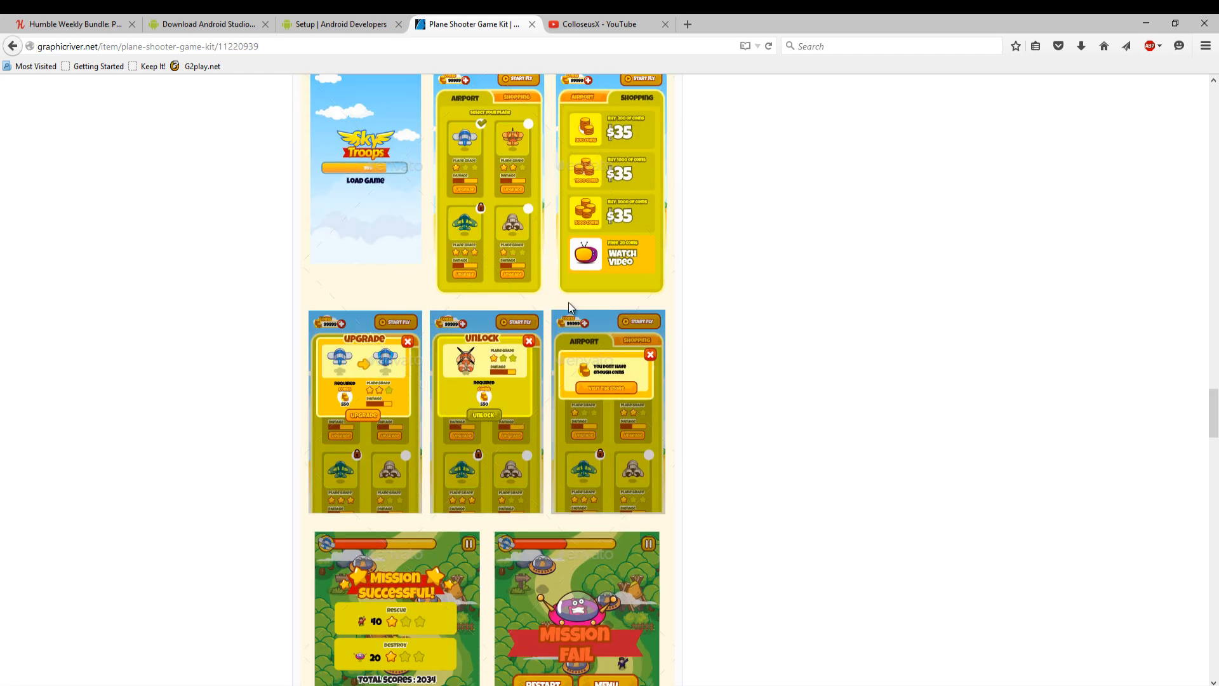
scroll(down, 3)
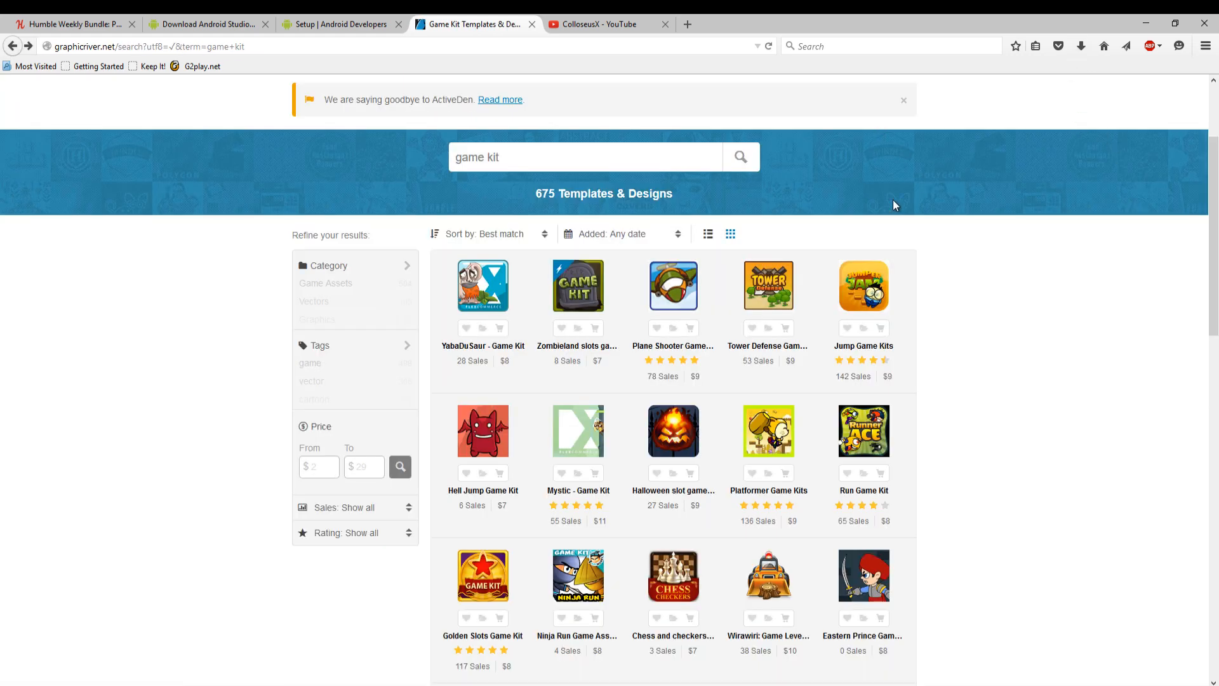
click(791, 89)
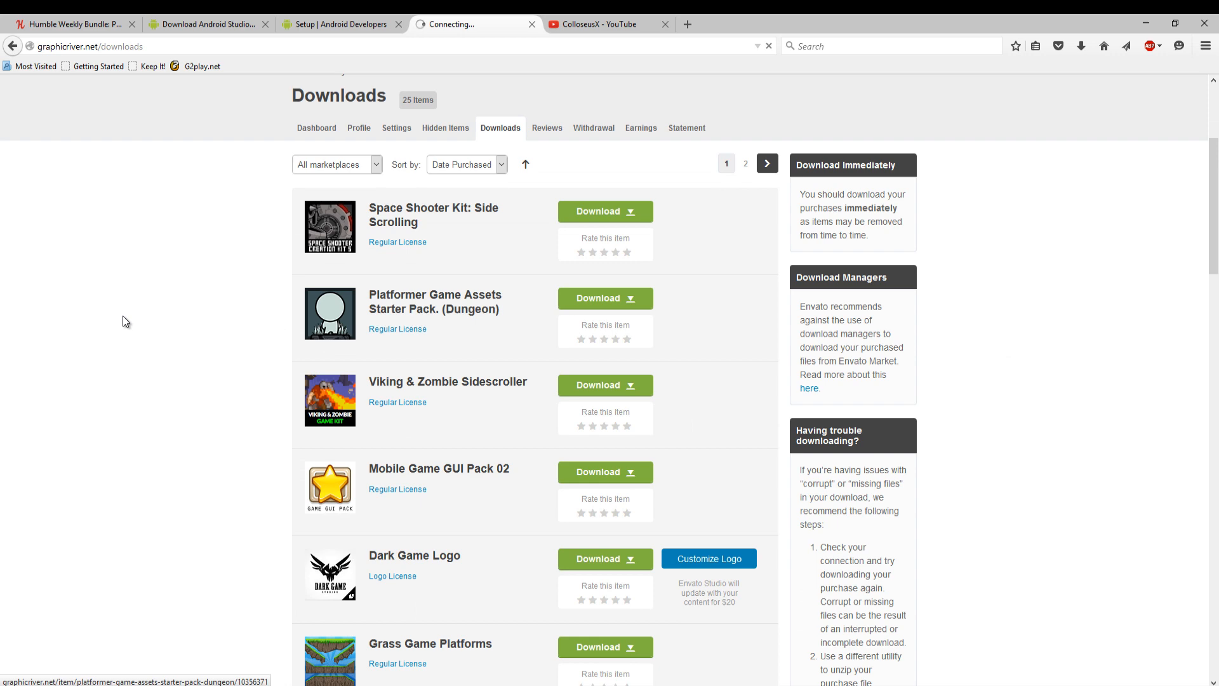
click(436, 302)
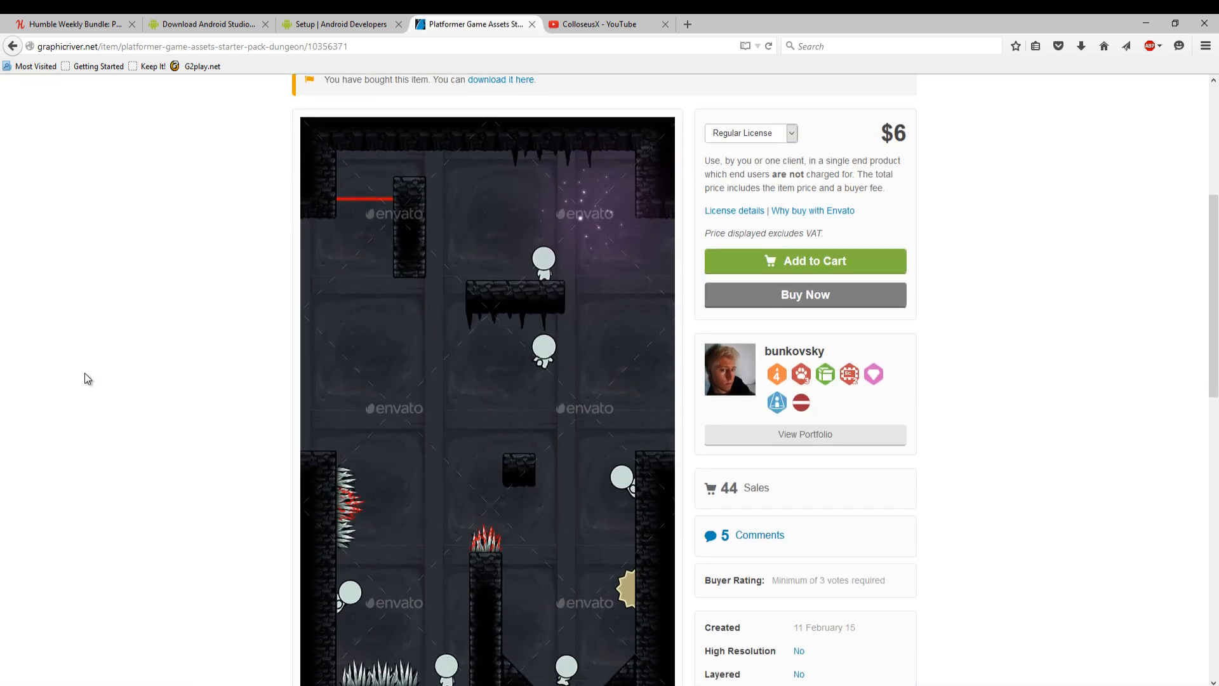
scroll(down, 3)
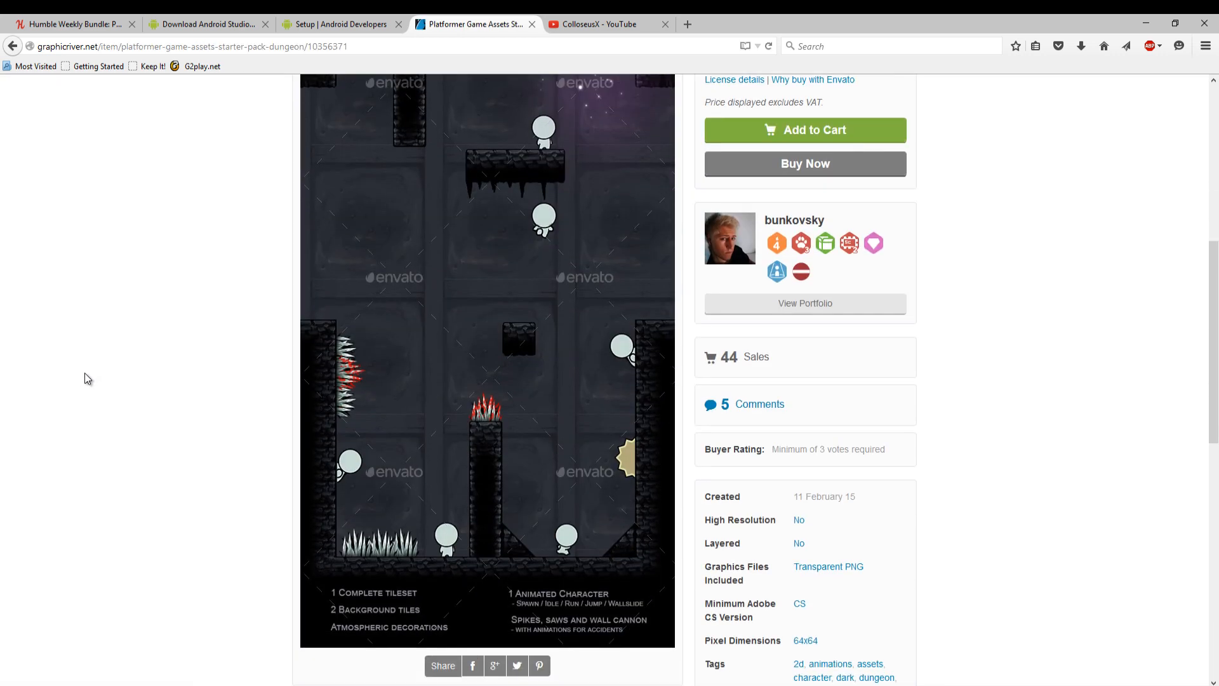
scroll(down, 3)
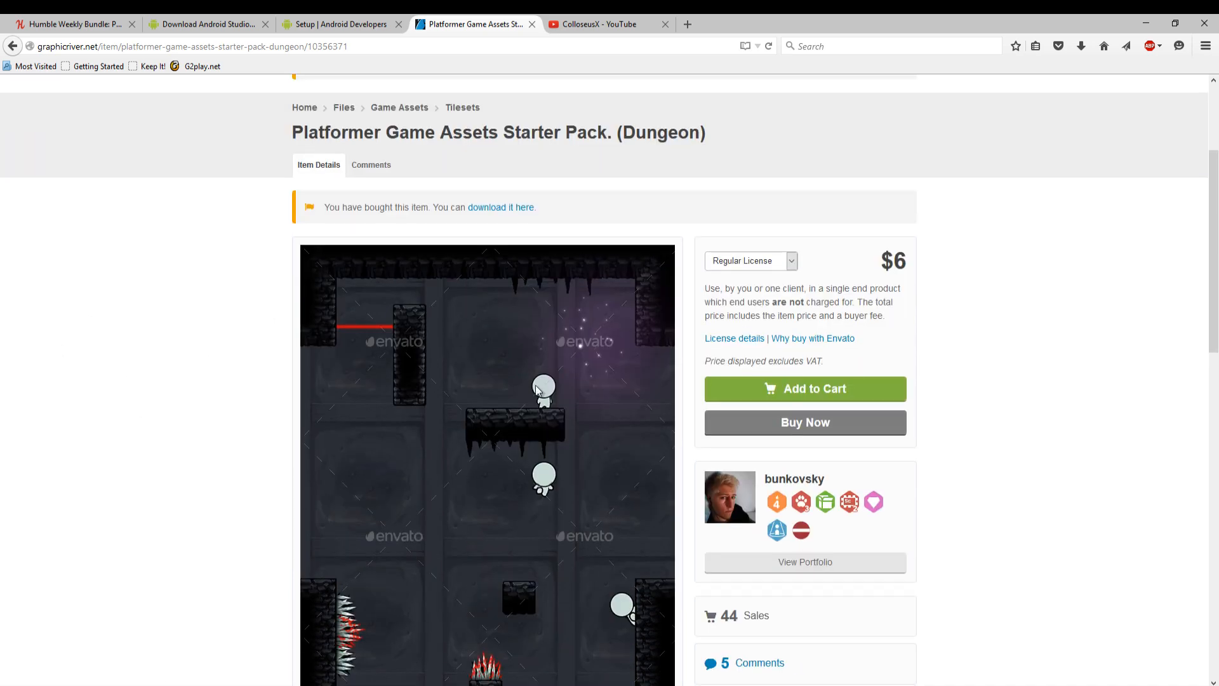
scroll(down, 3)
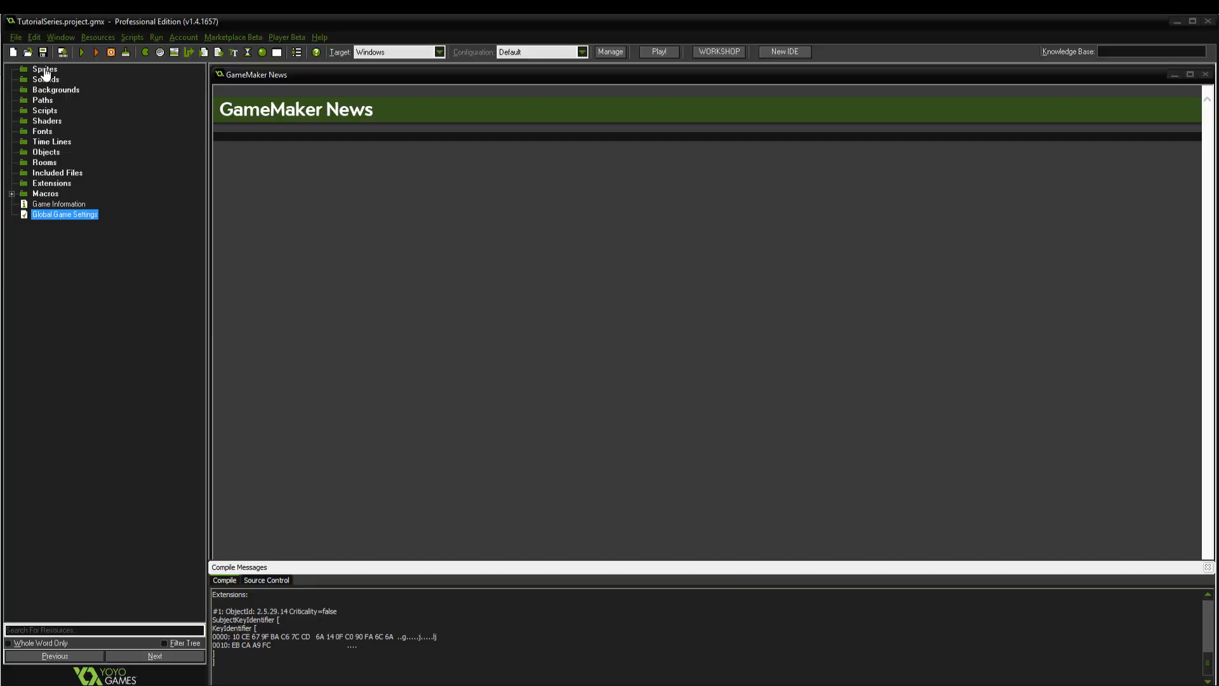
mouse_move(403, 286)
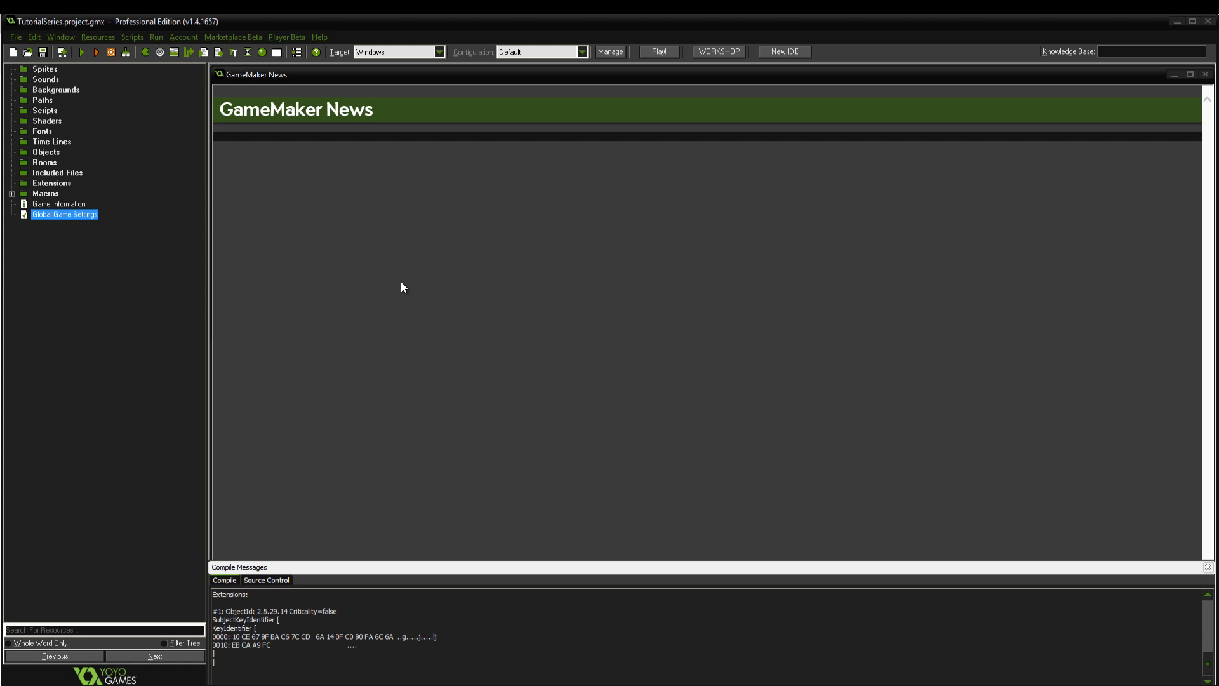
mouse_move(285, 292)
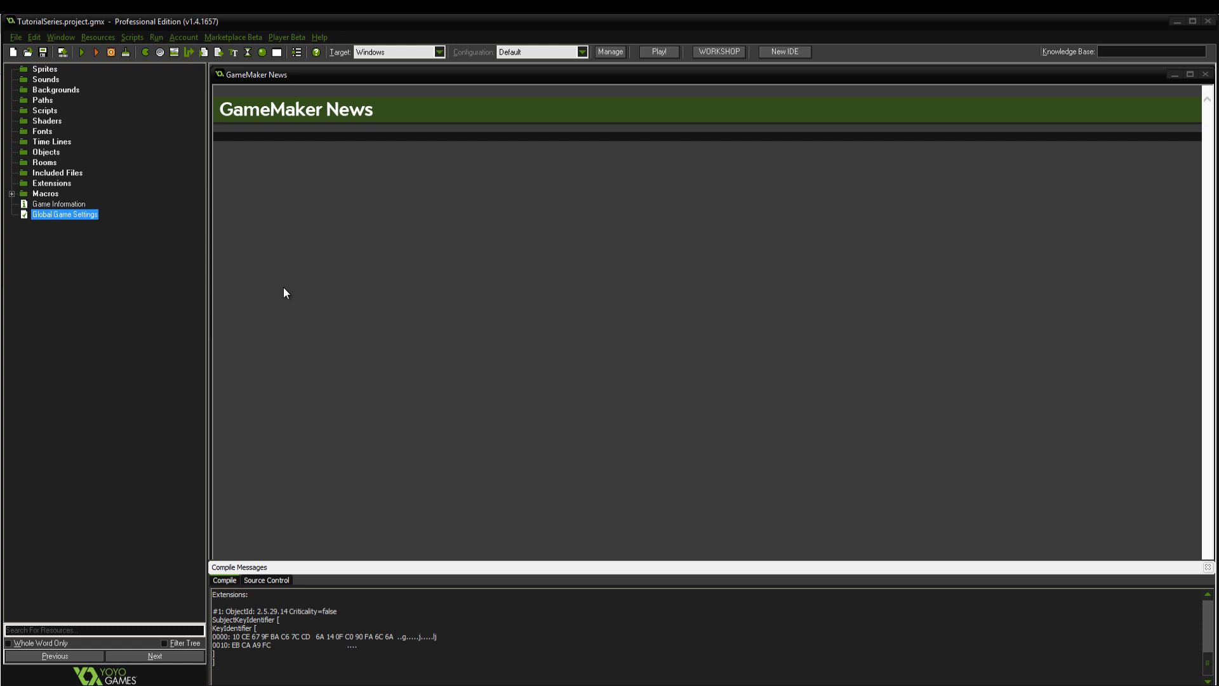
mouse_move(156, 238)
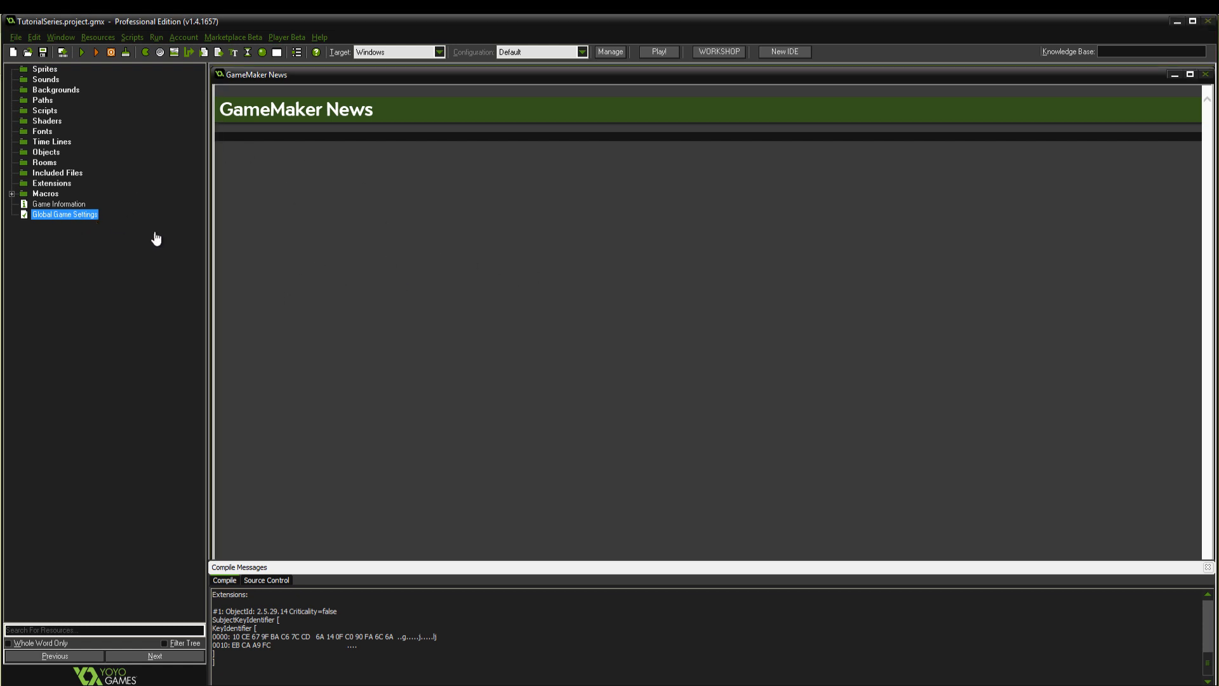
Step: In Global Game Settings, drop x86 from Android architectures and allow only Landscape orientation
double_click(64, 214)
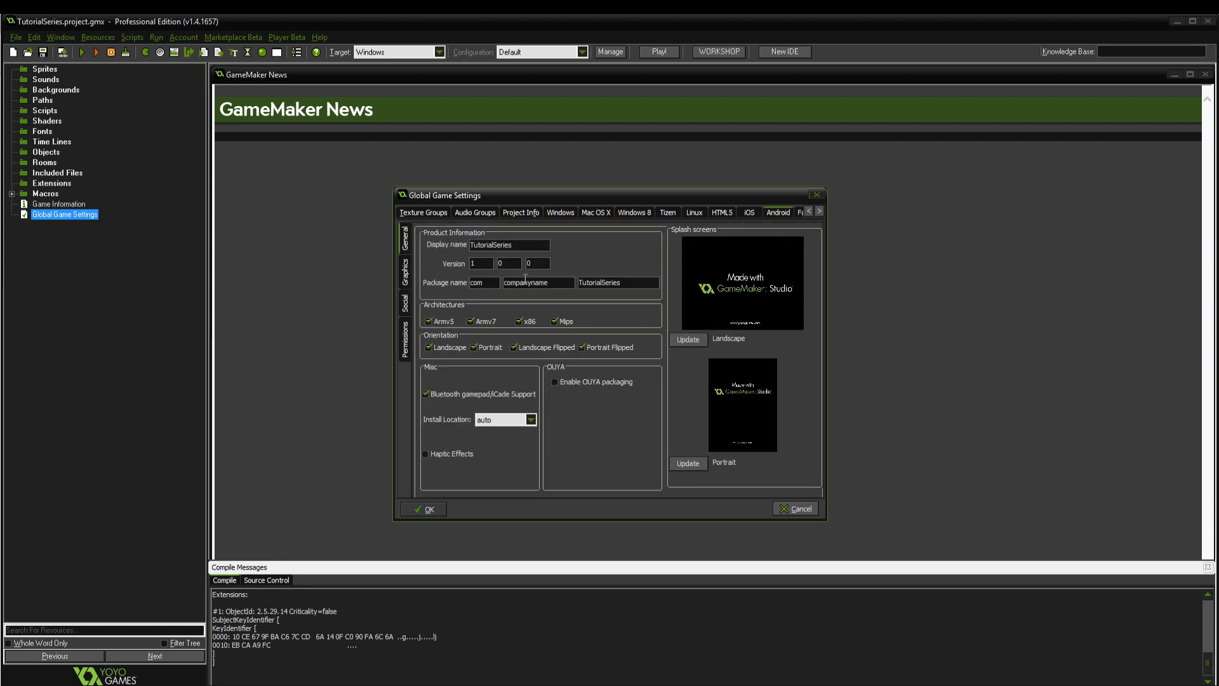
click(555, 321)
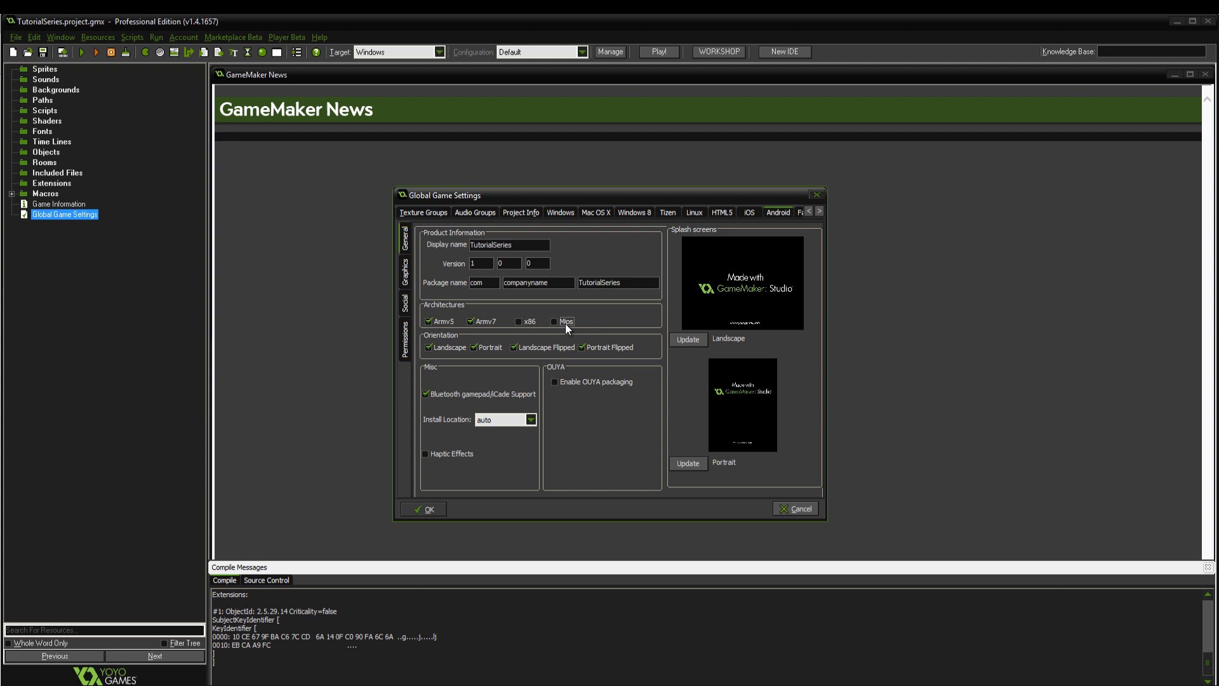
mouse_move(552, 334)
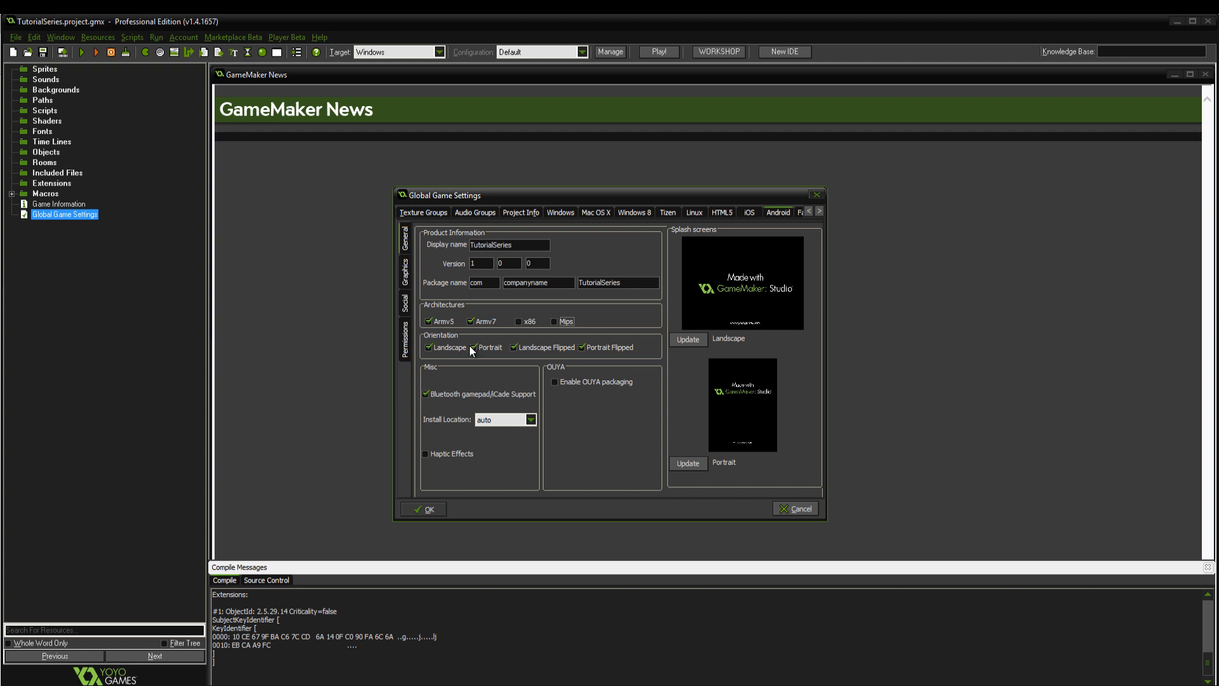
mouse_move(458, 347)
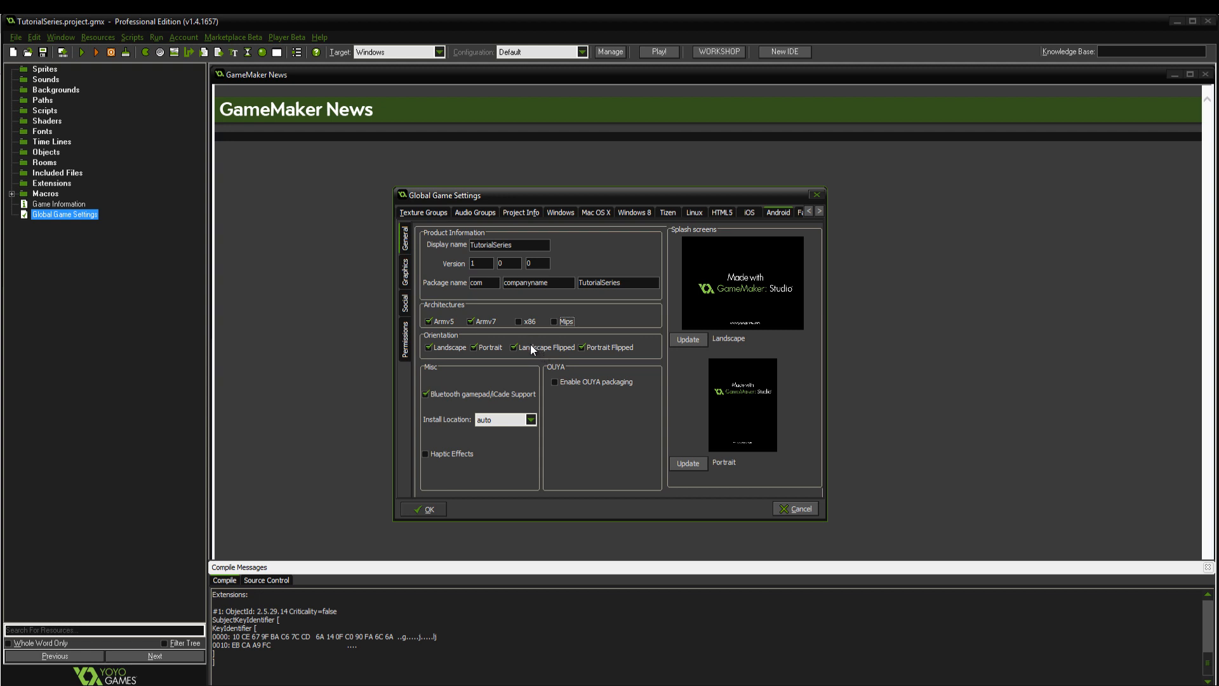
click(427, 347)
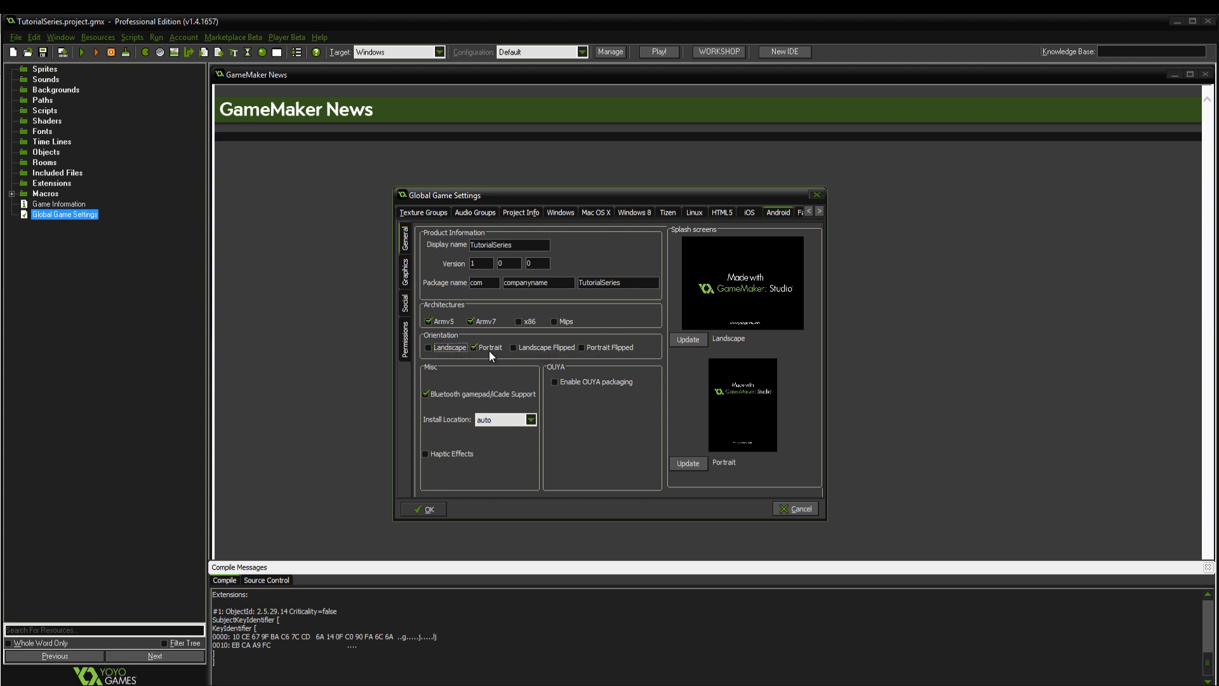
click(427, 347)
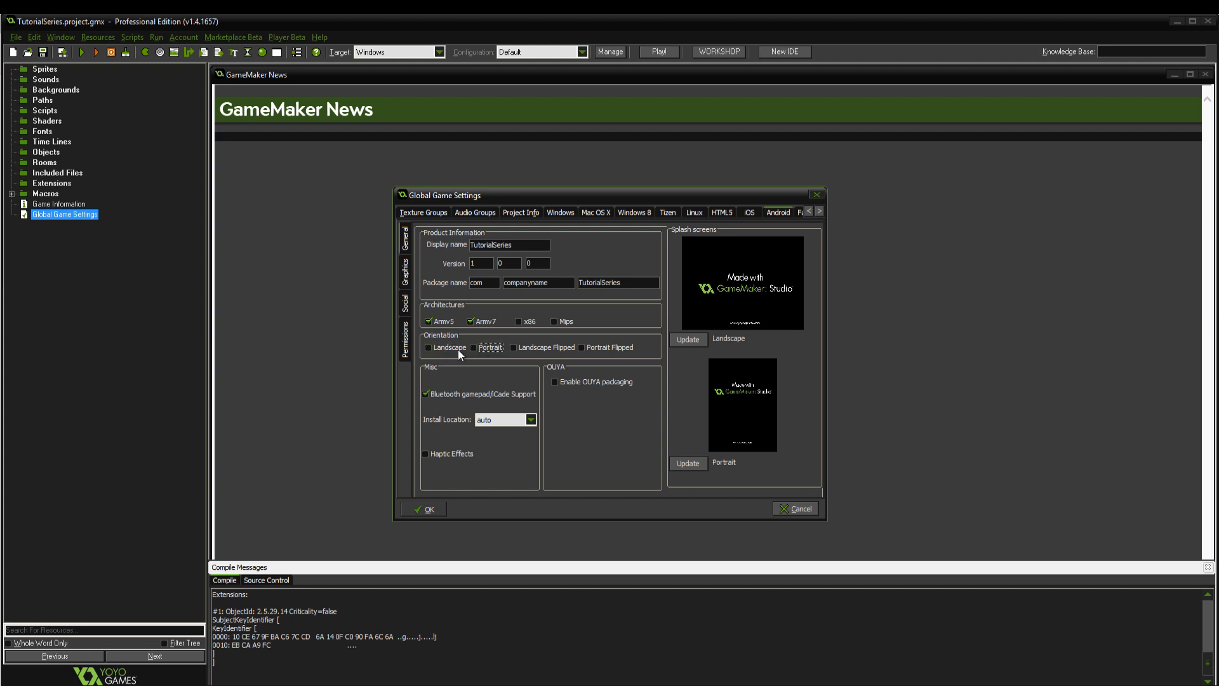
click(427, 347)
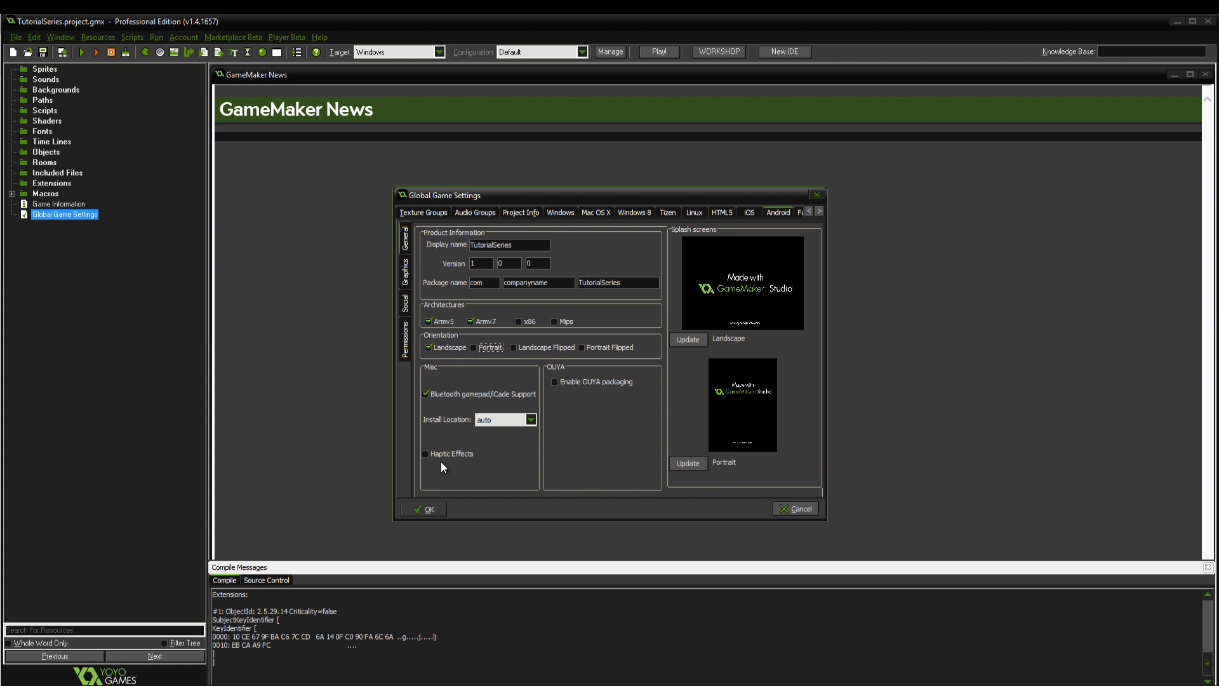
Step: Toggle haptic effects on and back off, then apply the Android settings
click(427, 454)
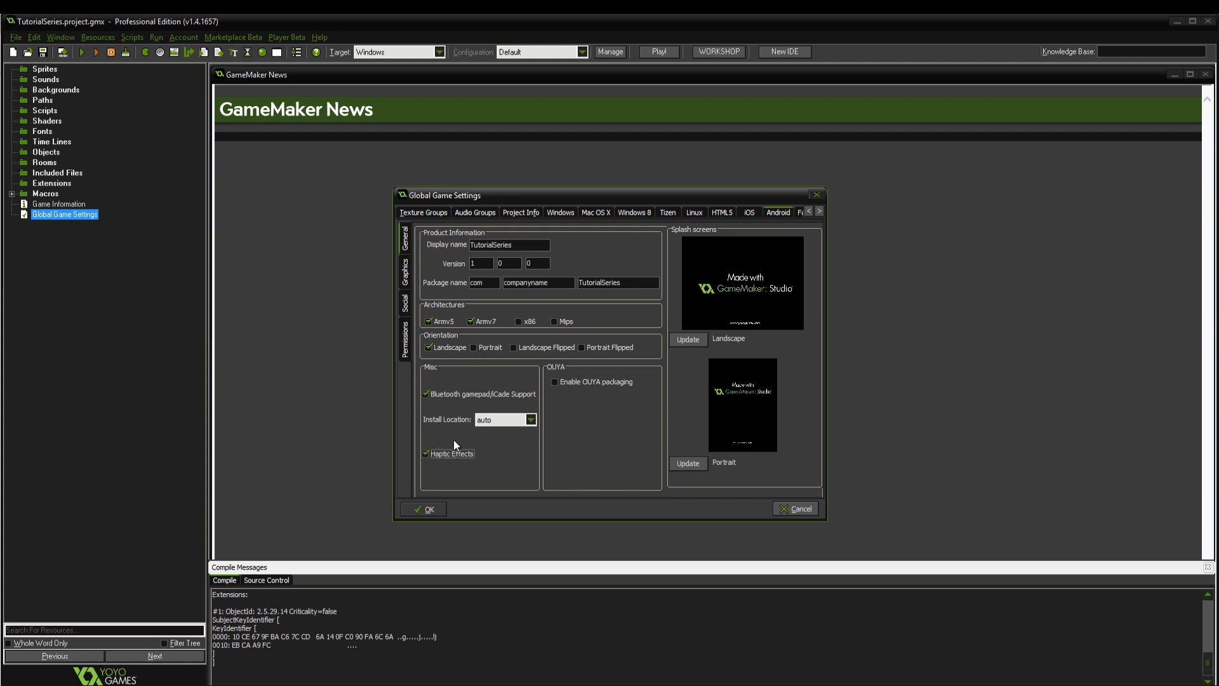
mouse_move(450, 449)
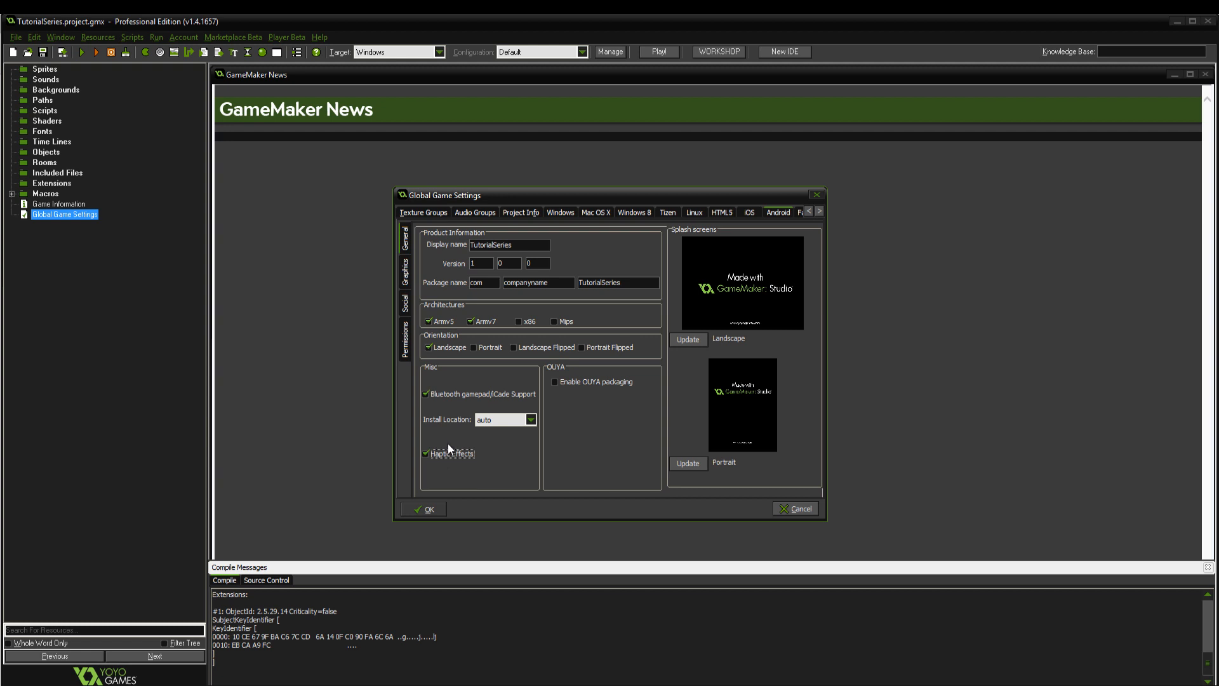
click(425, 454)
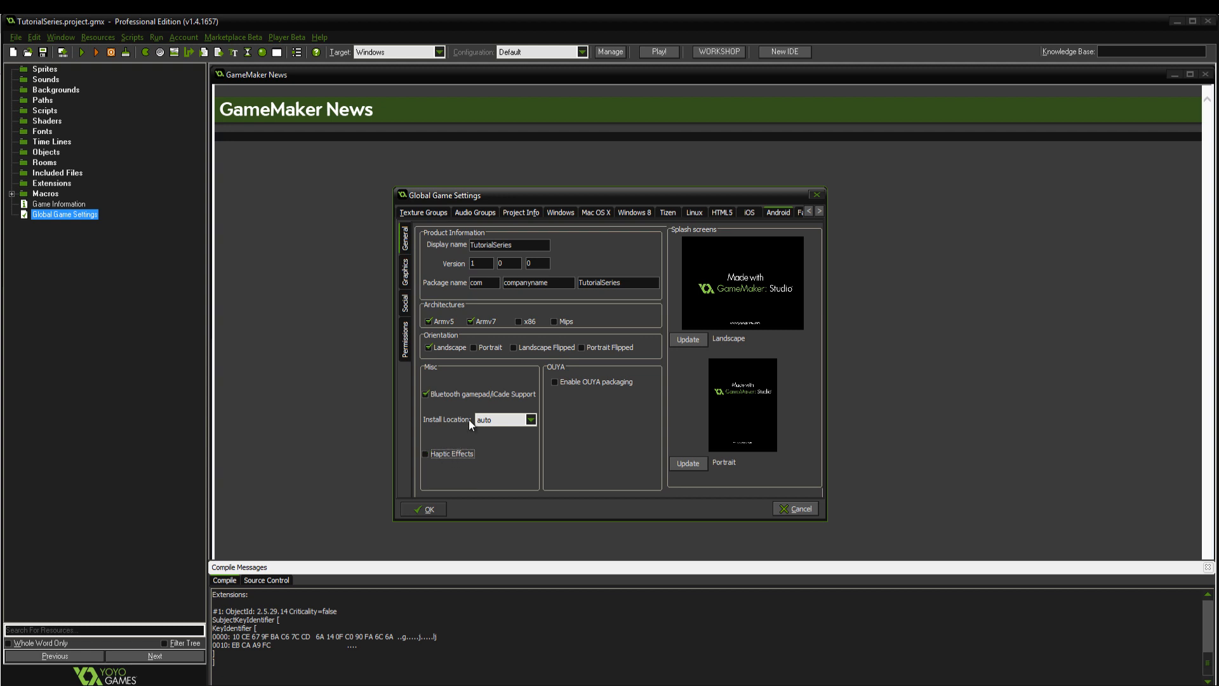
mouse_move(511, 339)
text(colloseu)
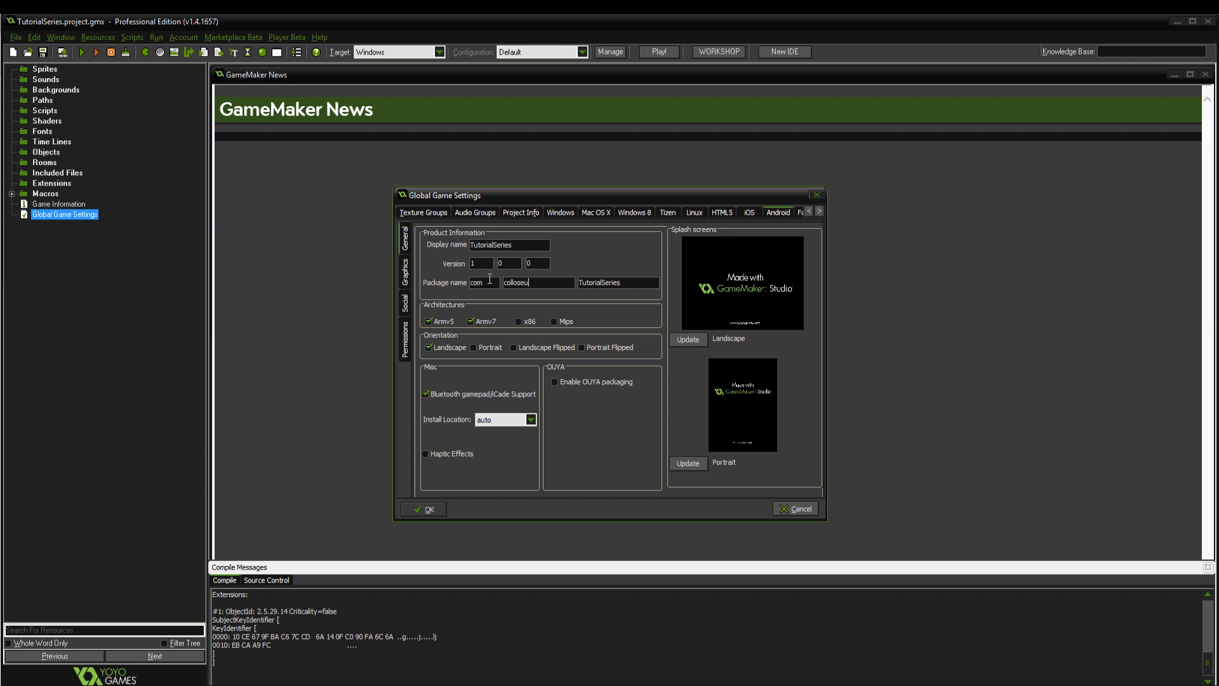
click(424, 508)
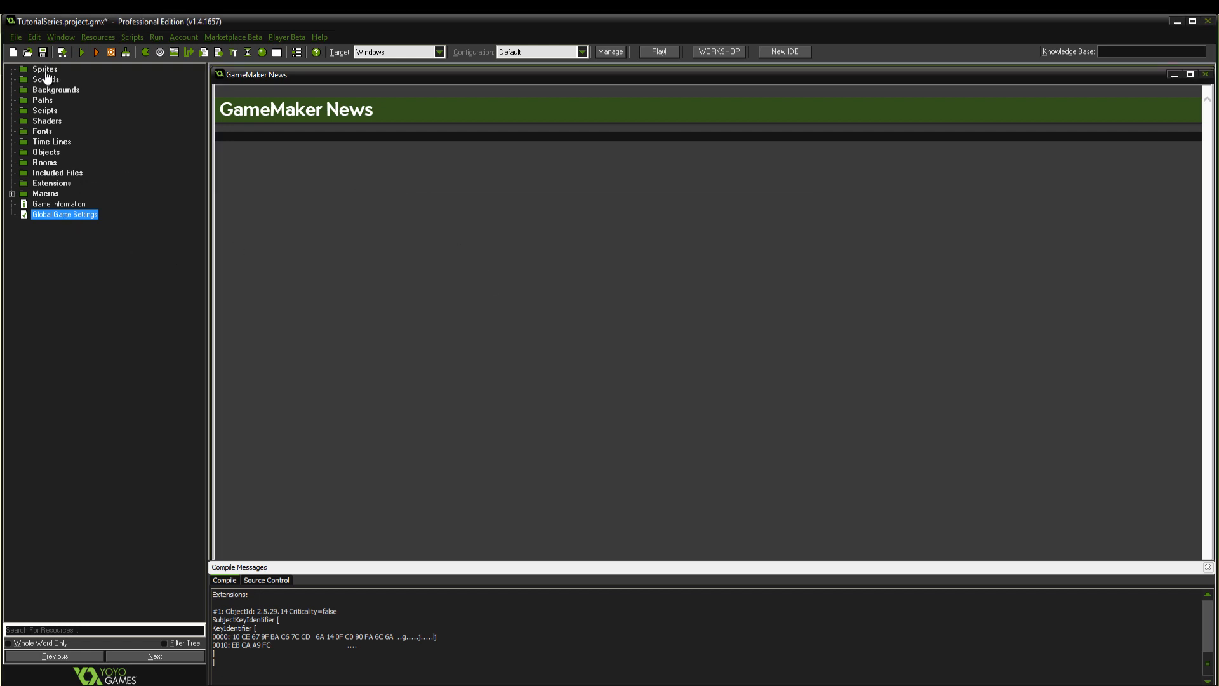
right_click(44, 68)
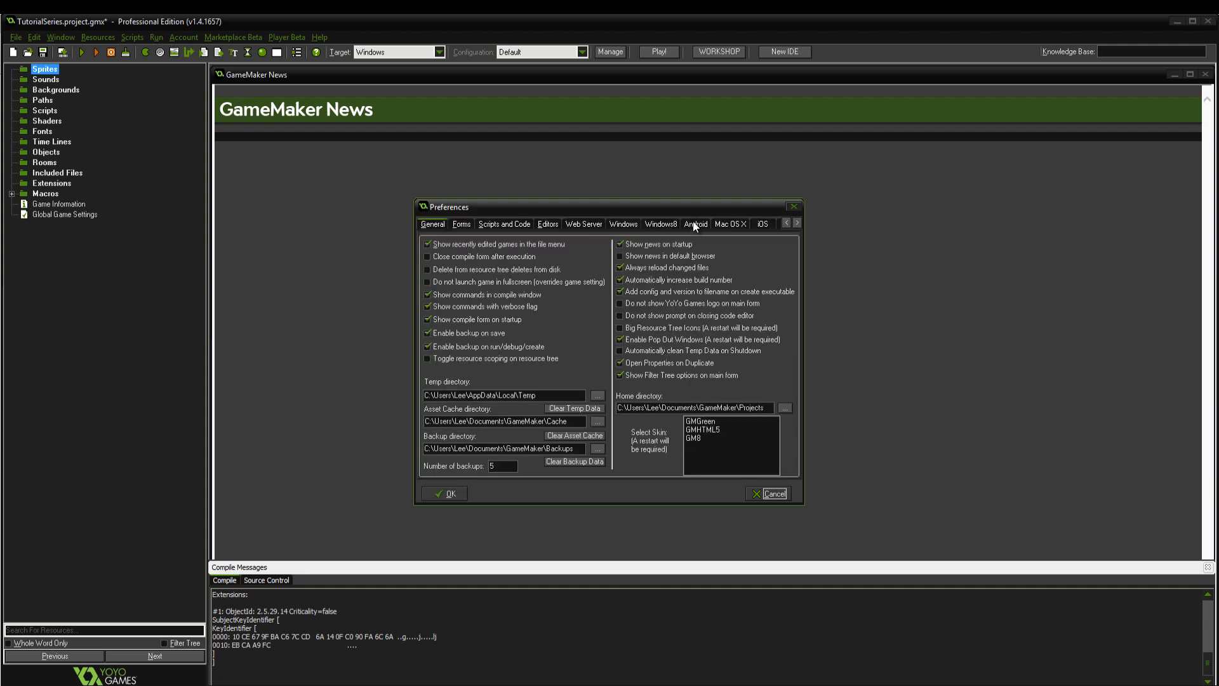
click(695, 224)
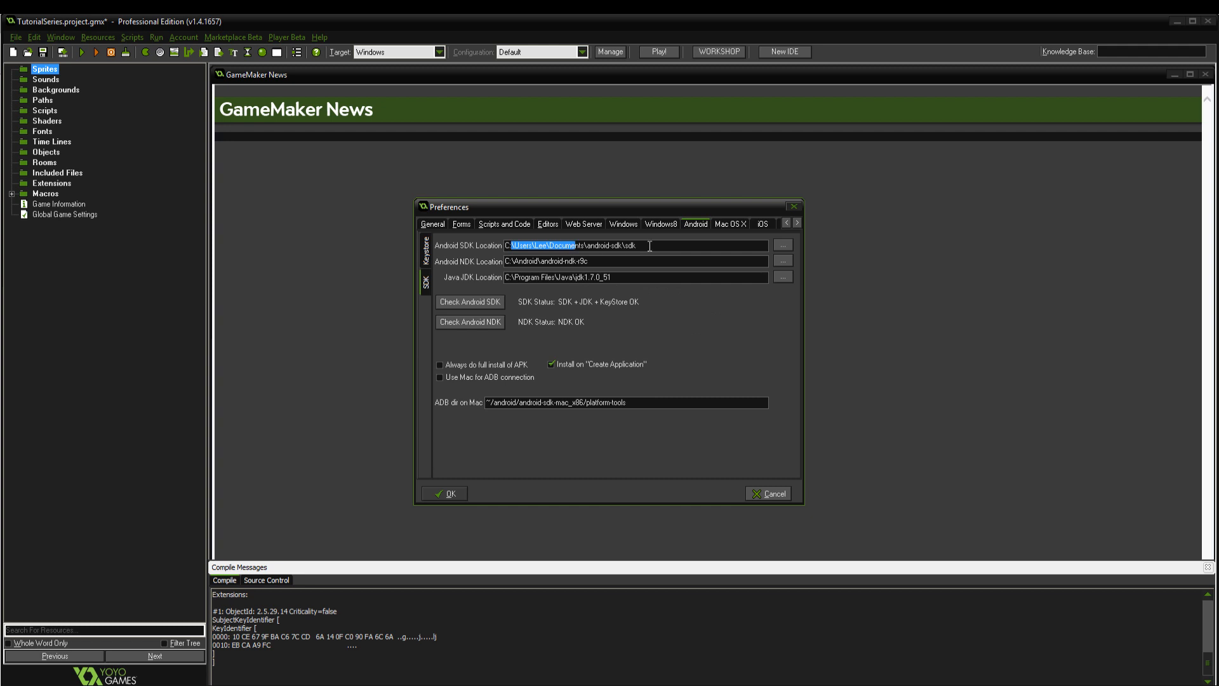
click(536, 245)
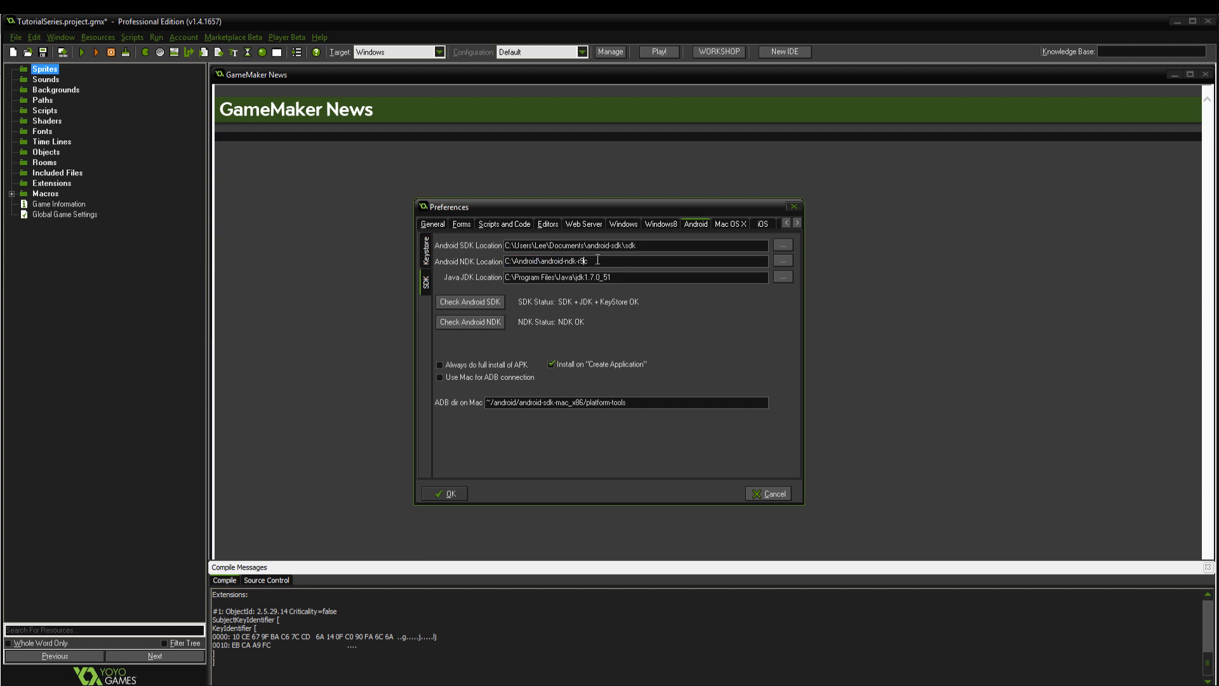
triple_click(546, 260)
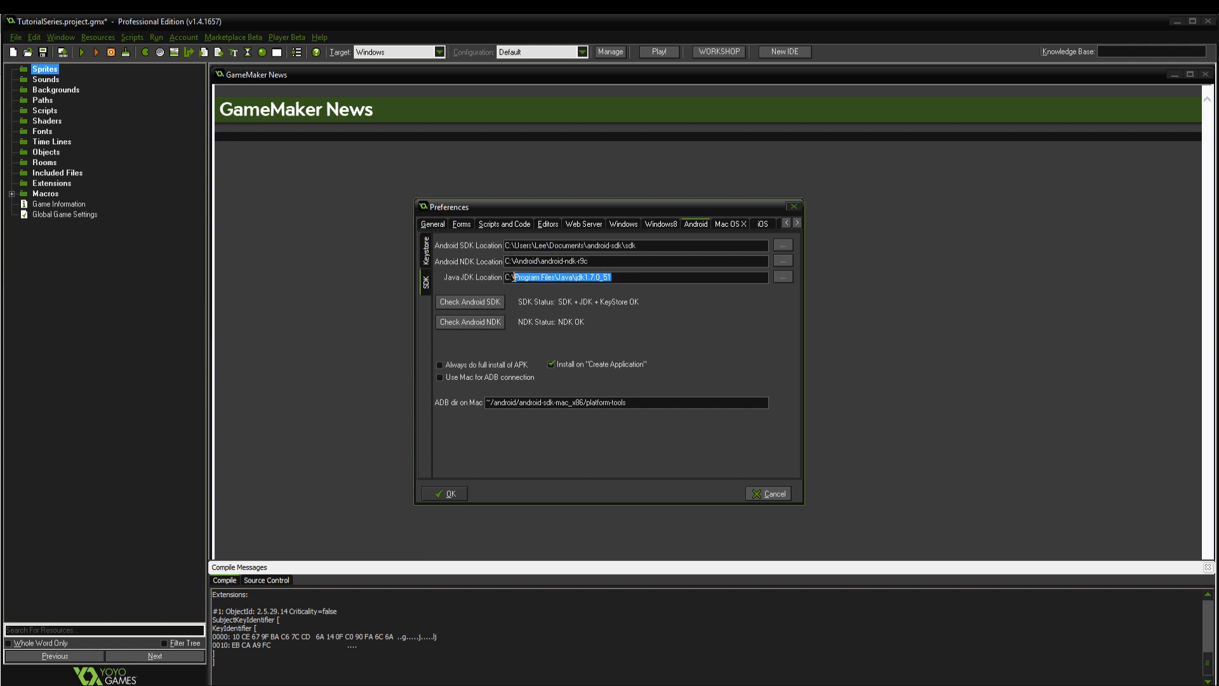
click(597, 277)
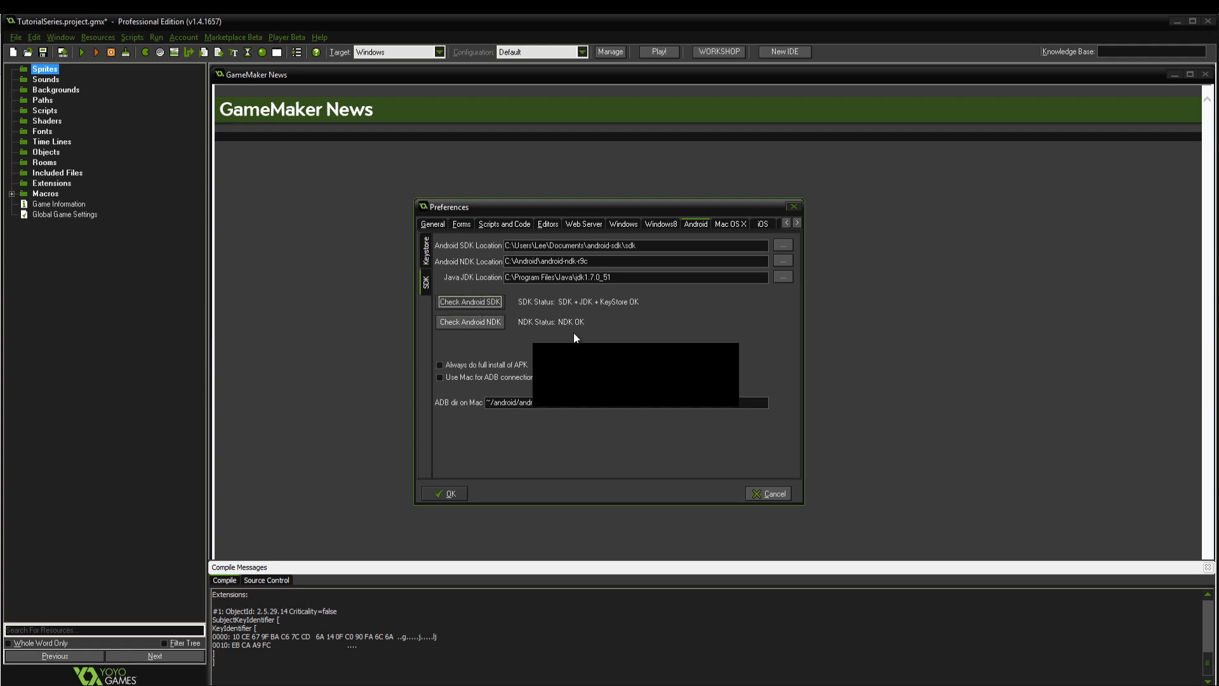
click(425, 257)
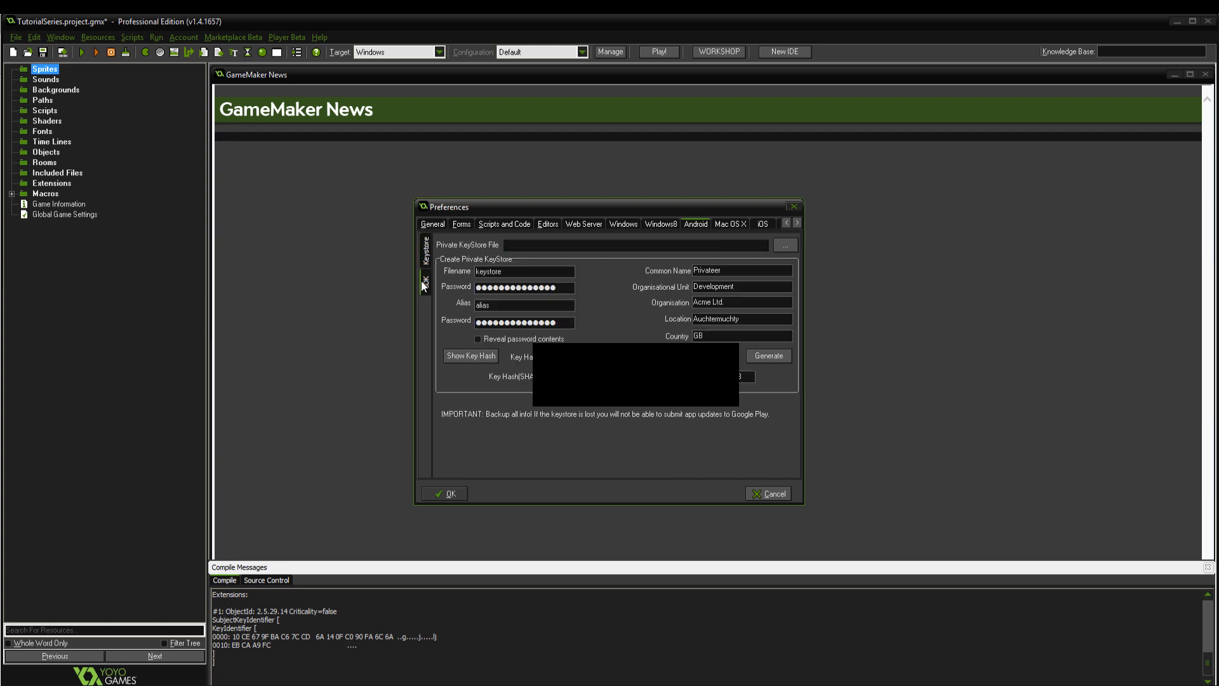
click(785, 244)
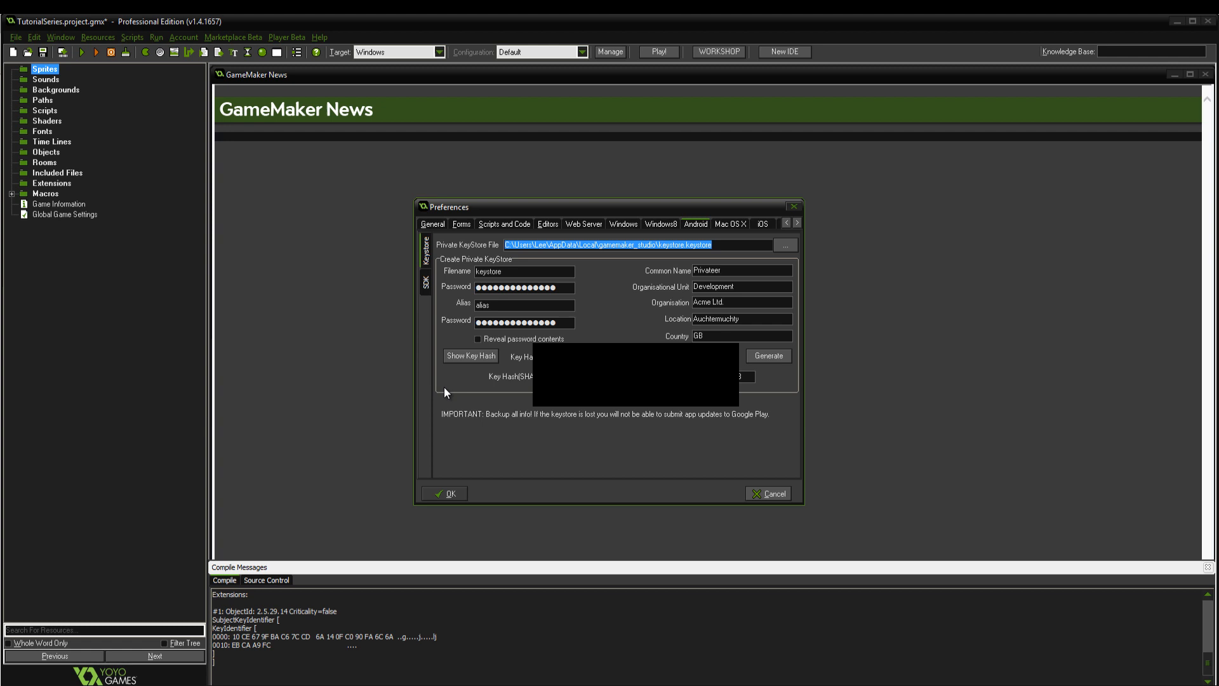
click(426, 280)
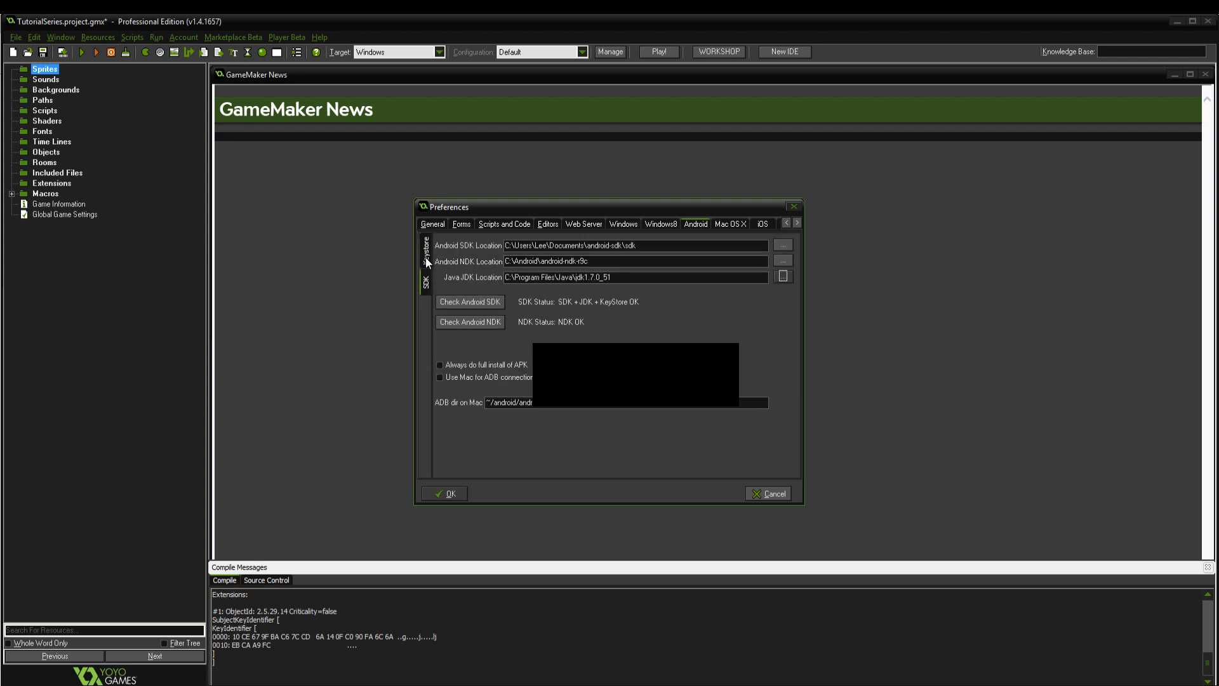
click(424, 247)
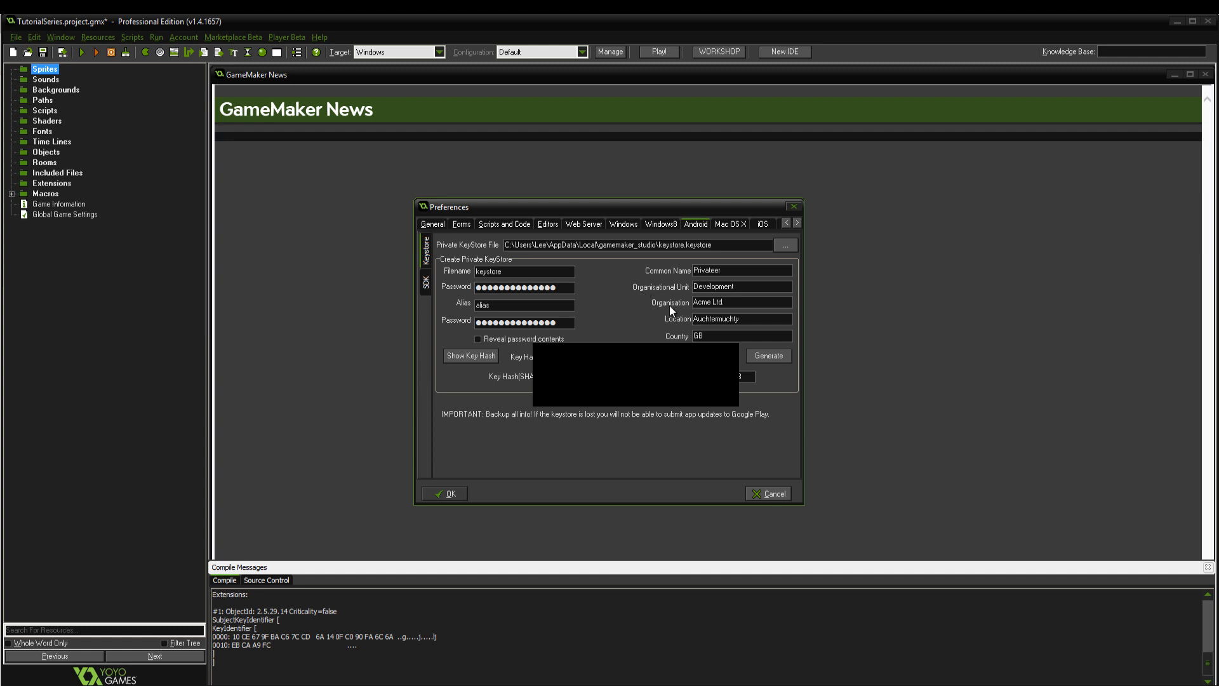
mouse_move(670, 311)
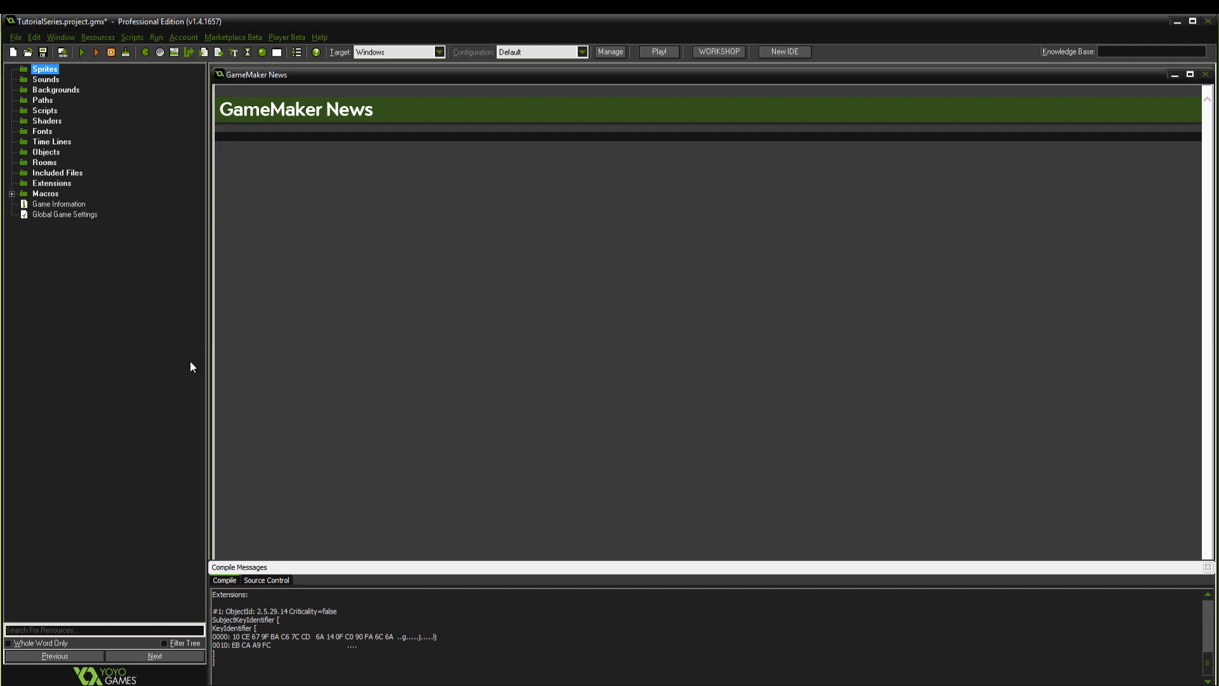
right_click(44, 68)
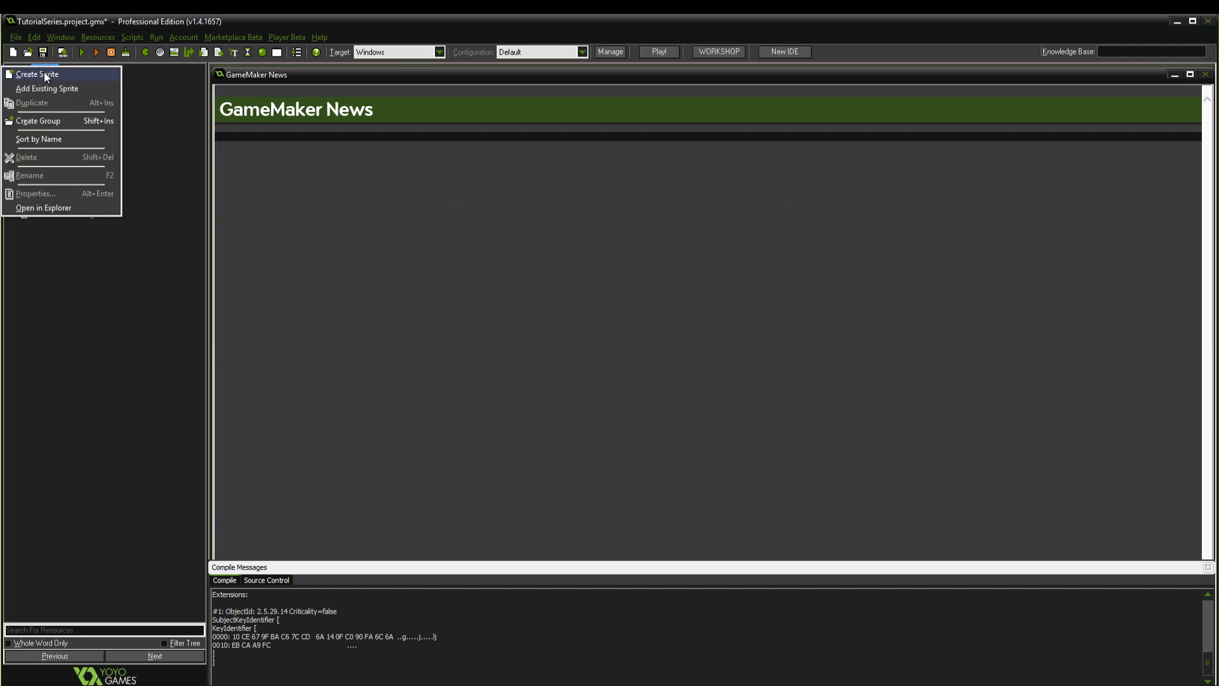
click(35, 74)
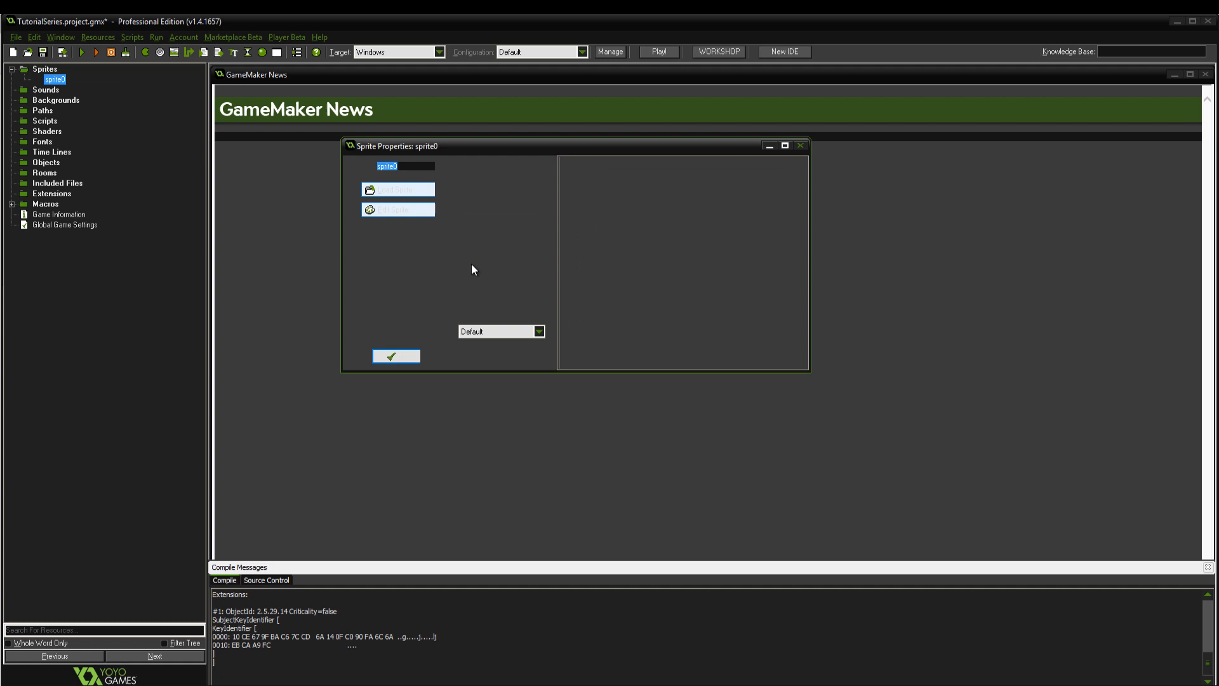
click(396, 189)
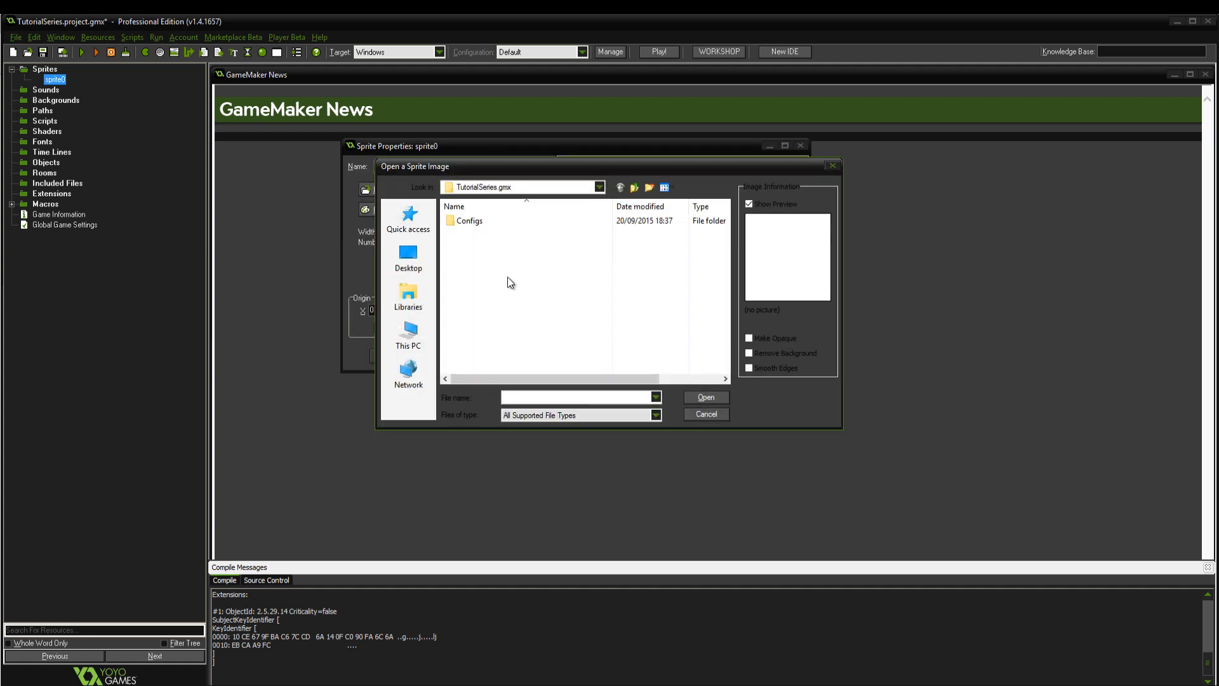
click(408, 256)
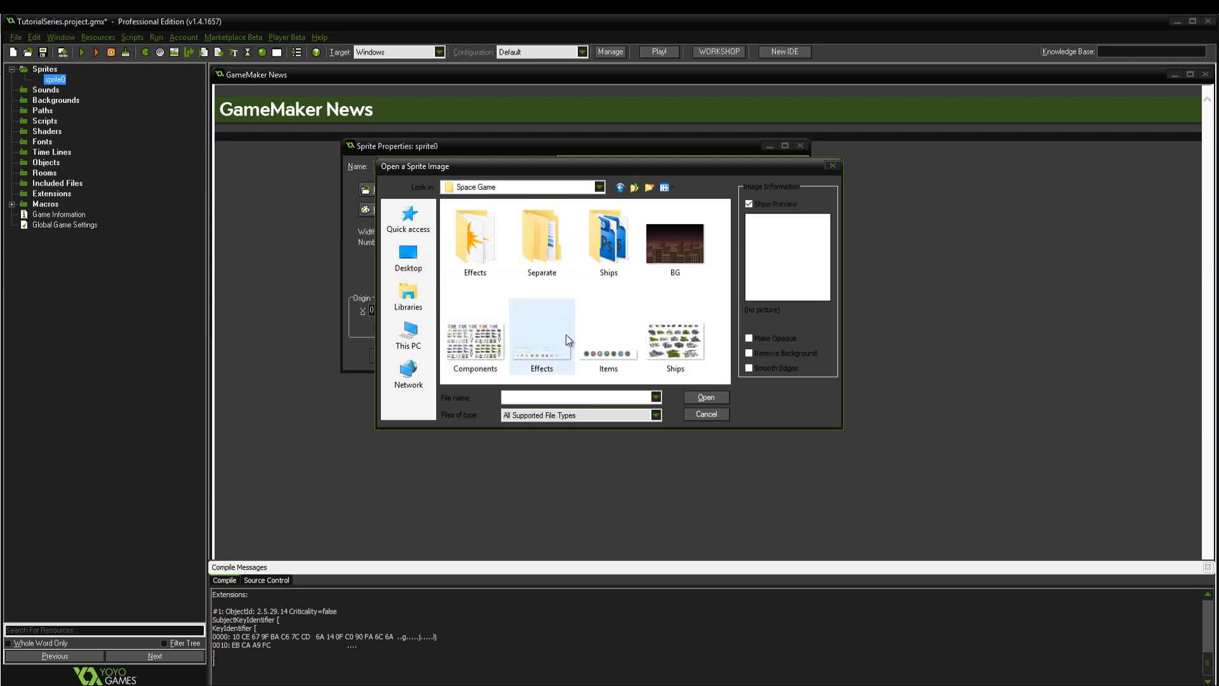
double_click(541, 238)
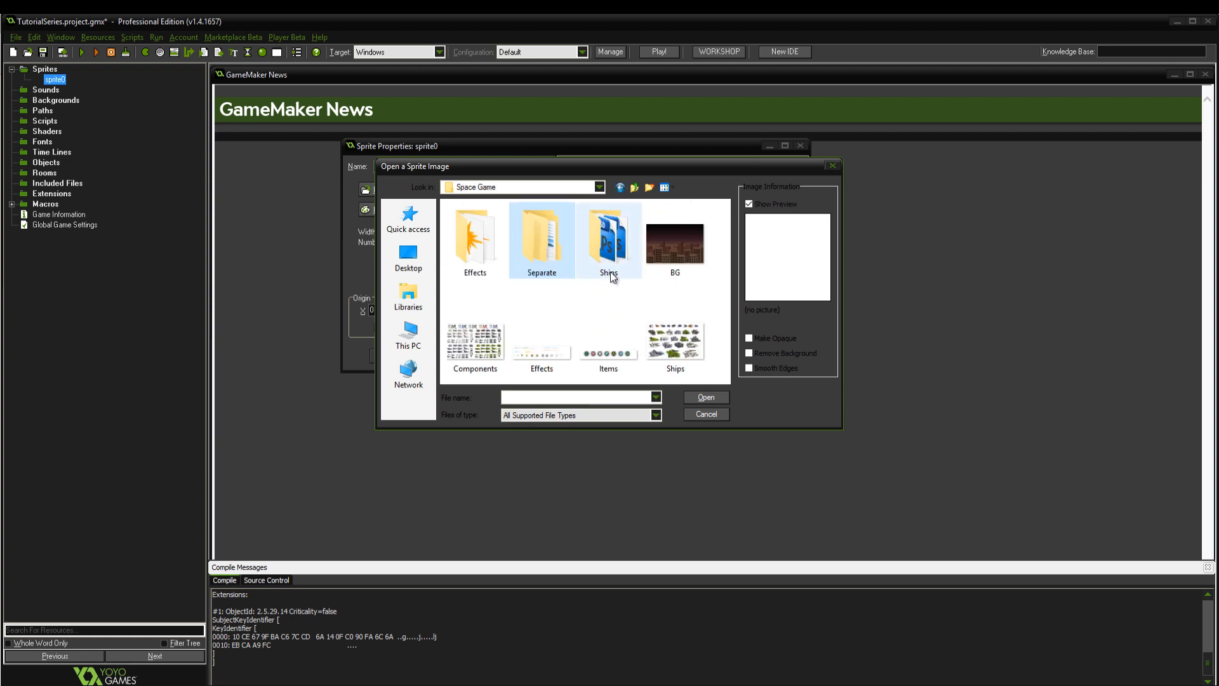
click(408, 256)
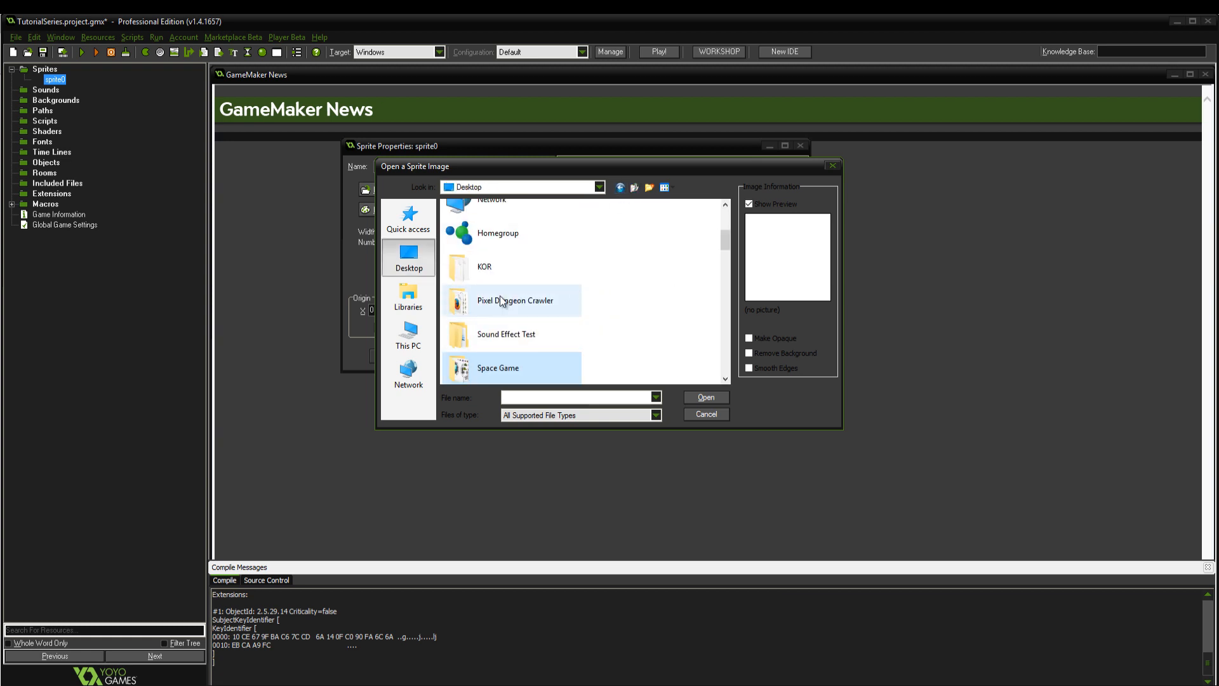
double_click(506, 334)
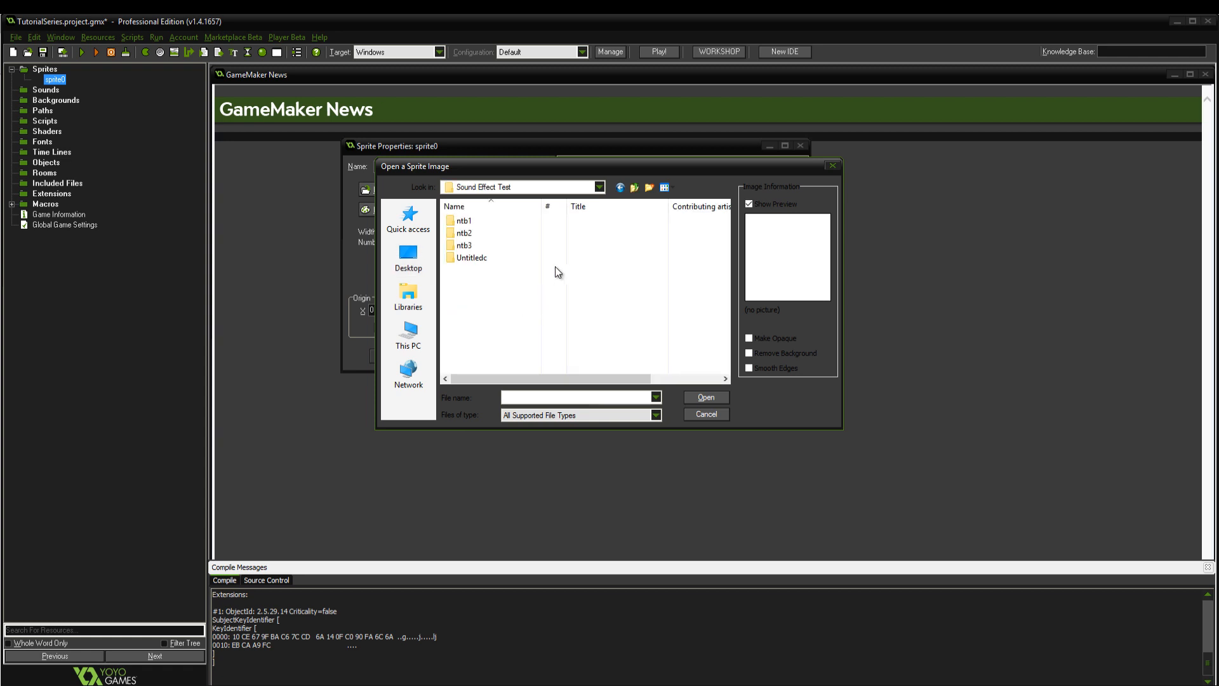
click(634, 187)
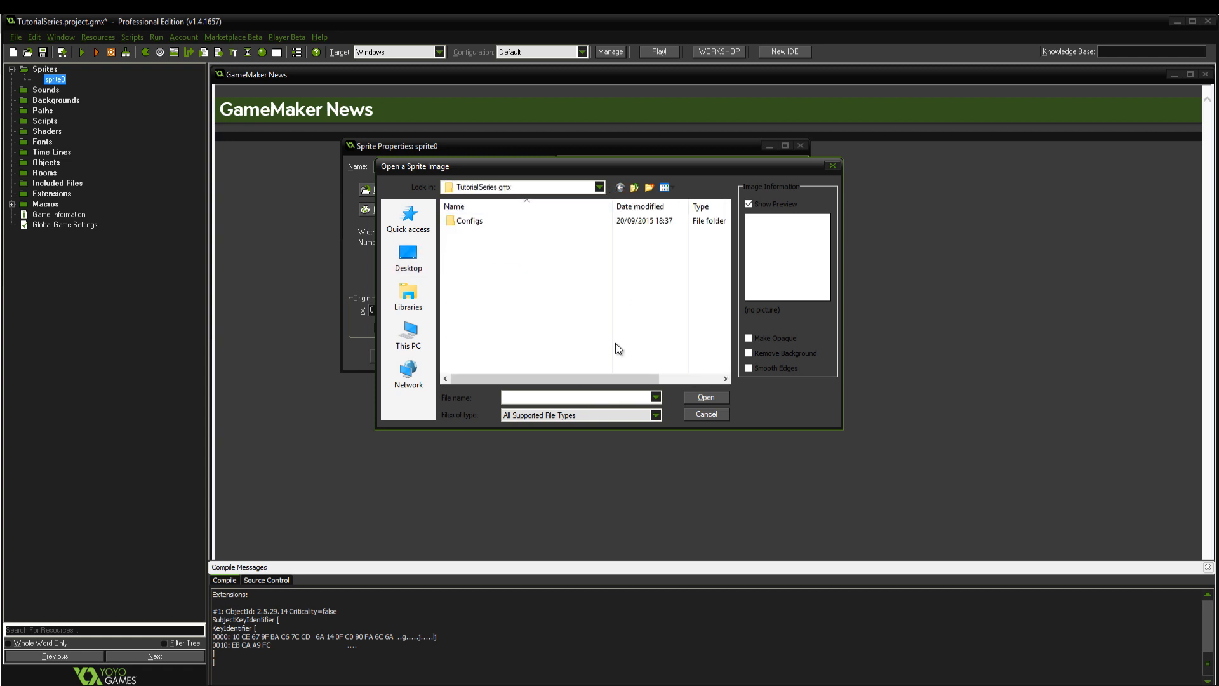
click(705, 414)
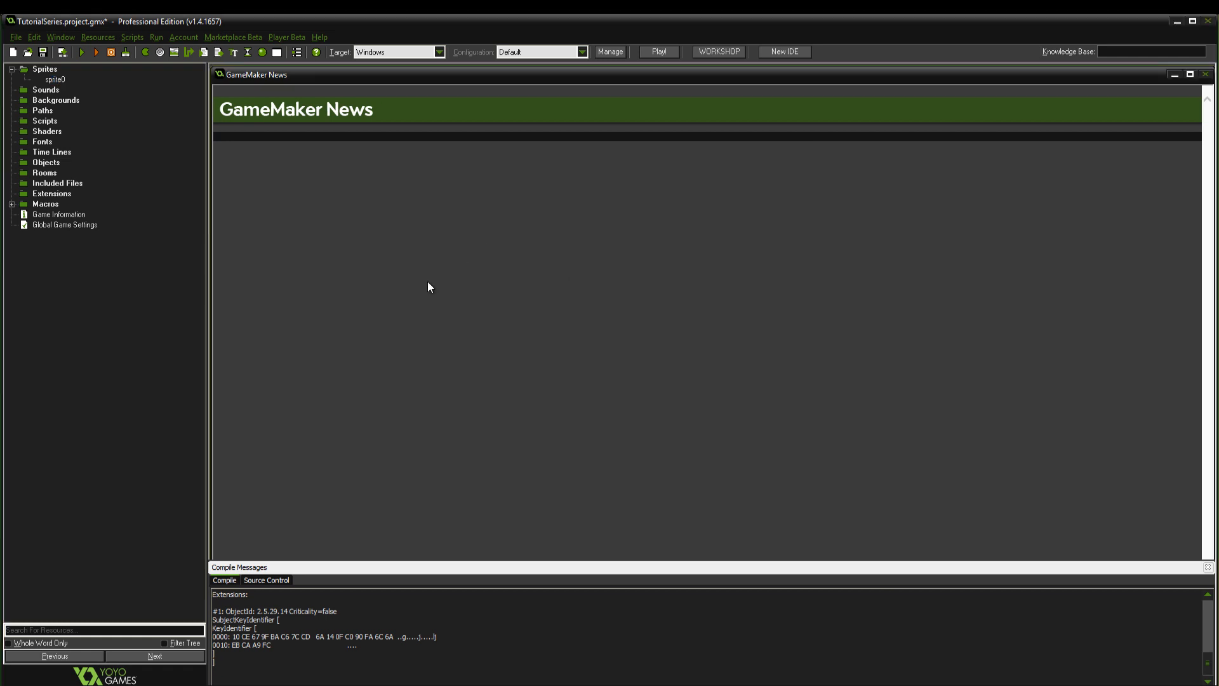
double_click(53, 79)
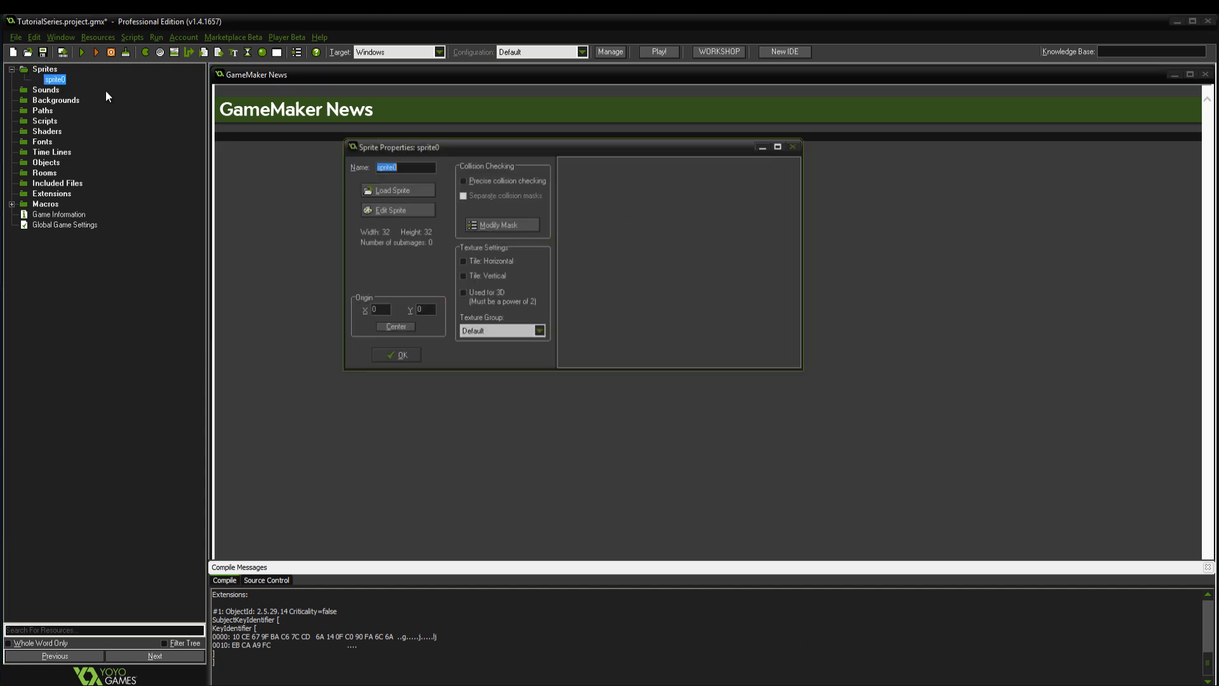
click(392, 189)
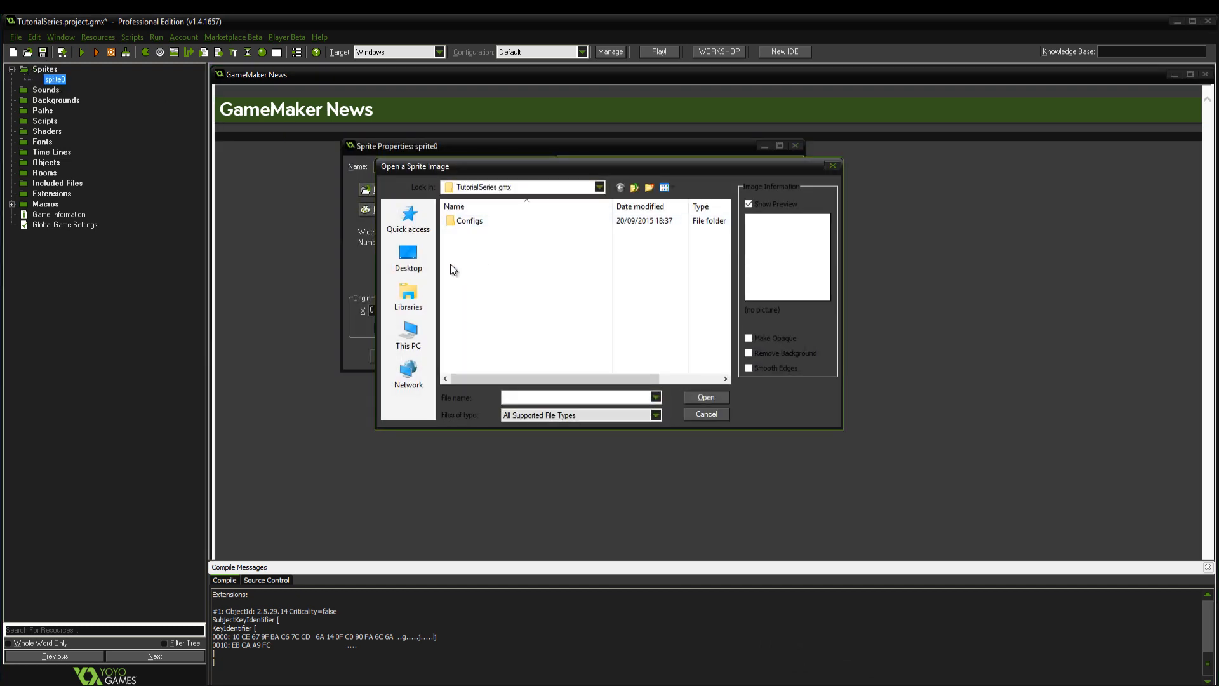
Step: Add the six run-animation frames from tut > character_animations > run to sprite0
click(408, 257)
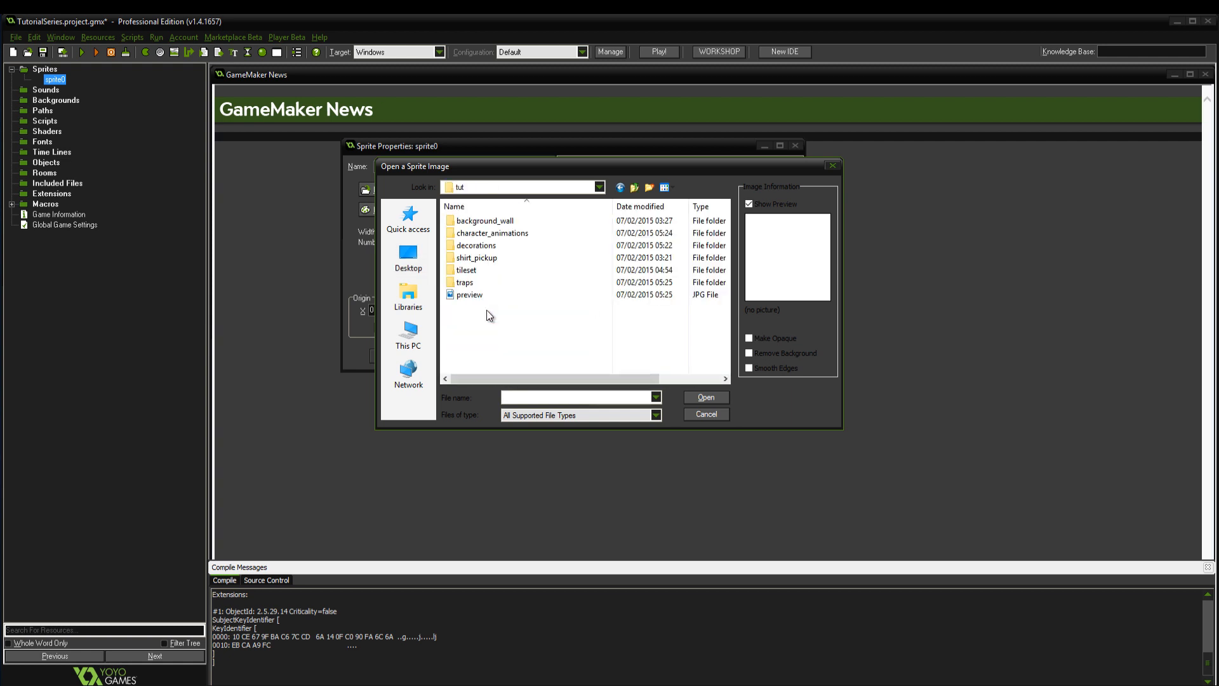
mouse_move(493, 233)
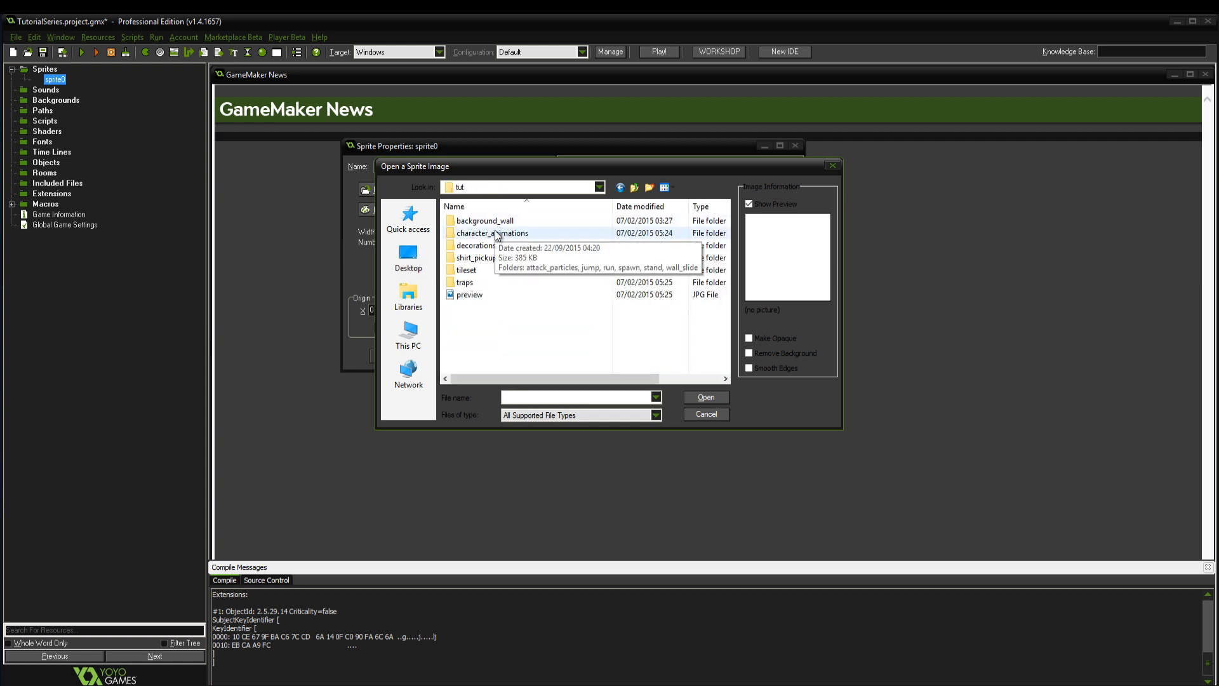
double_click(493, 233)
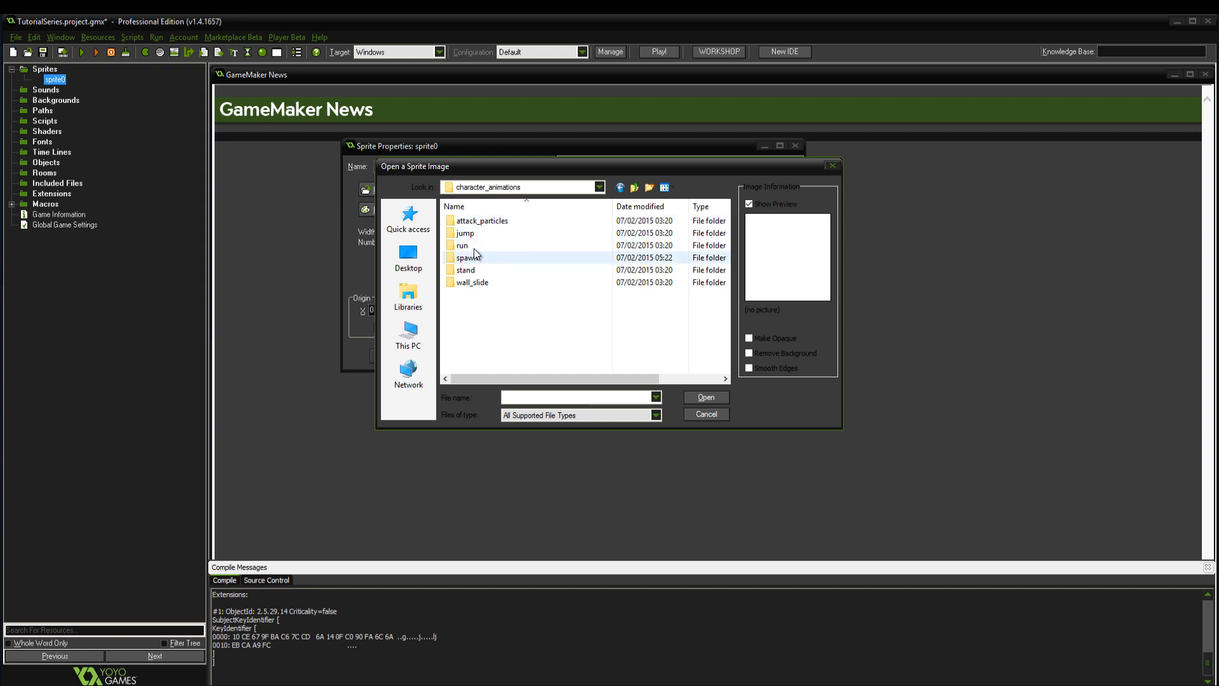
double_click(462, 245)
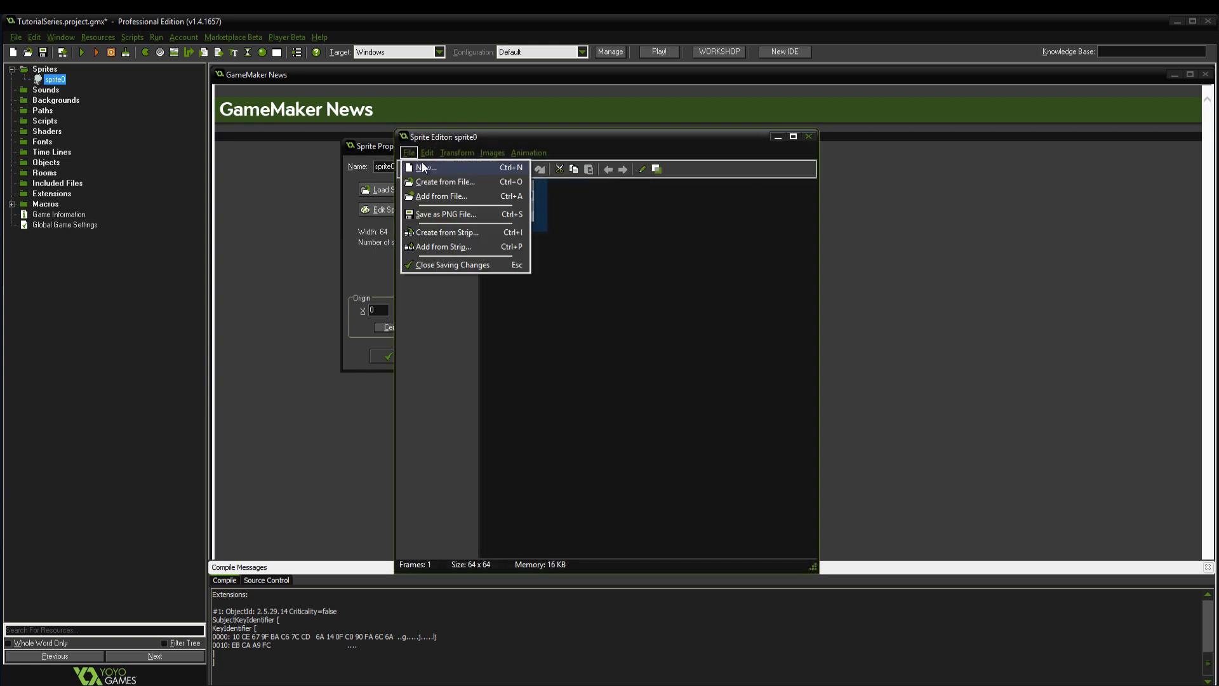
click(445, 182)
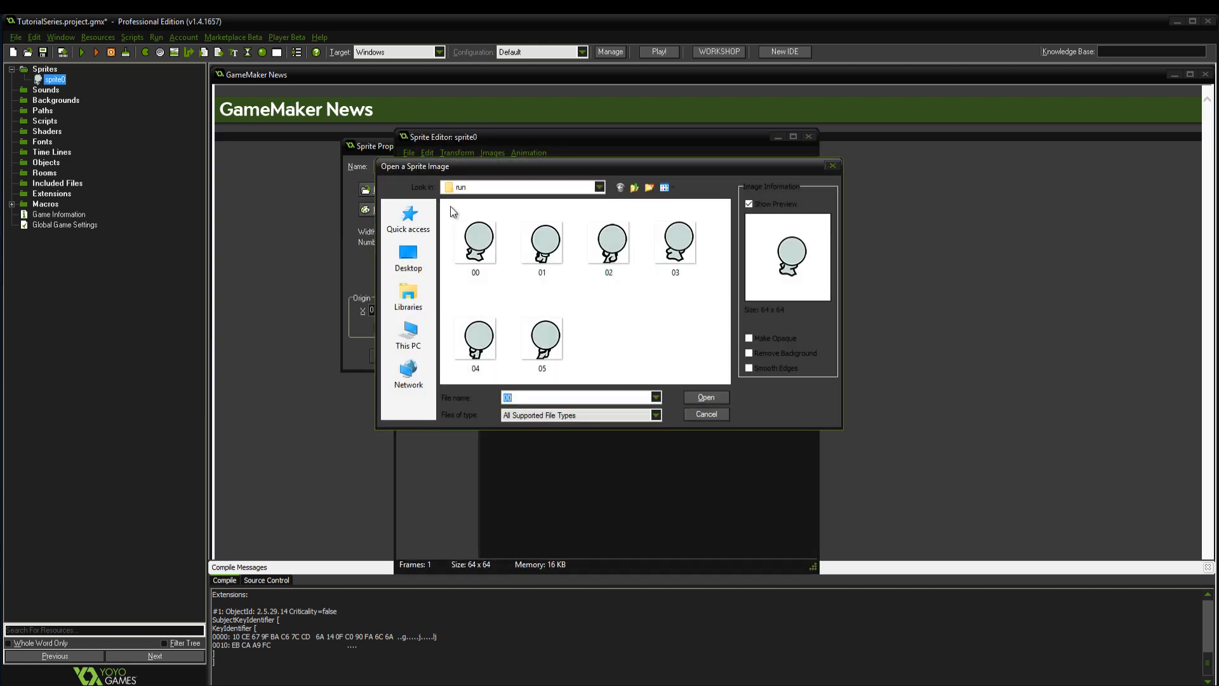
click(541, 240)
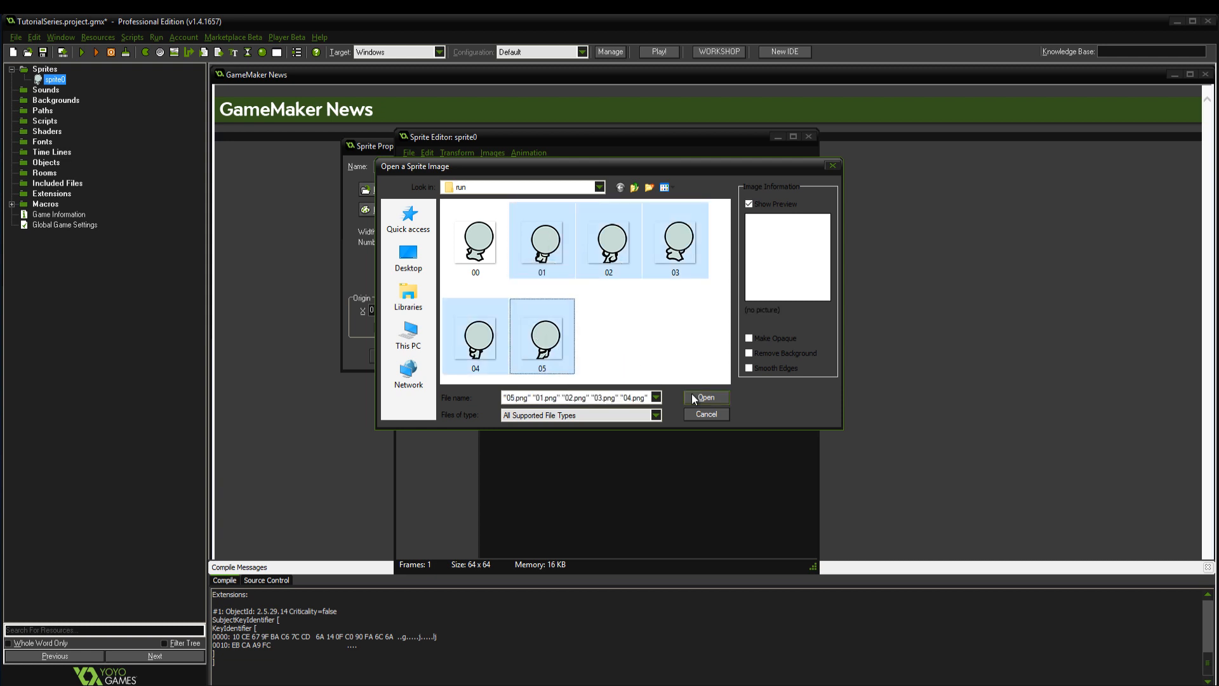
click(705, 398)
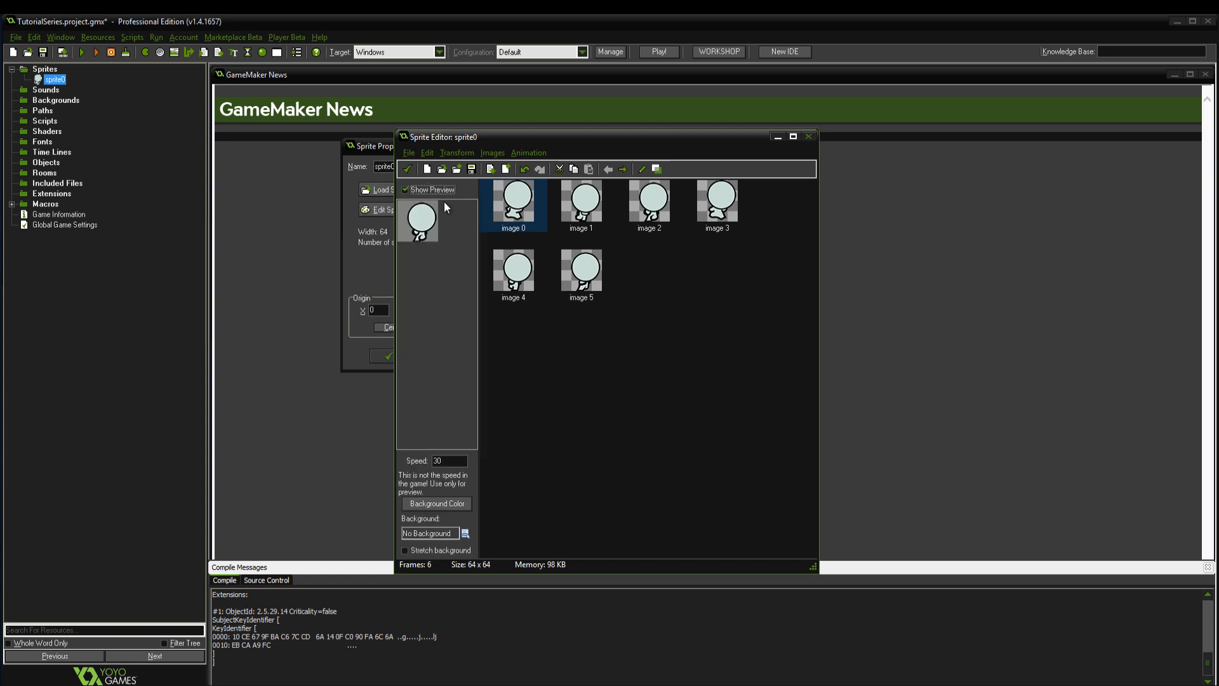
Step: Set the preview speed to 15 and centre the sprite origin at 32, 32
triple_click(448, 460)
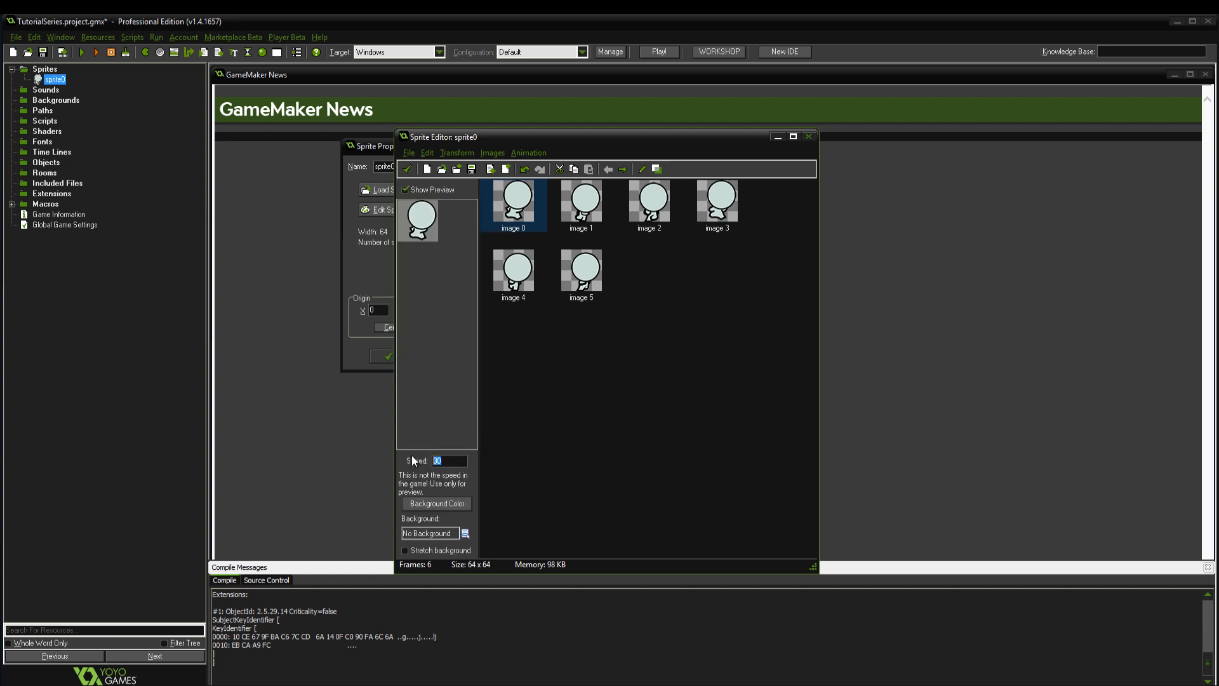
text(15)
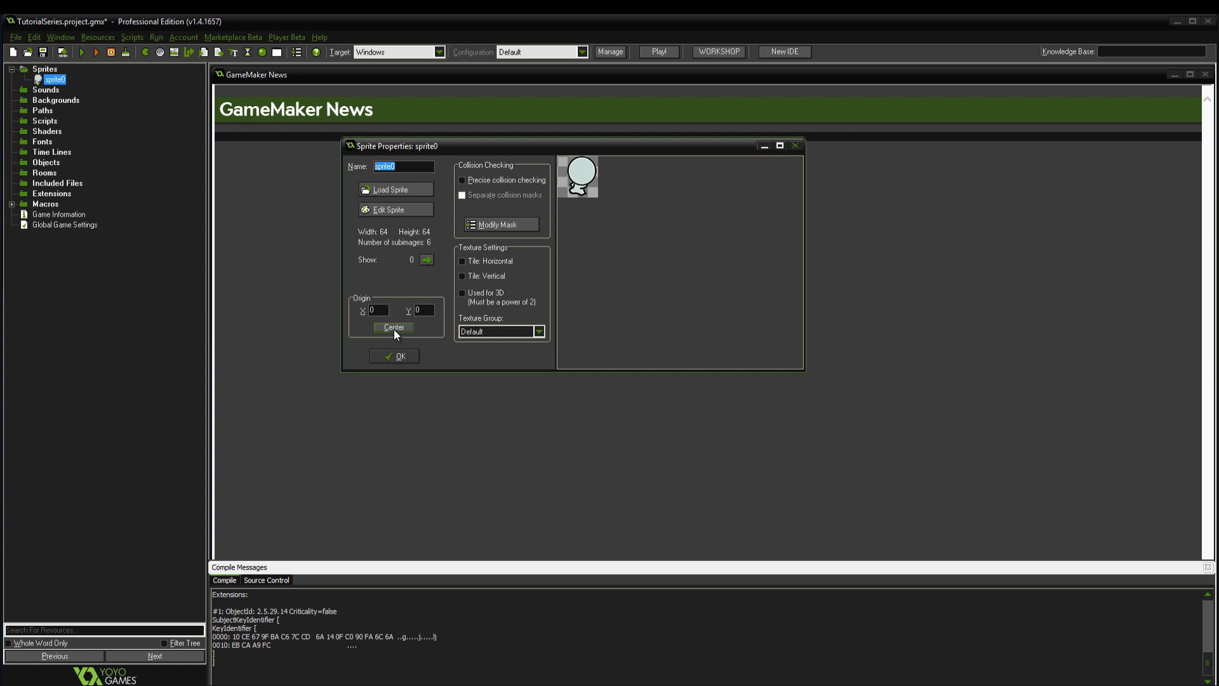
click(394, 326)
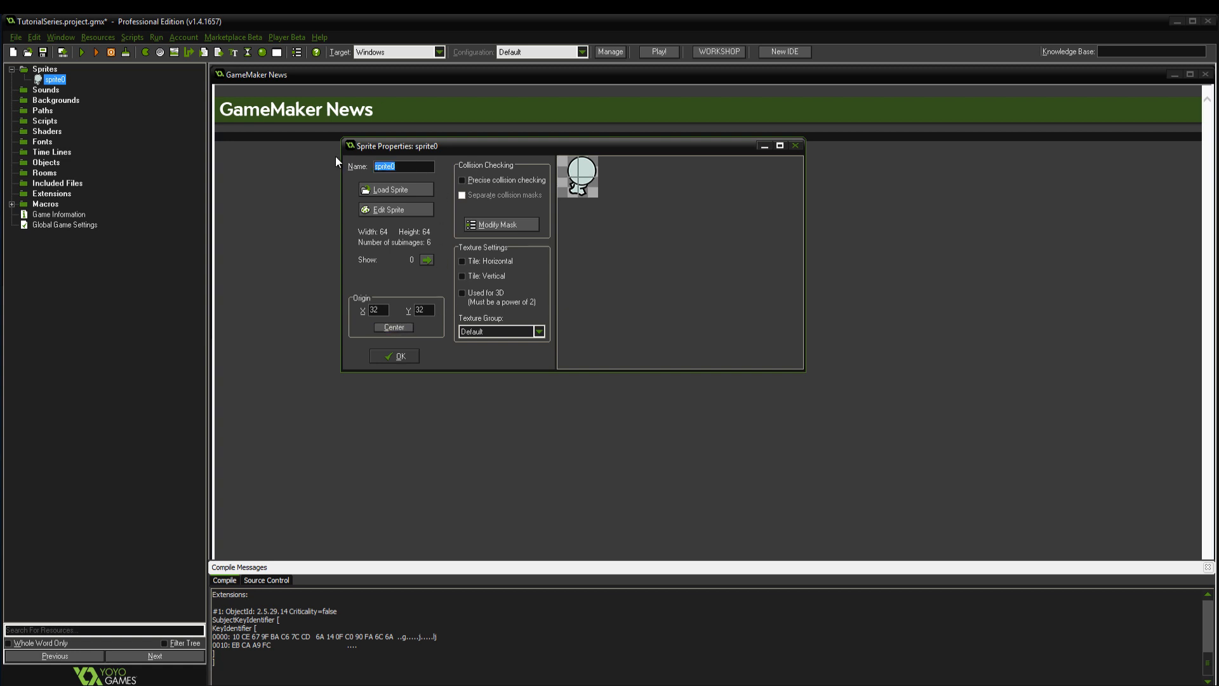
Step: Rename the run sprite to spr_herorun and save it
text(spr_herorun)
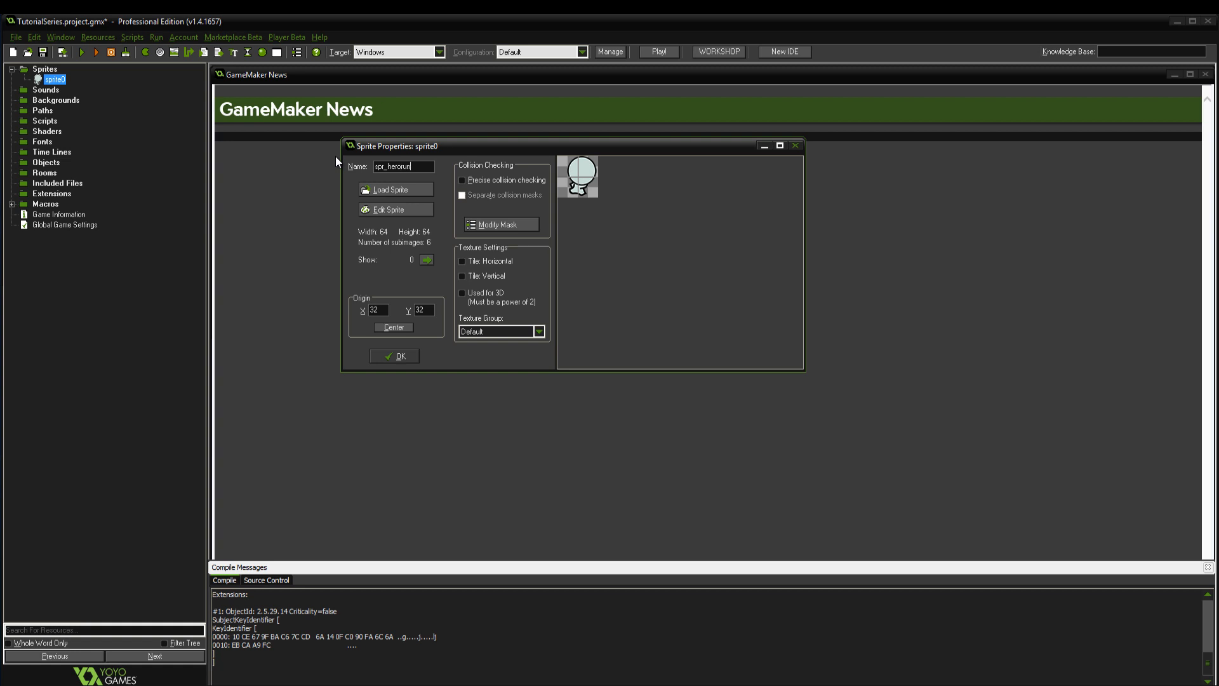
click(394, 356)
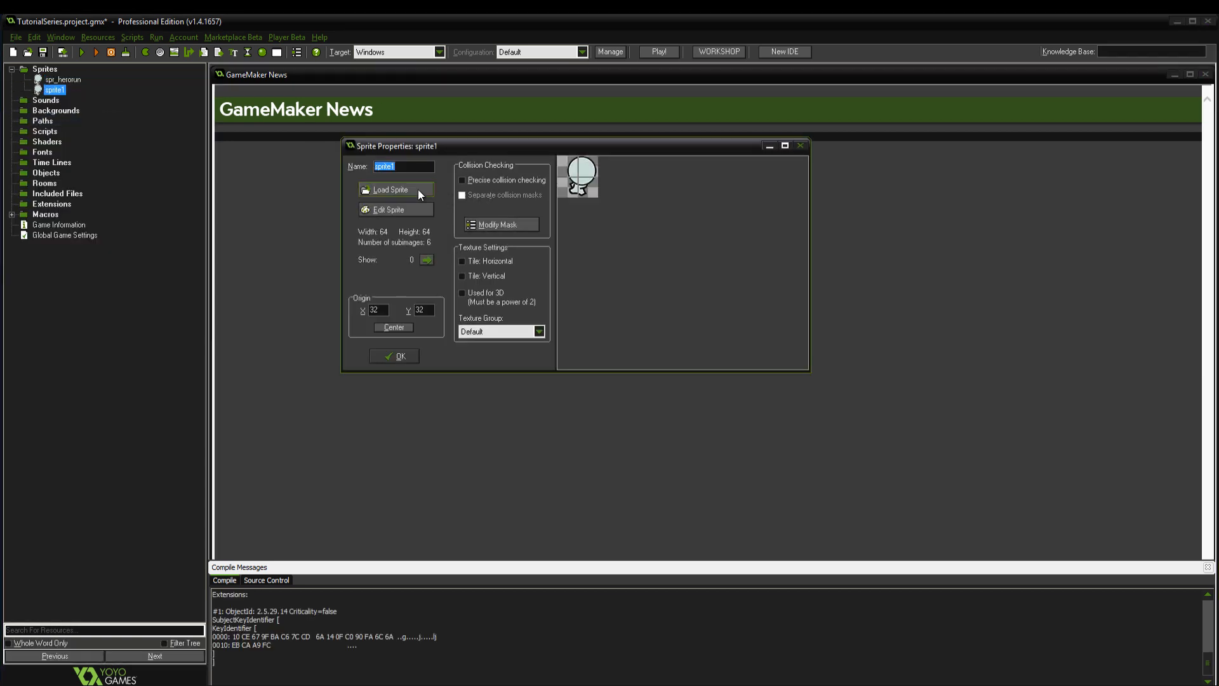
Step: Load the four stand frames into sprite1 and save it as spr_heroidle
click(389, 190)
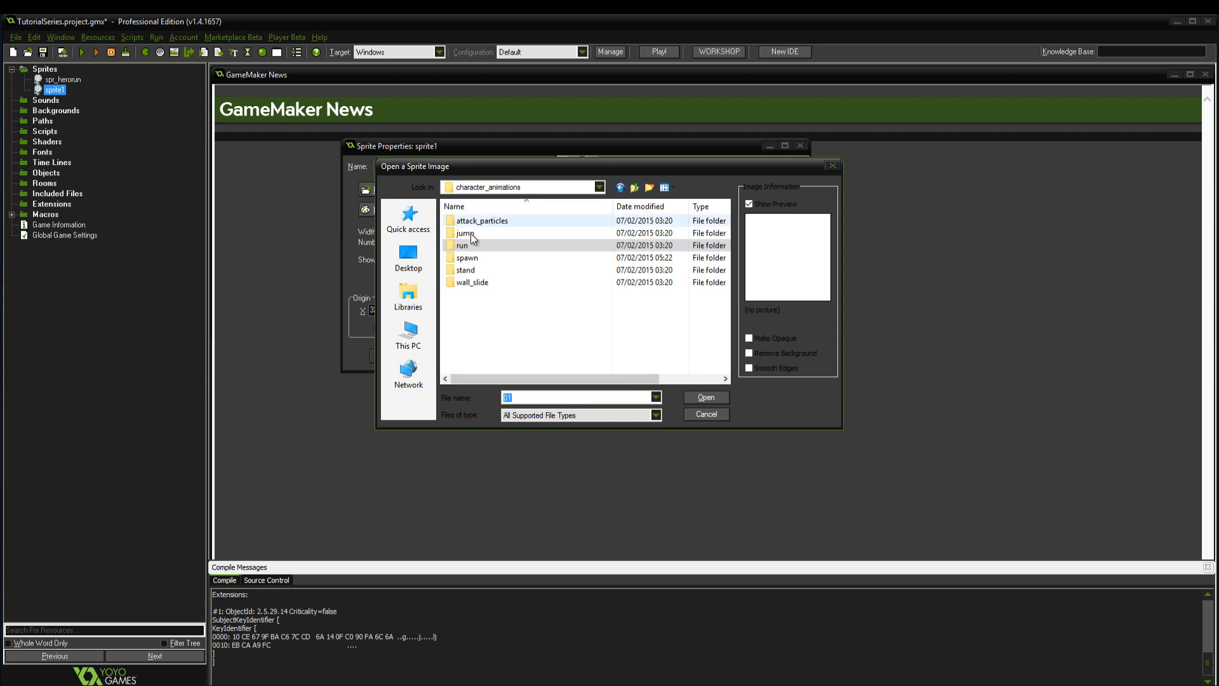
double_click(465, 270)
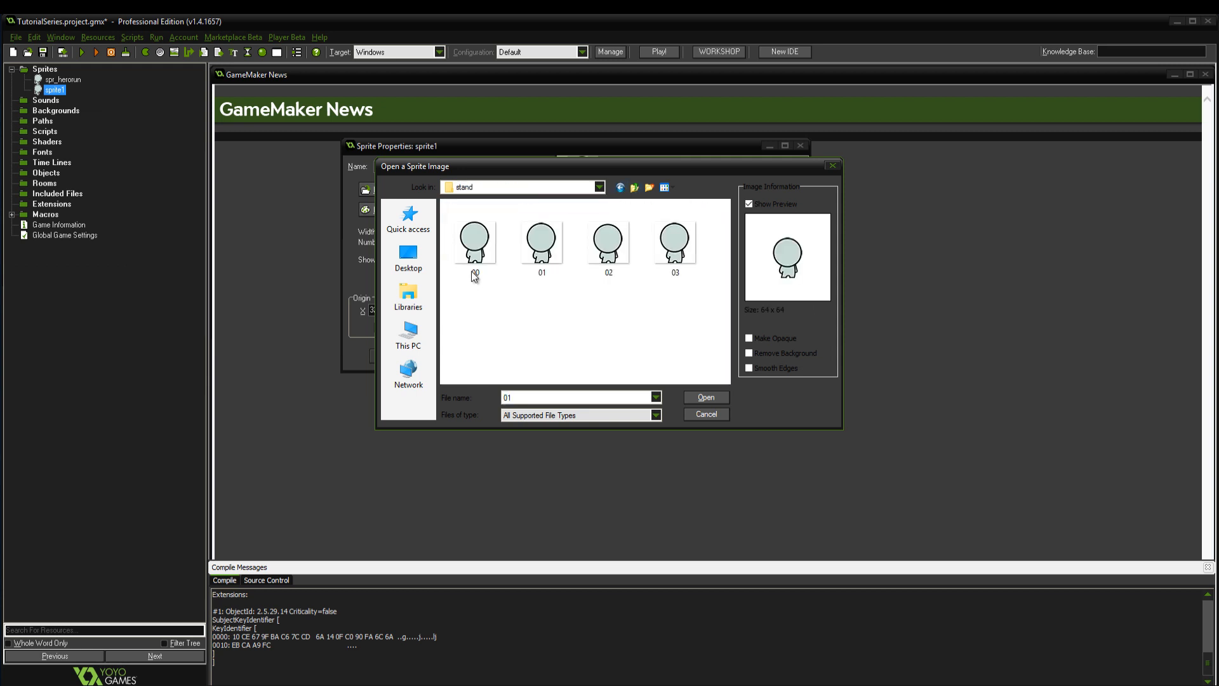
click(705, 398)
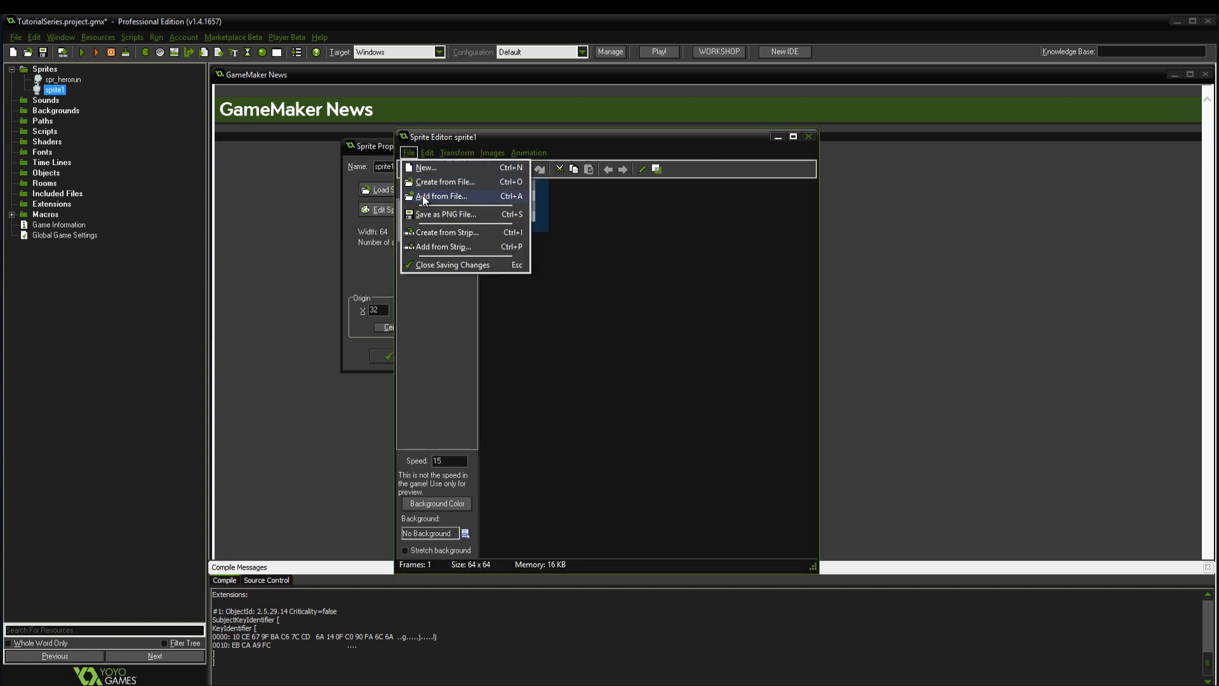
click(442, 195)
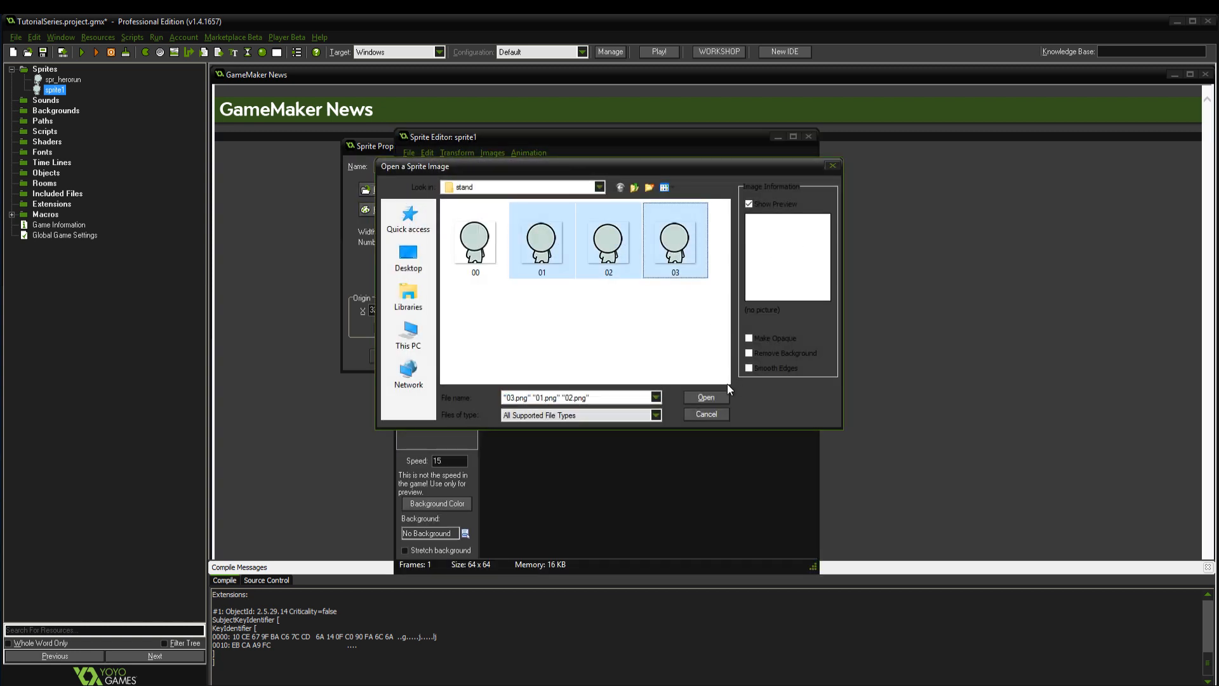
click(705, 397)
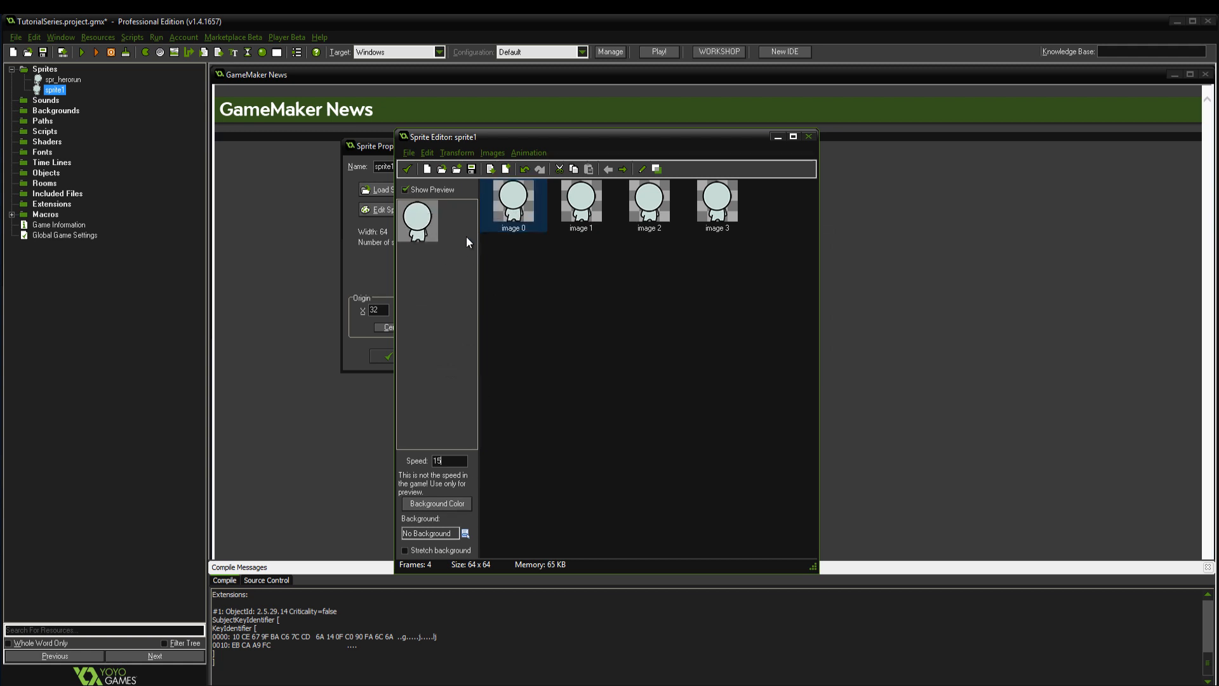
mouse_move(455, 247)
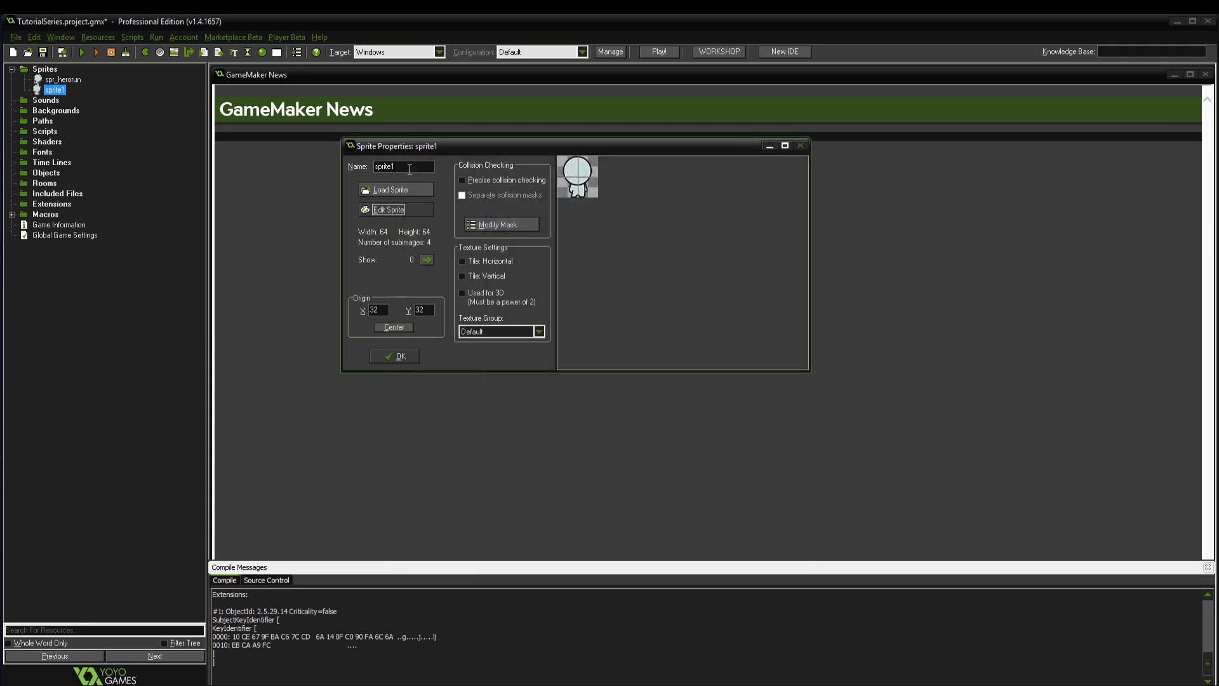
key(BackSpace)
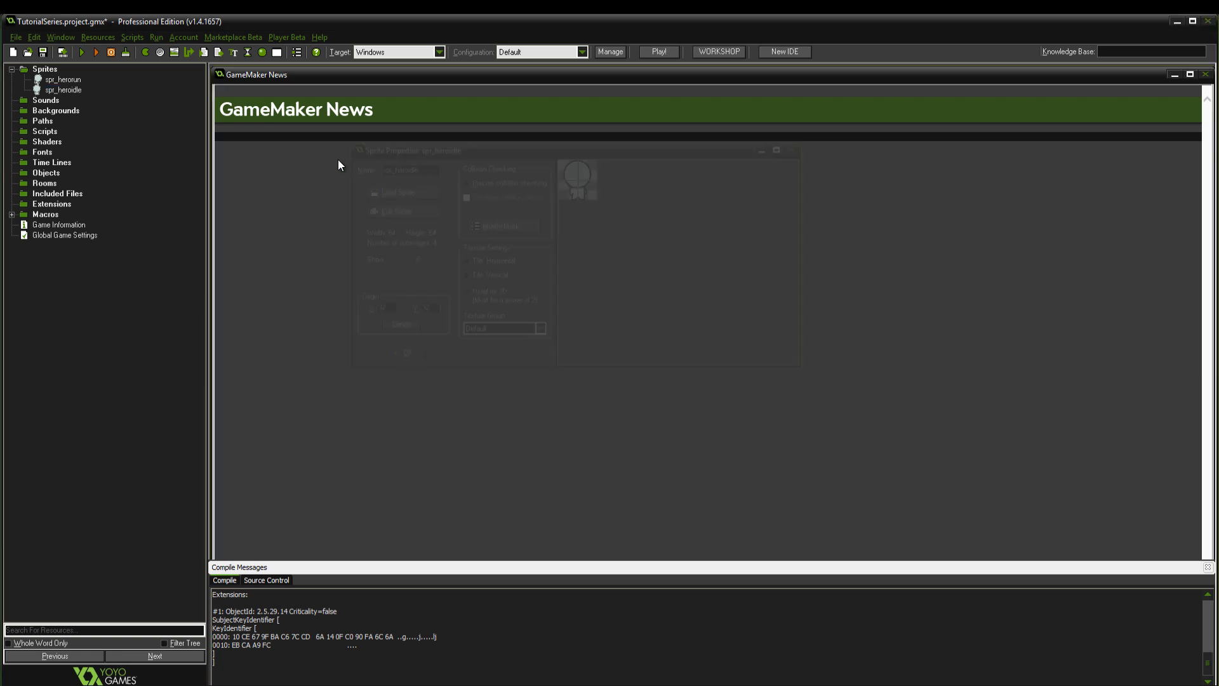
Step: Insert a new sprite, sprite2, and start loading its image
right_click(64, 88)
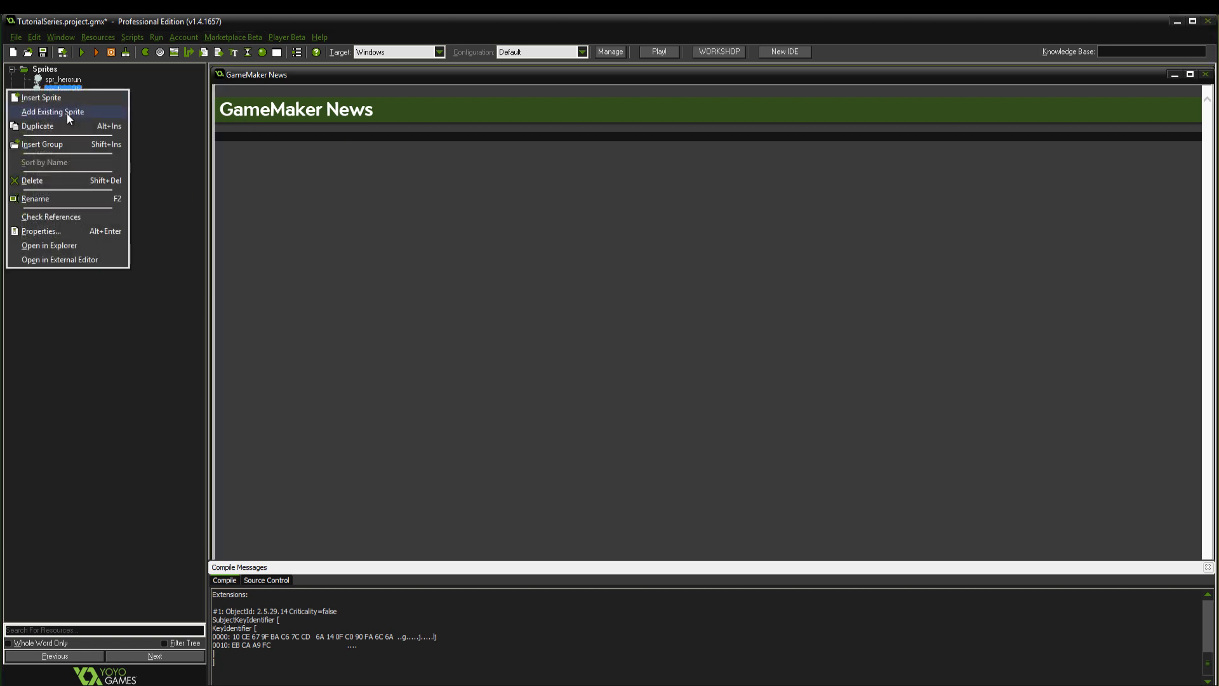
click(41, 98)
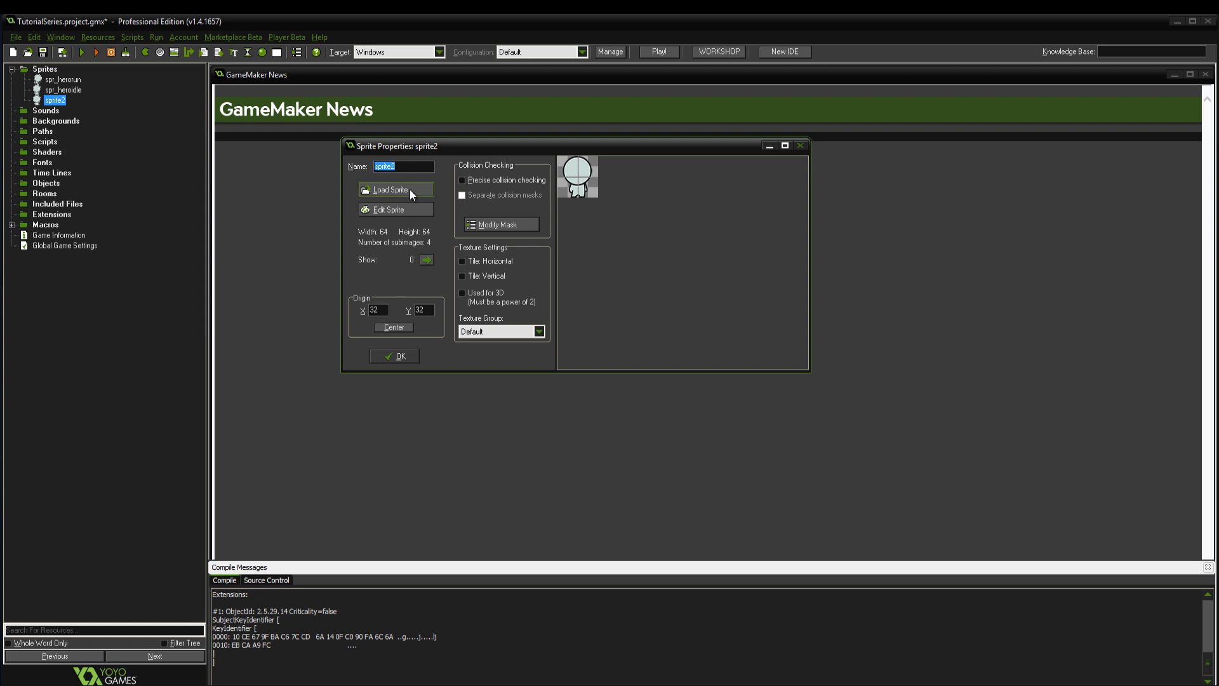
click(389, 189)
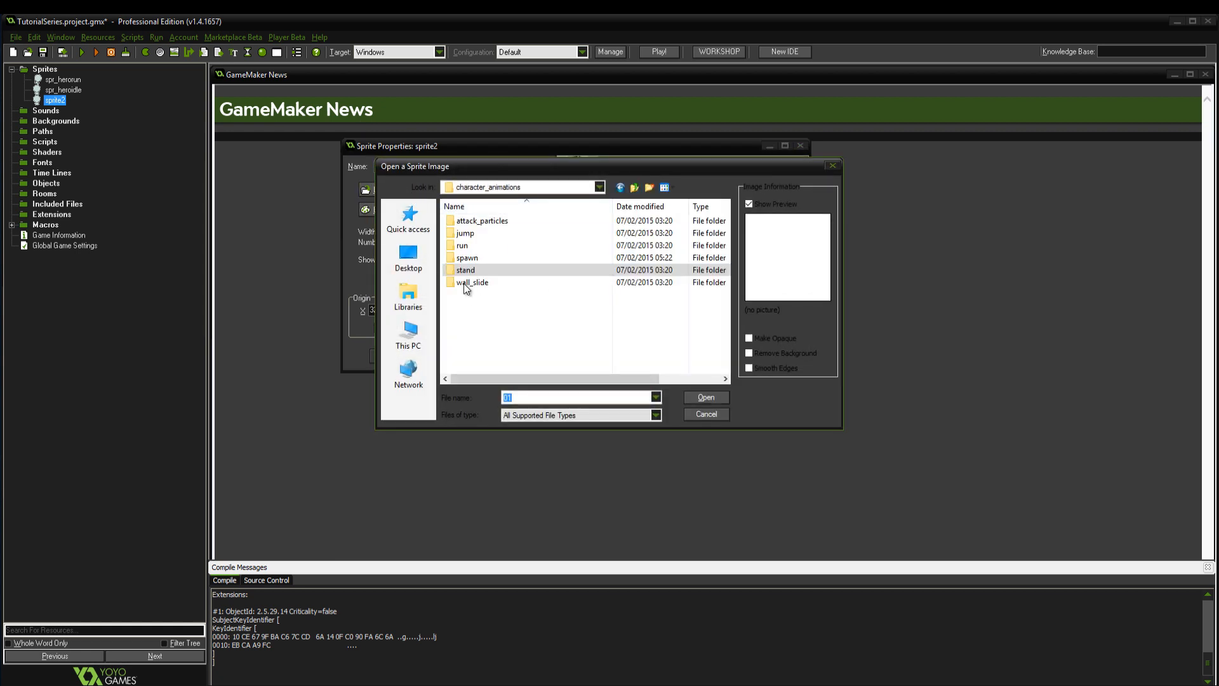
Step: Load the single jump frame into sprite2 and save it as spr_herojump
double_click(464, 232)
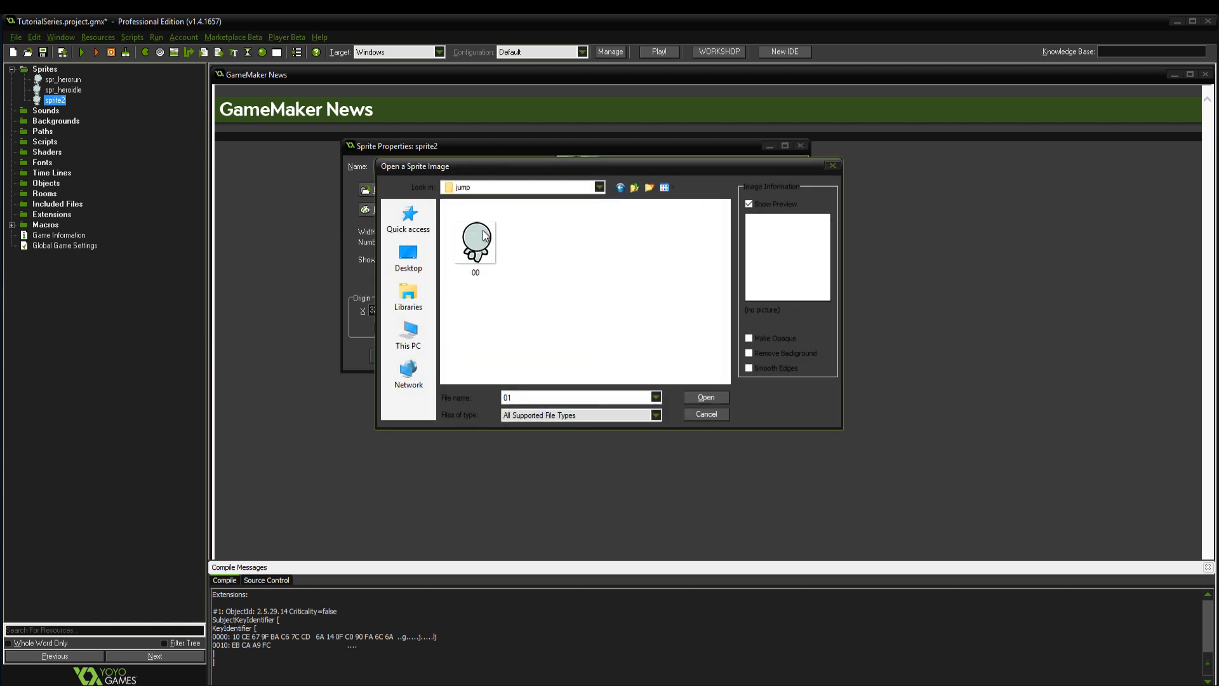
click(620, 188)
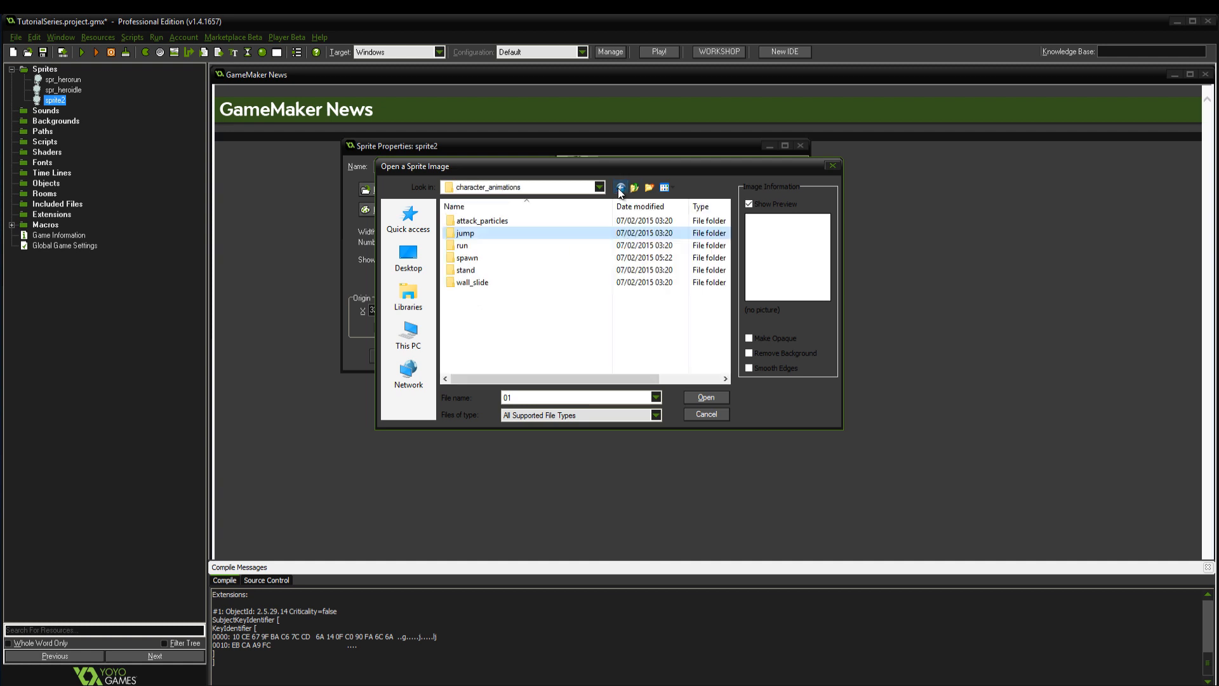
double_click(462, 246)
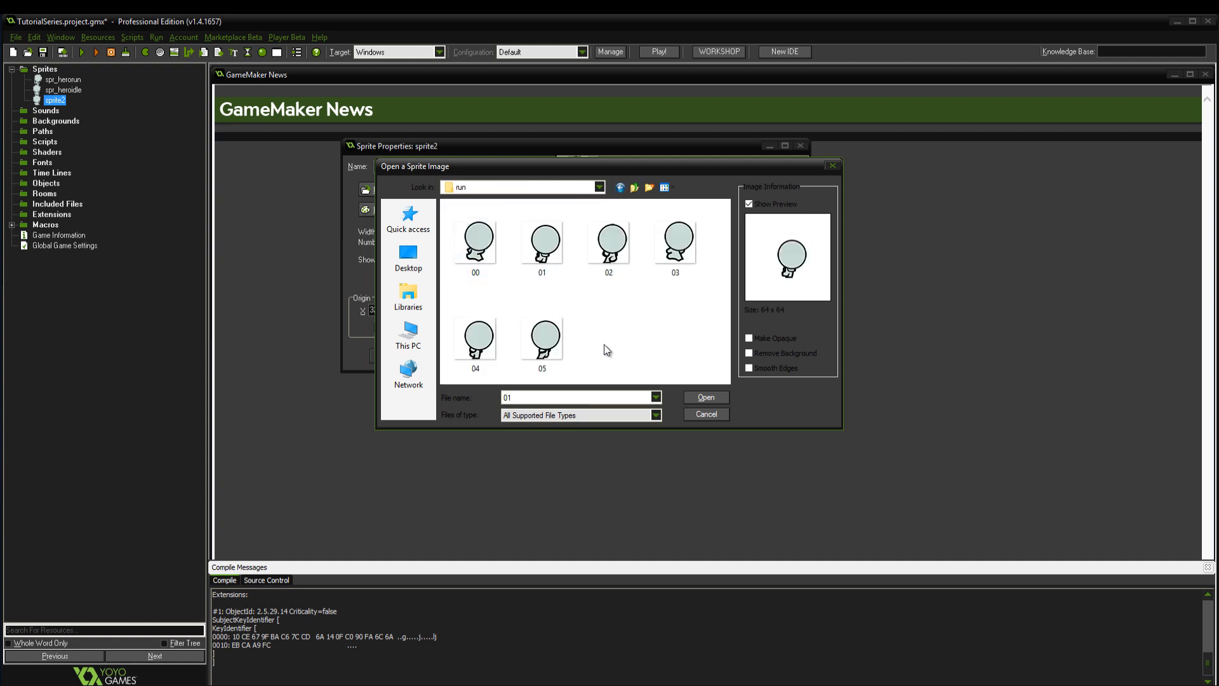
click(705, 396)
text(spr_hero)
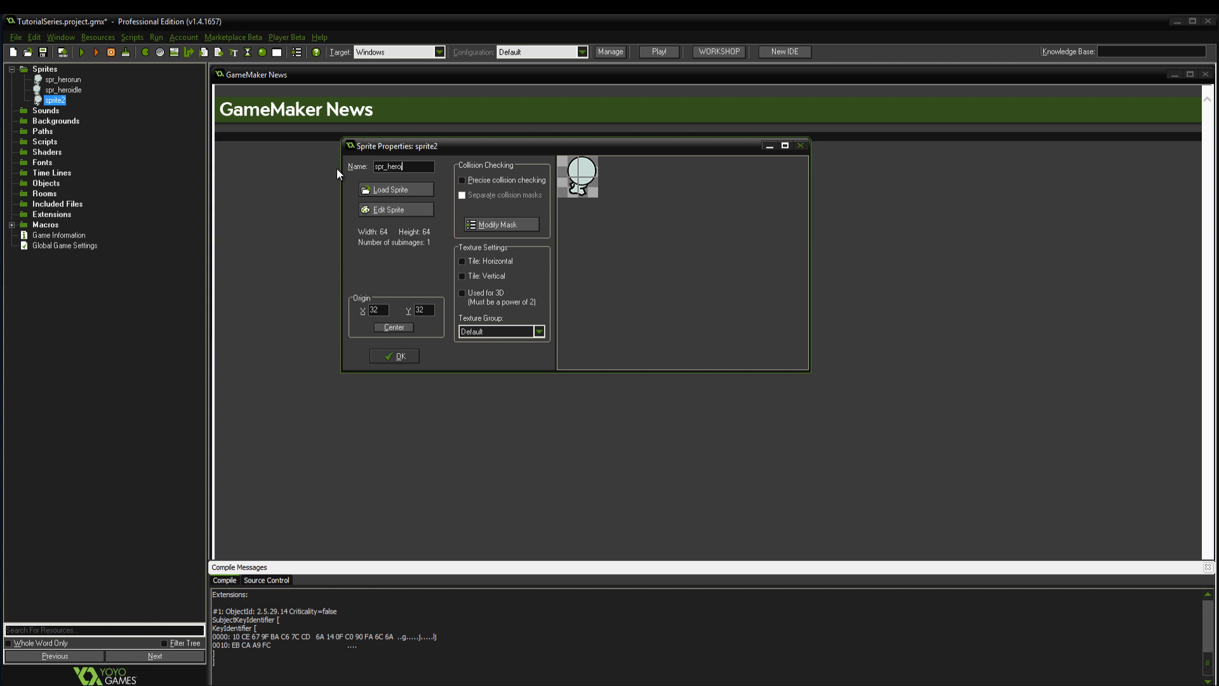
click(395, 356)
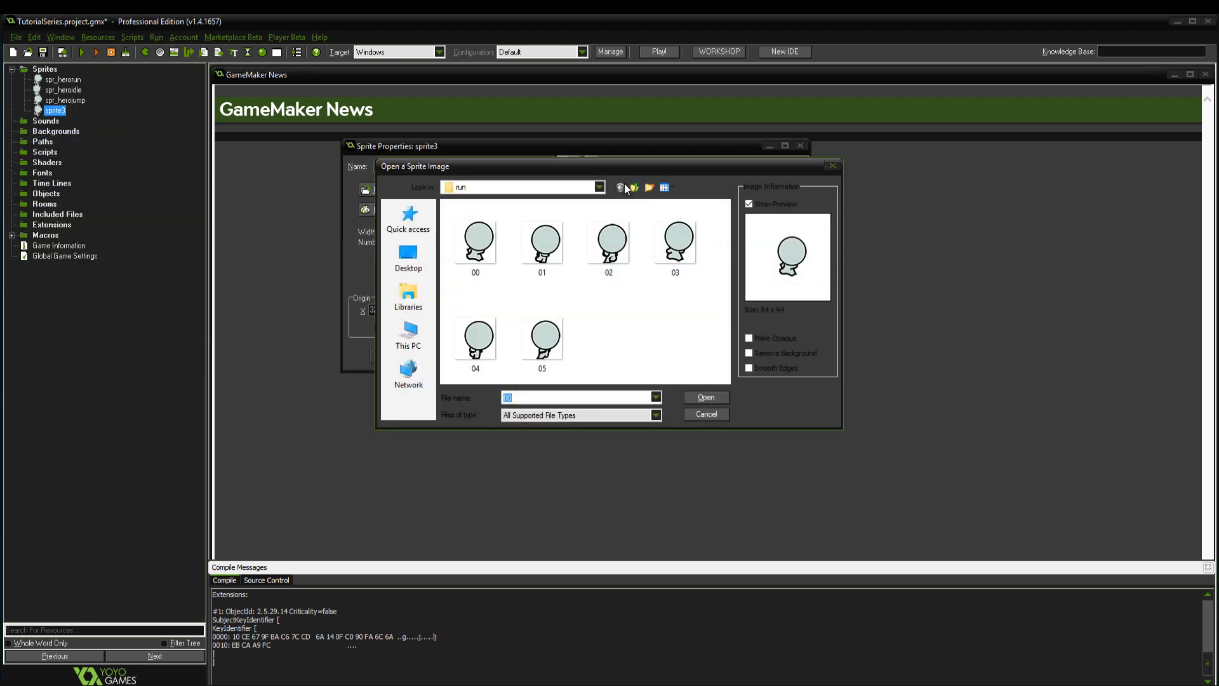
Step: Load the 1600×64 spawn strip image from the spawn folder into sprite3
click(620, 187)
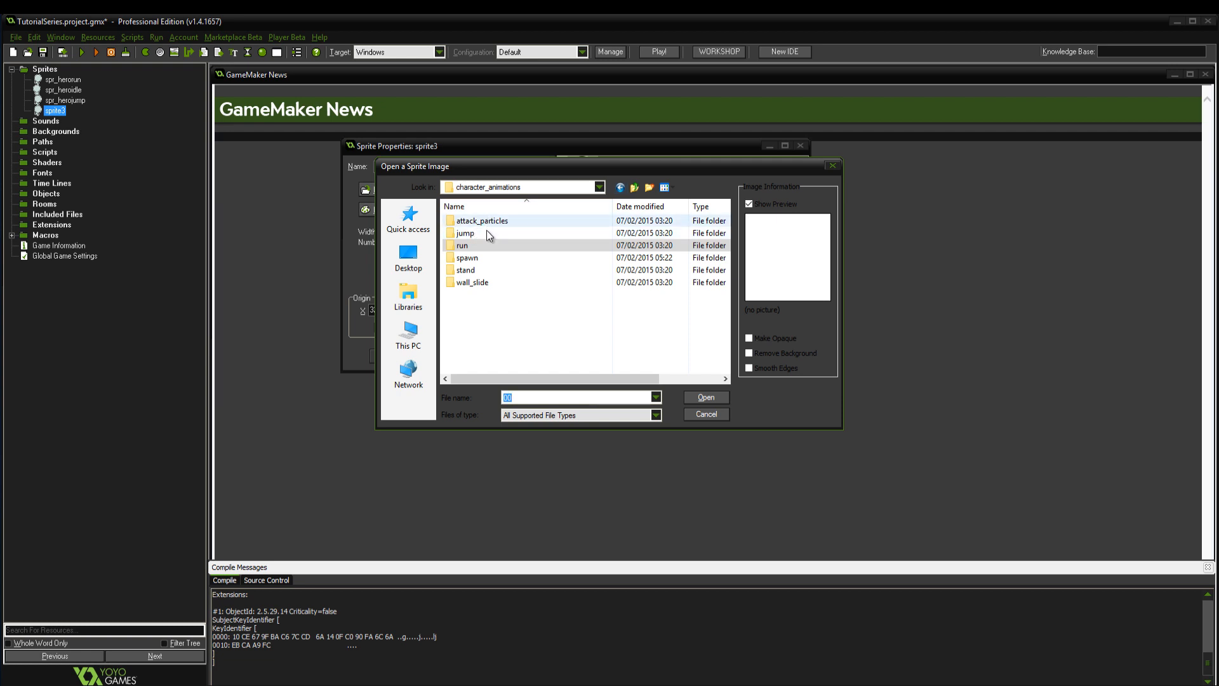
double_click(481, 220)
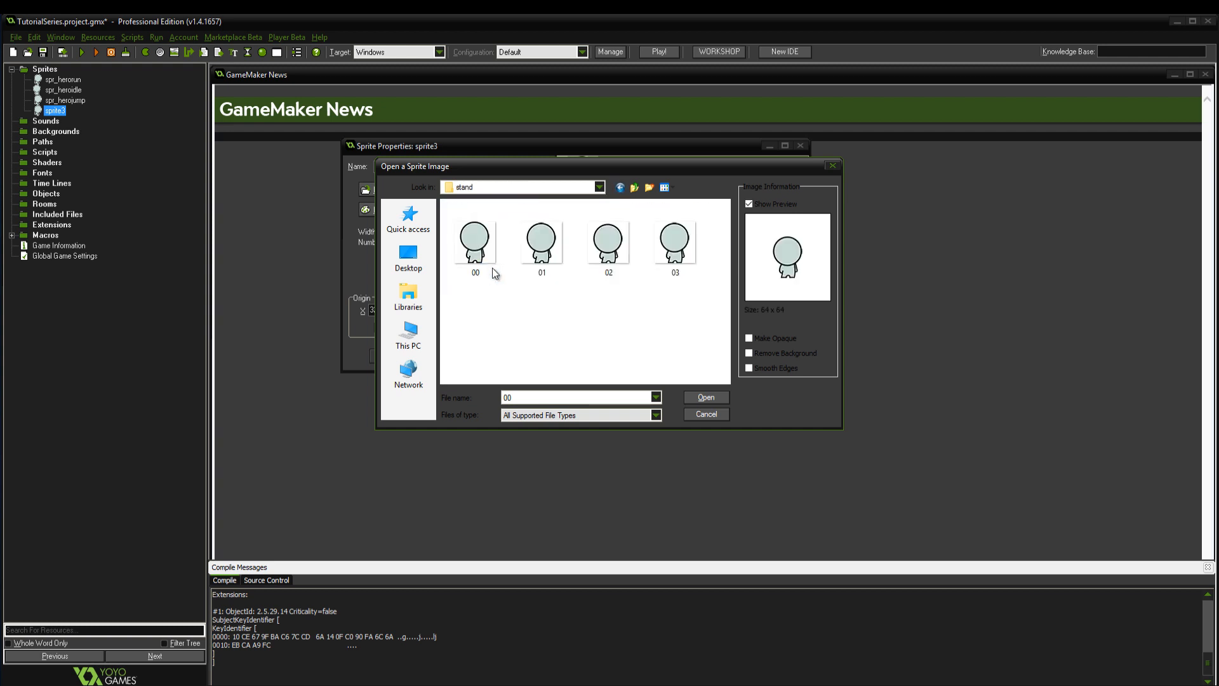
click(633, 187)
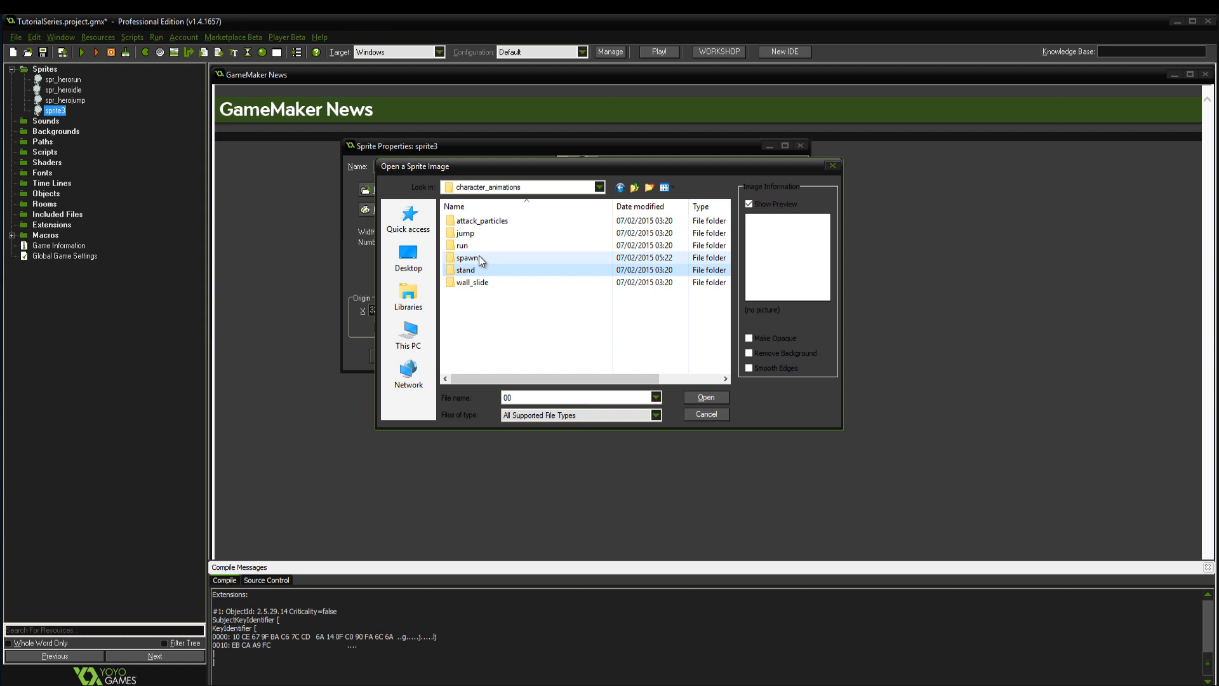
double_click(466, 258)
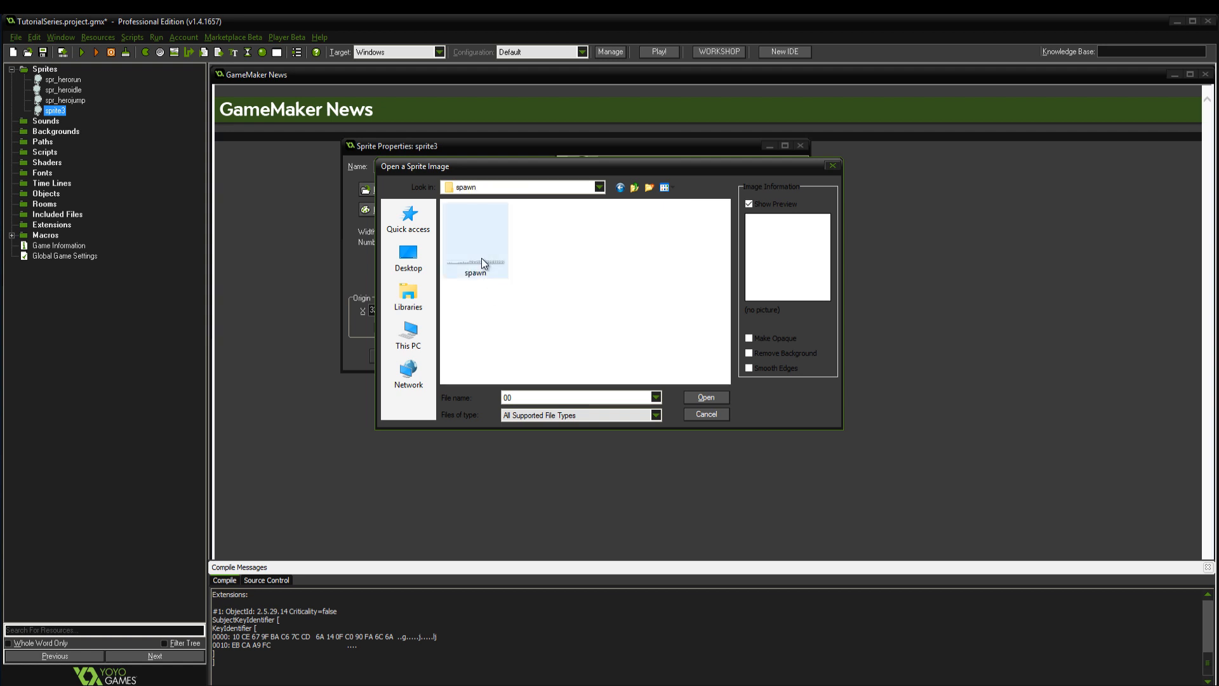
click(475, 239)
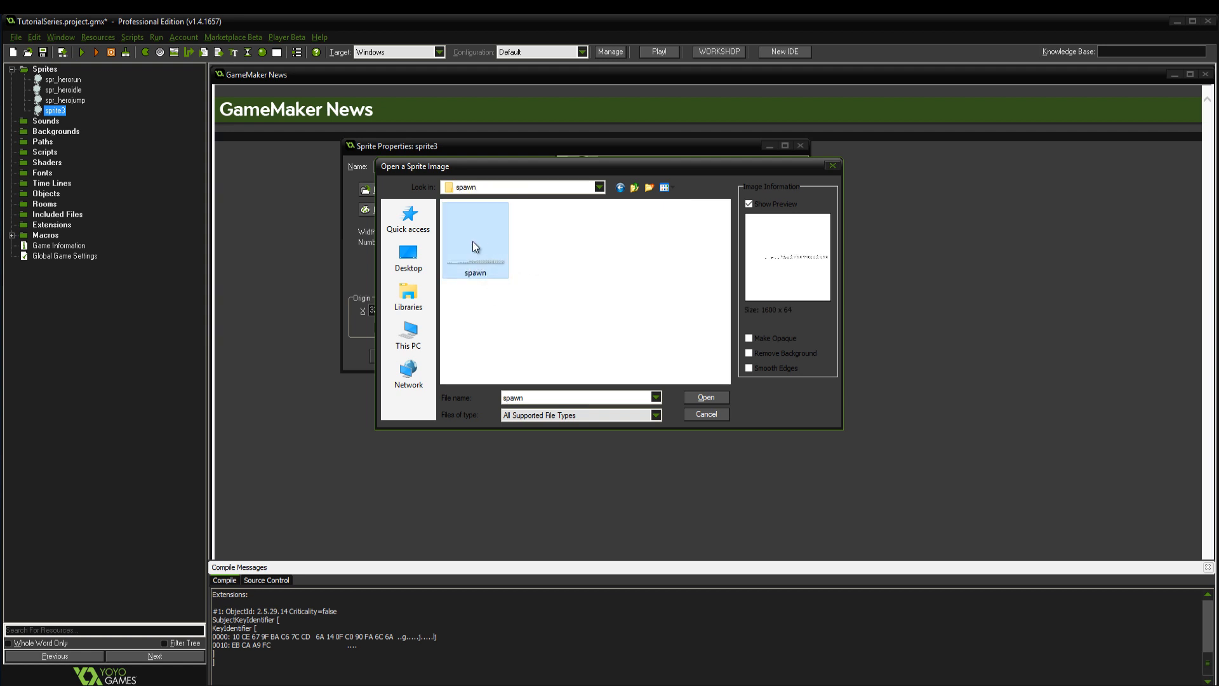
click(704, 398)
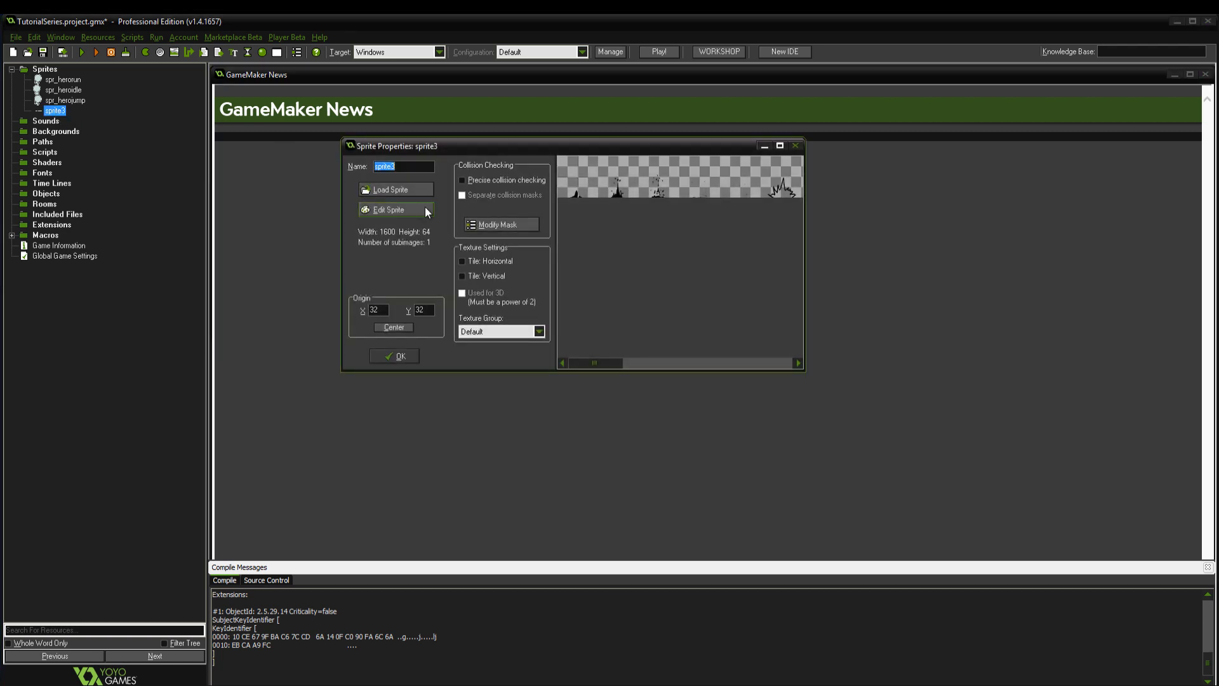
Step: Start Create from Strip for sprite3 and browse Desktop > tut > character_animations
click(408, 152)
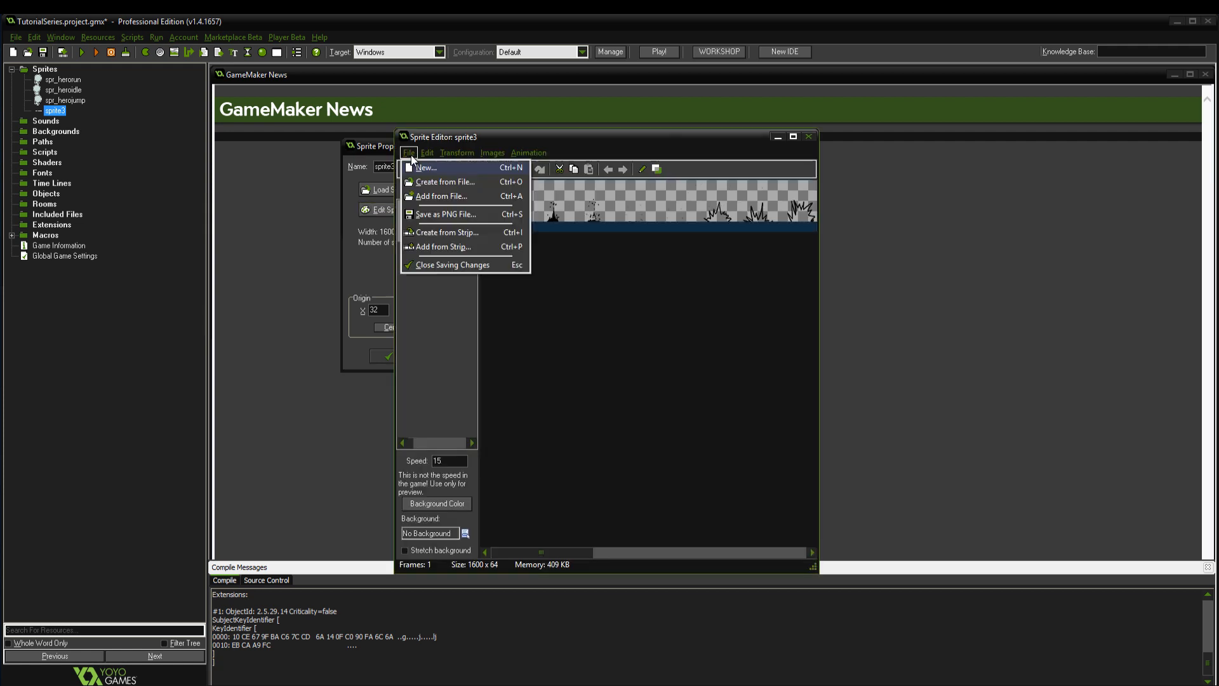
click(442, 195)
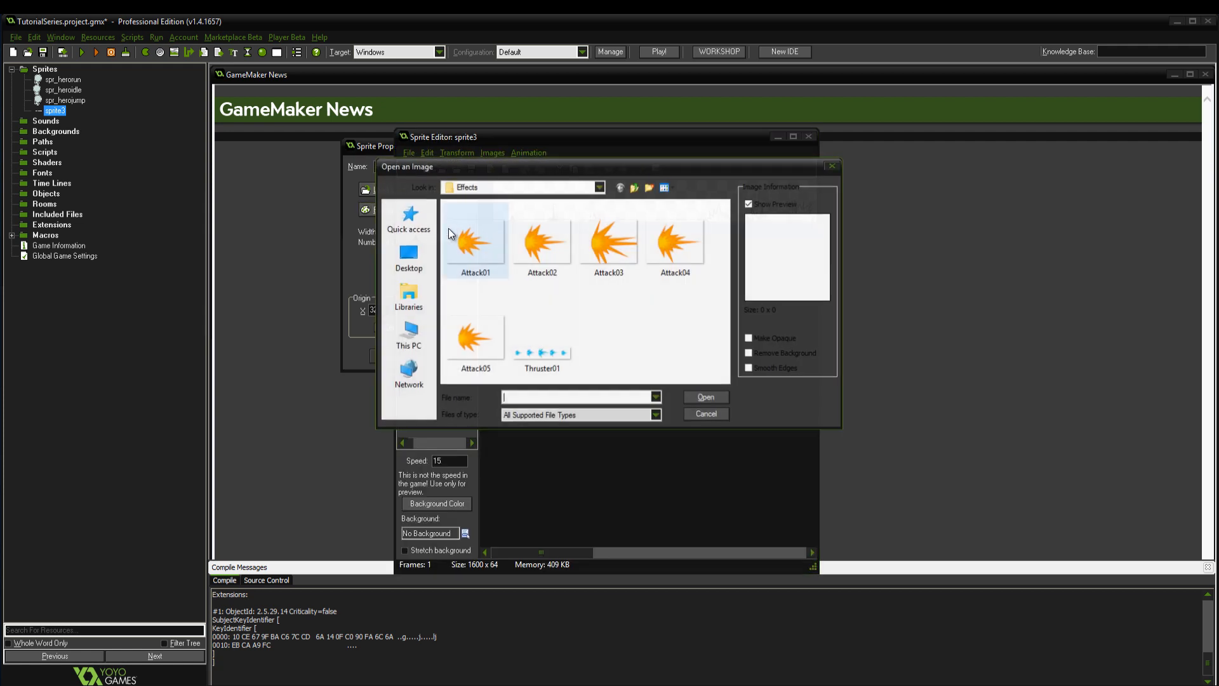
click(407, 257)
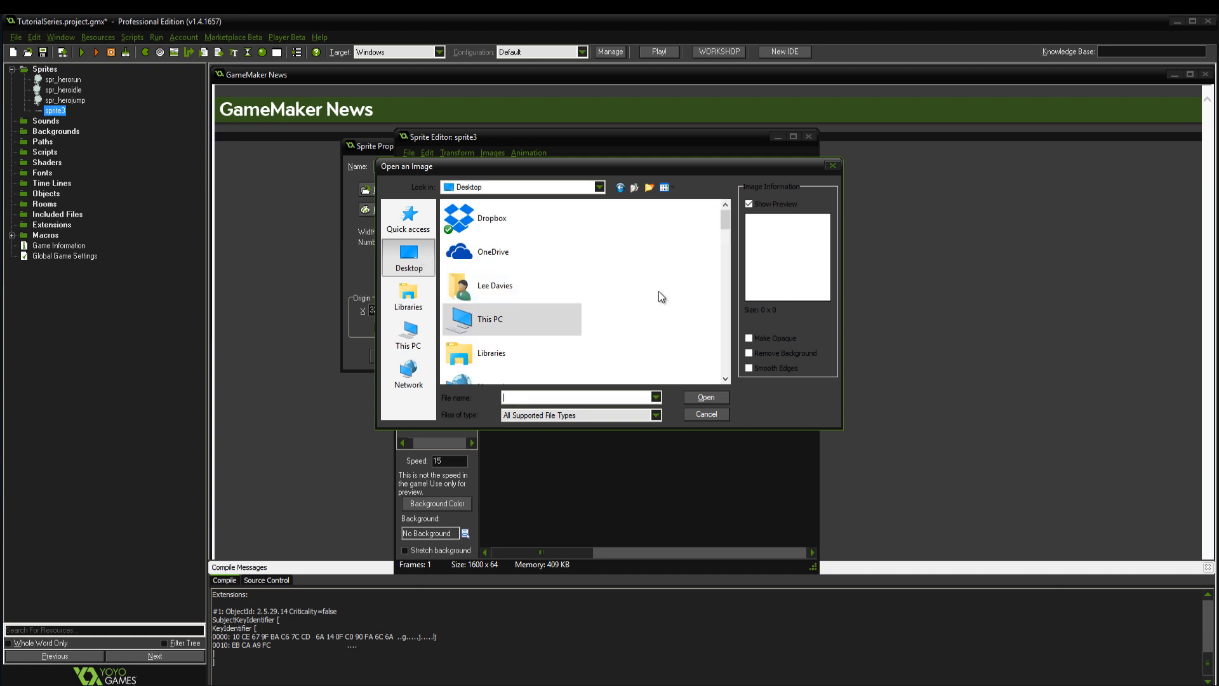
scroll(down, 3)
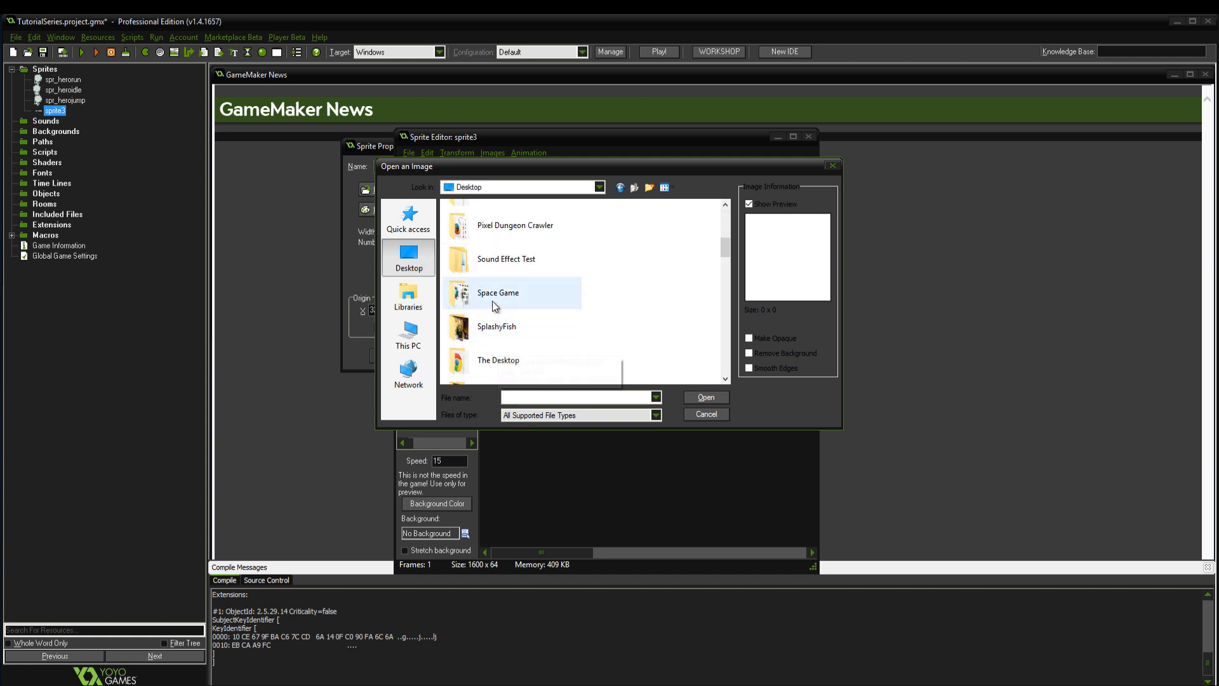
double_click(498, 292)
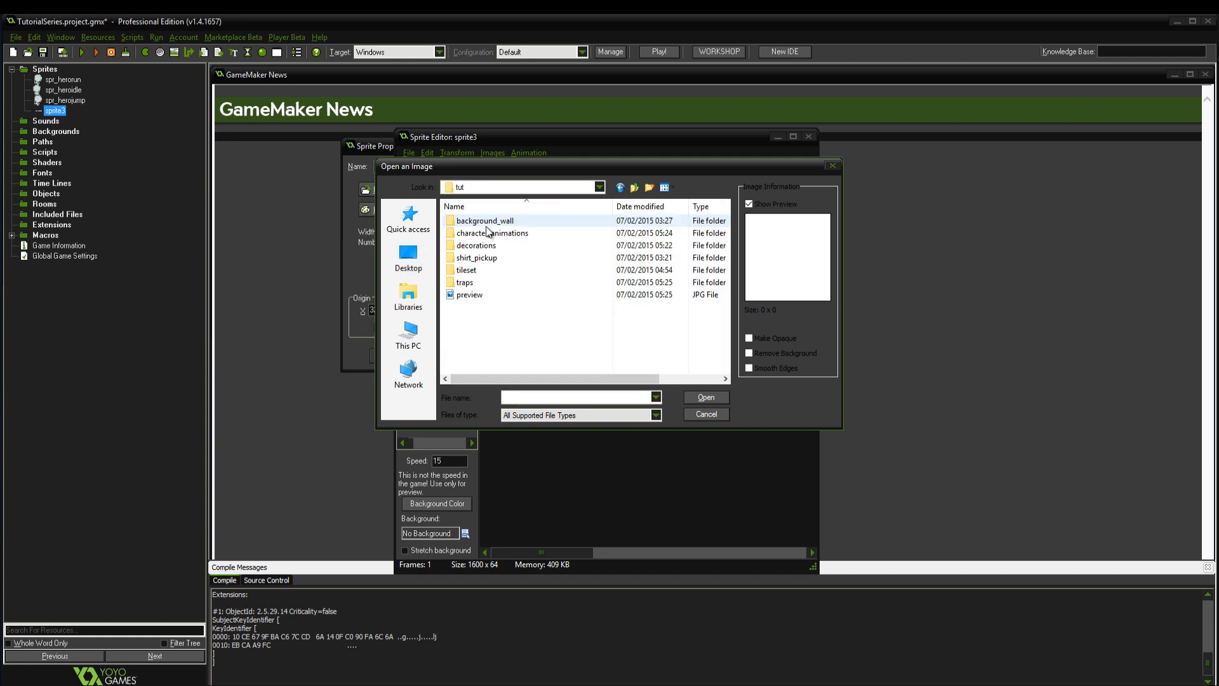
double_click(494, 233)
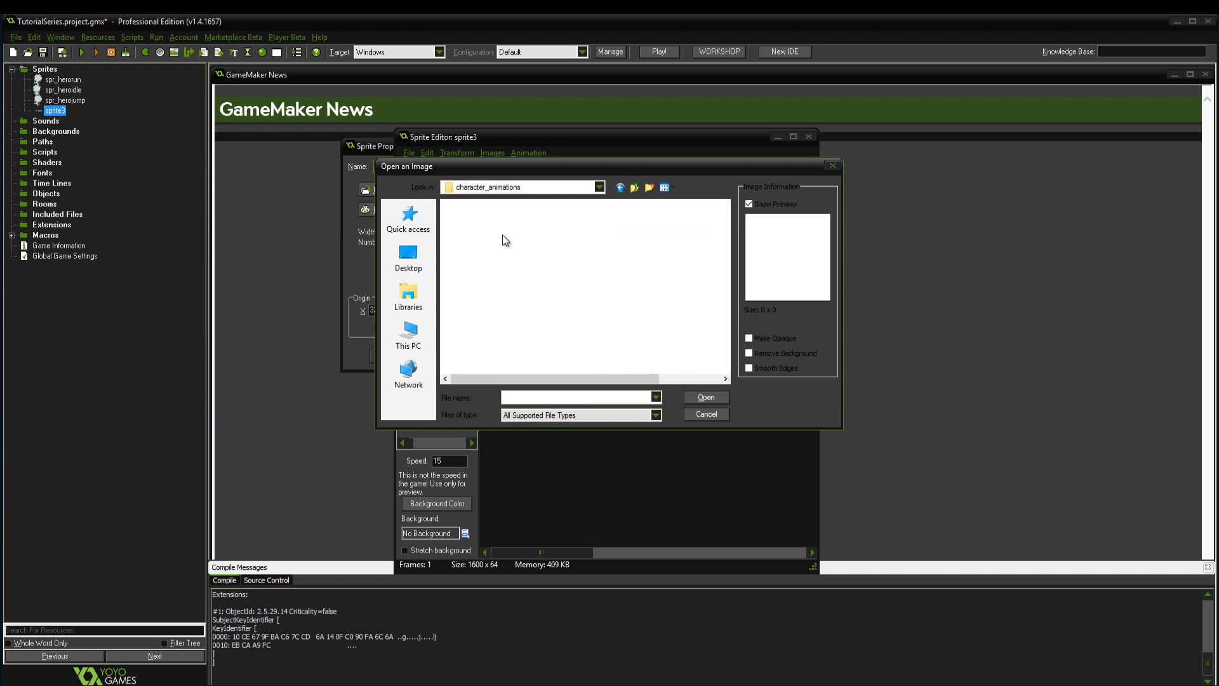
click(466, 258)
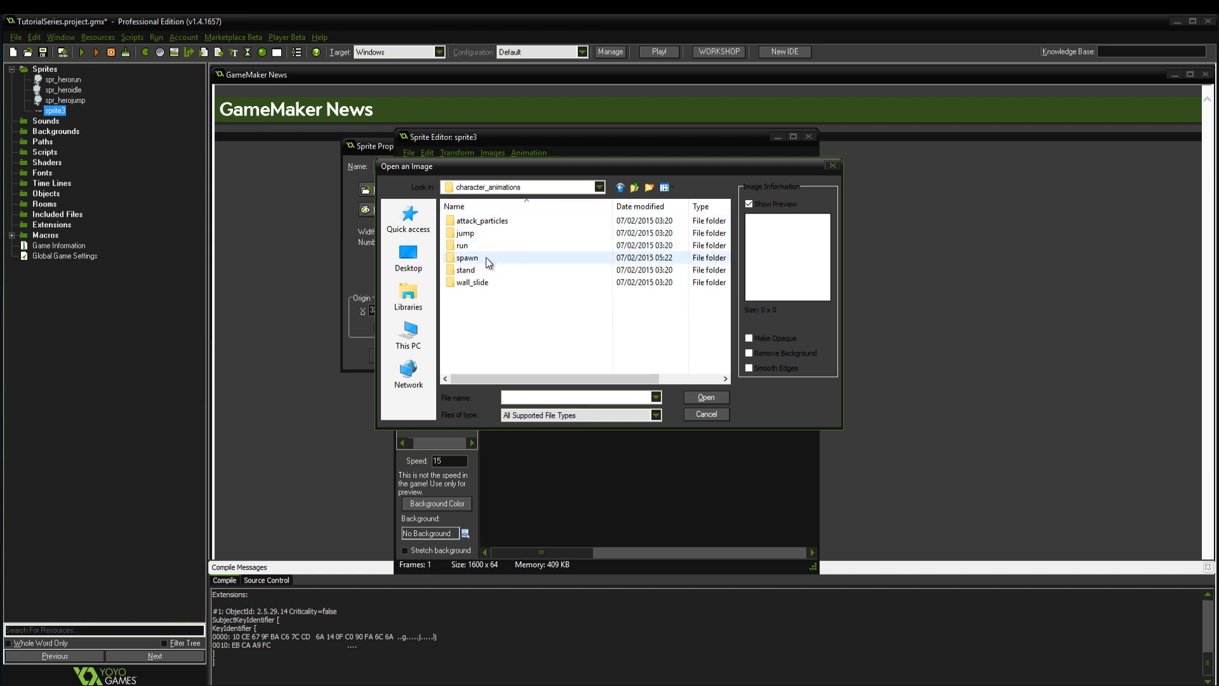
mouse_move(472, 238)
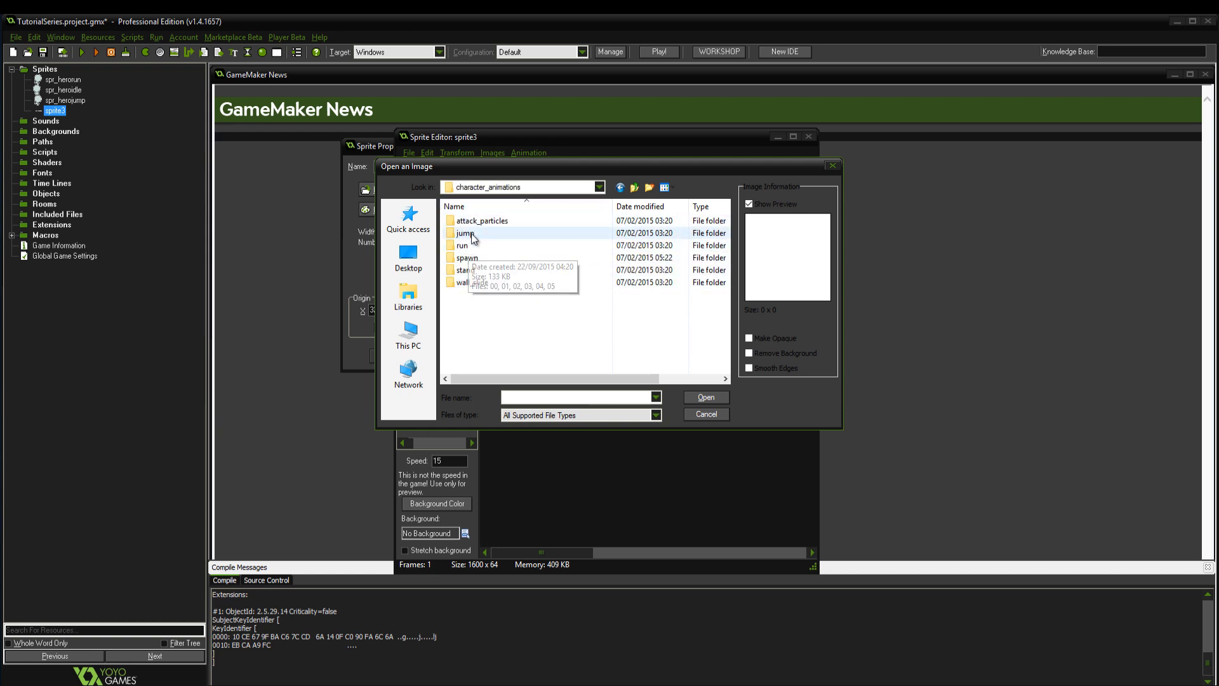
Step: Import the spawn strip as 25 images in one row at 64 by 64 pixels each
double_click(465, 258)
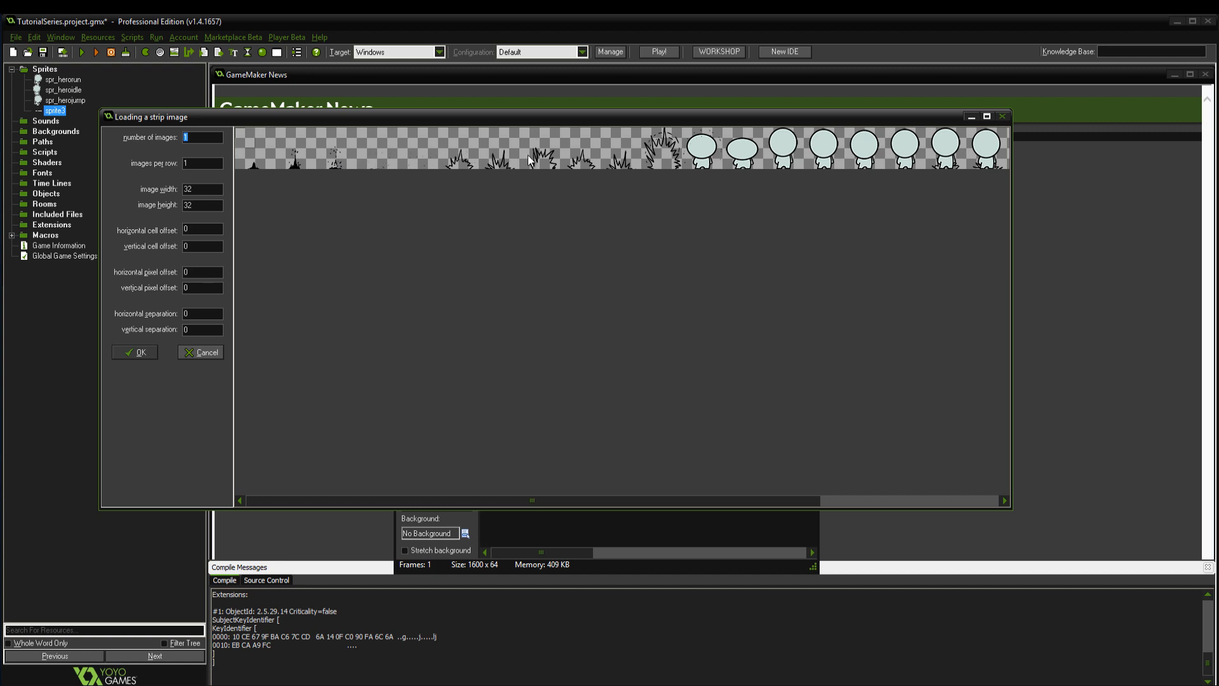
mouse_move(735, 154)
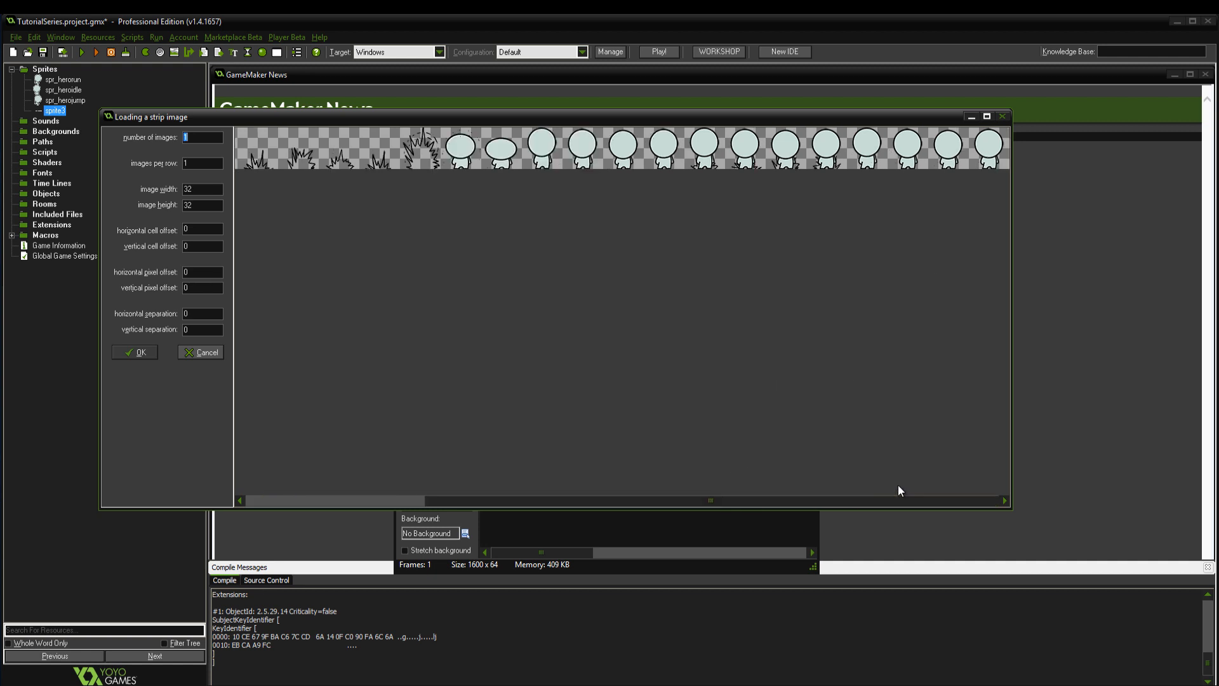
mouse_move(1034, 519)
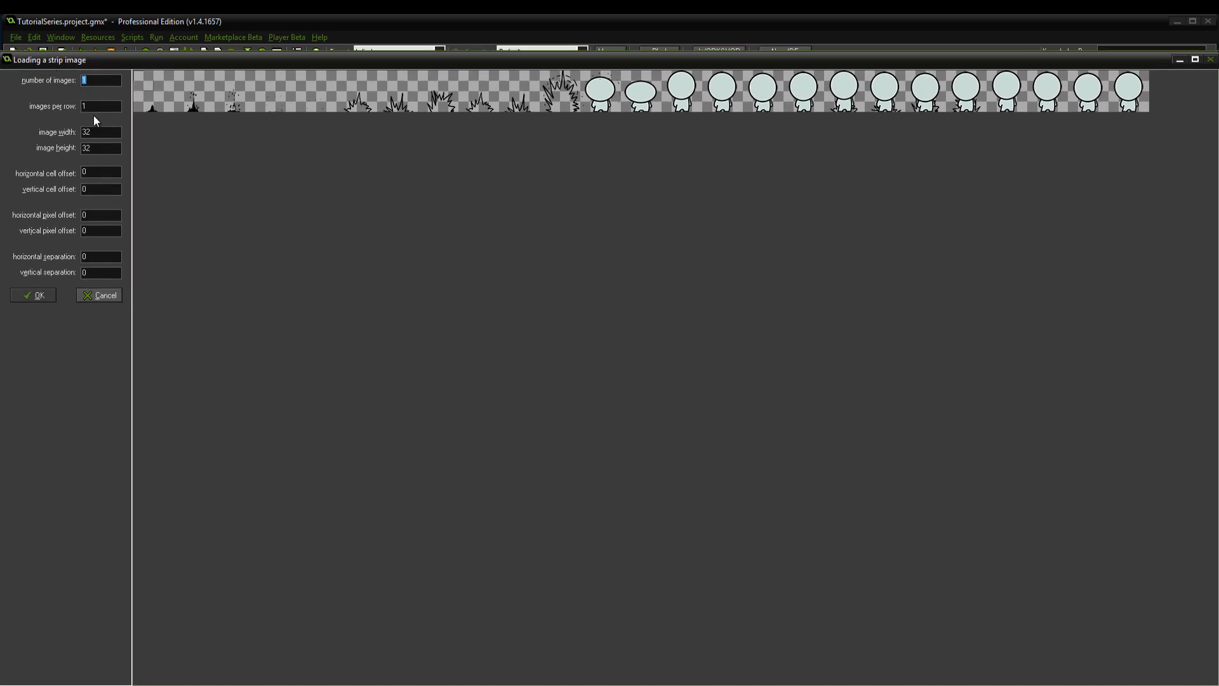
click(99, 106)
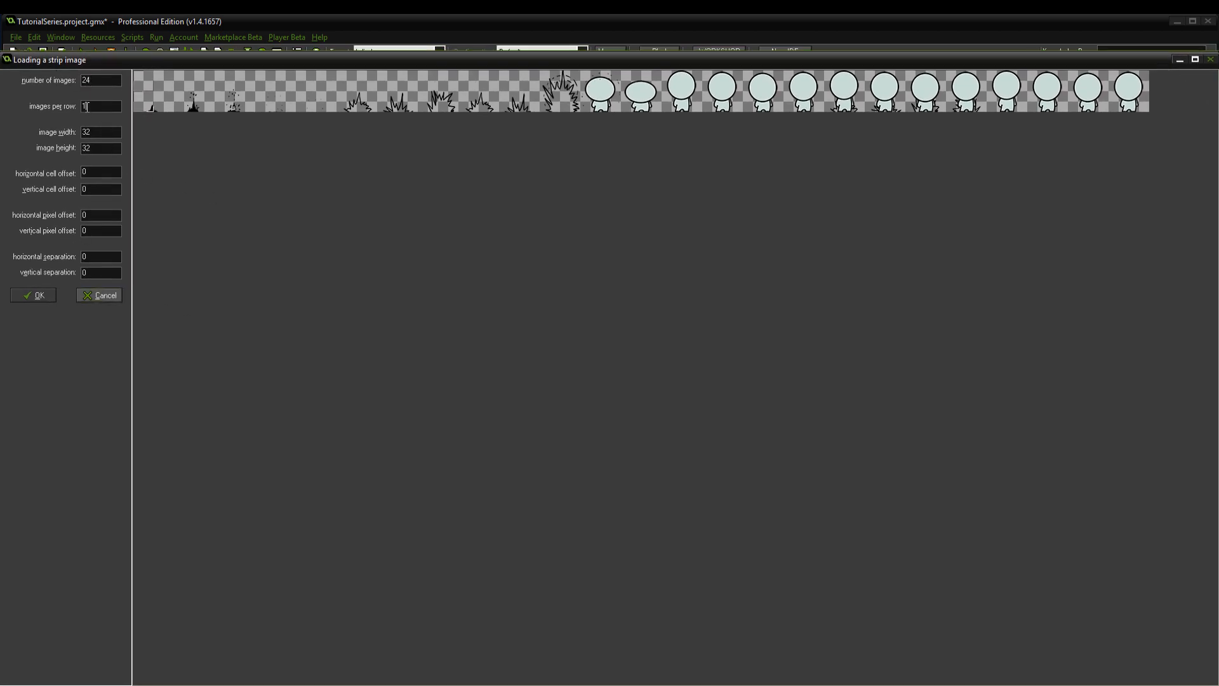
text(24)
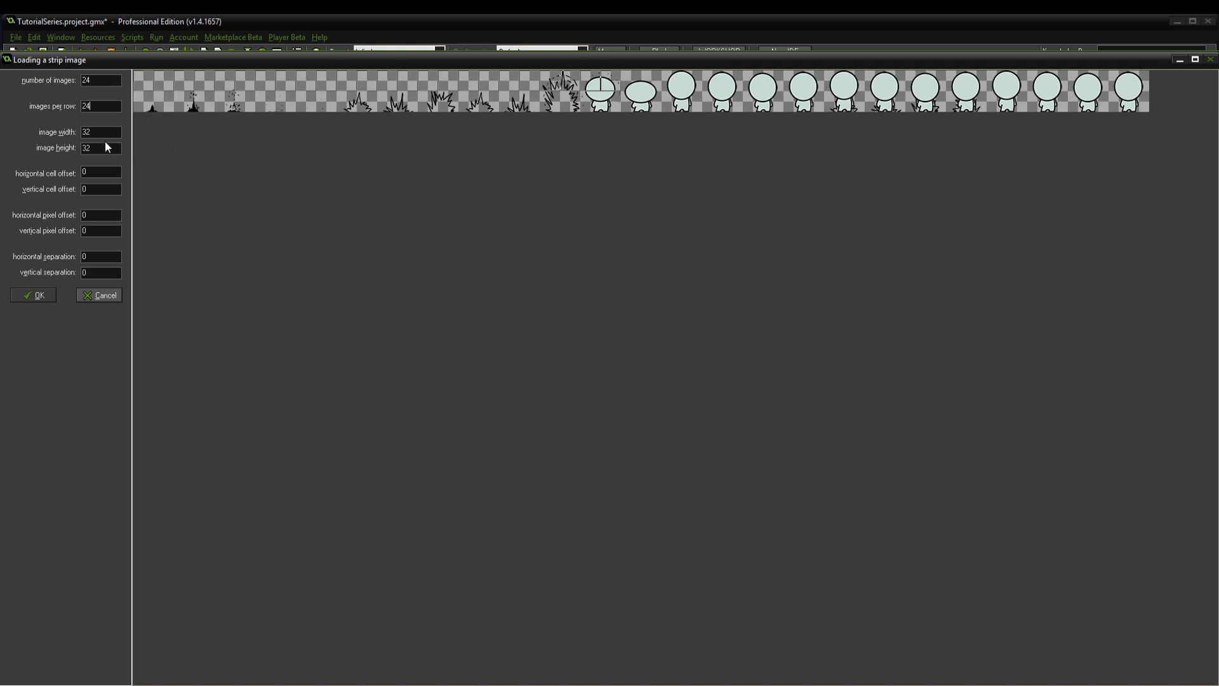
text(64)
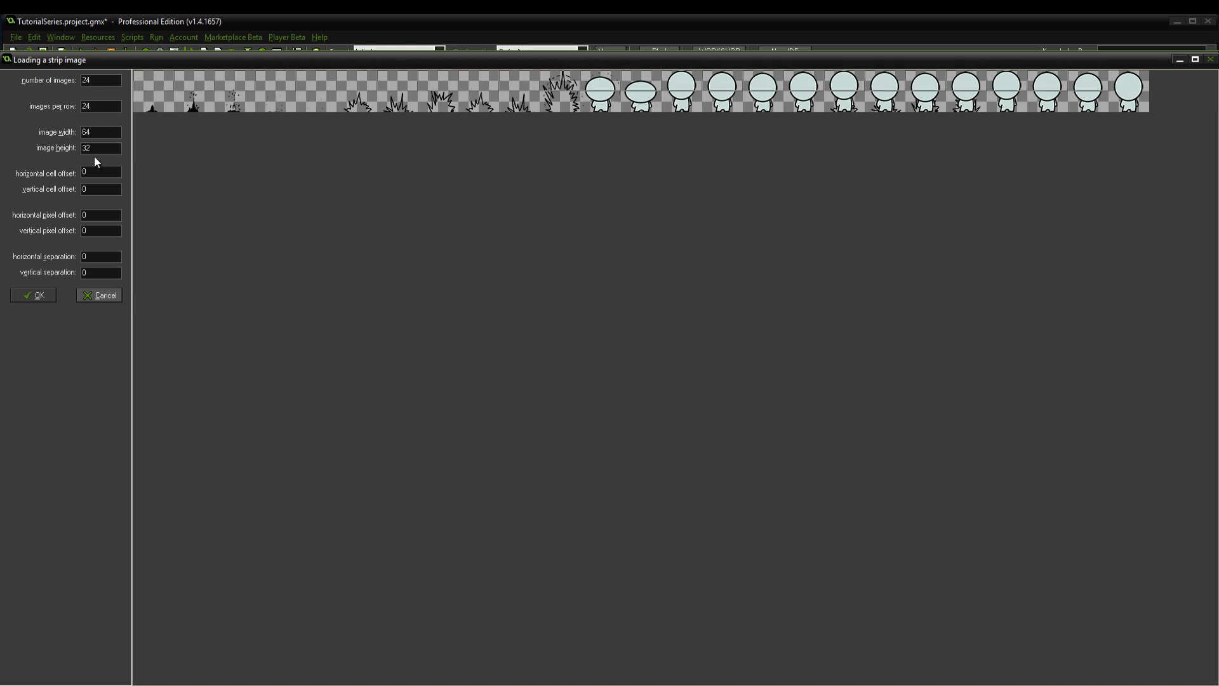
text(64)
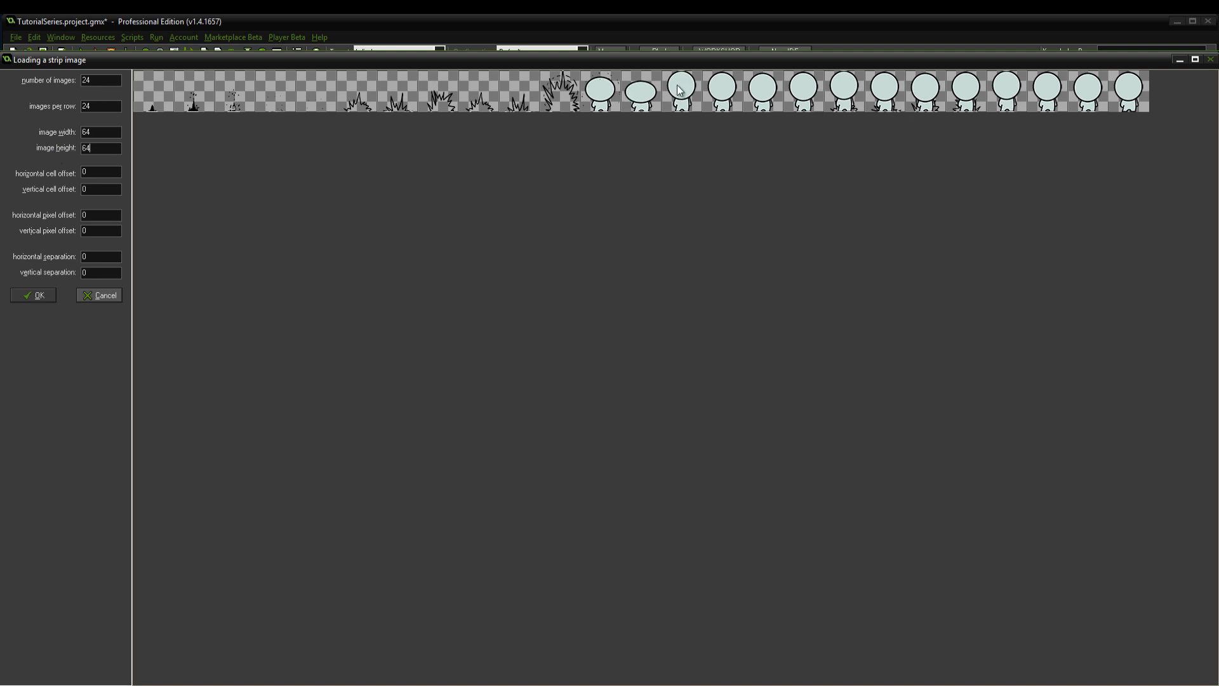
mouse_move(549, 103)
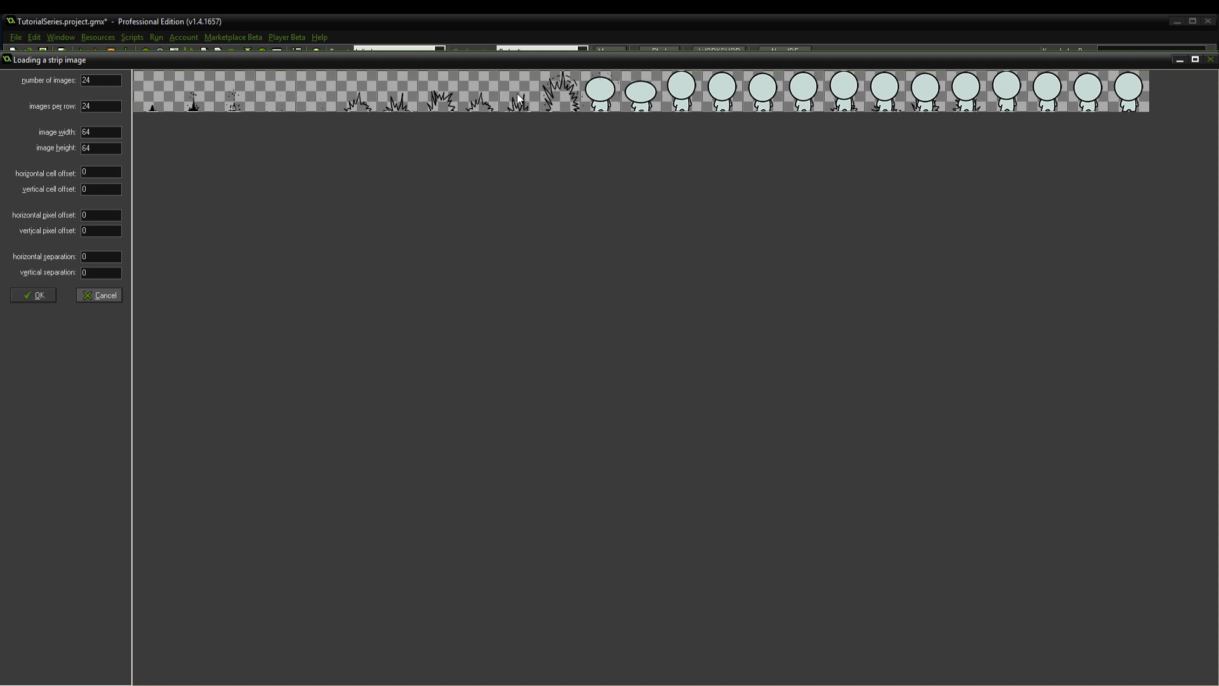
mouse_move(729, 92)
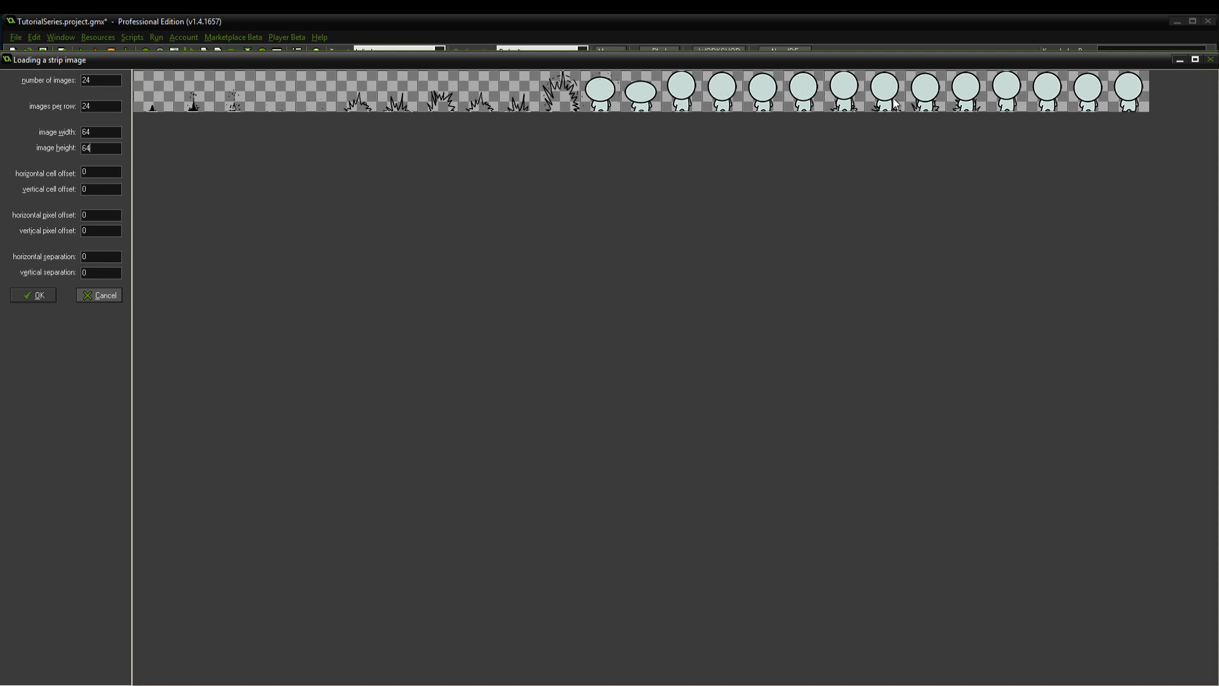
mouse_move(1088, 99)
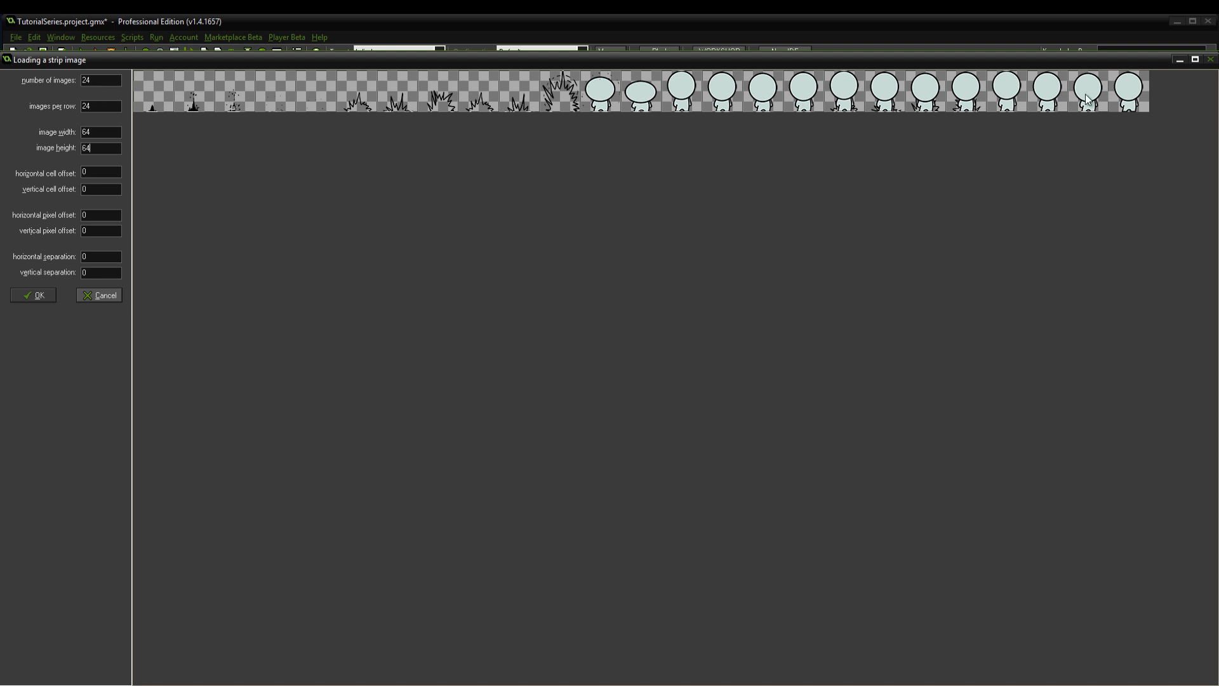
triple_click(99, 80)
text(25)
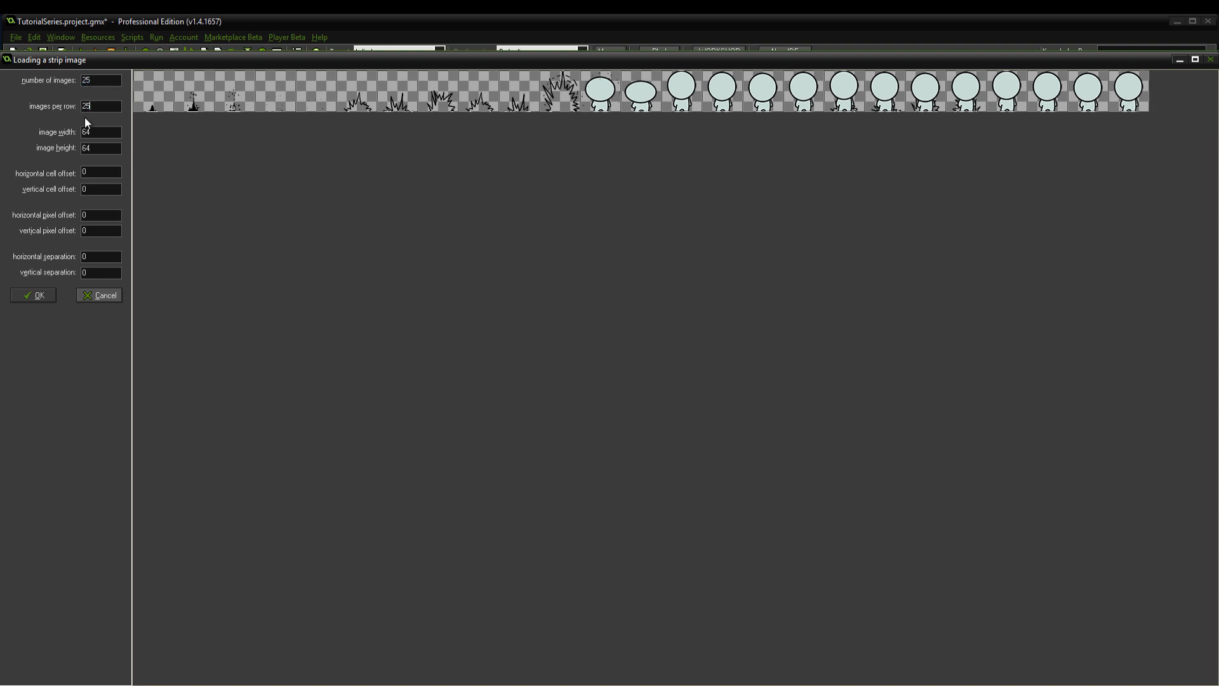
Step: Split the imported strip into frames and accept the spawn animation image
click(33, 295)
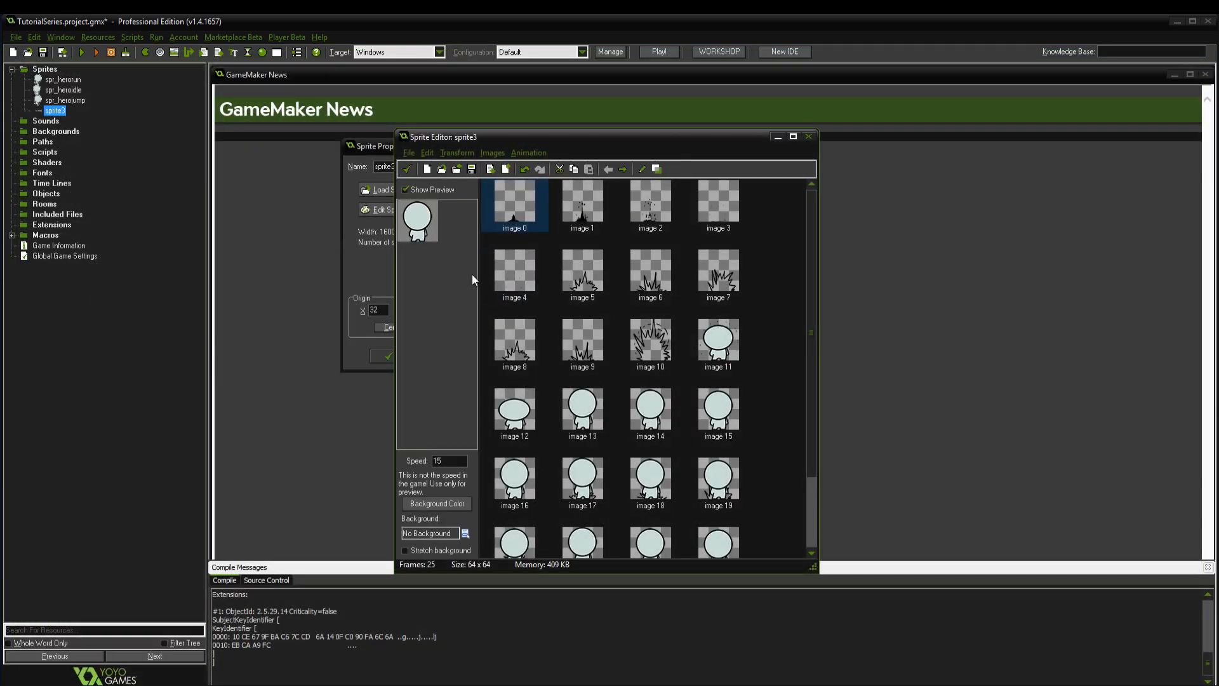
scroll(down, 3)
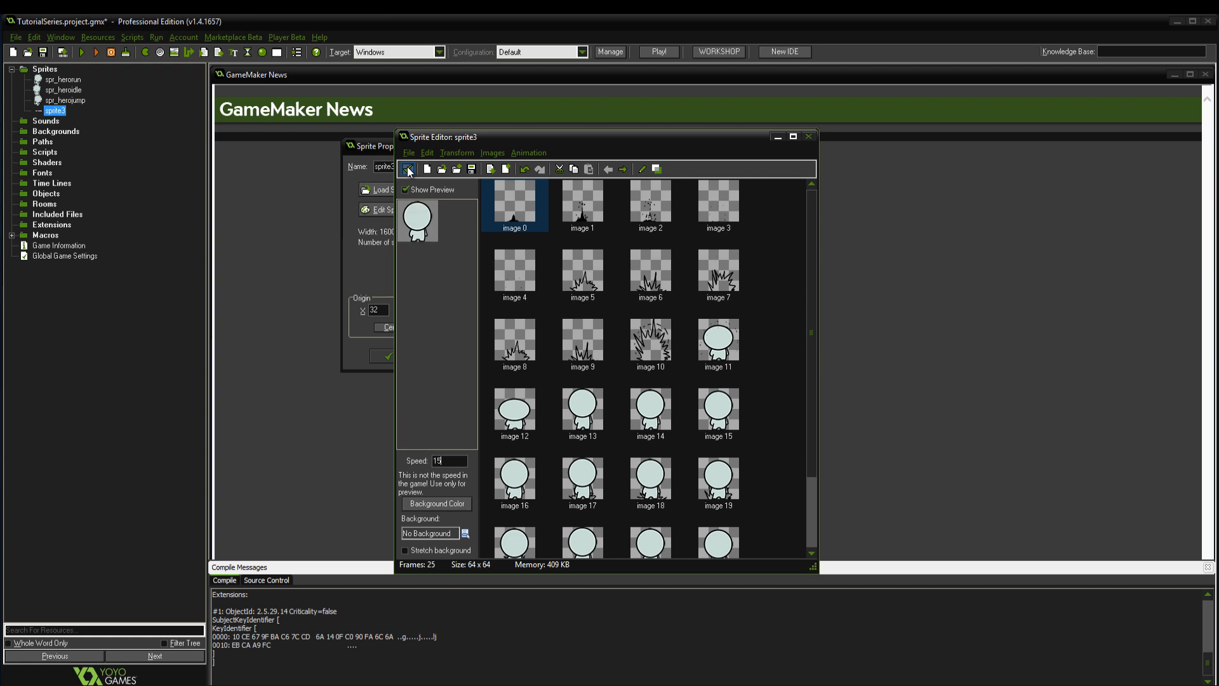
click(809, 136)
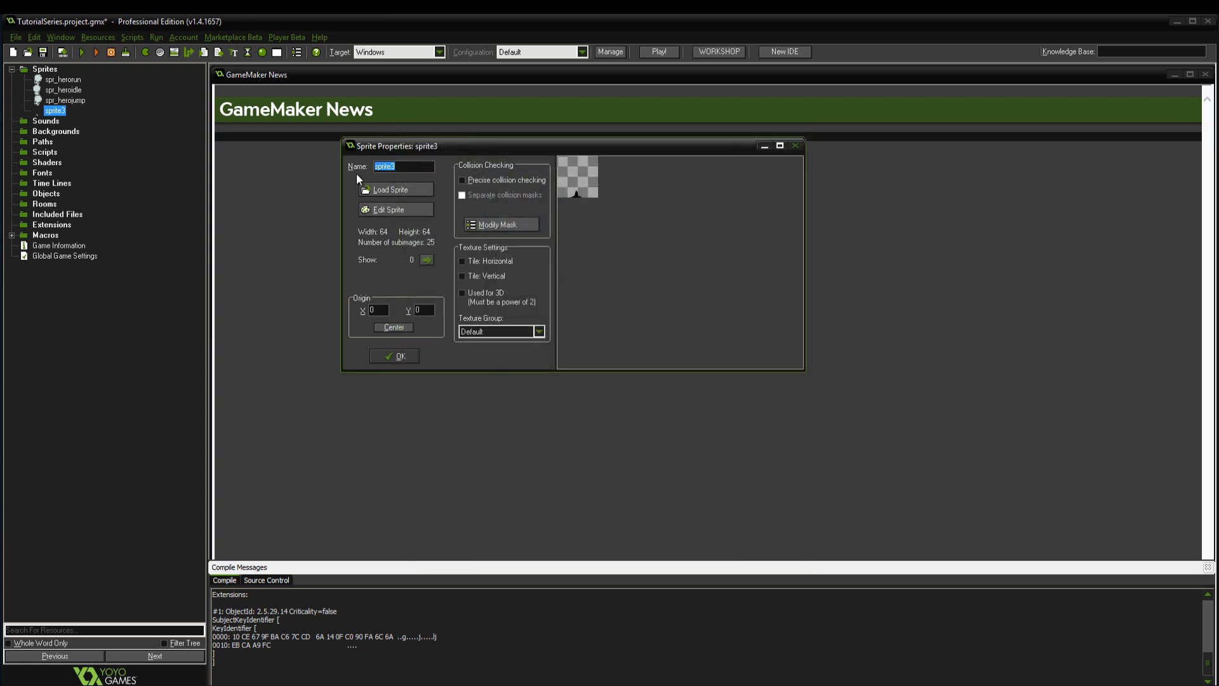
Step: Name the sprite spr_herospawn, centre its origin, and confirm the sprite
text(spr_hrospawn)
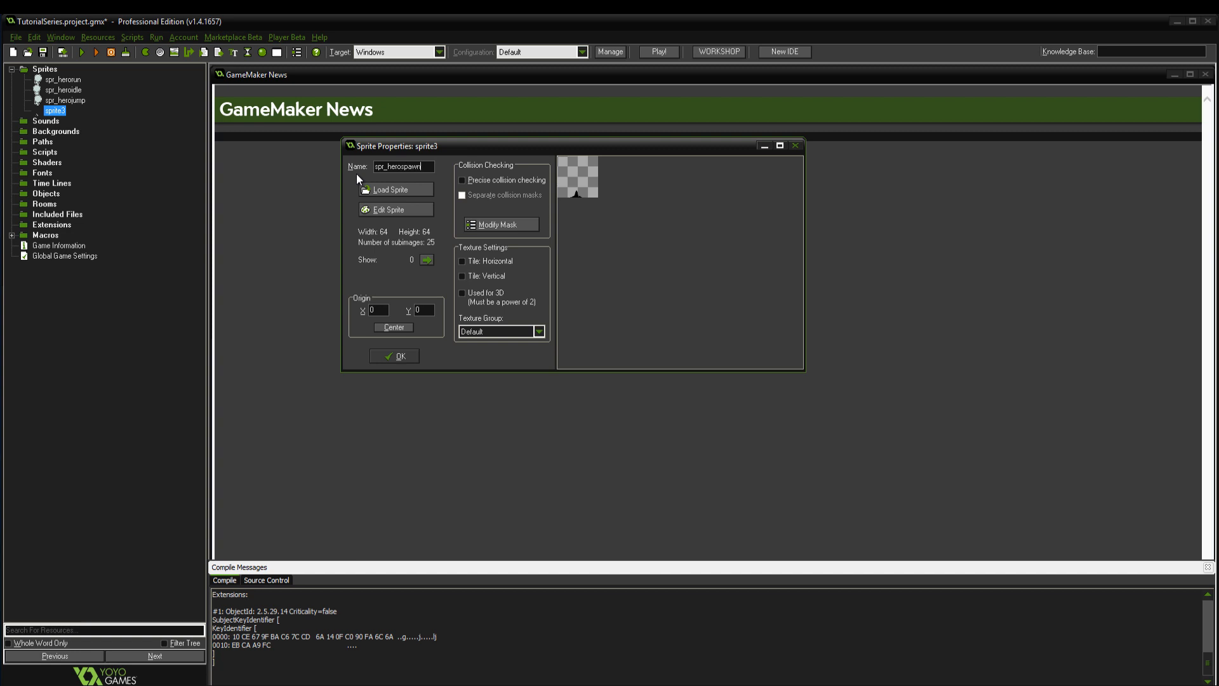
click(394, 327)
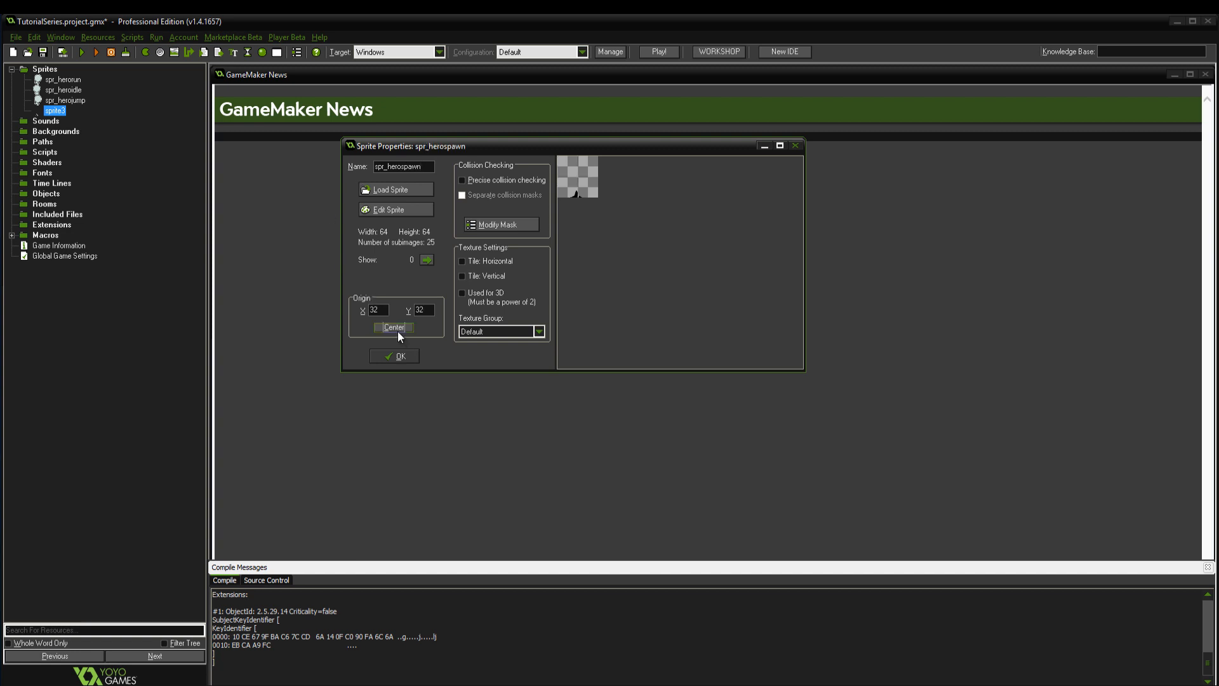
click(394, 356)
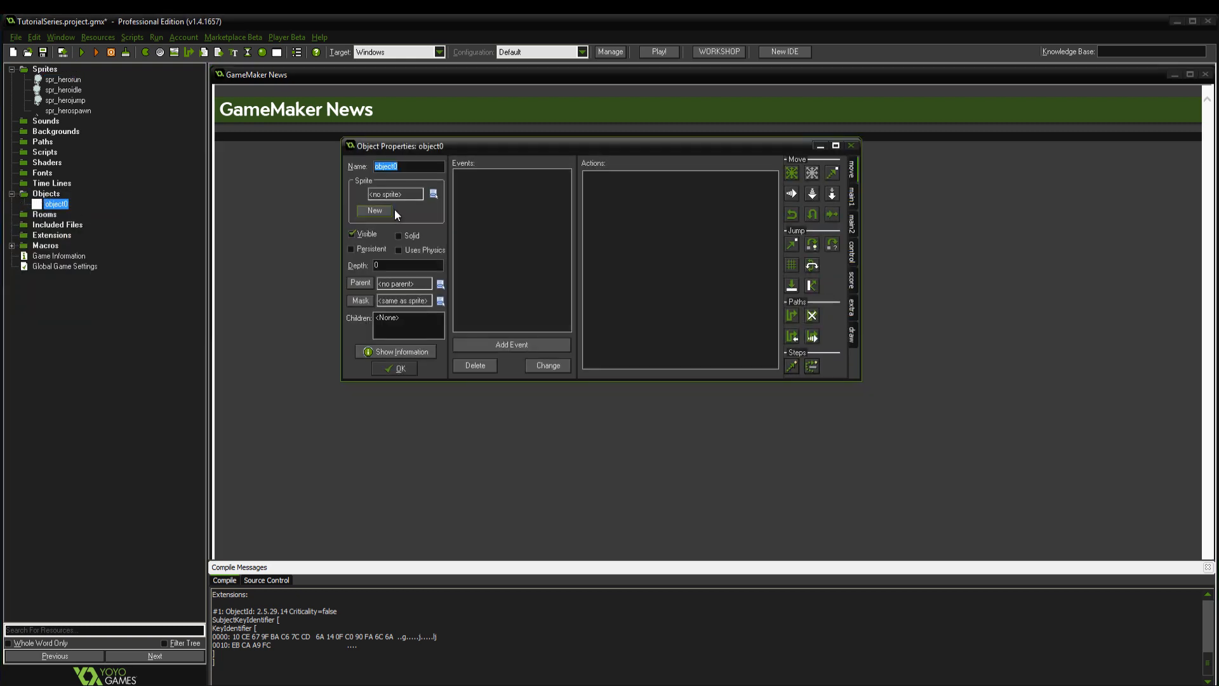
Step: Make the object obj_hero with the spr_heroidle sprite and physics enabled, ready to edit its collision shape
click(433, 193)
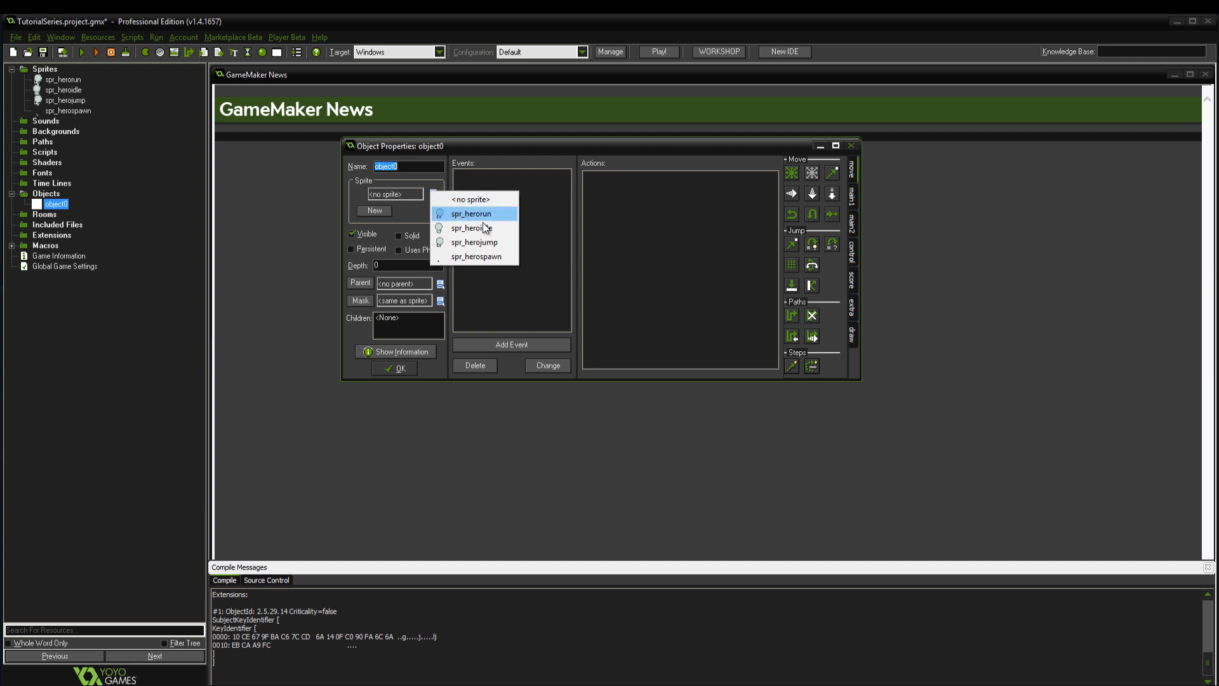
mouse_move(477, 227)
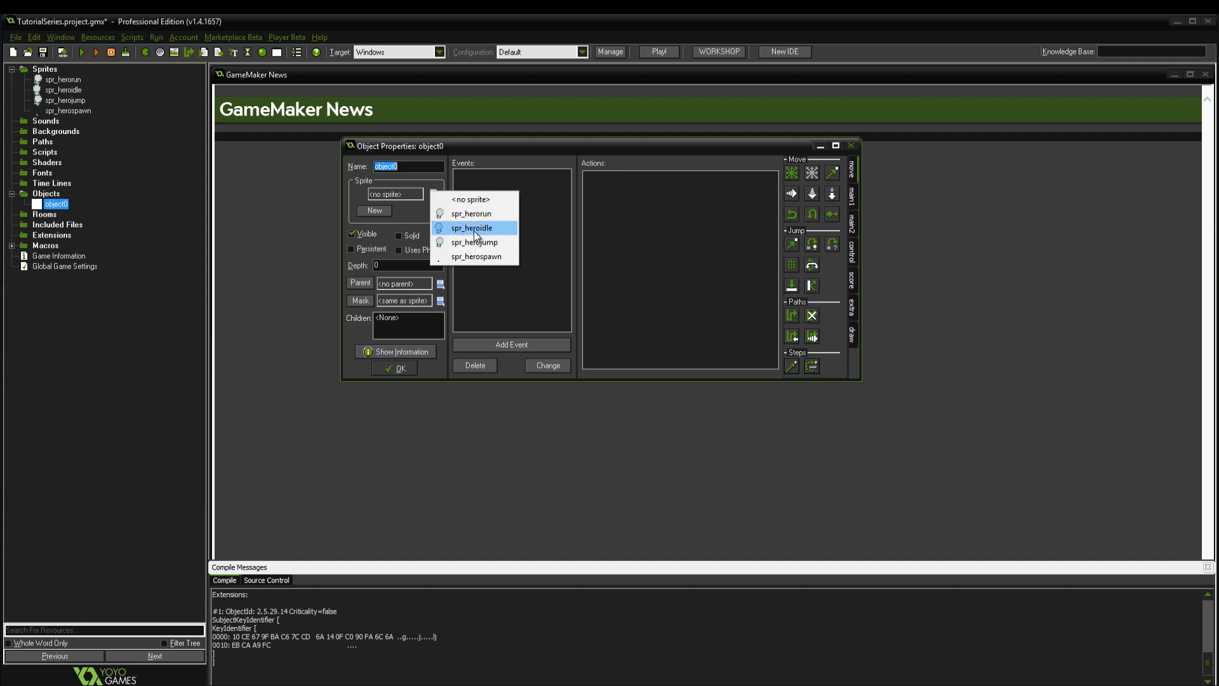
click(471, 228)
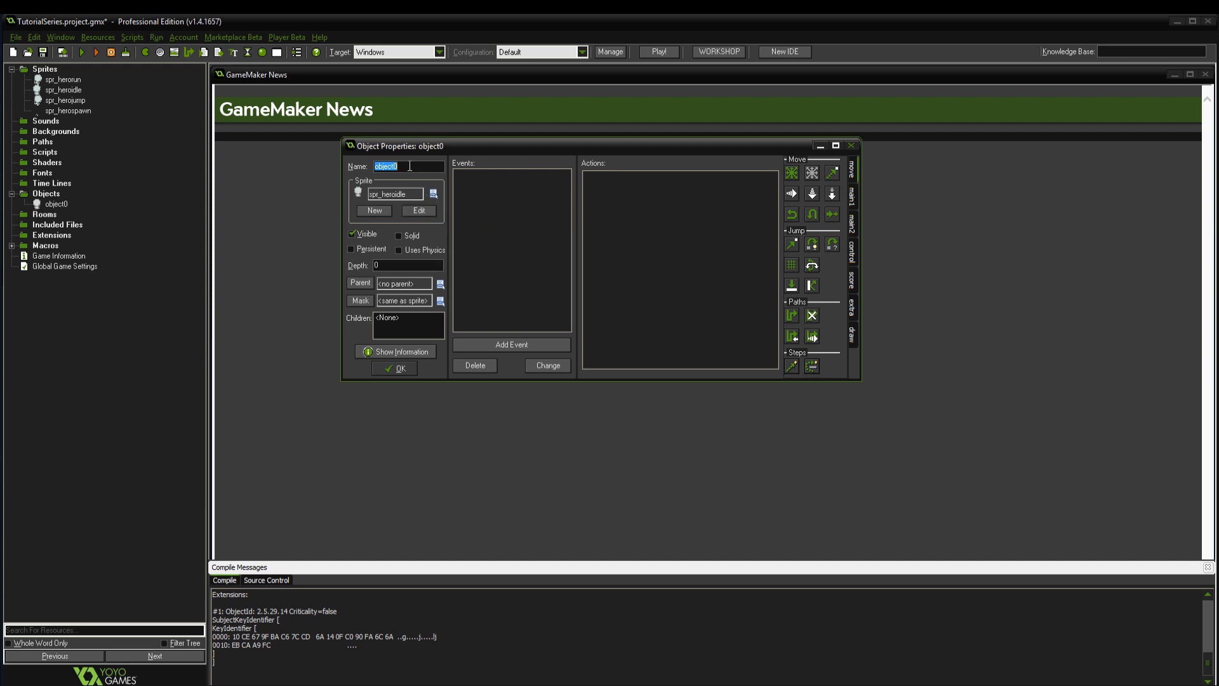
text(obj)
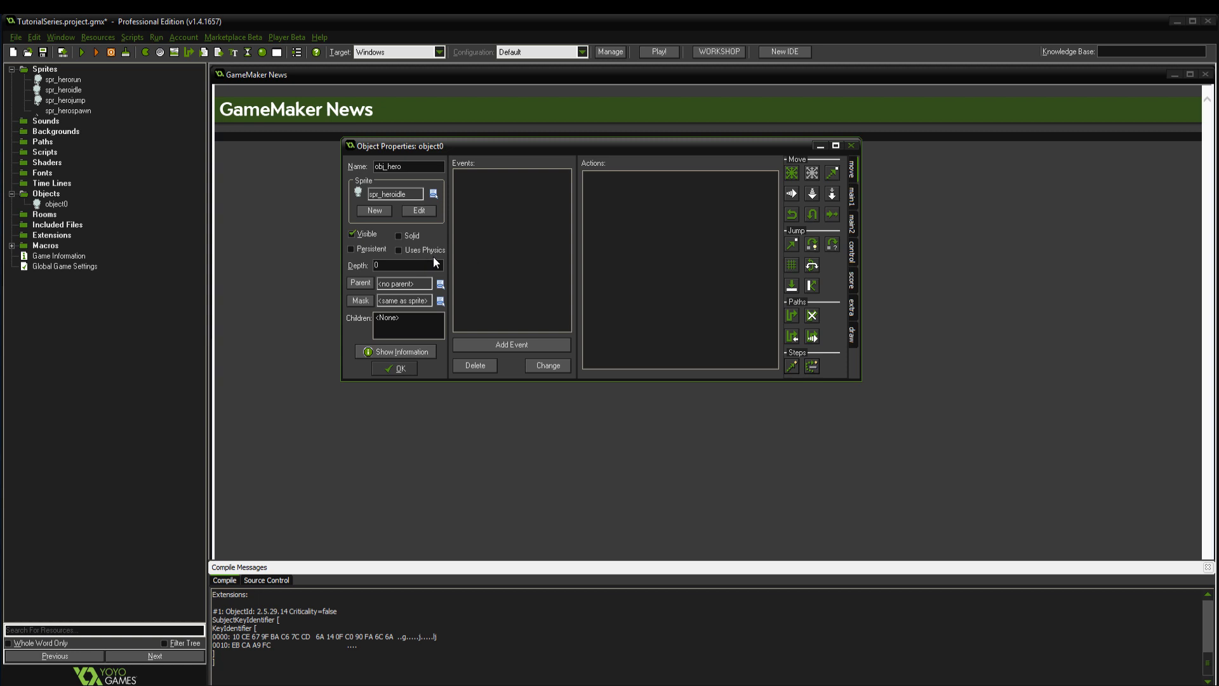
click(398, 249)
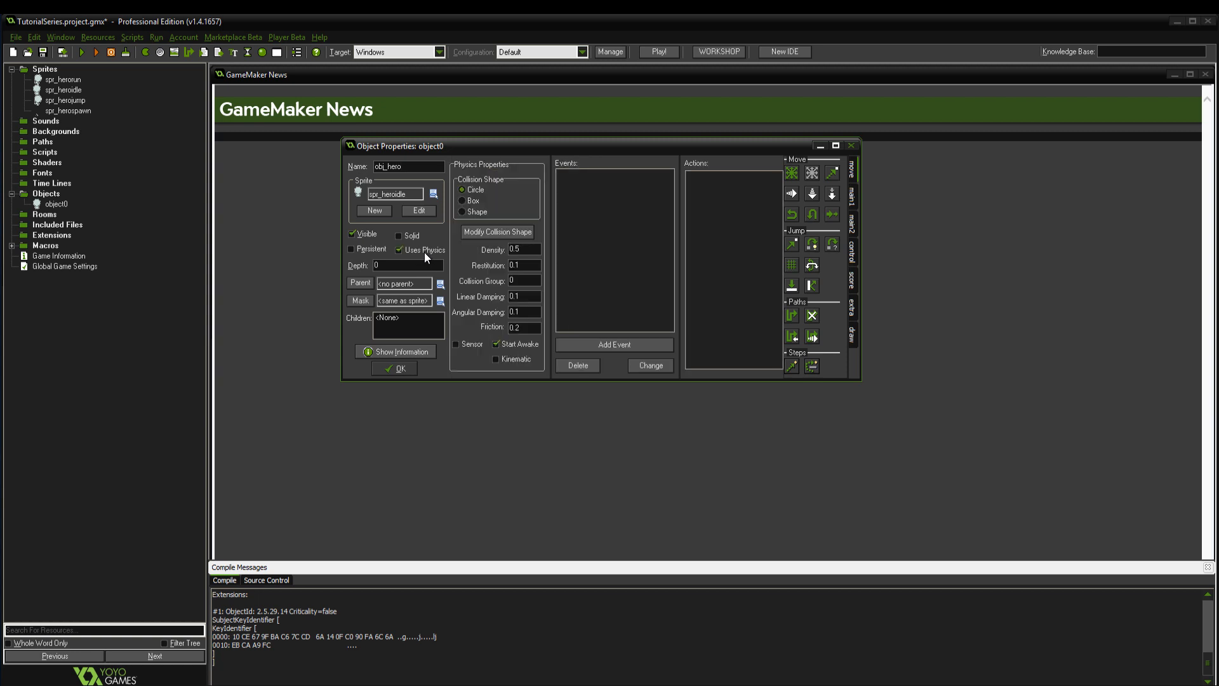
click(497, 231)
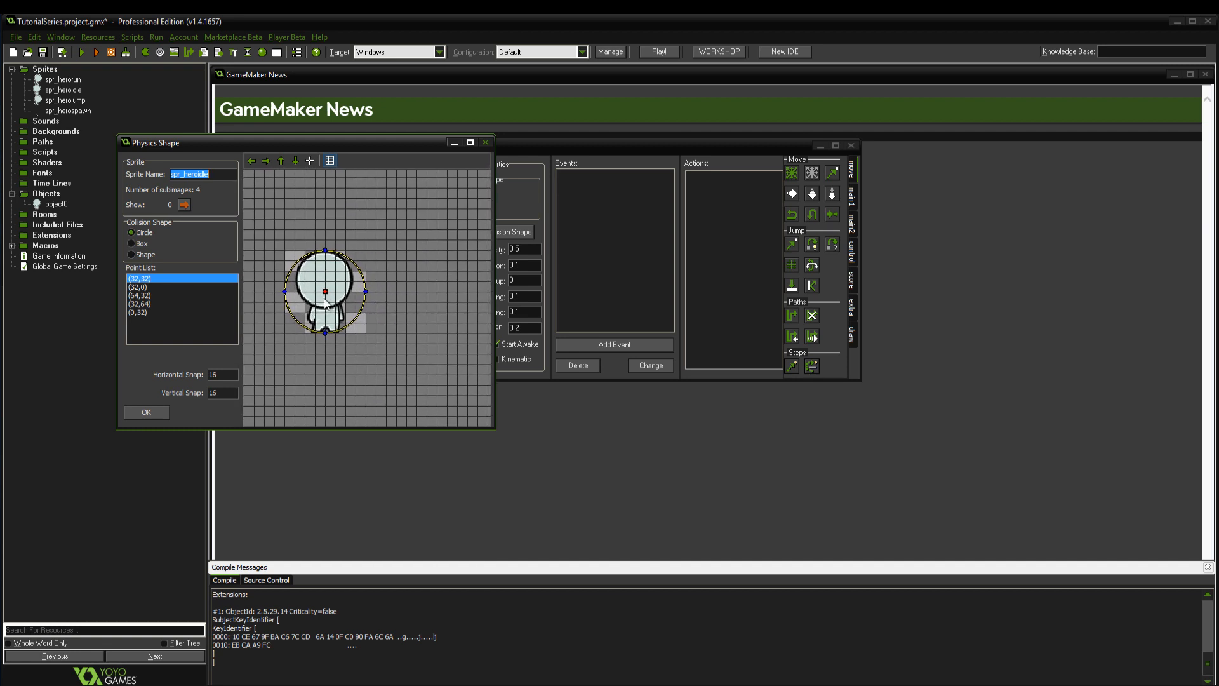
mouse_move(297, 321)
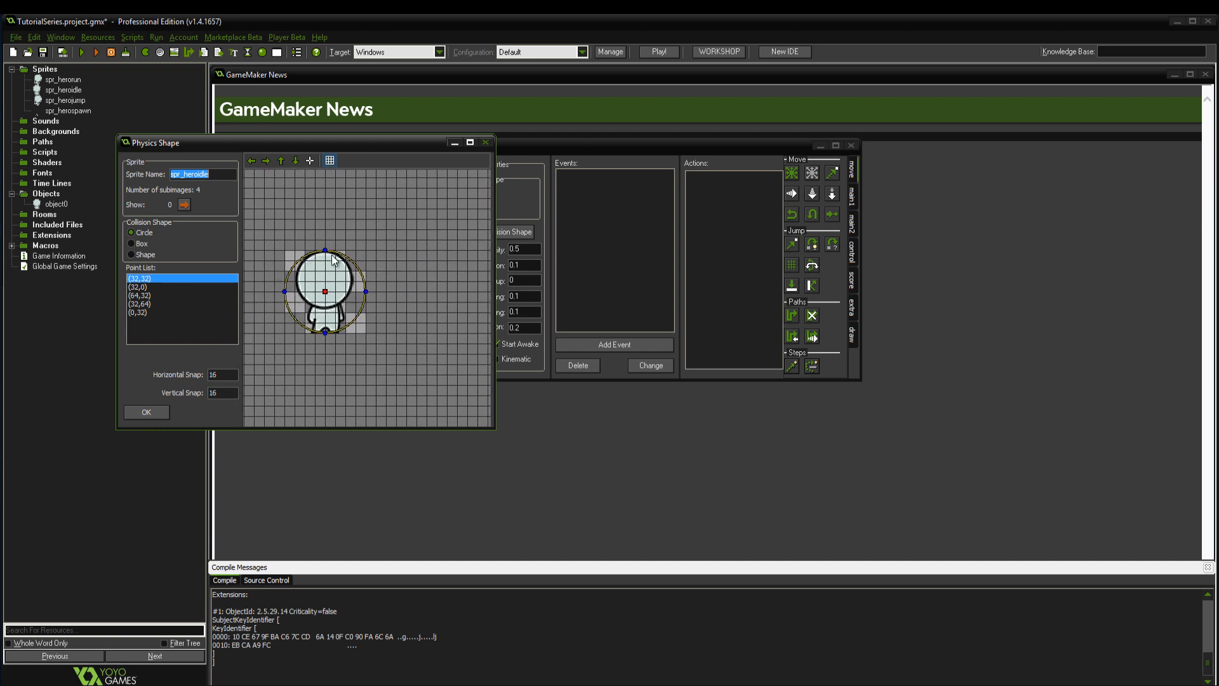
mouse_move(354, 294)
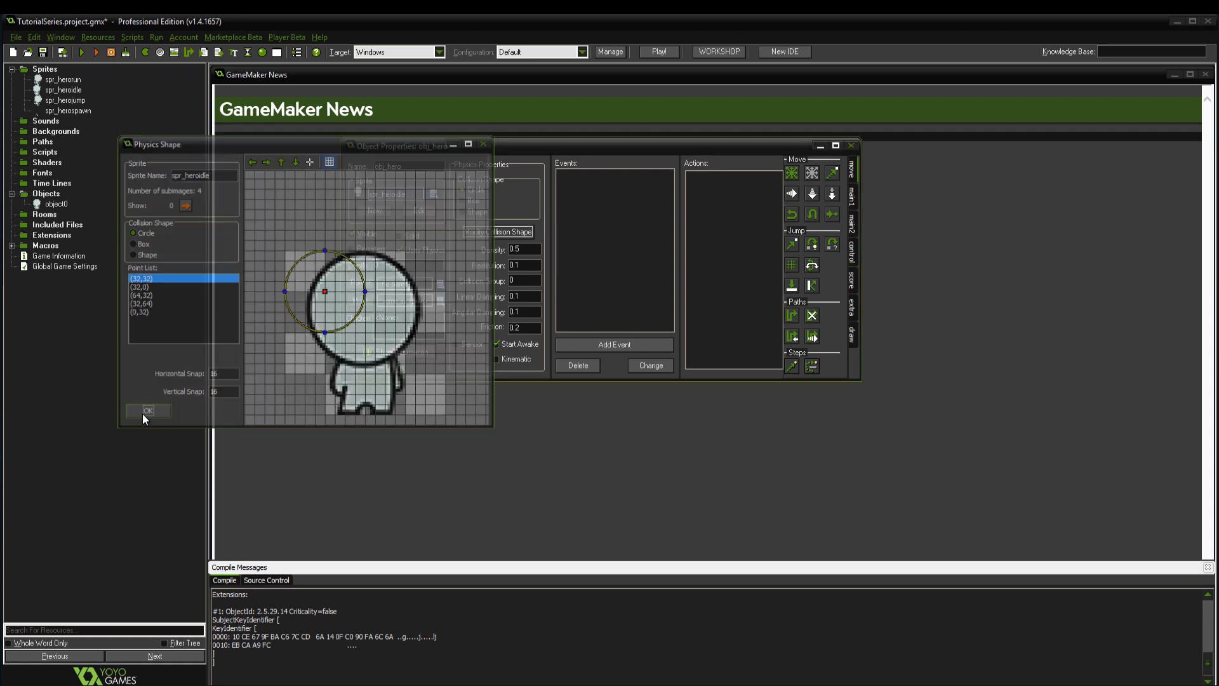
Step: Accept obj_hero's circular collision shape and close its properties after reviewing them
click(148, 410)
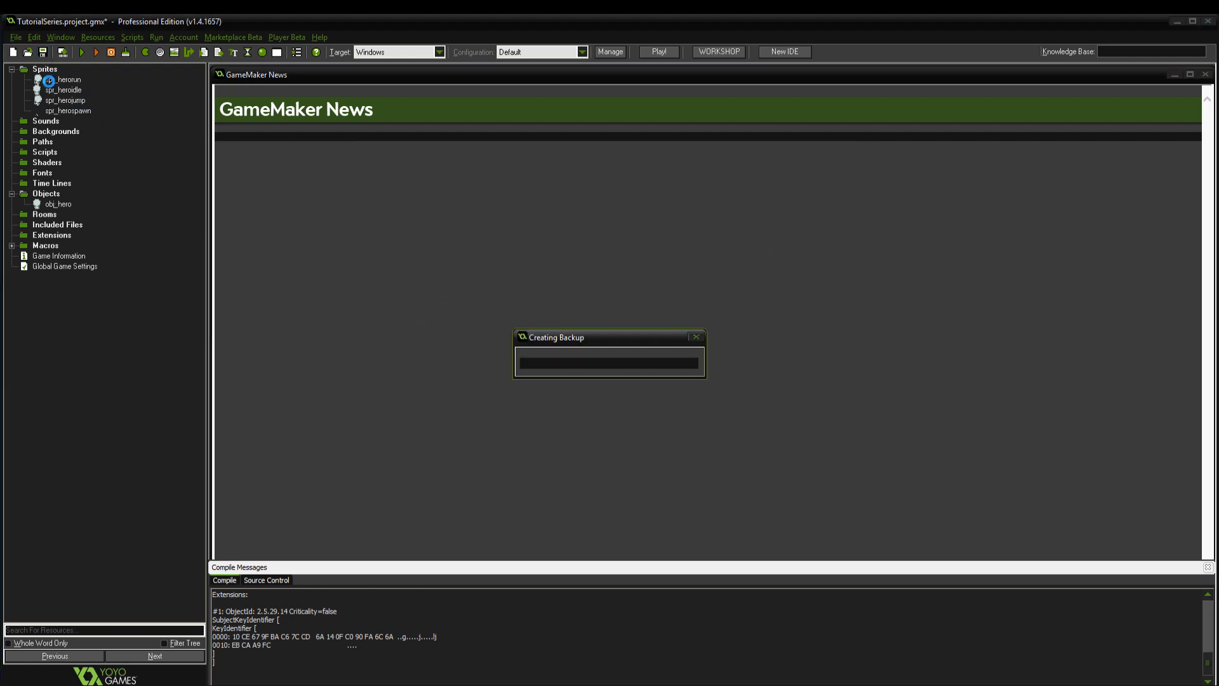
double_click(57, 203)
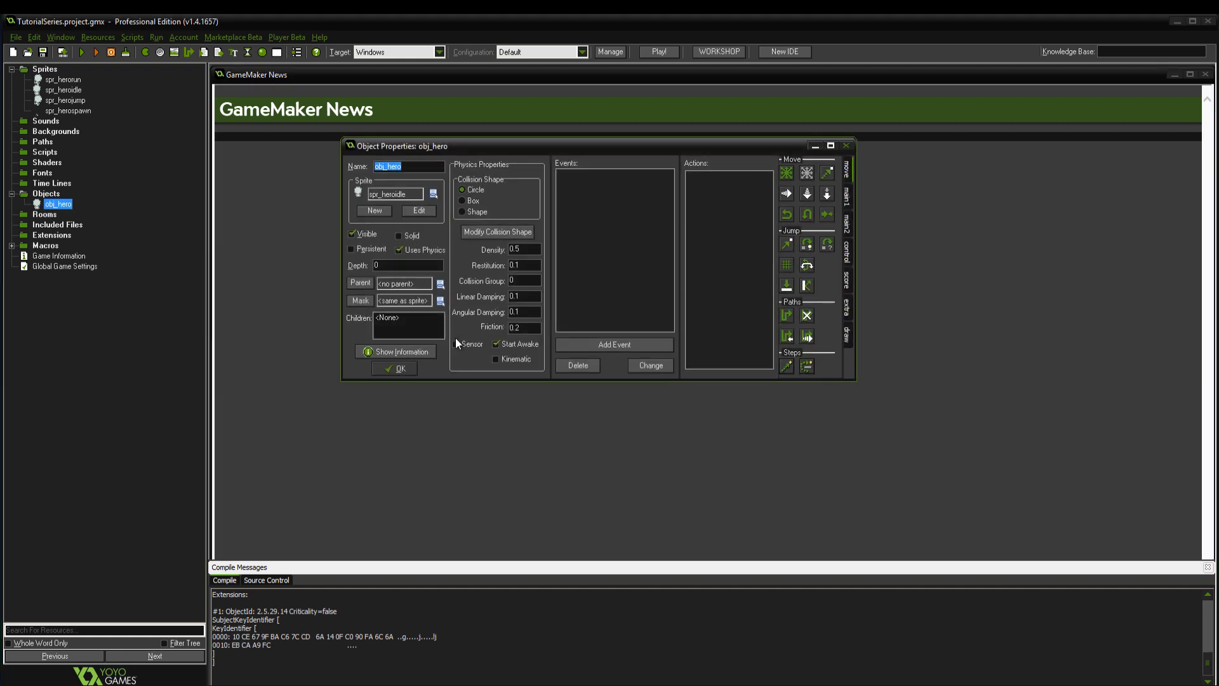
click(394, 369)
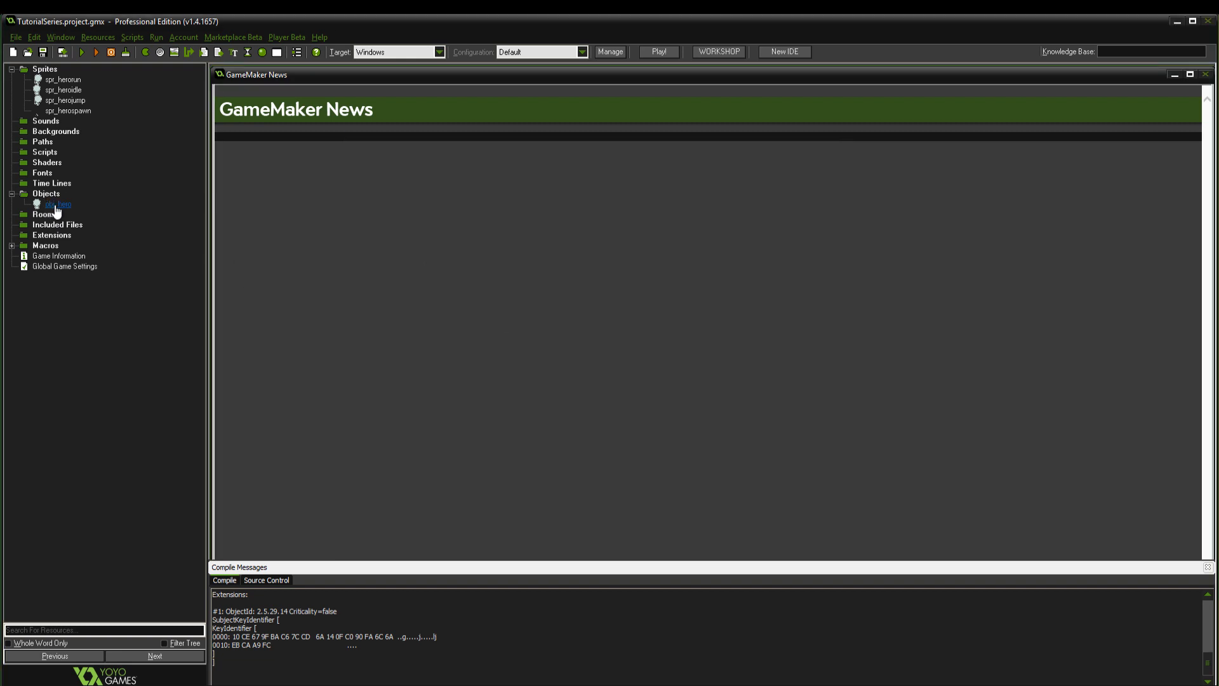
Step: Create a new sprite with a blank 200×64 image
right_click(45, 68)
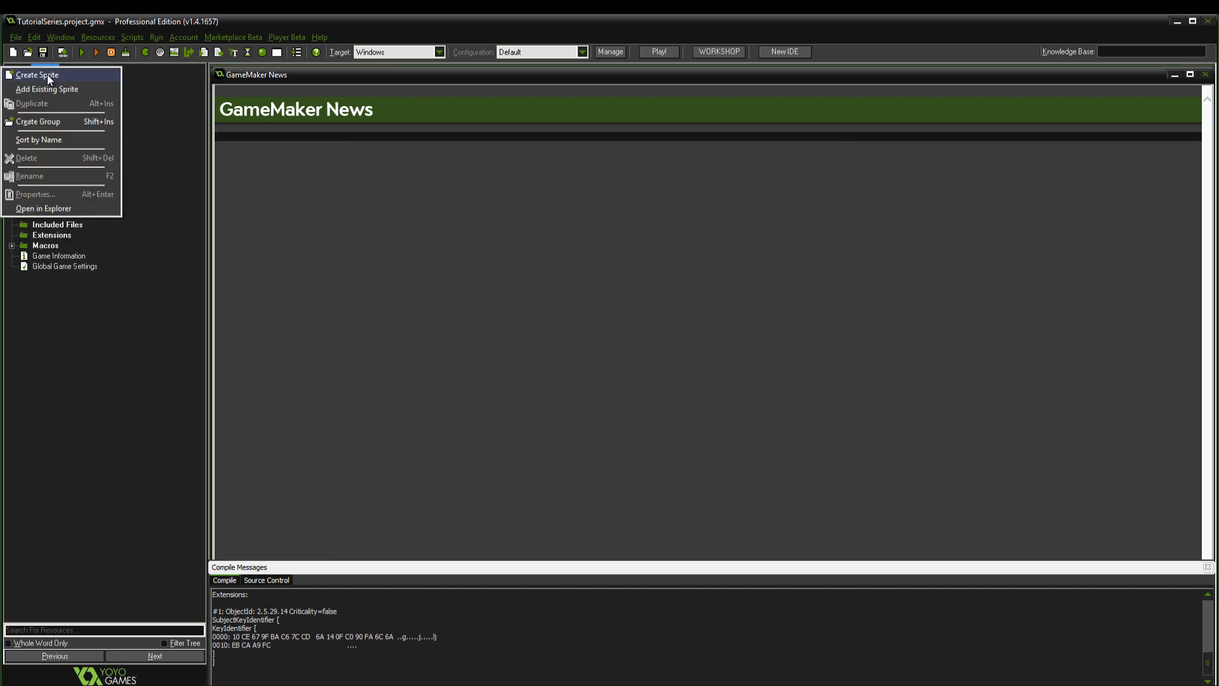
click(37, 74)
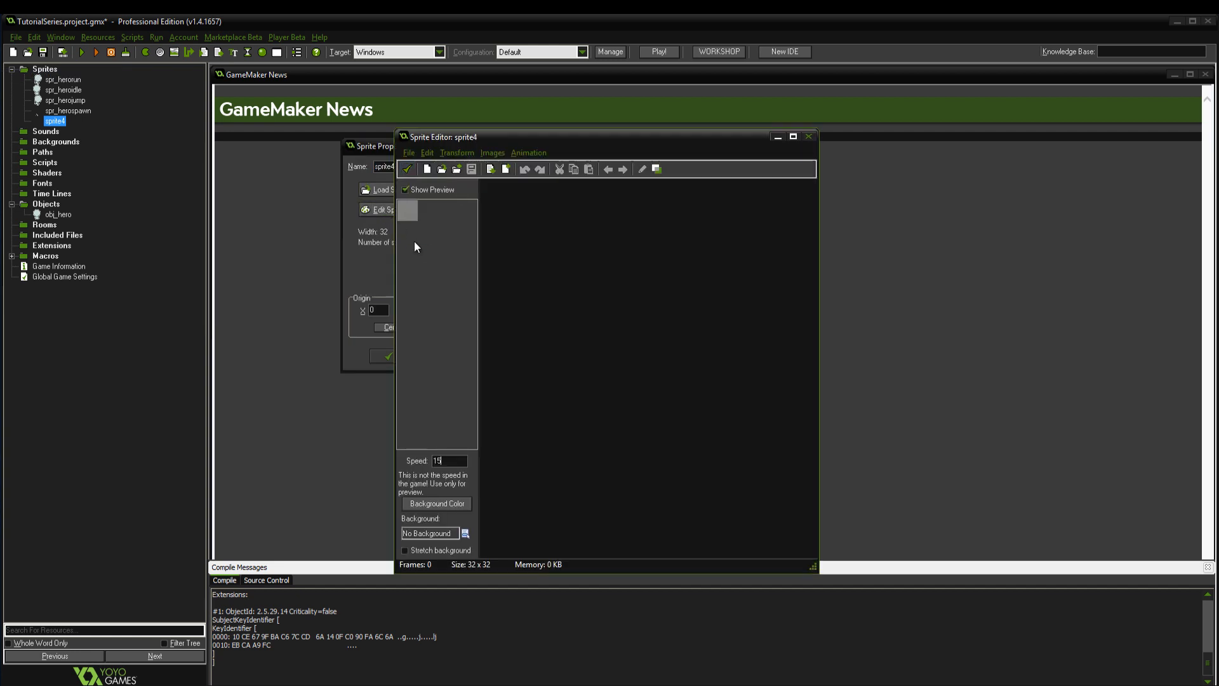
click(427, 169)
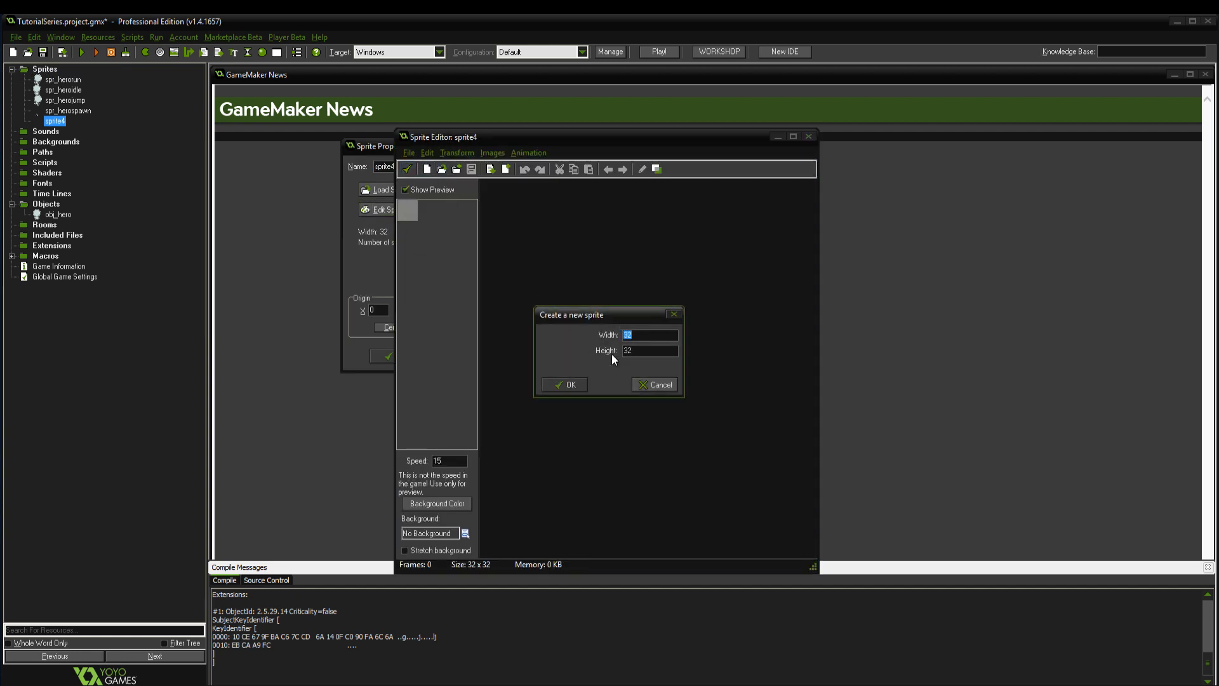
text(200)
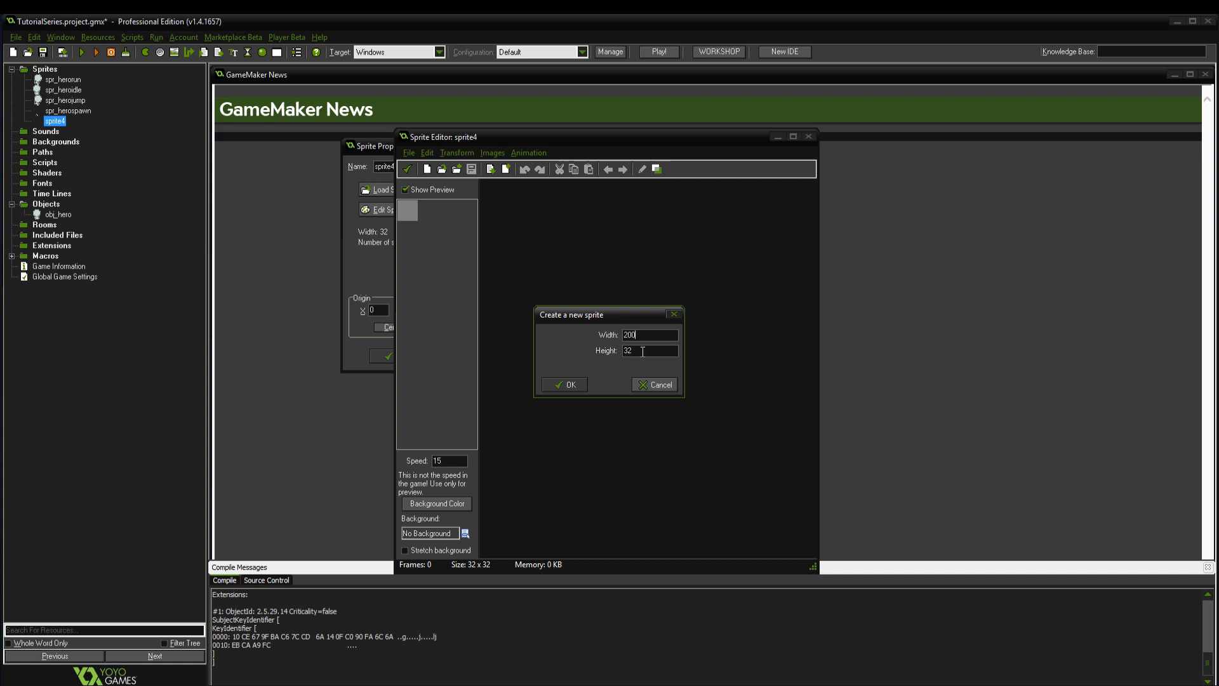
text(64)
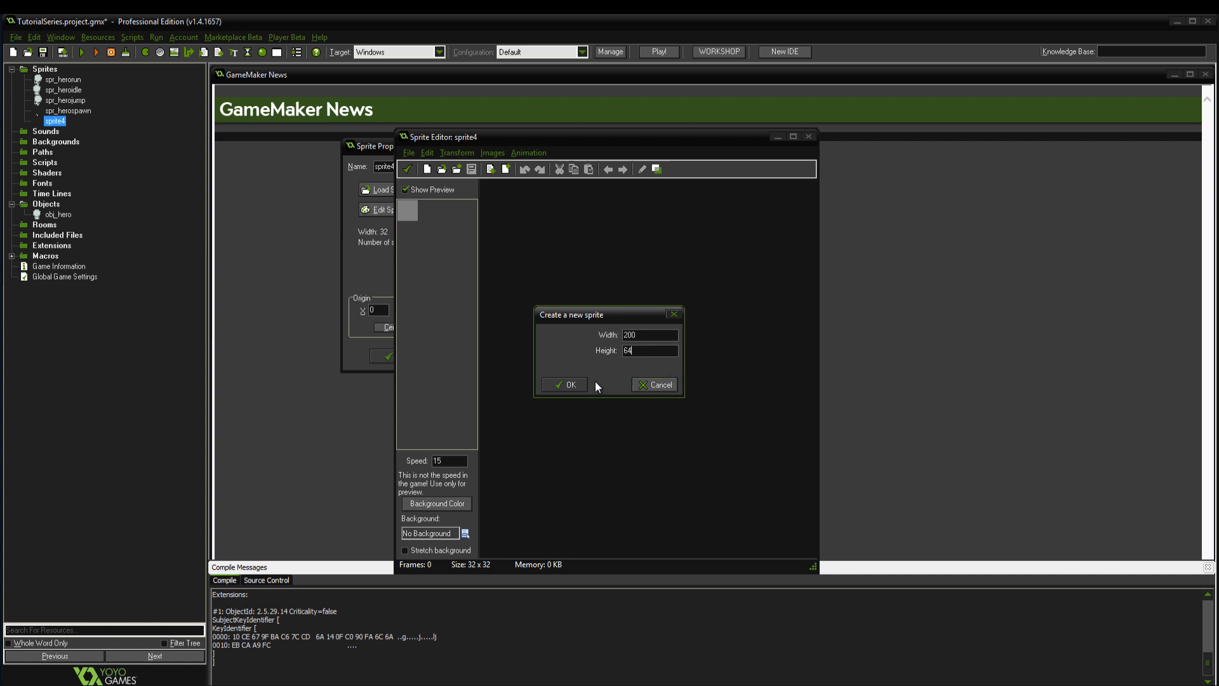
click(564, 383)
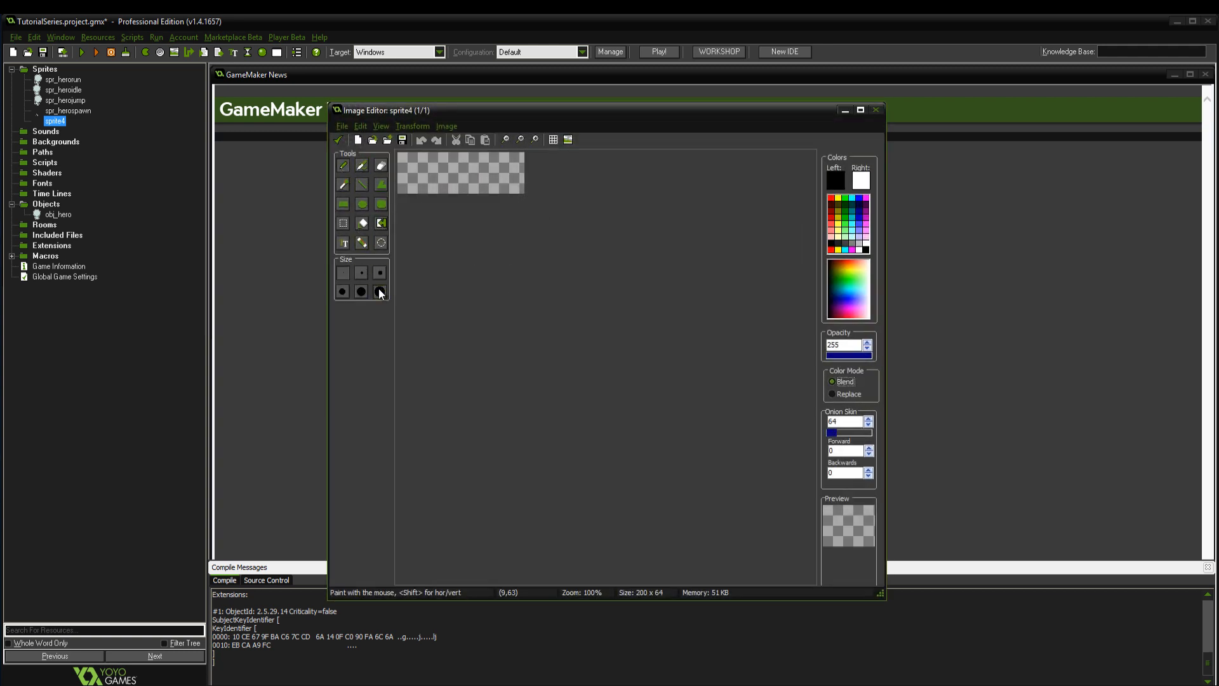
Step: Fill the image dark blue and confirm it as spr_floor with a centred origin
click(855, 200)
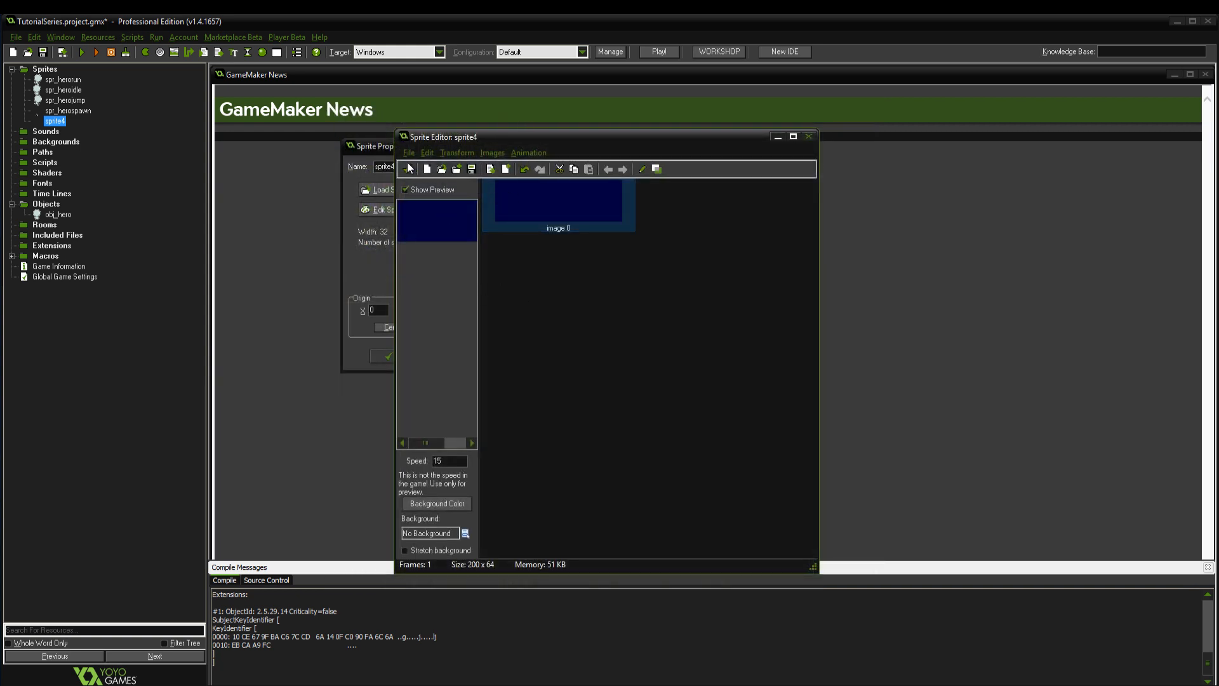
click(809, 136)
text(spr_floor)
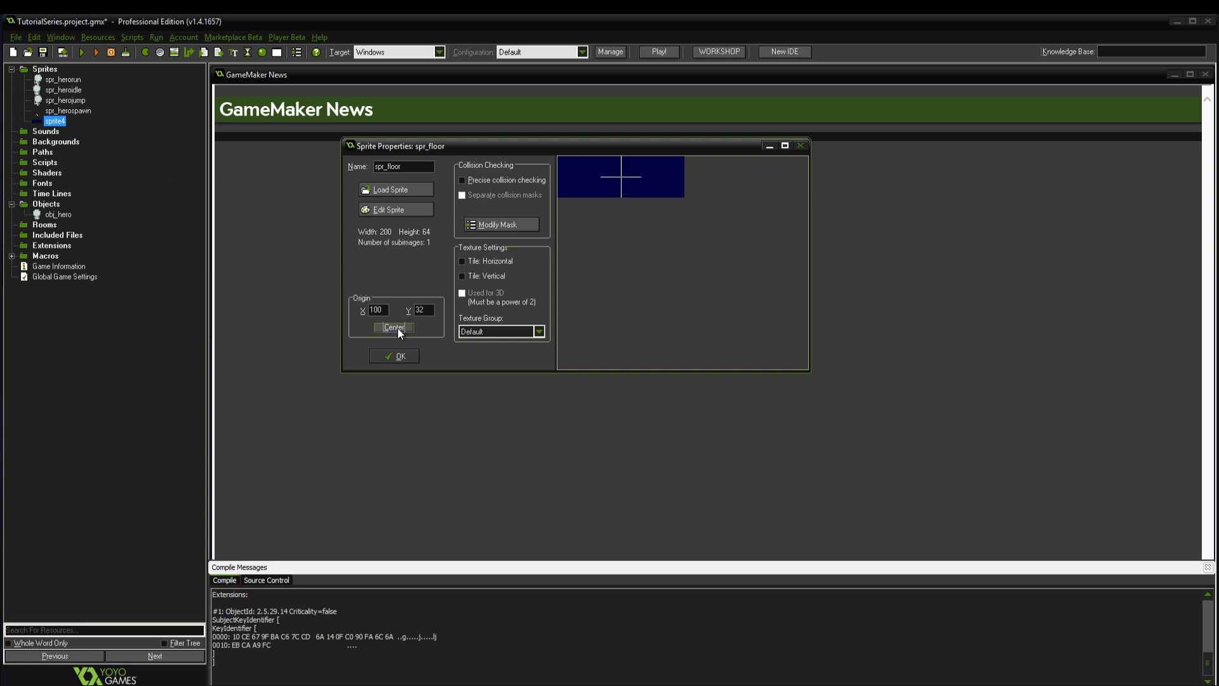
click(397, 356)
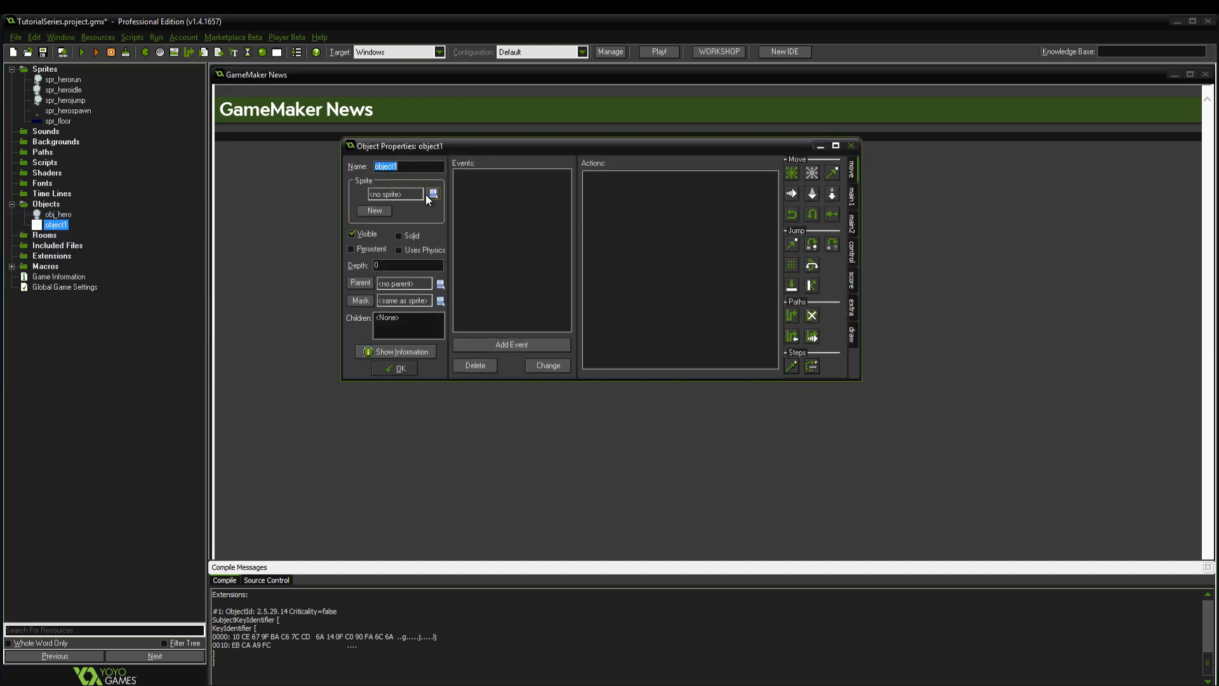
Step: Make the object obj_floor with the spr_floor sprite and a box physics collision shape
click(433, 193)
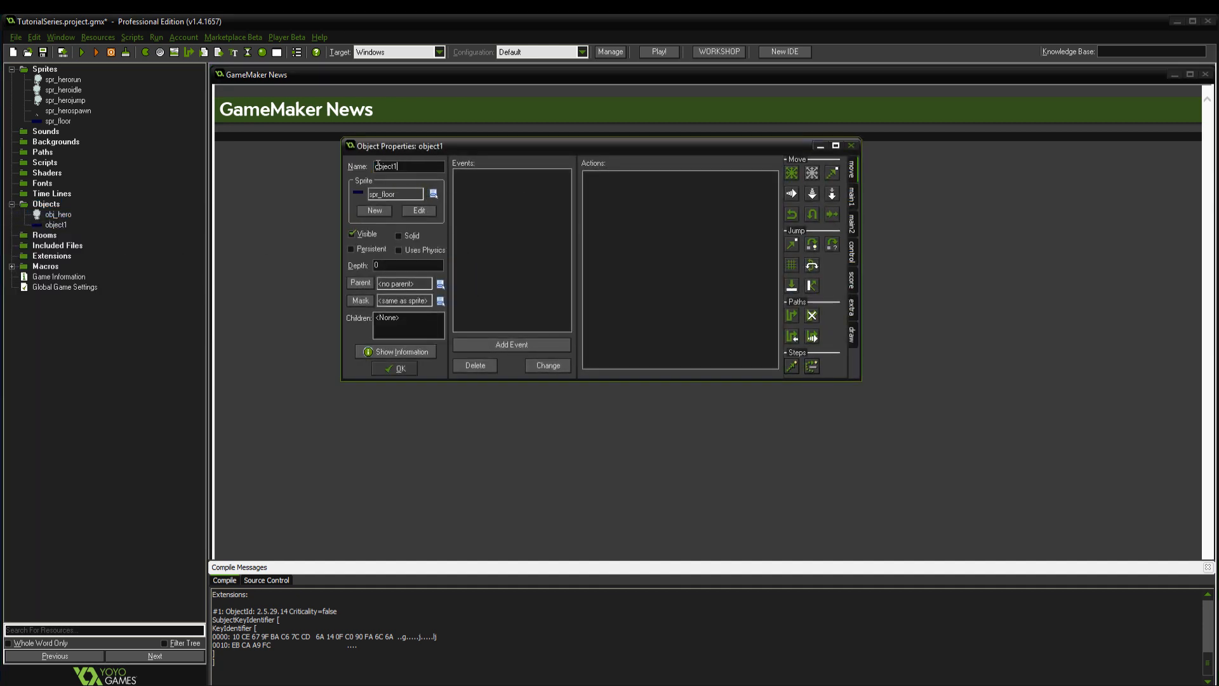
text(obj_)
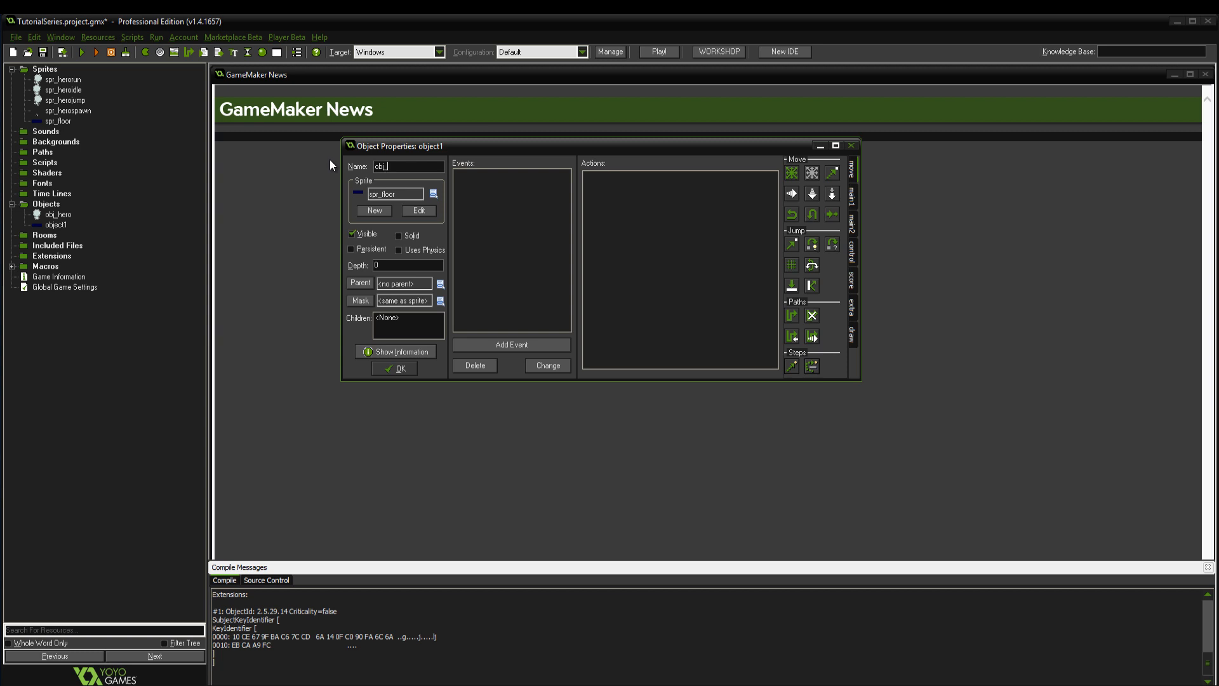
text(floor)
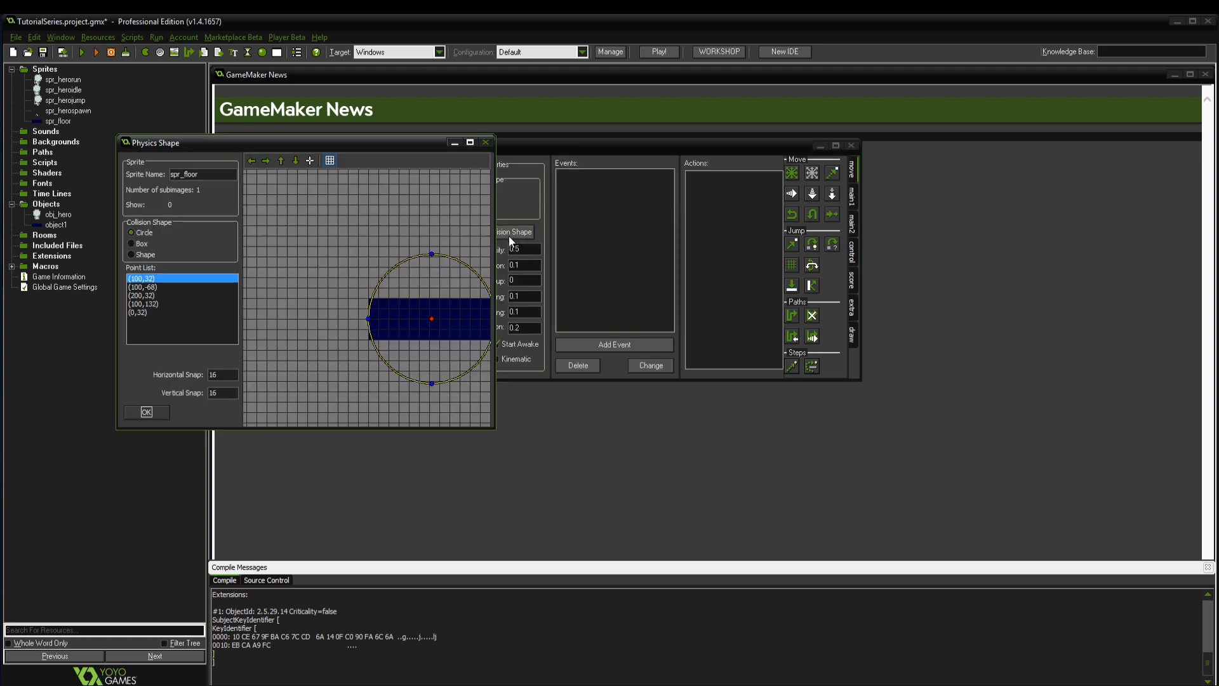
click(131, 244)
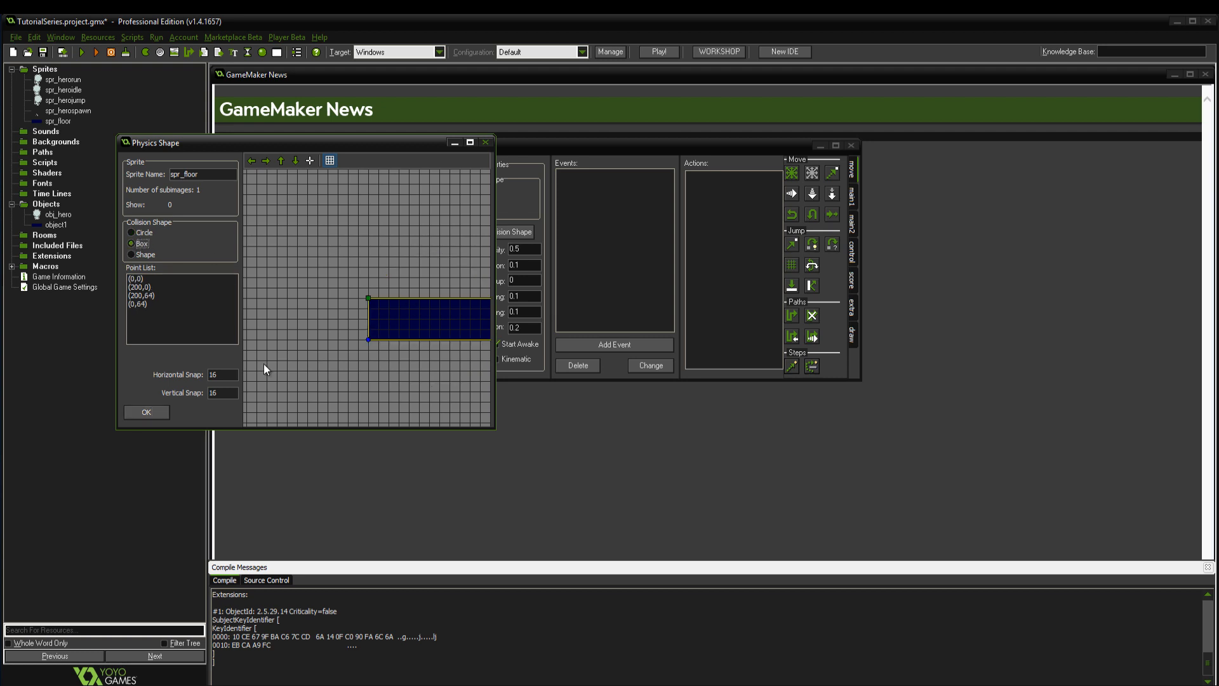
click(139, 278)
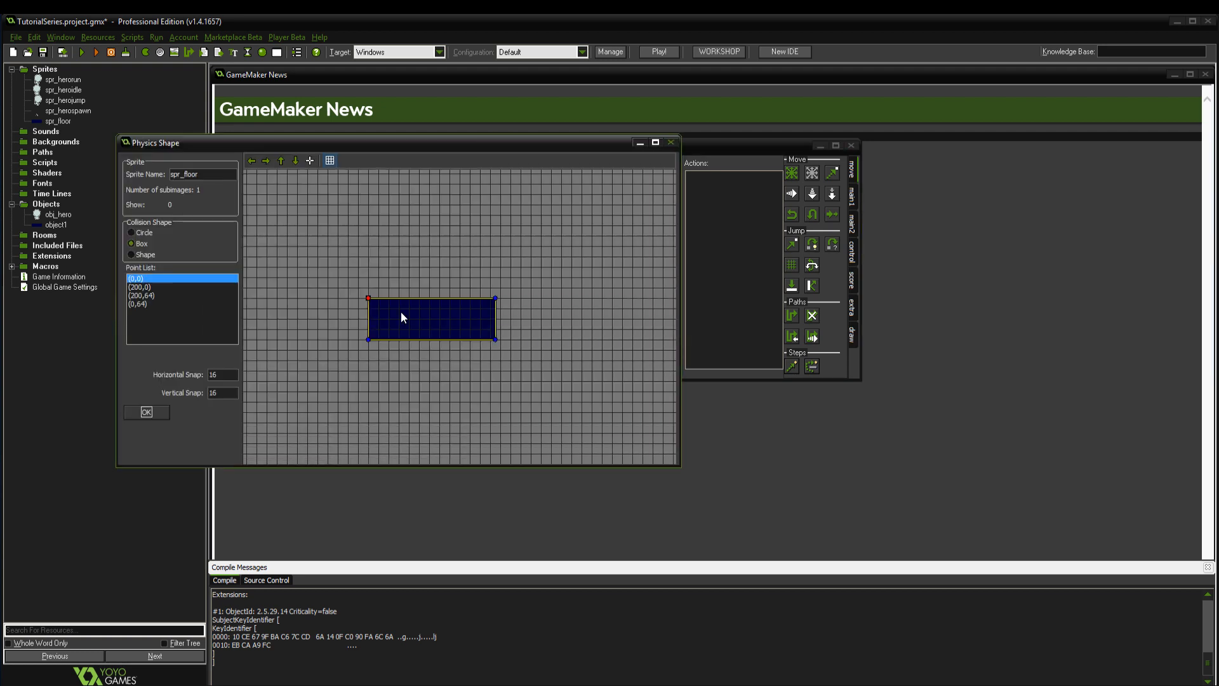
click(146, 412)
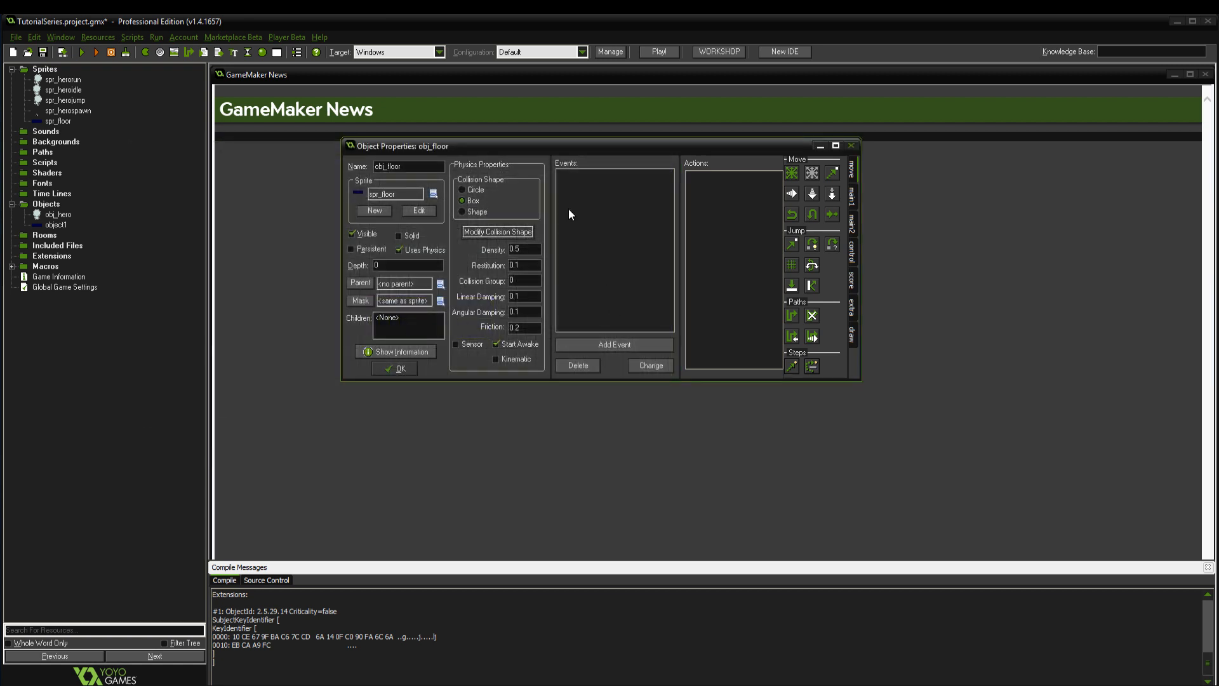
Step: Add a collision event with obj_hero holding a comment action and close obj_floor's properties
click(613, 344)
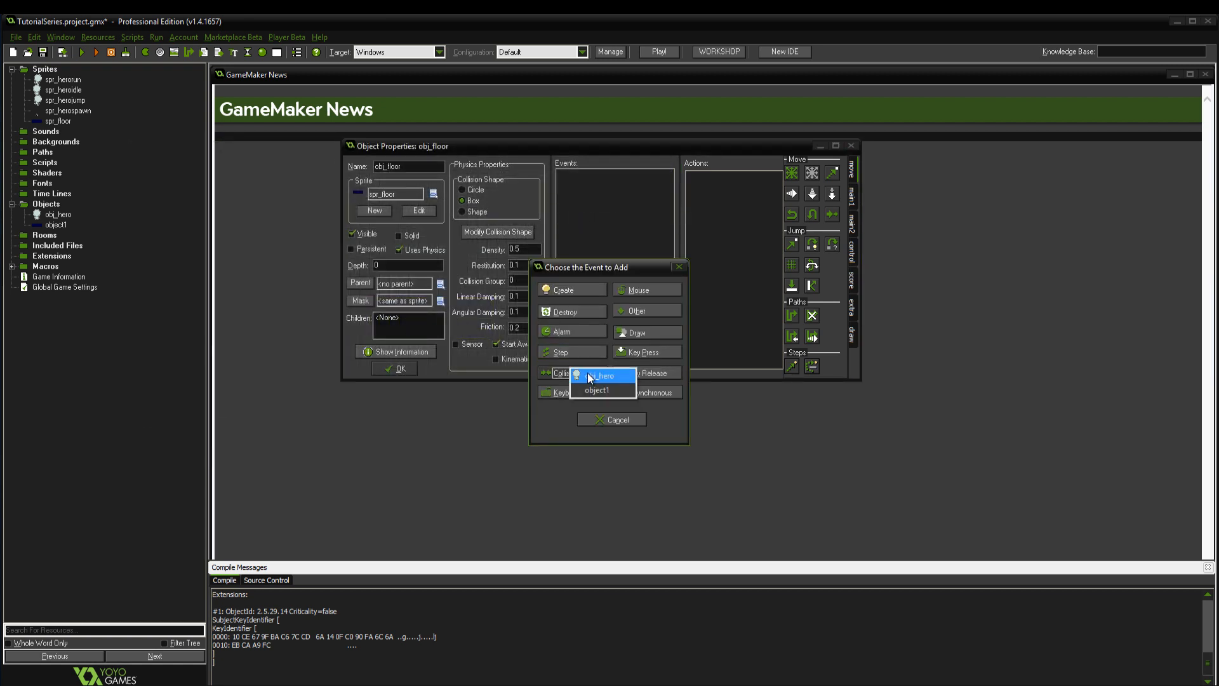
click(605, 375)
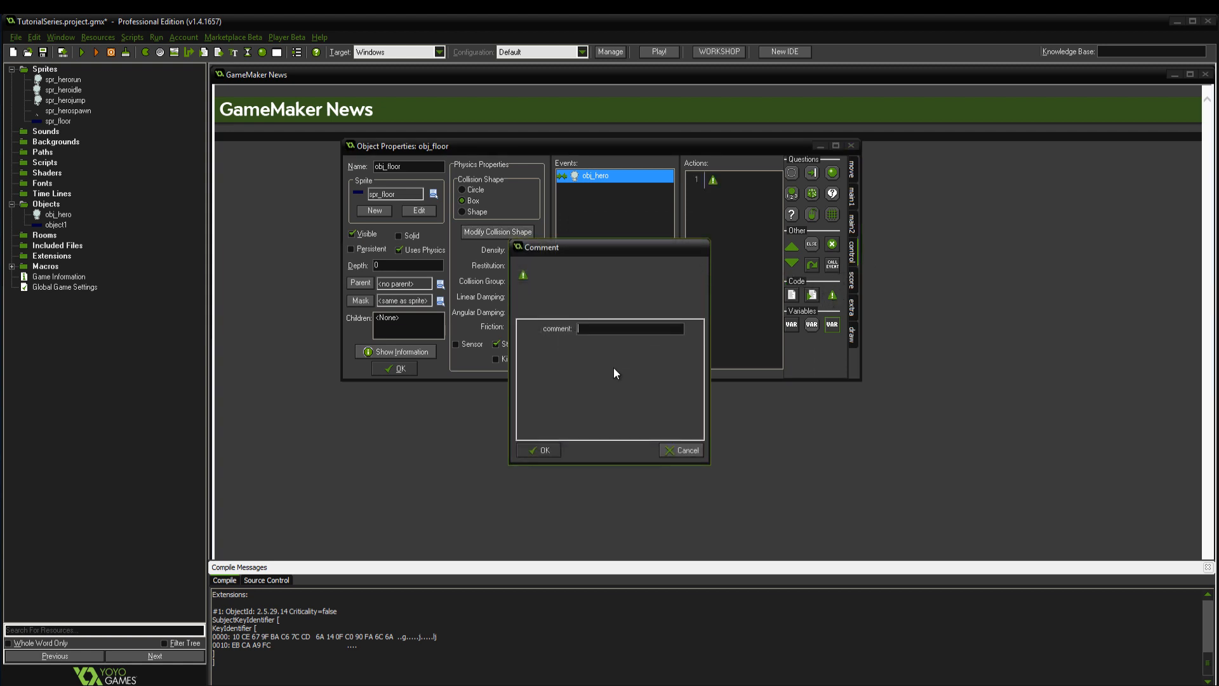
click(539, 450)
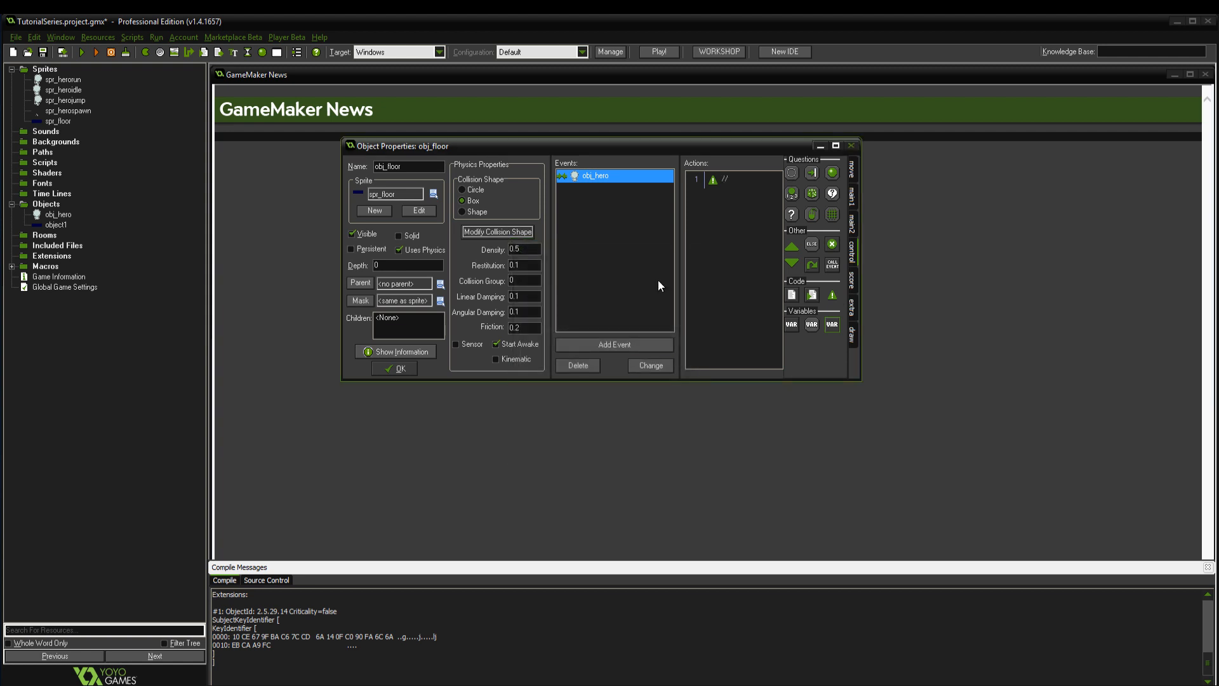
click(393, 368)
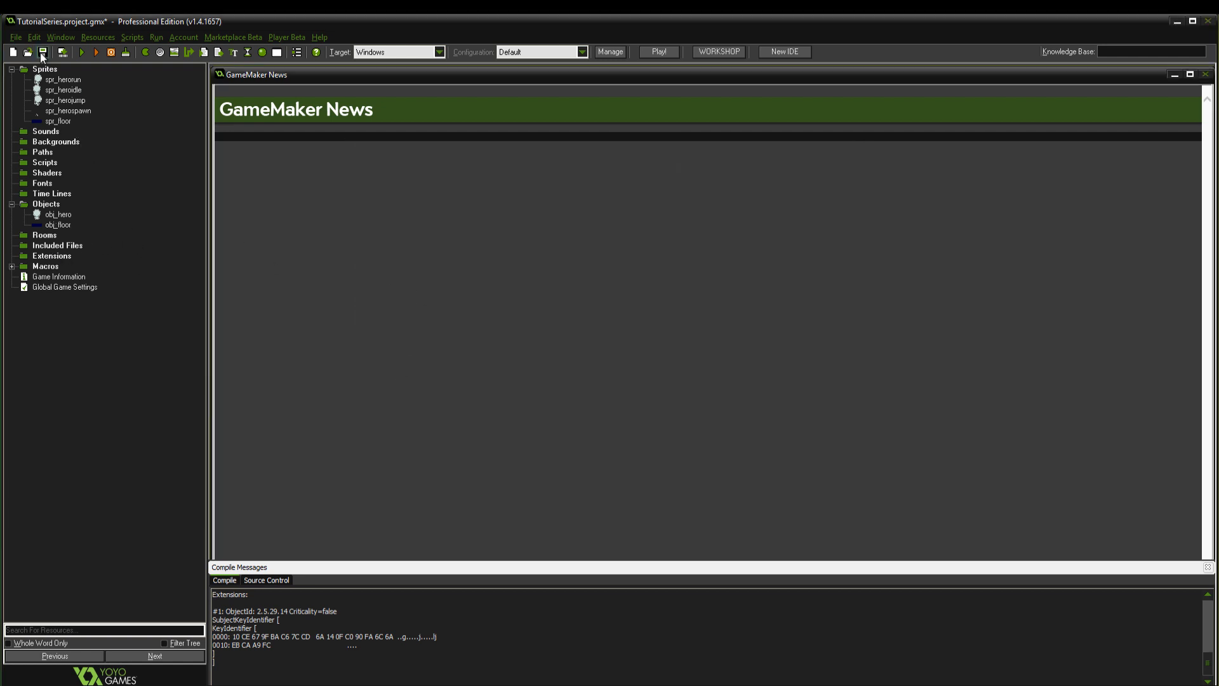
Step: Give obj_hero a collision event with obj_floor holding a comment action and close its properties
double_click(59, 215)
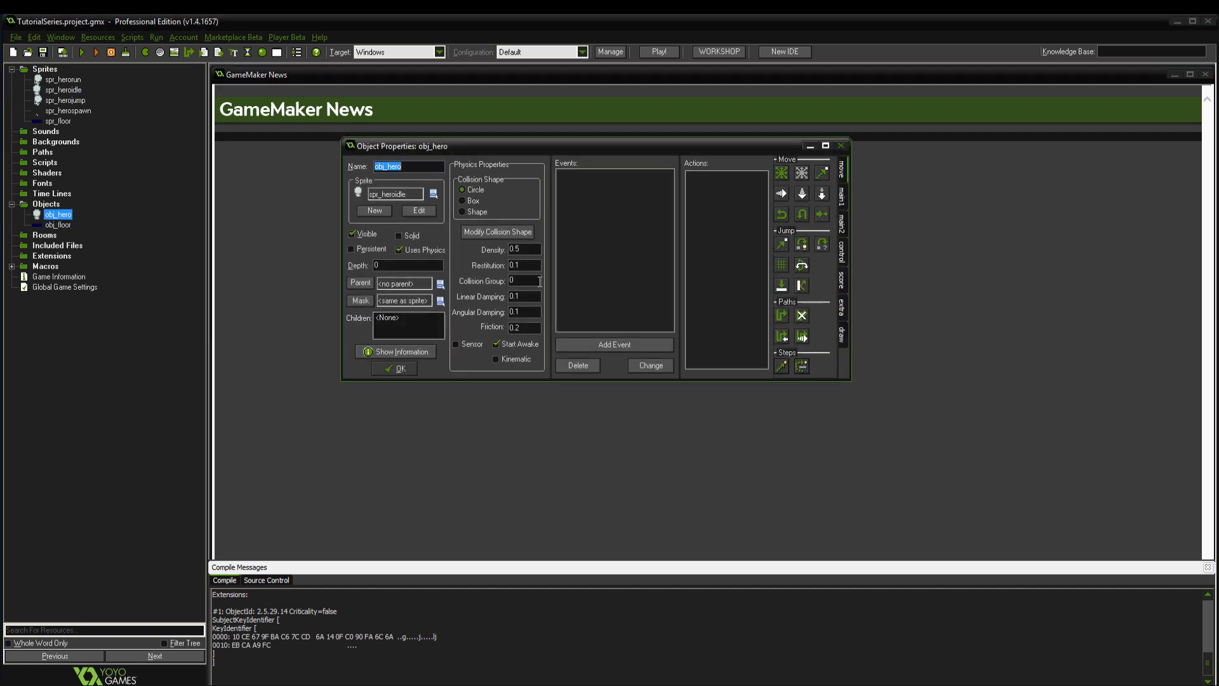
click(615, 344)
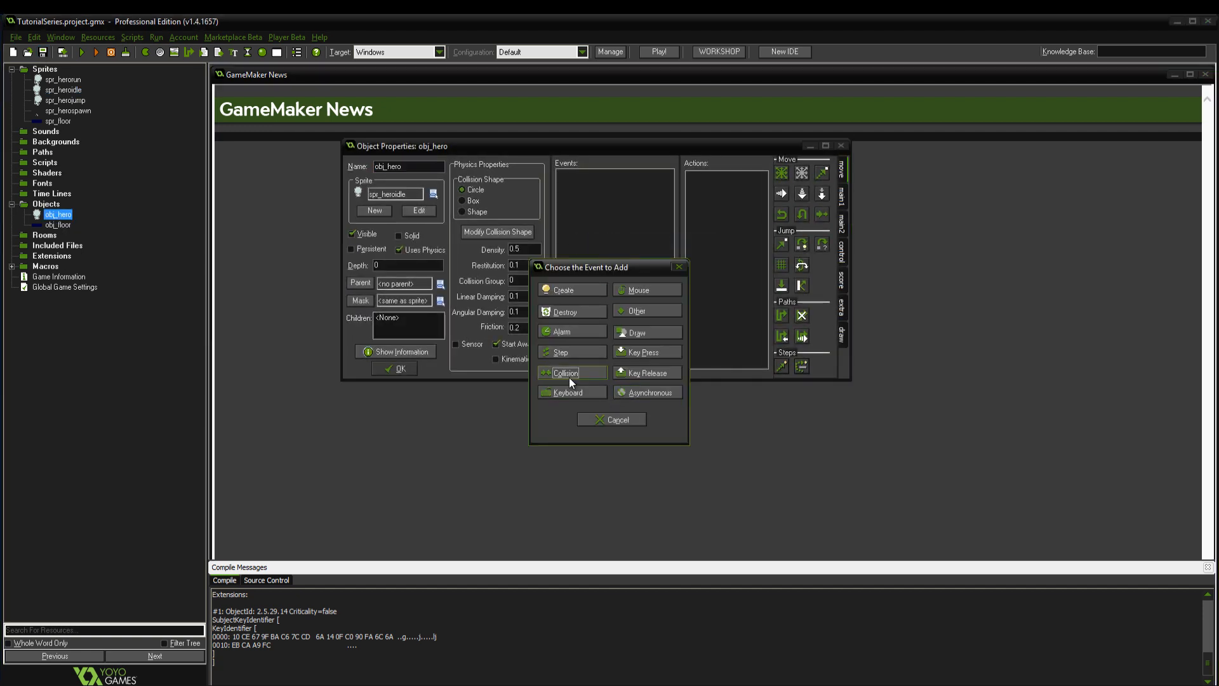
click(564, 372)
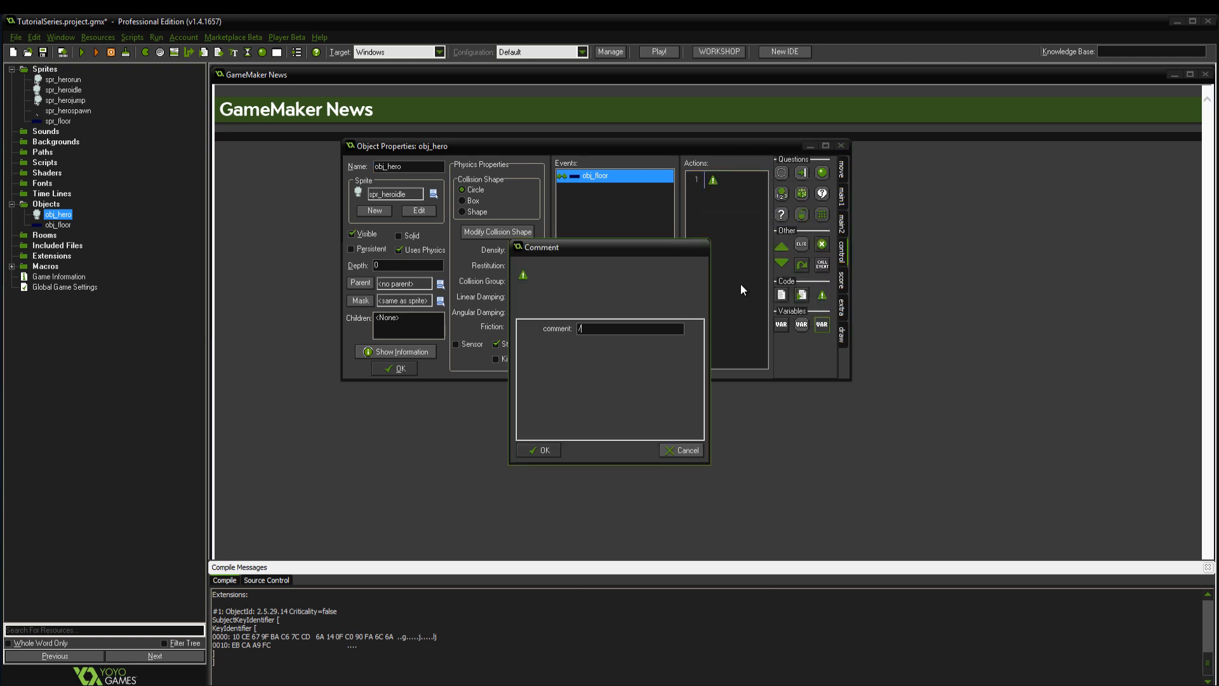
click(539, 450)
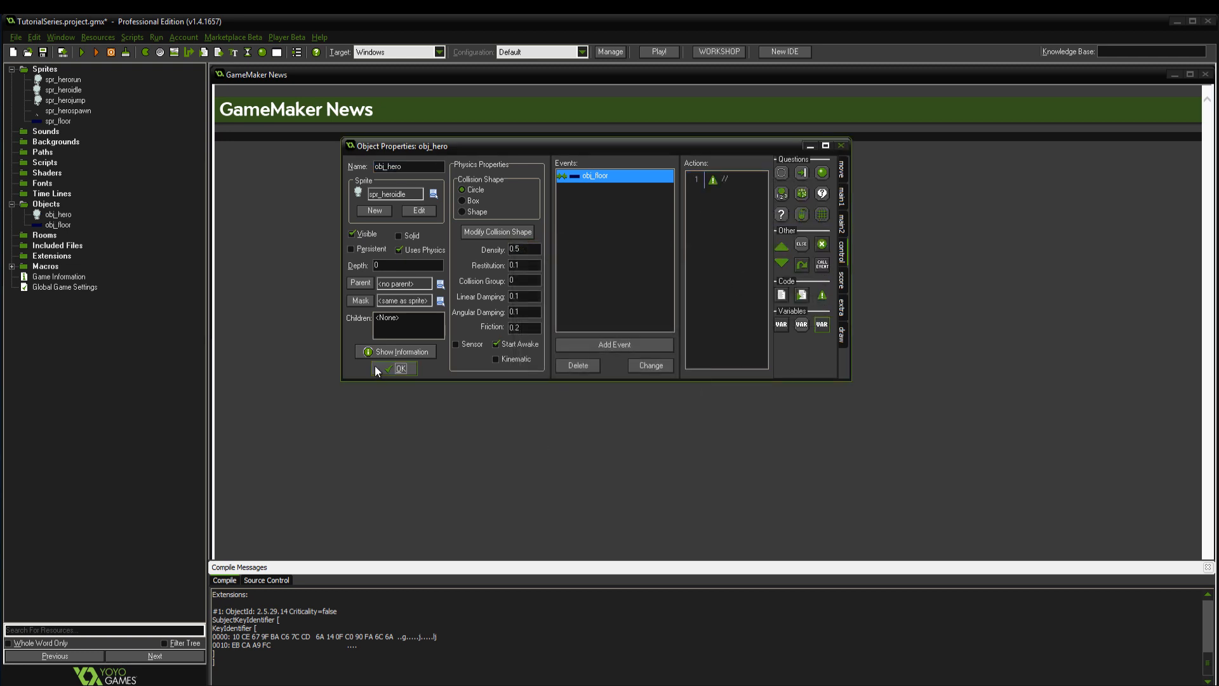
click(399, 368)
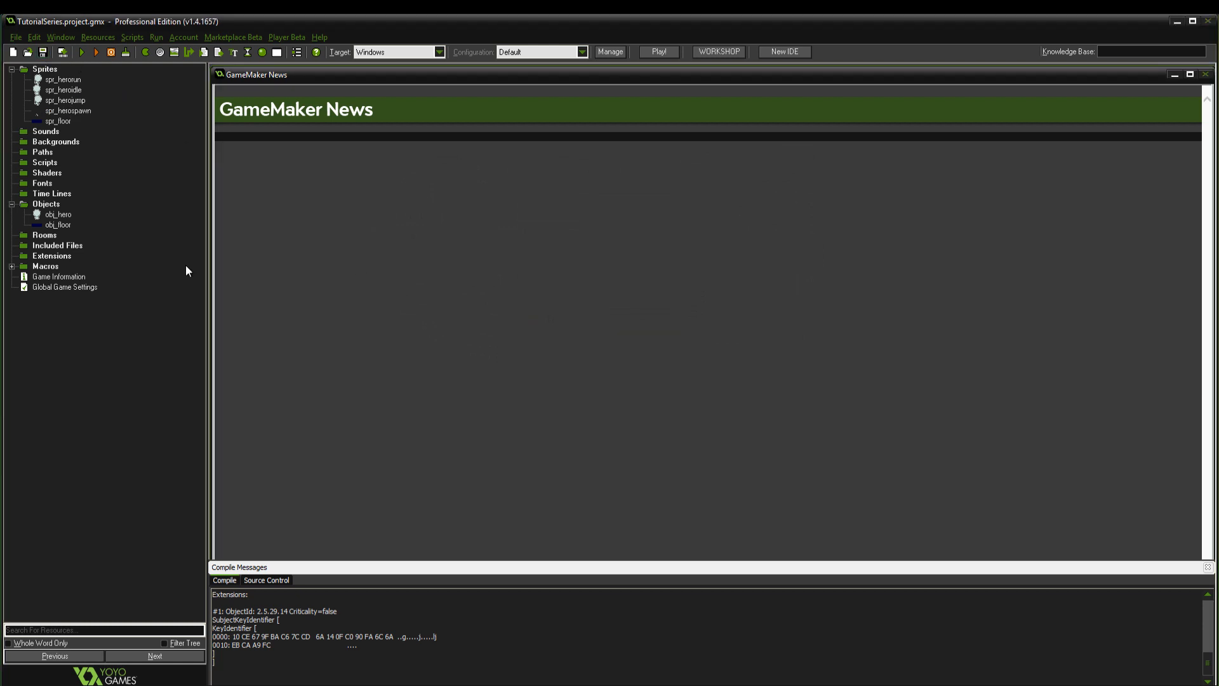
Step: Create a new room 1024×400 with a room speed of 60
right_click(45, 235)
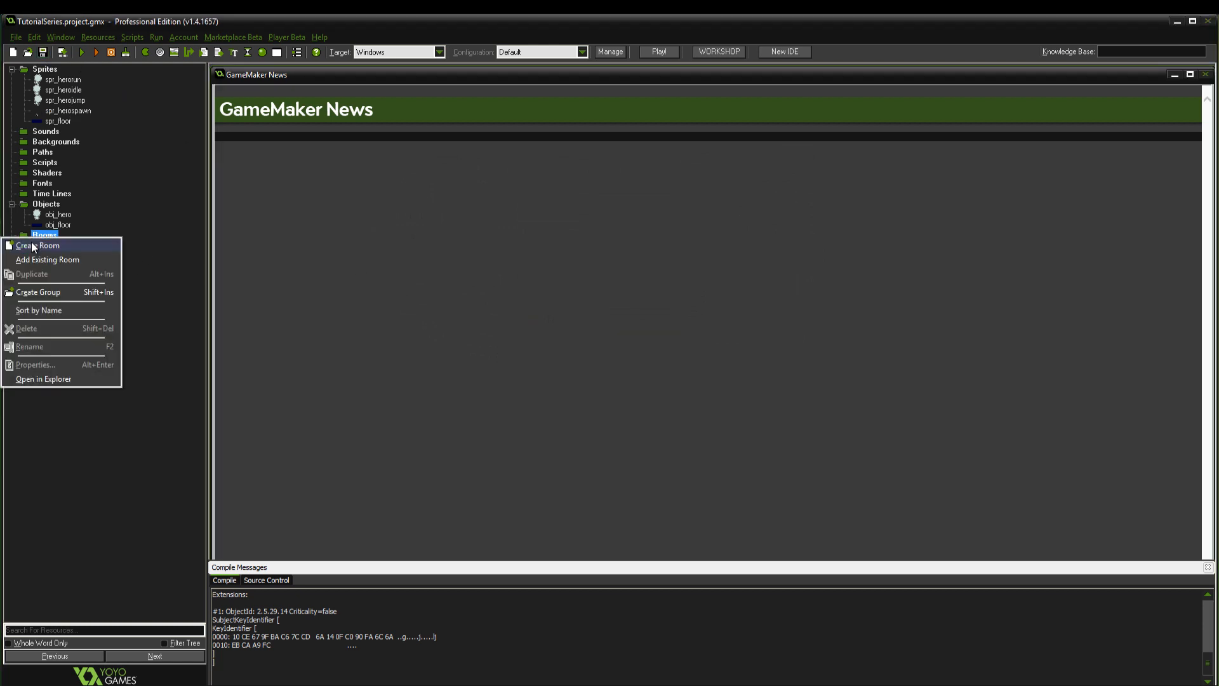
click(37, 245)
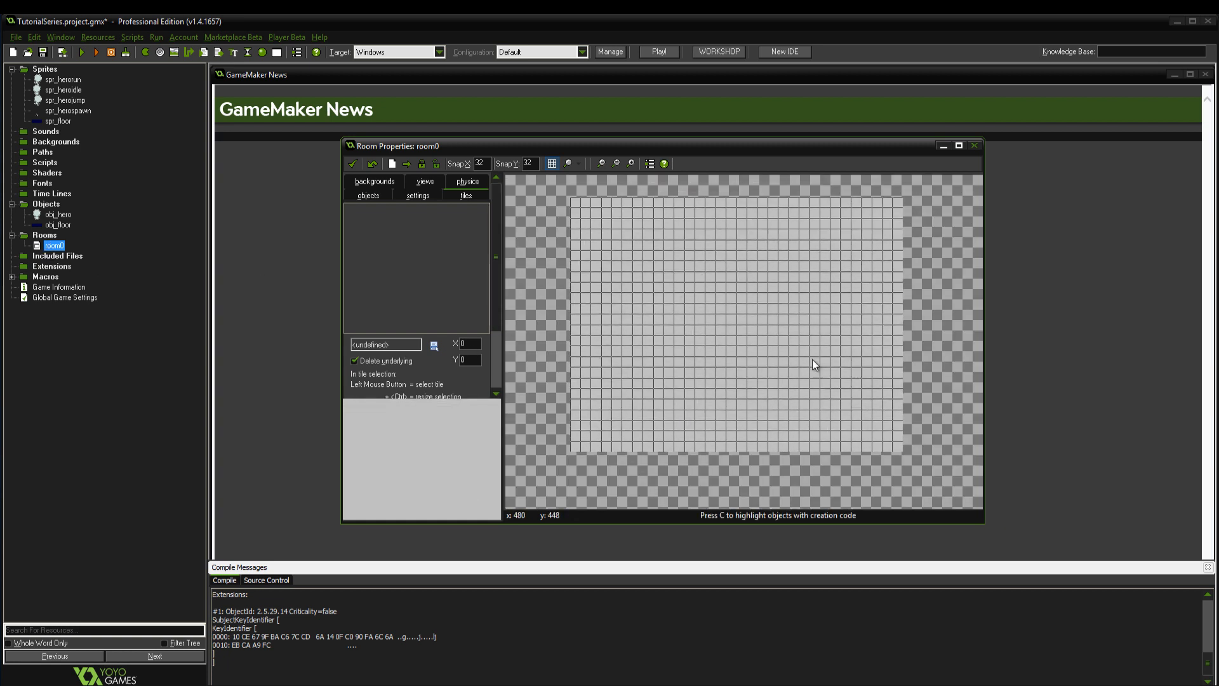
mouse_move(617, 331)
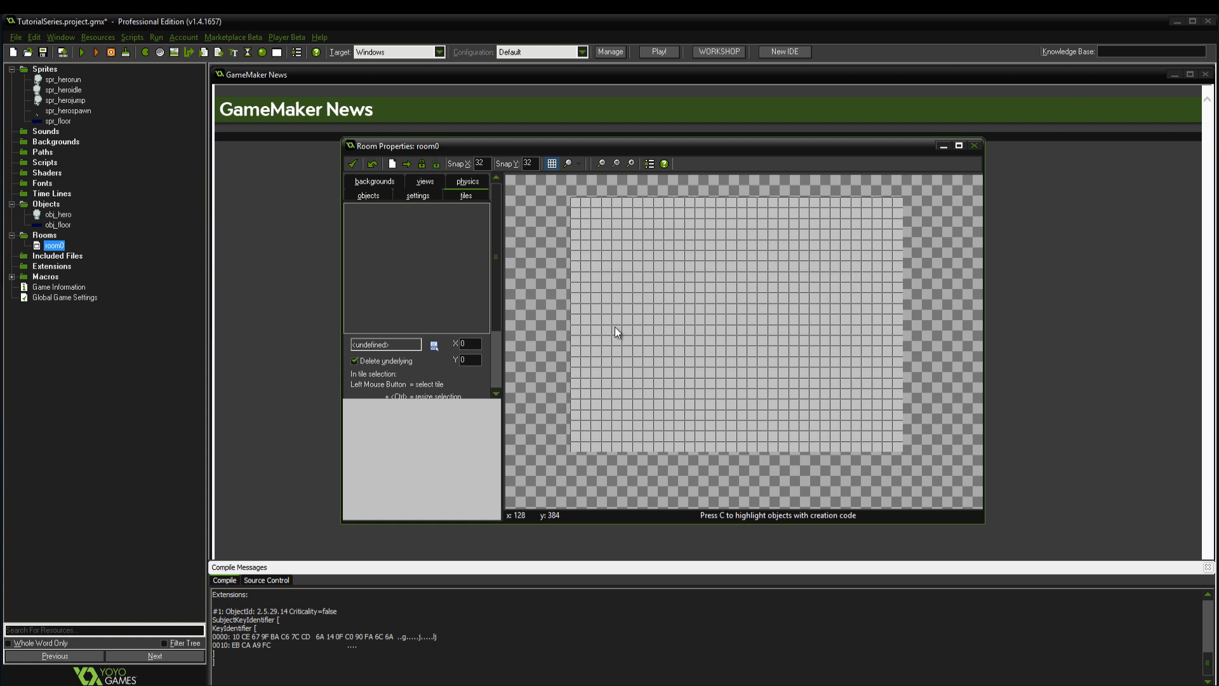
mouse_move(577, 315)
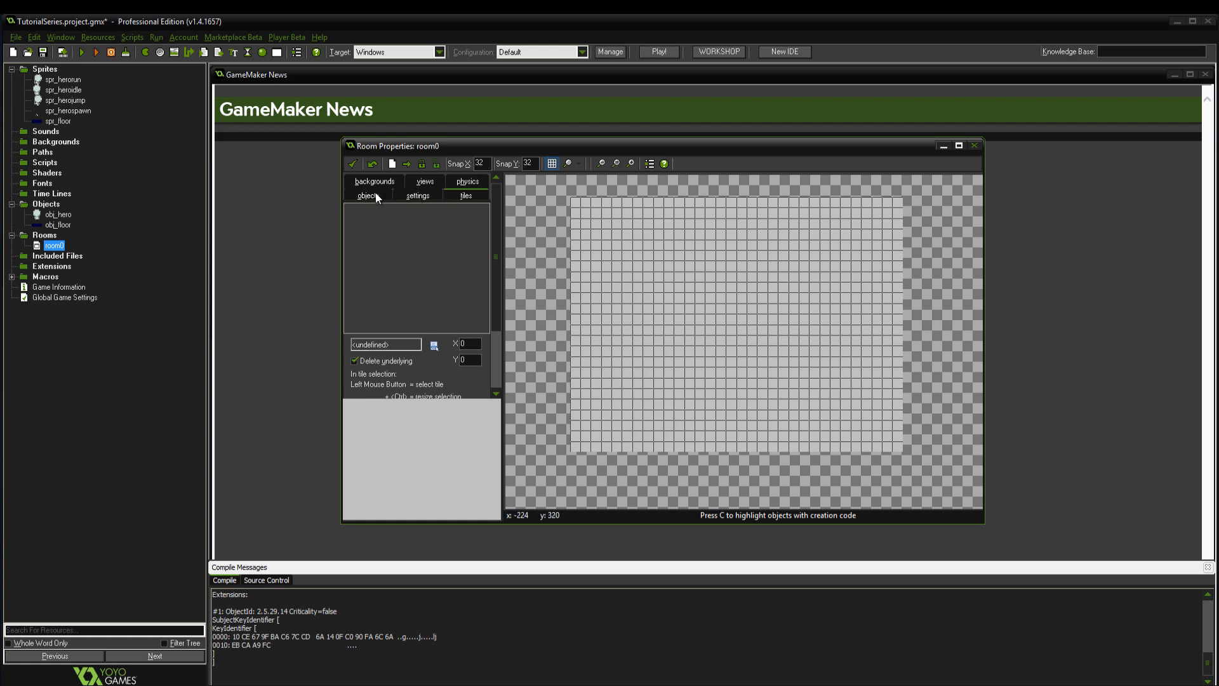
click(417, 196)
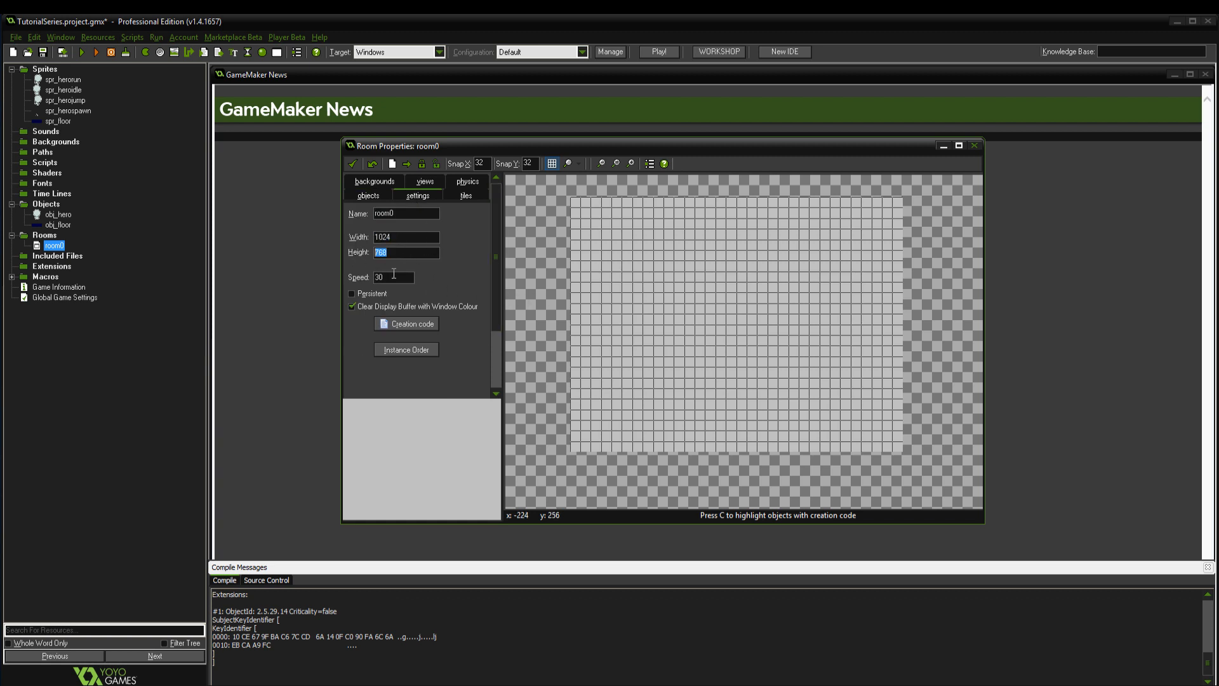
text(400)
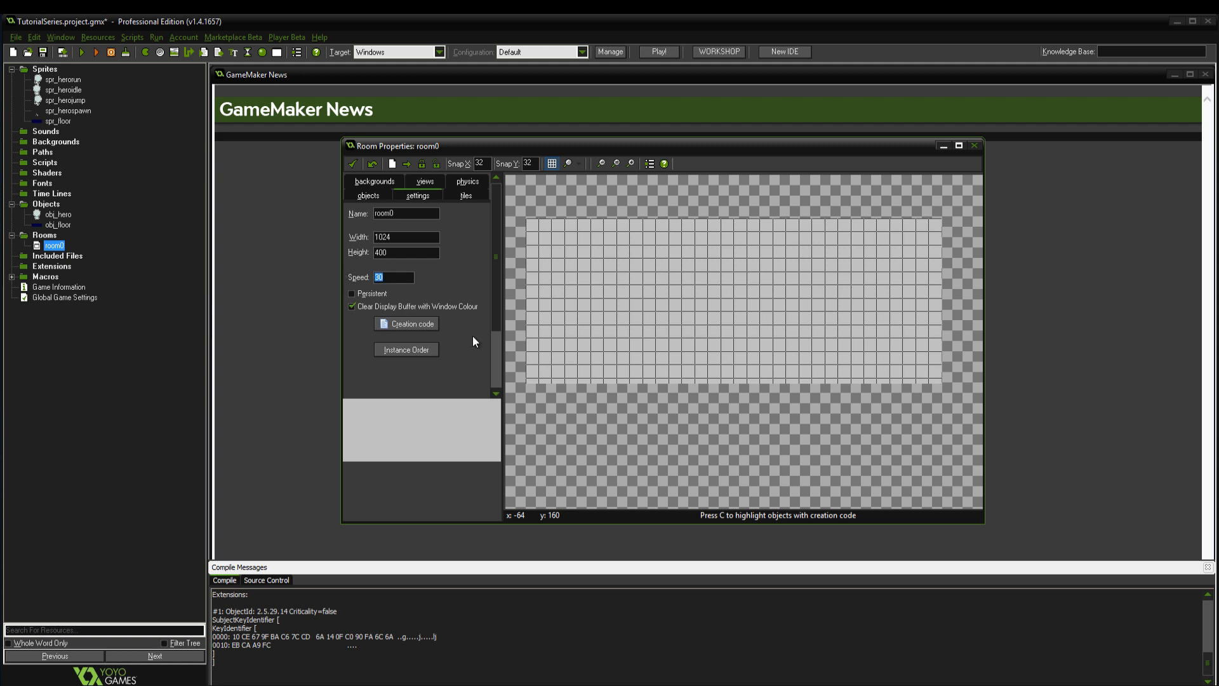
text(60)
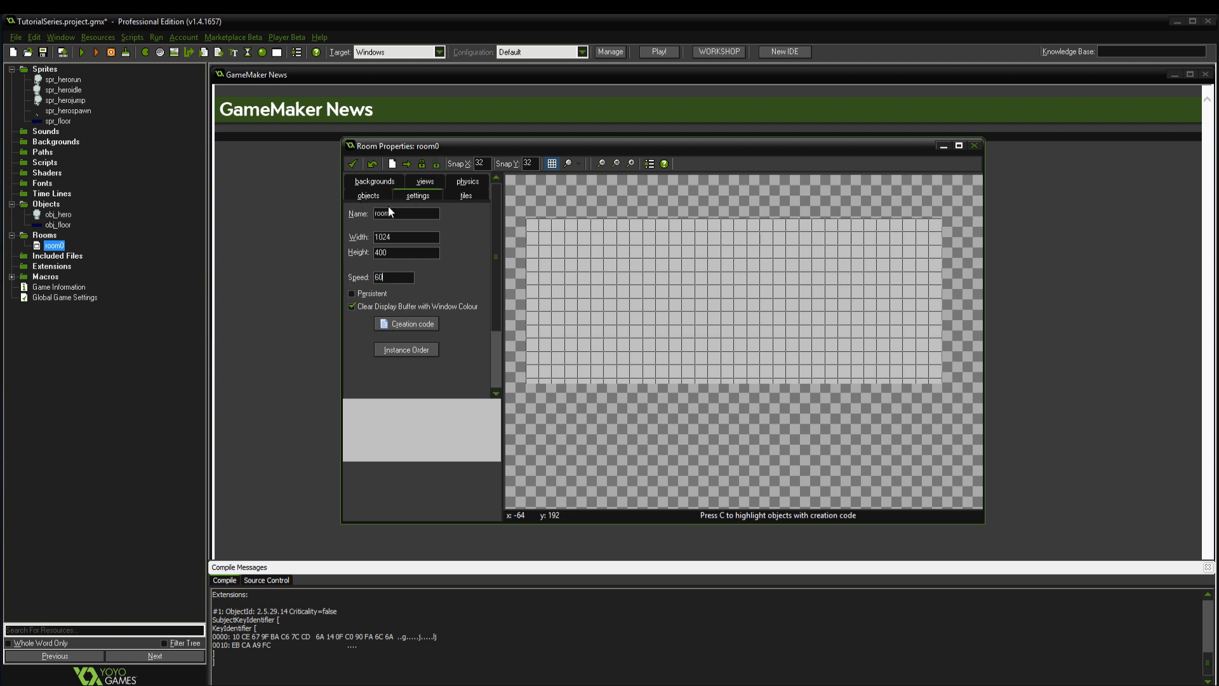
Step: Rename the room rm_main and switch to placing objects in it
triple_click(406, 214)
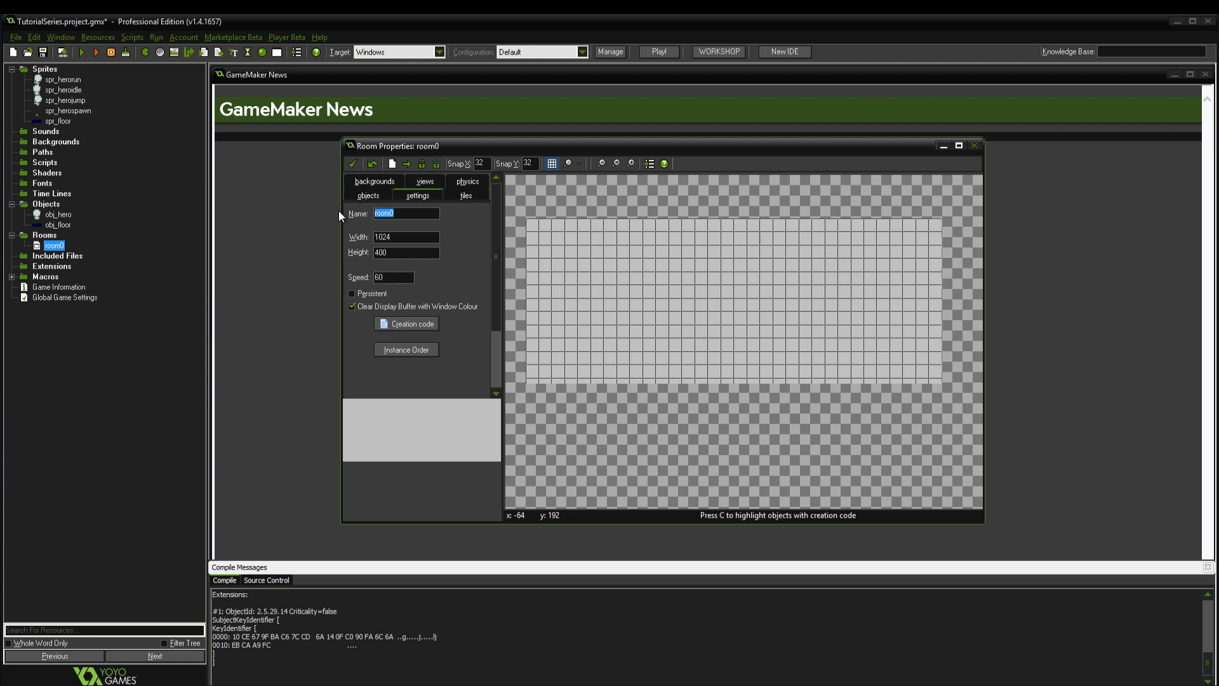
text(rm_main)
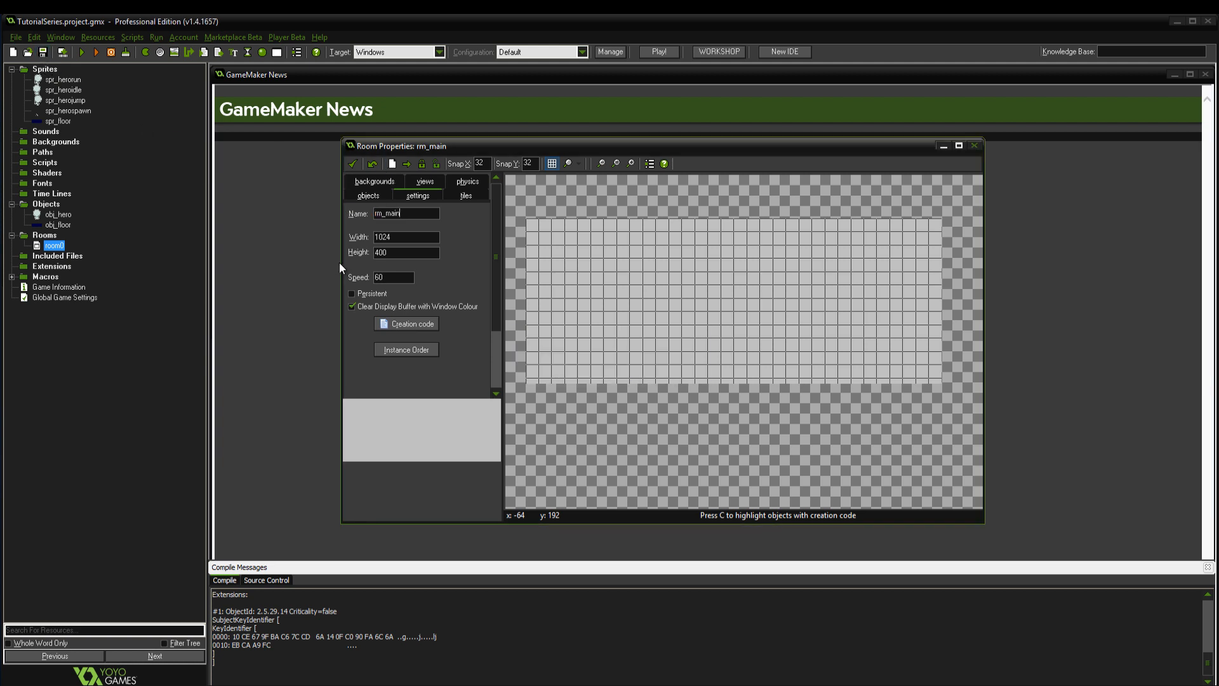
click(368, 196)
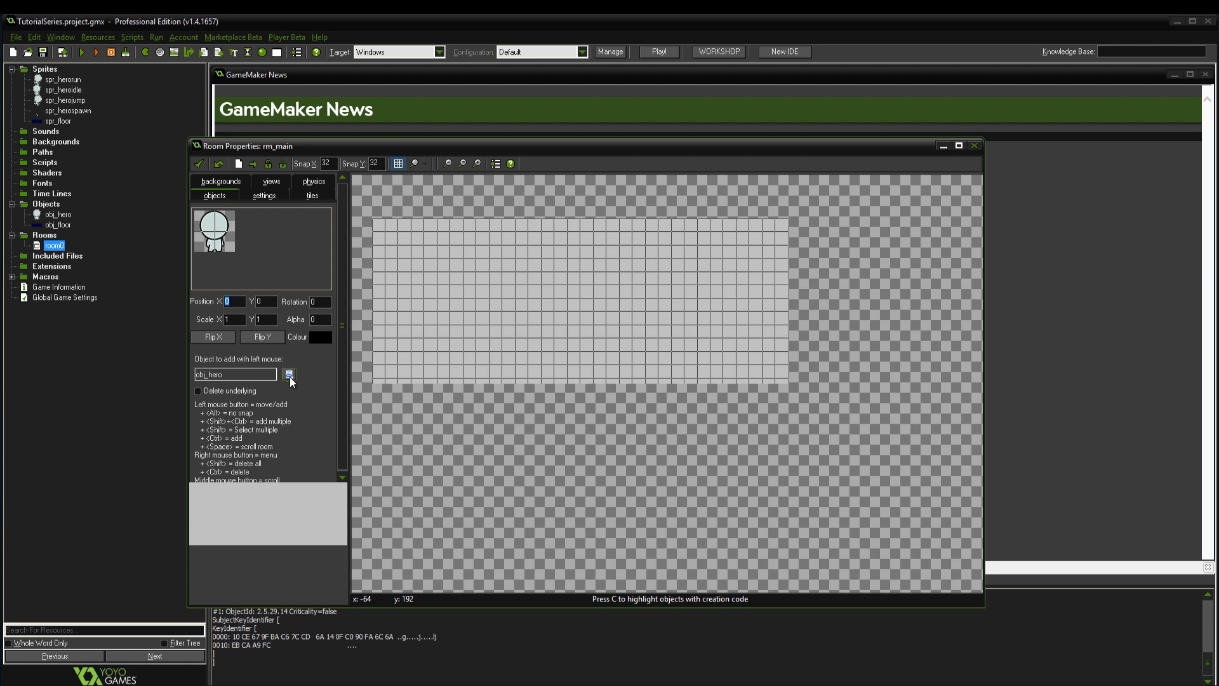
Step: Place an obj_hero instance in rm_main with an obj_floor instance just below it
click(488, 282)
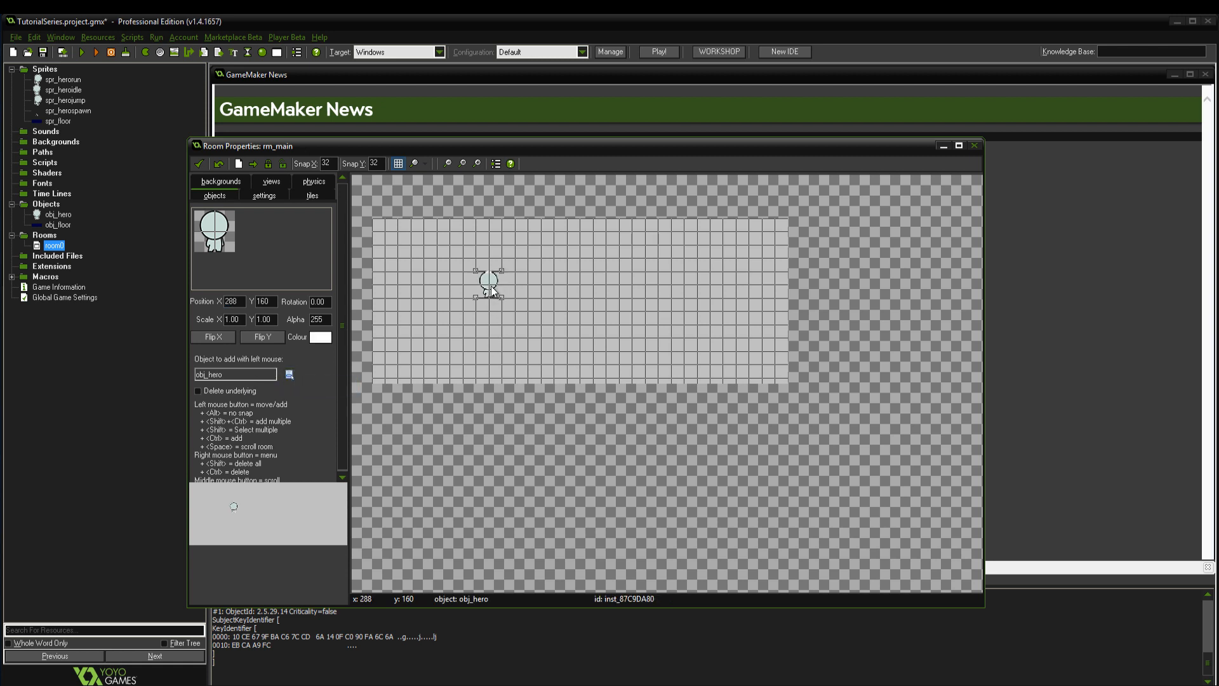
drag(491, 280, 449, 322)
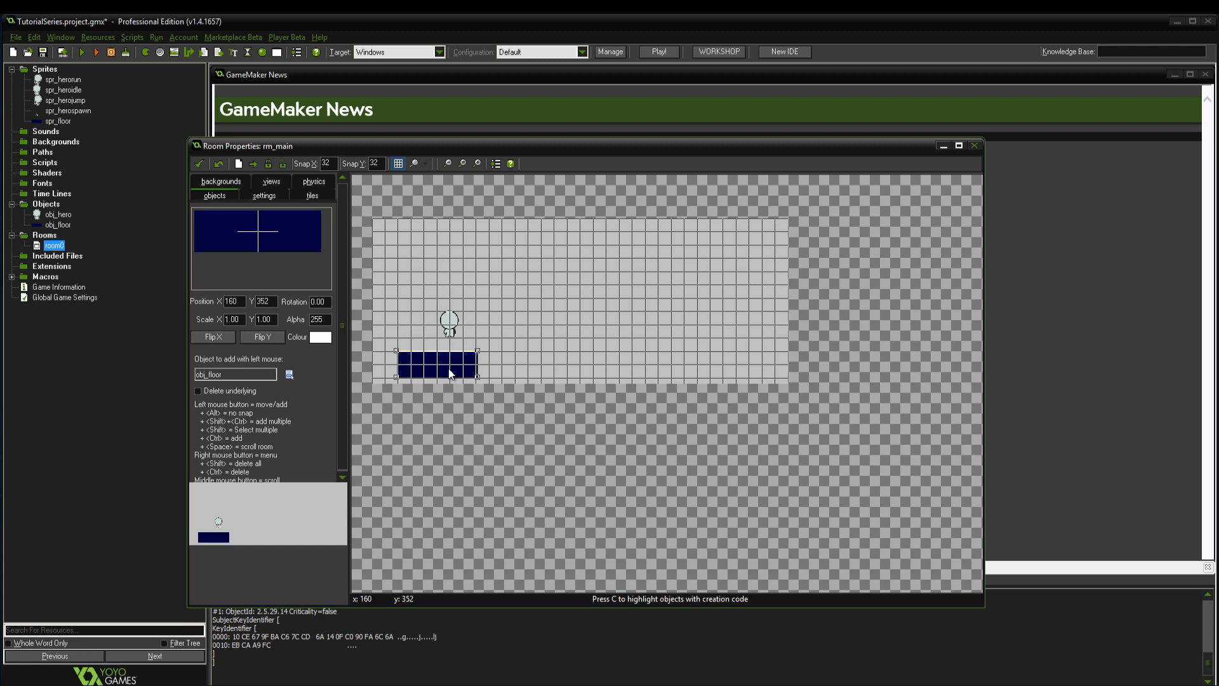
drag(439, 362, 447, 345)
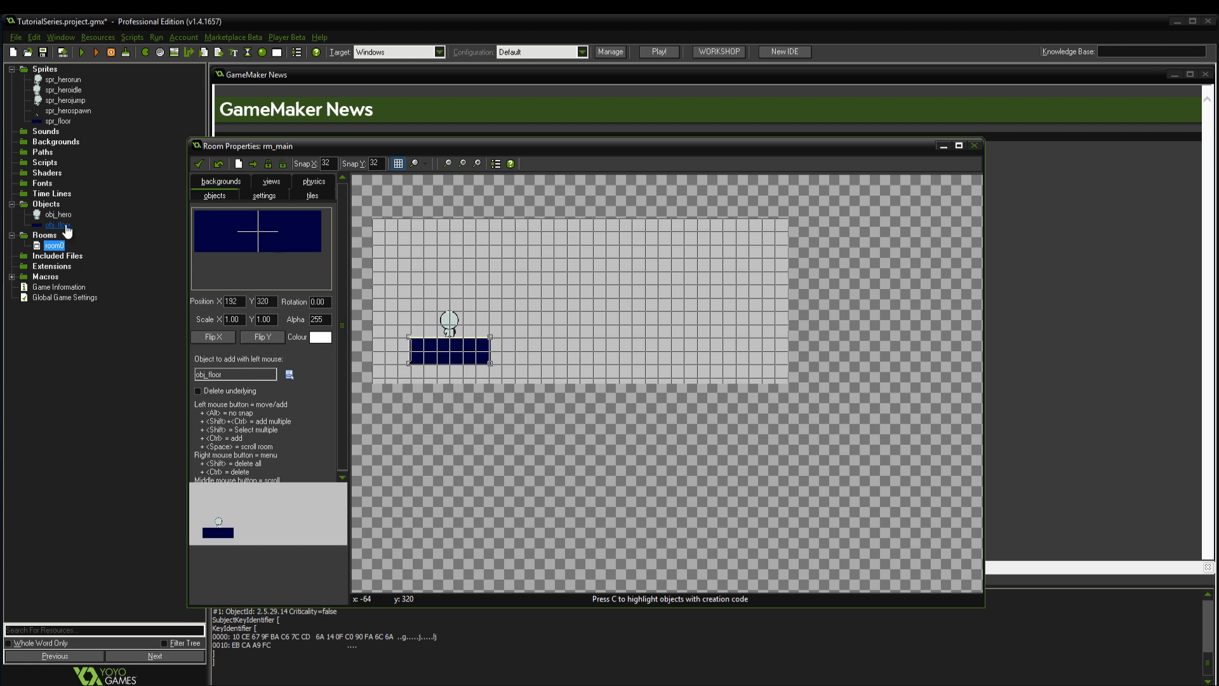
Step: Check obj_floor's properties and save the project
double_click(57, 225)
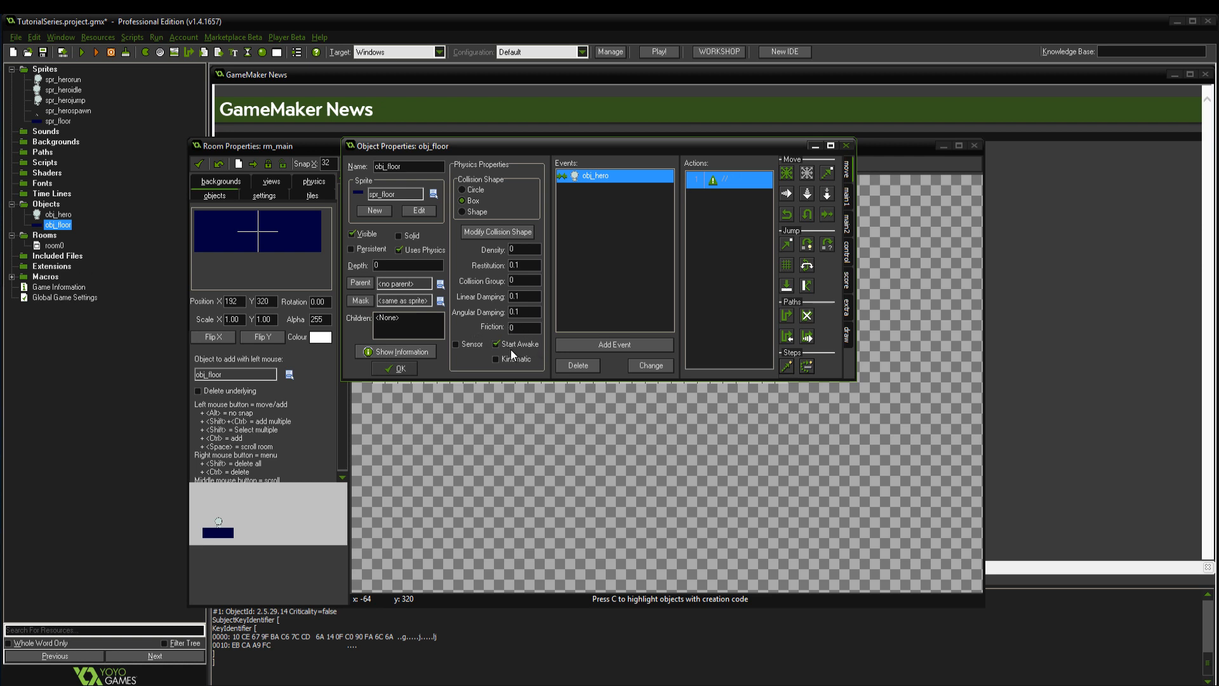
click(394, 368)
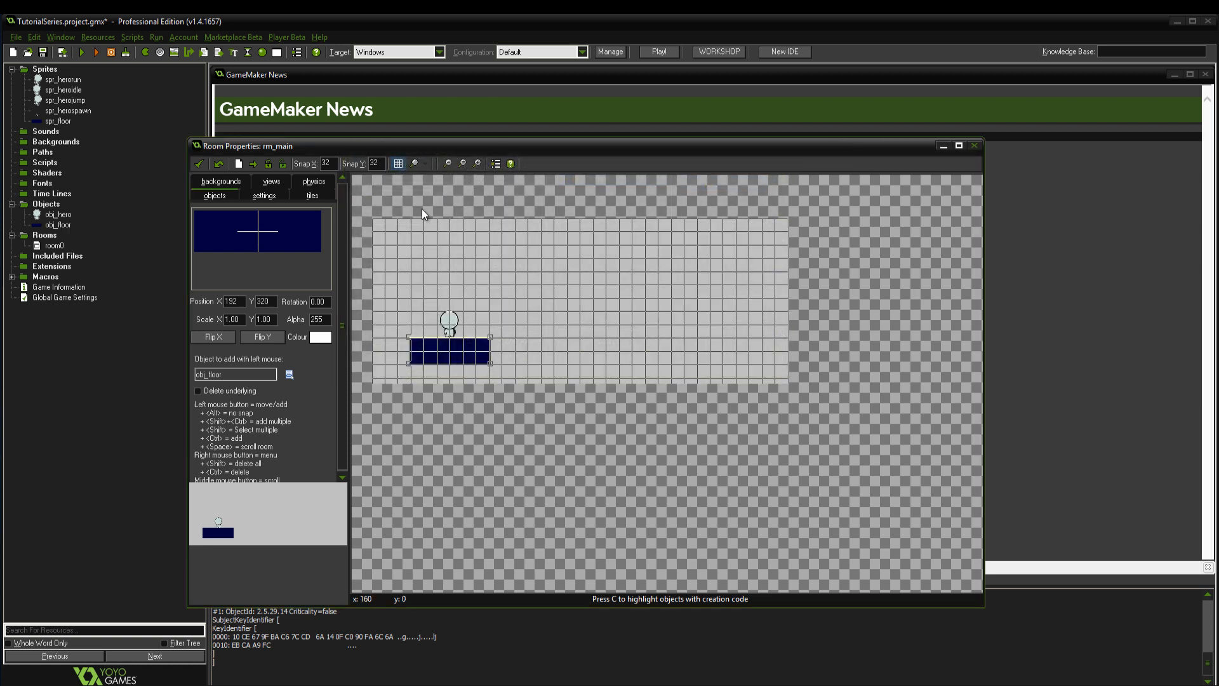
mouse_move(421, 315)
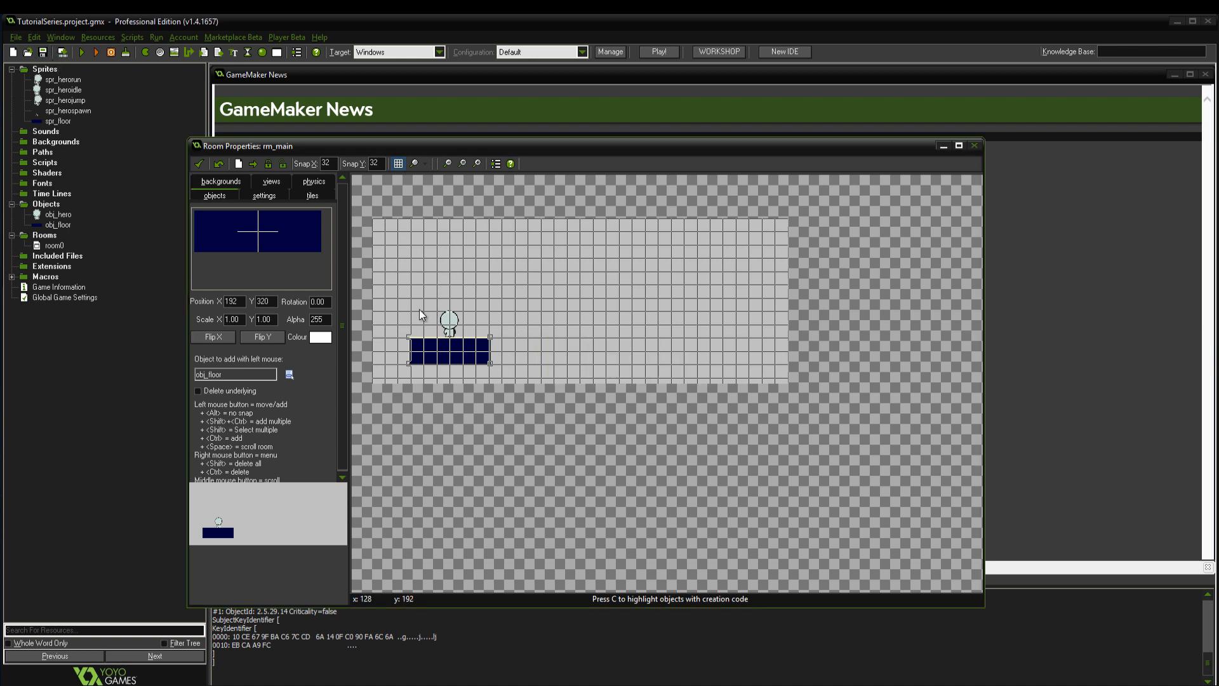
click(81, 52)
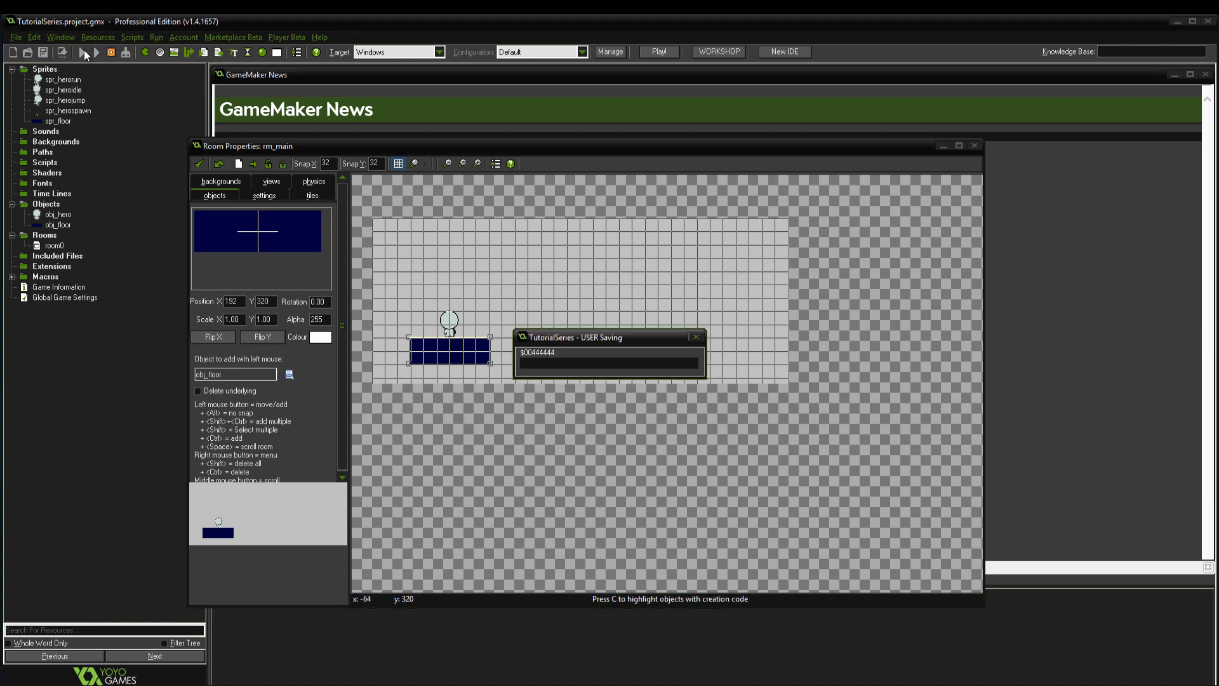
Step: Run the game to see the hero resting on the dark blue floor
click(95, 52)
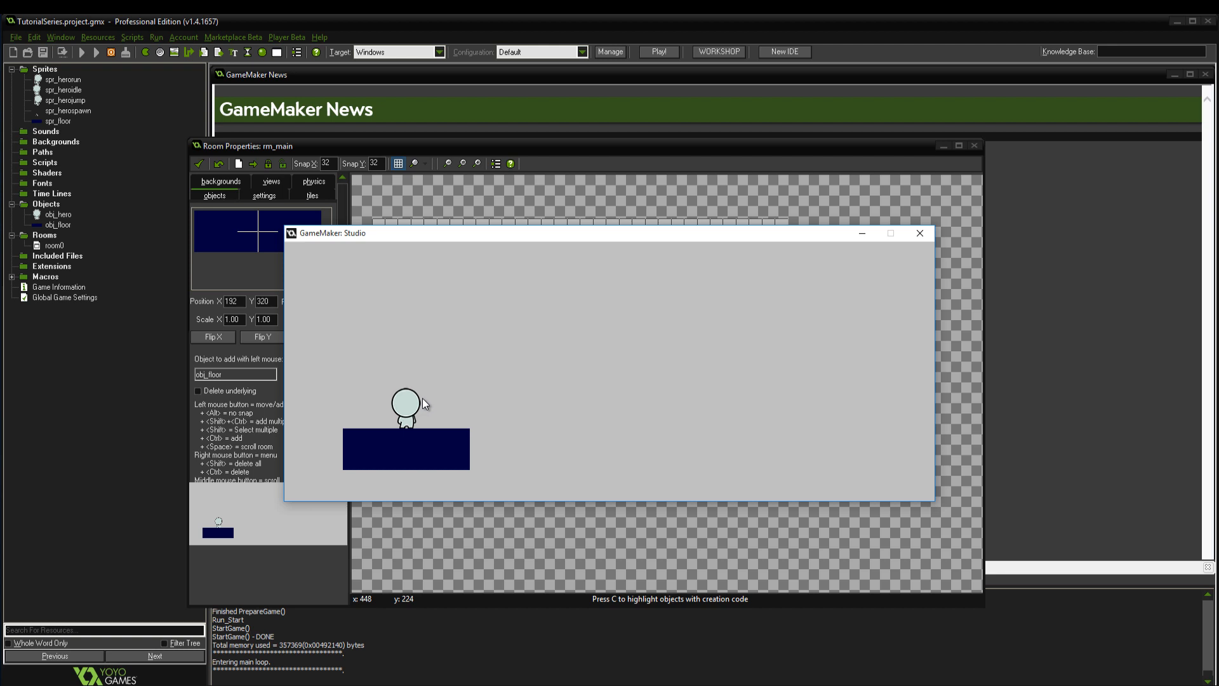
mouse_move(912, 300)
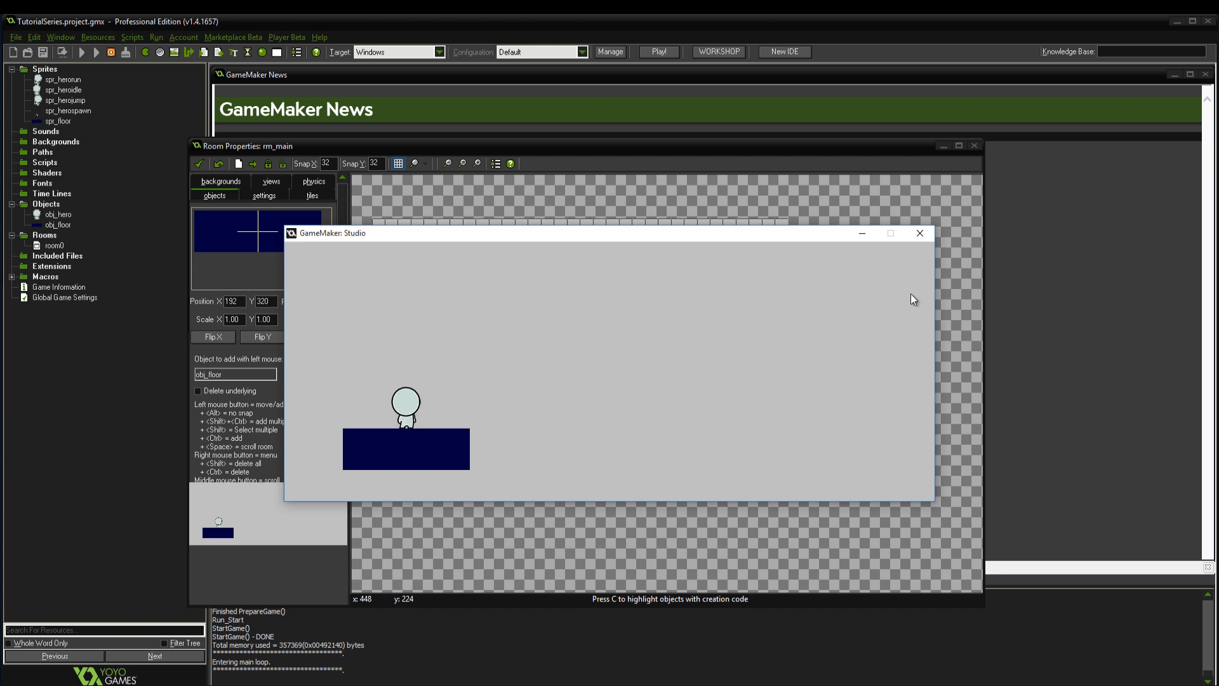